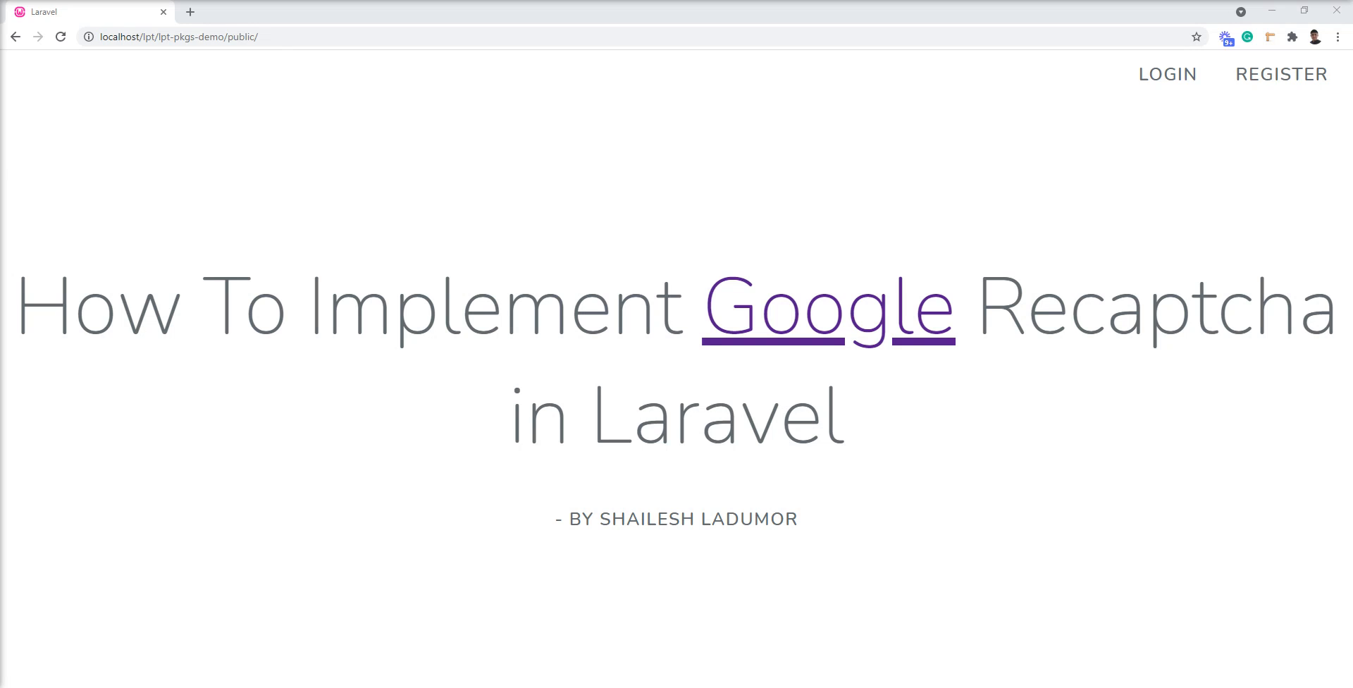
mouse_move(656, 7)
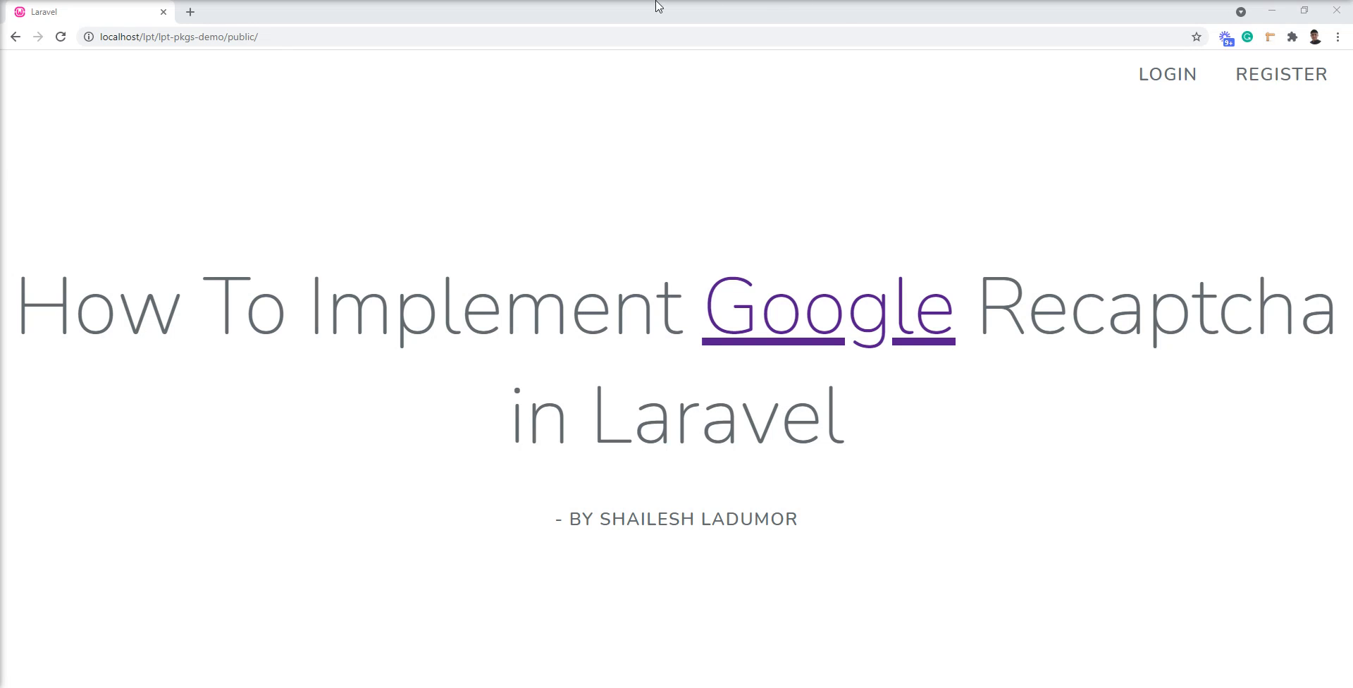
Open the Admin Login page and submit the empty form, which shows no captcha
click(1167, 73)
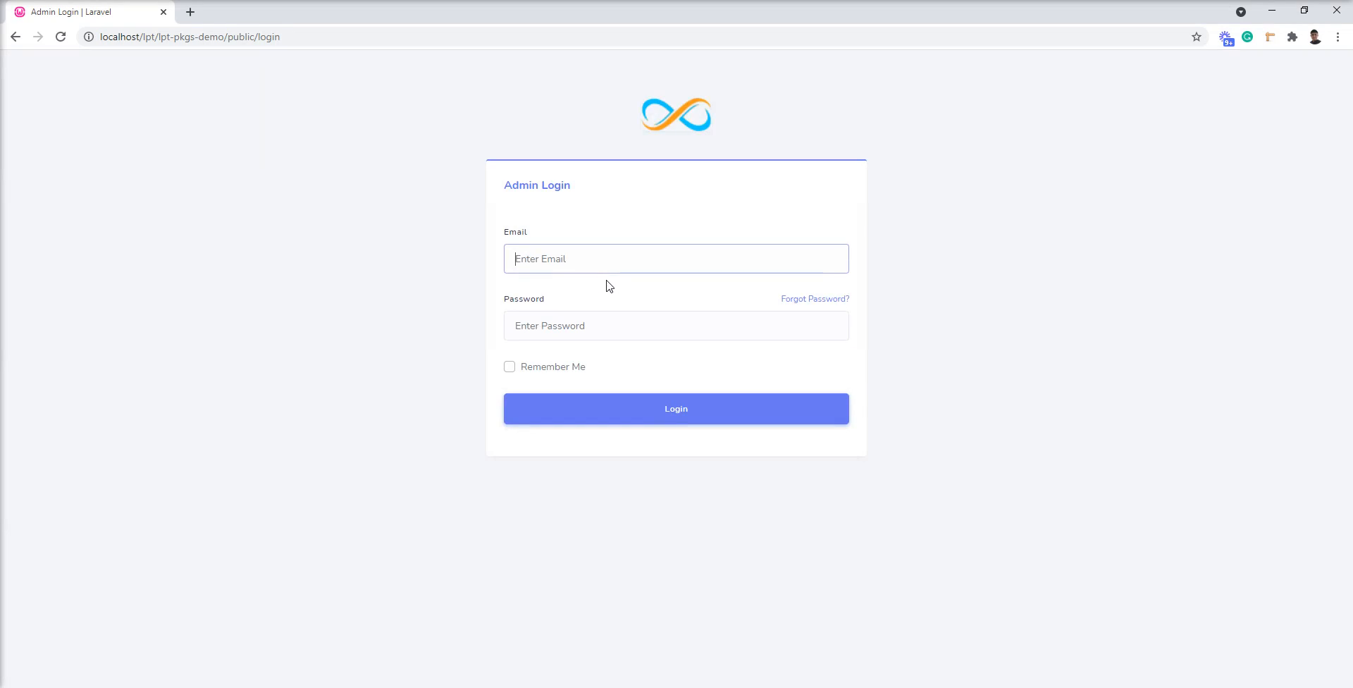
mouse_move(676, 408)
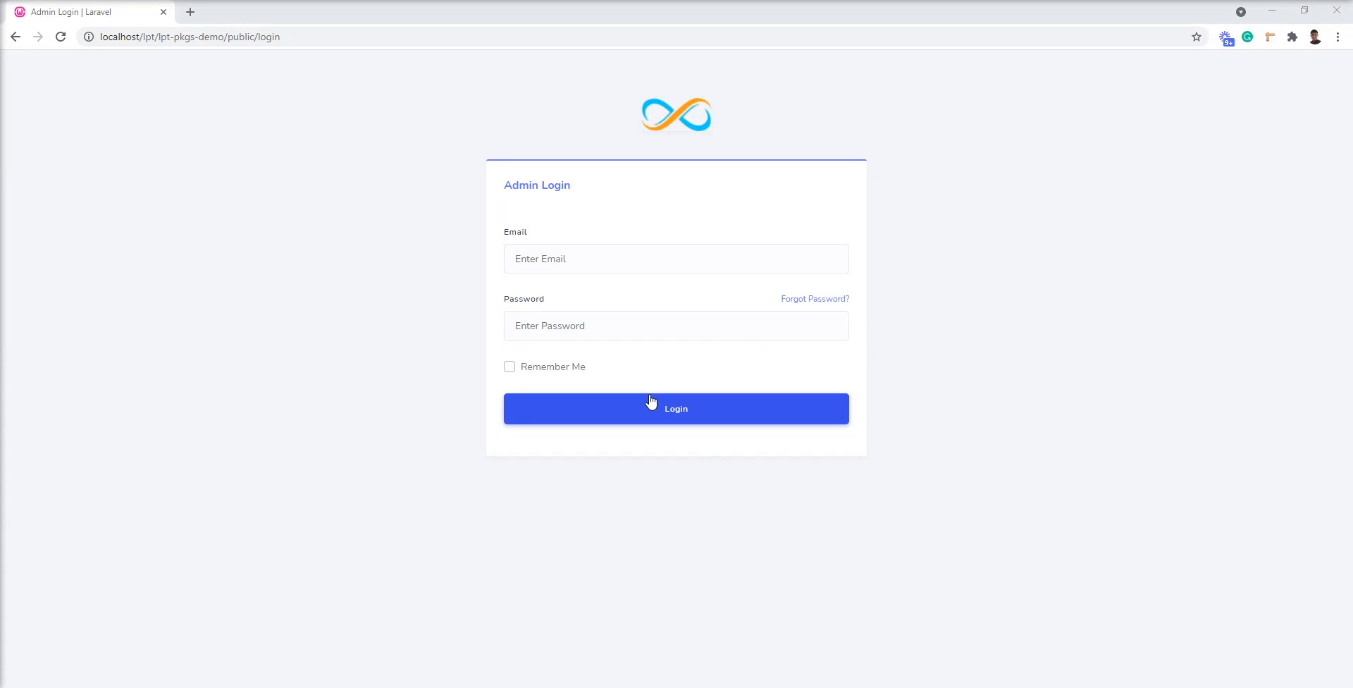
click(676, 408)
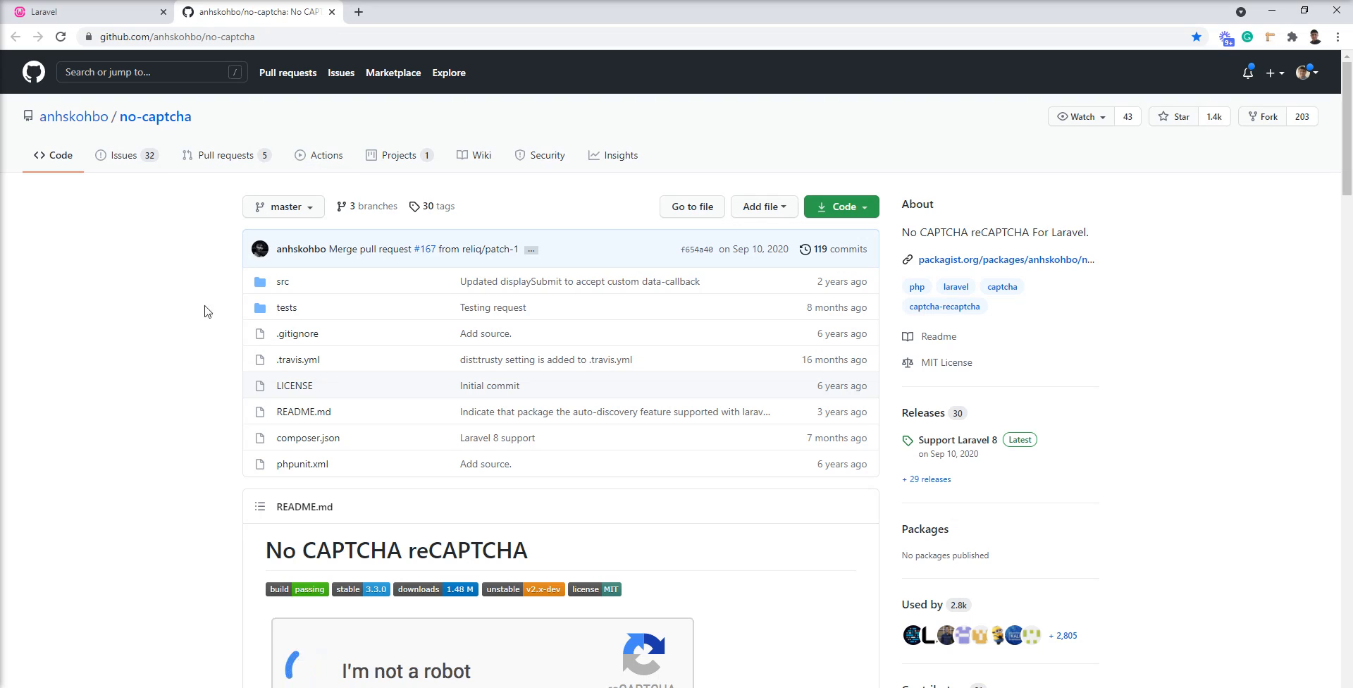
Try the demo 'I'm not a robot' checkbox on the no-captcha README
scroll(down, 3)
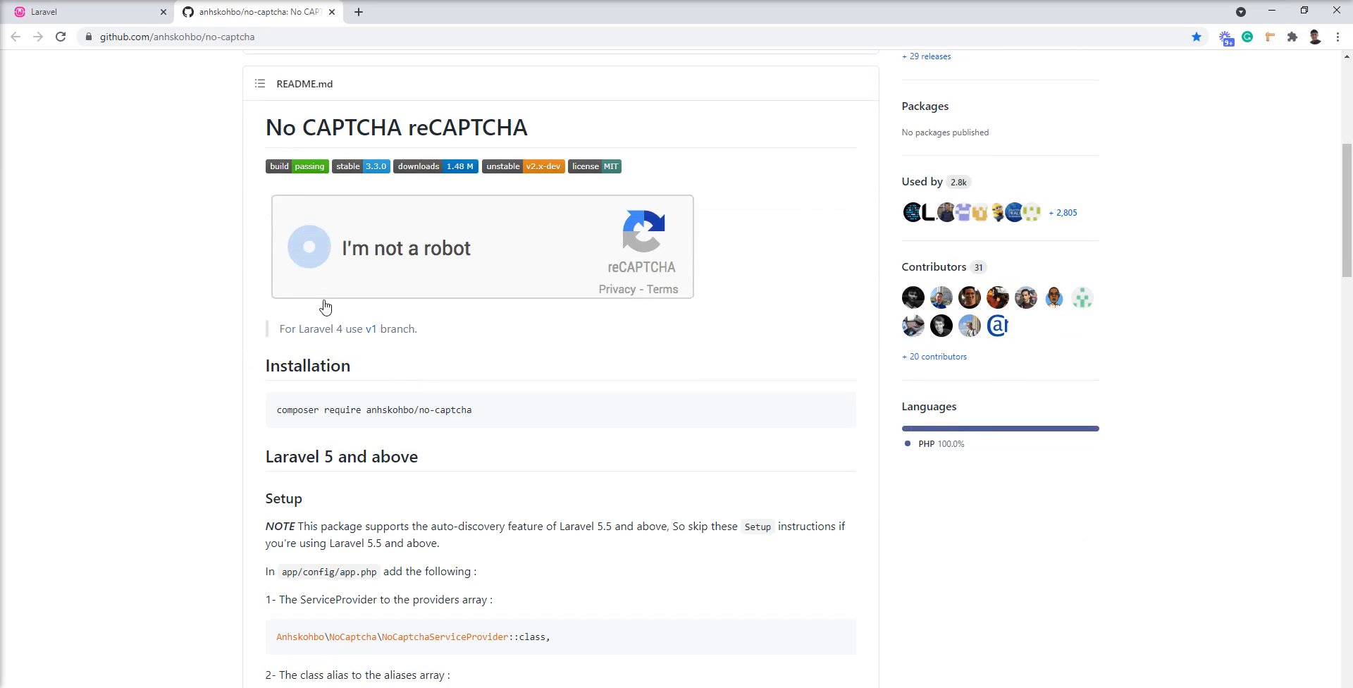
click(308, 247)
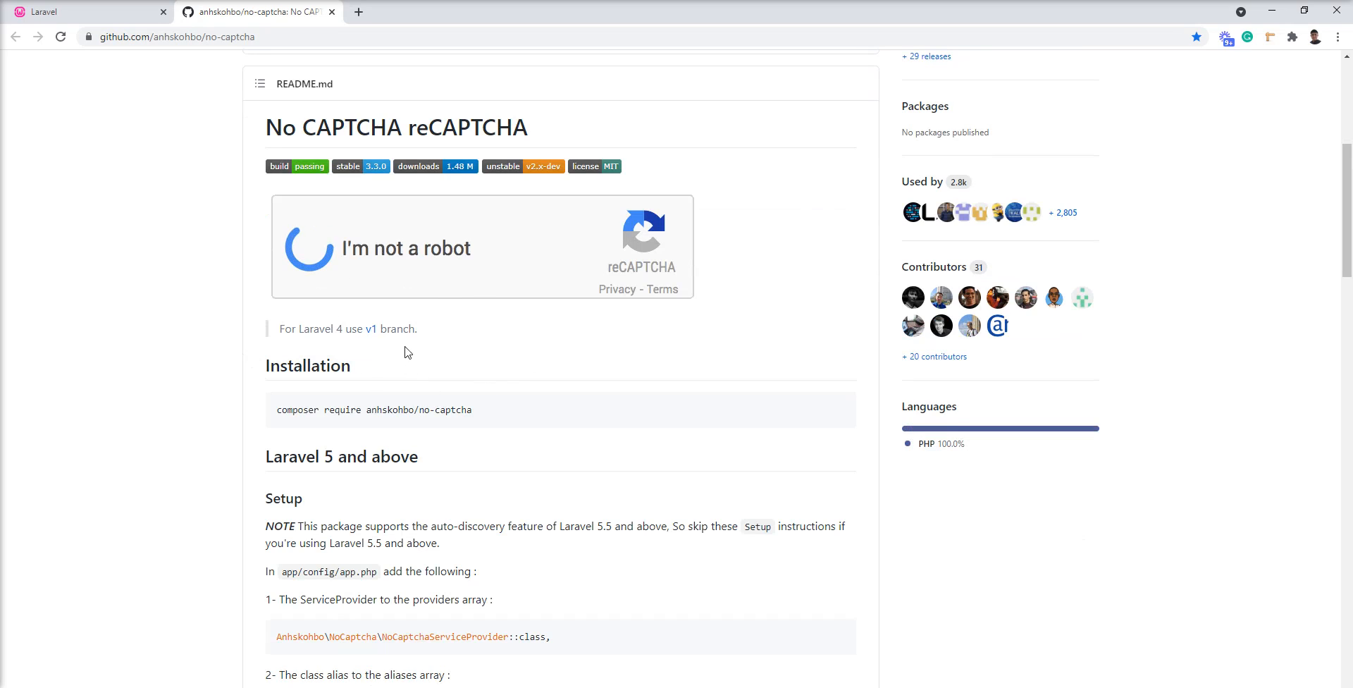
click(86, 11)
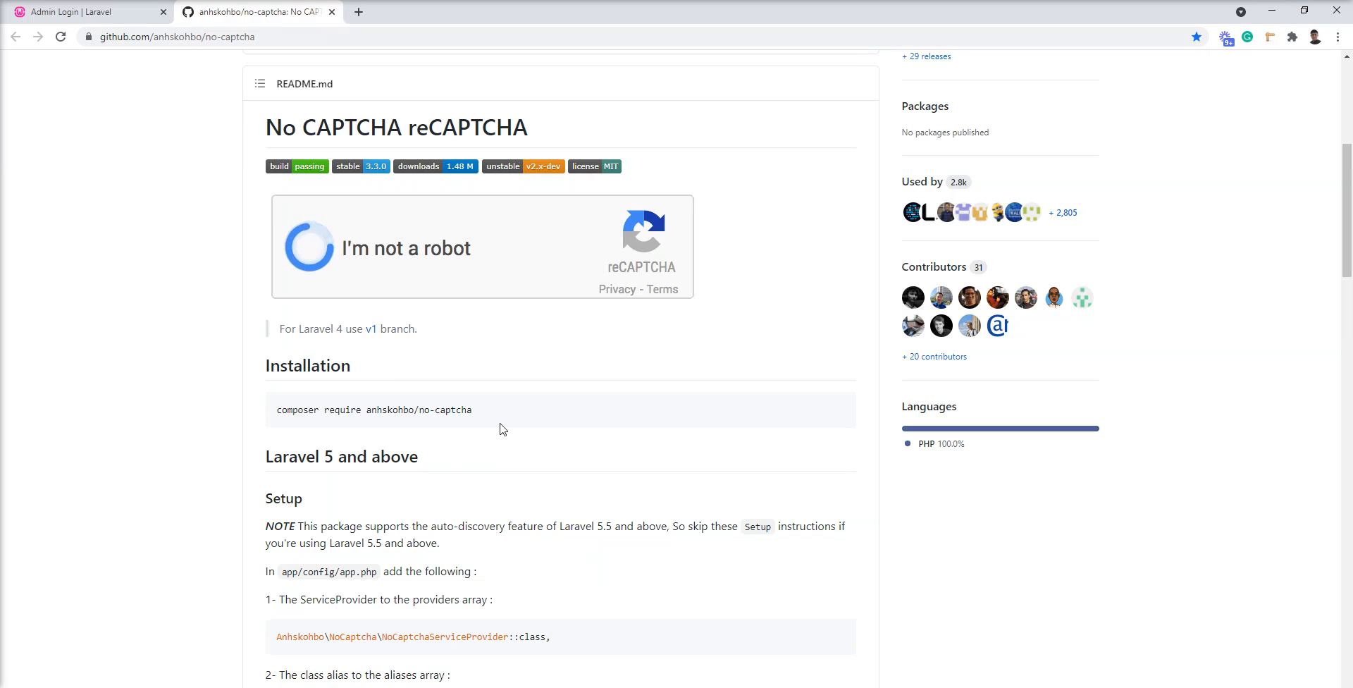
Copy the README's composer require command and run it in the Cmder terminal
triple_click(373, 408)
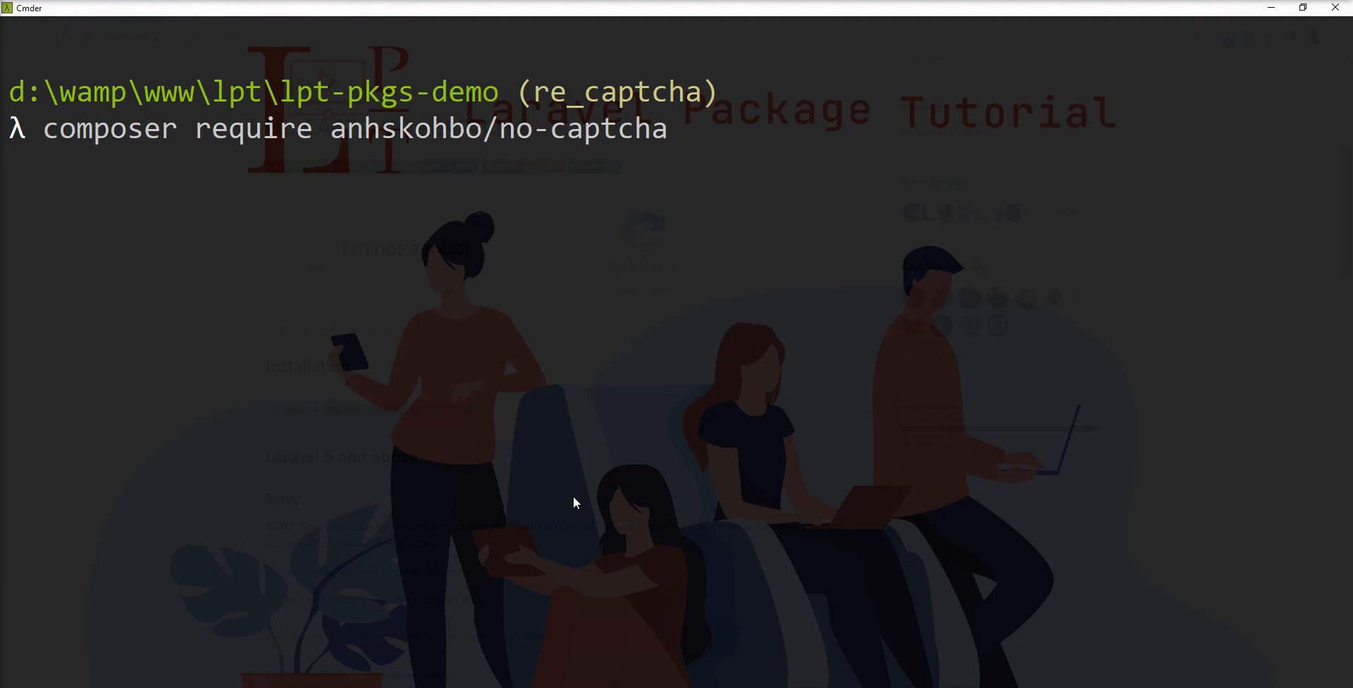
key(Return)
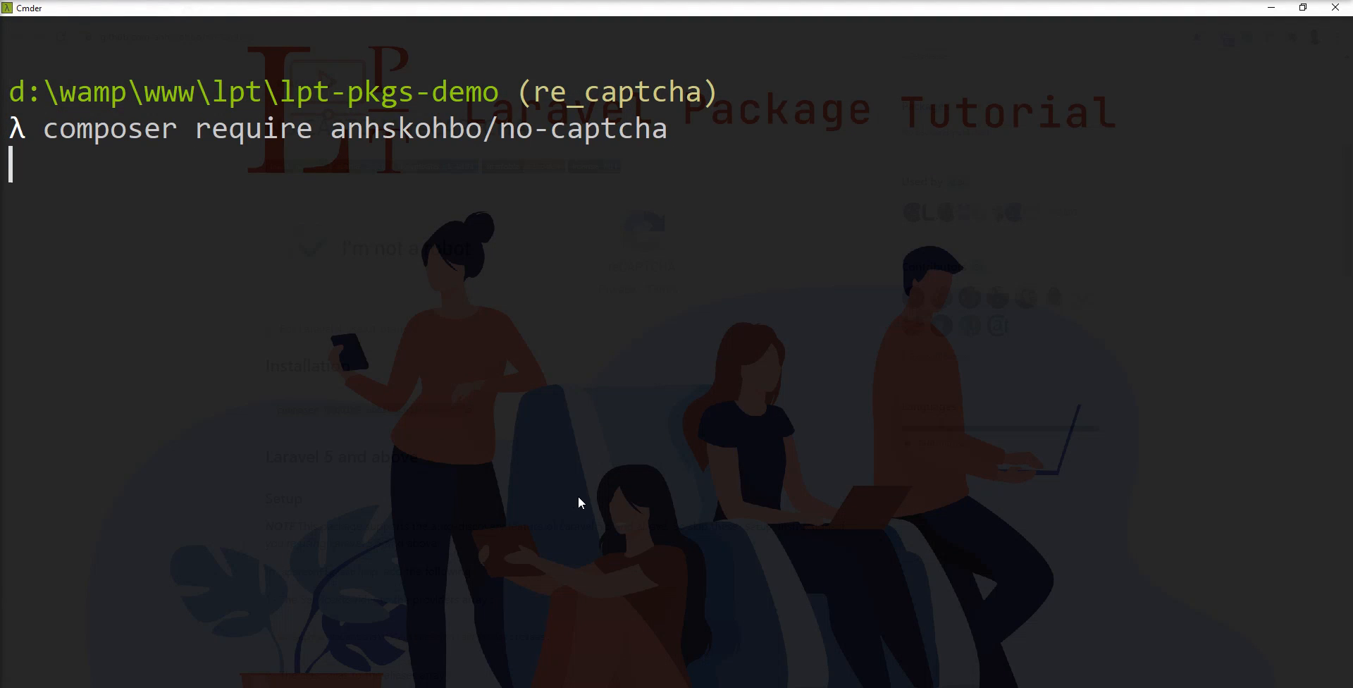
key(Return)
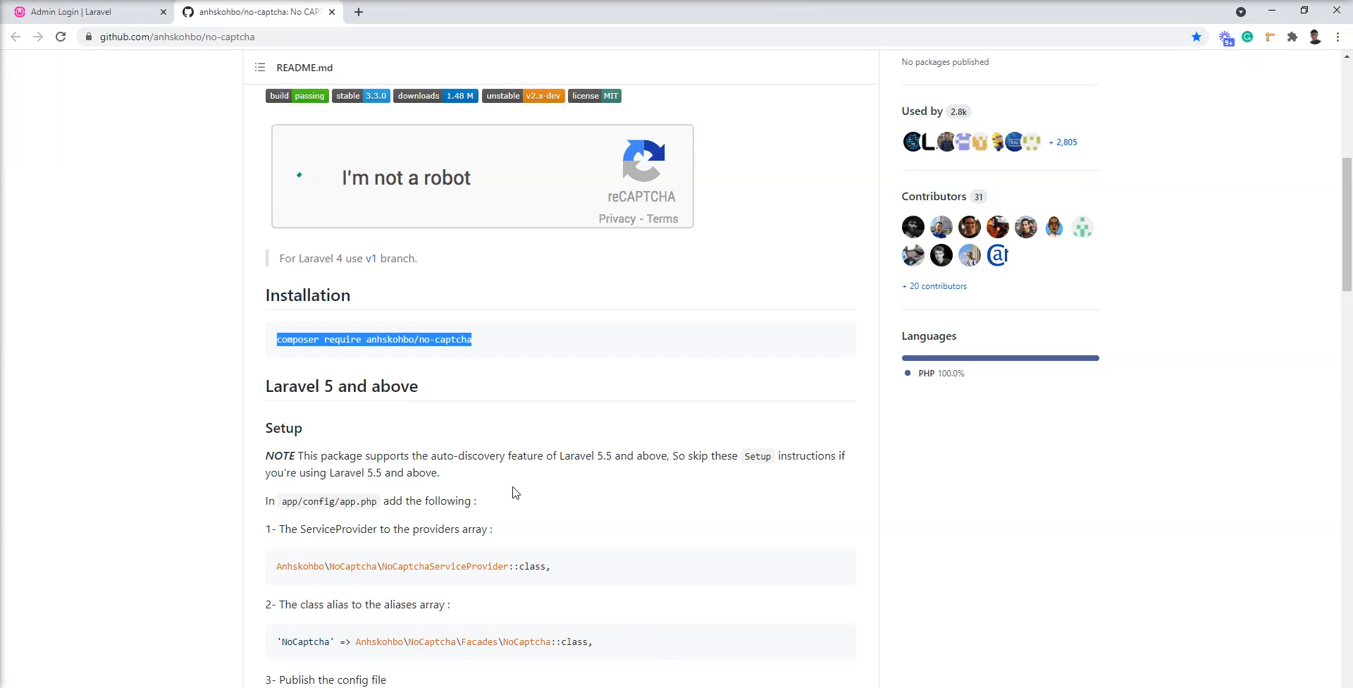
Copy the ServiceProvider and alias lines, then run vendor:publish to create config/captcha.php
scroll(down, 3)
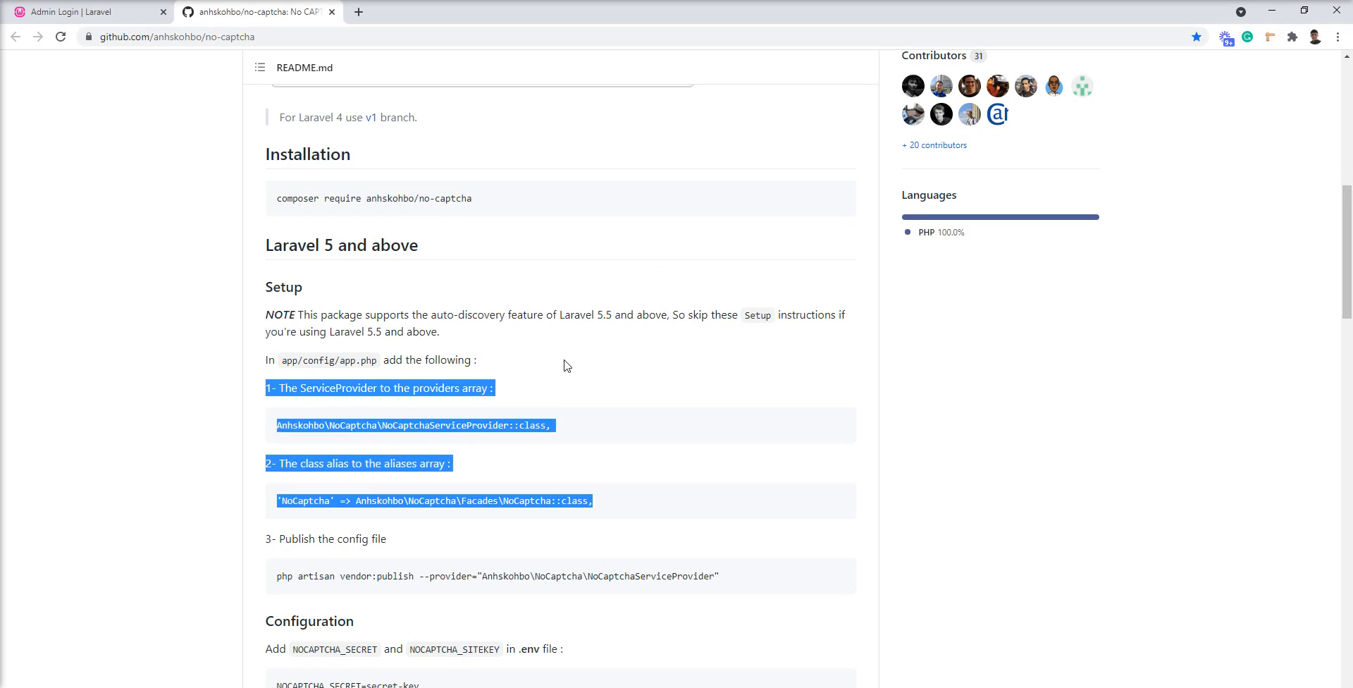
mouse_move(568, 361)
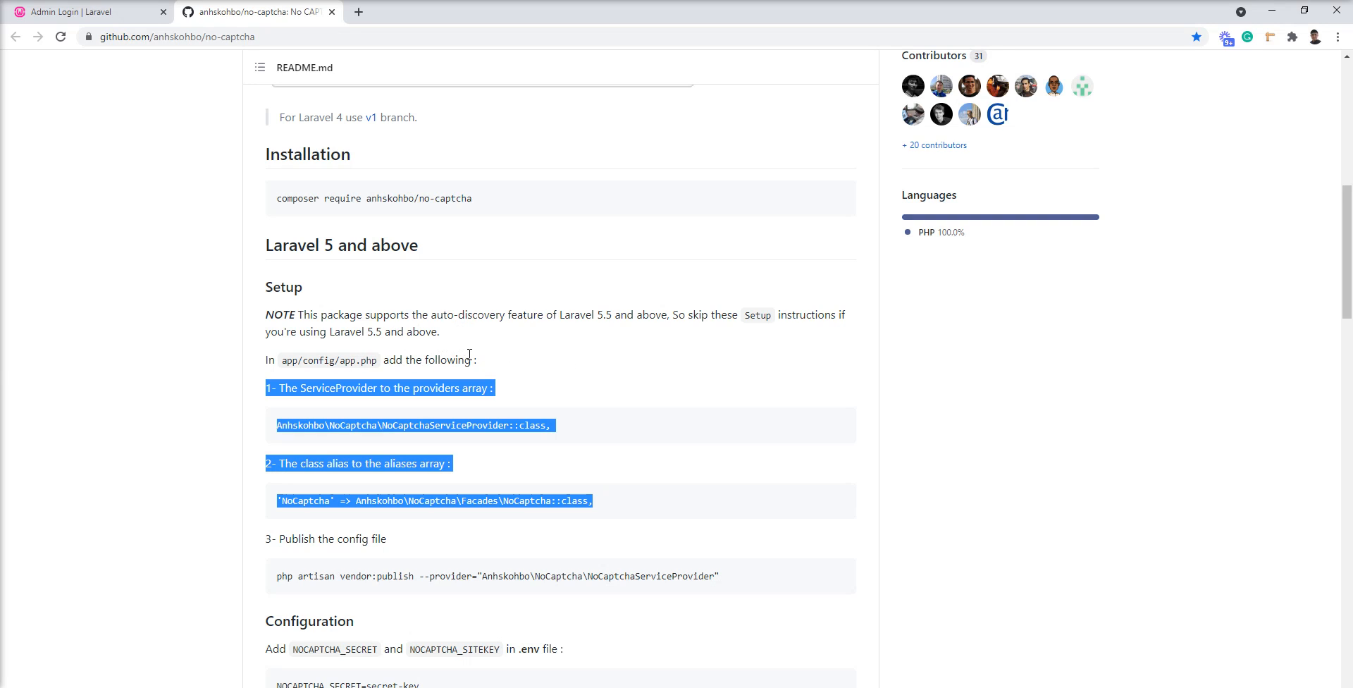
mouse_move(223, 384)
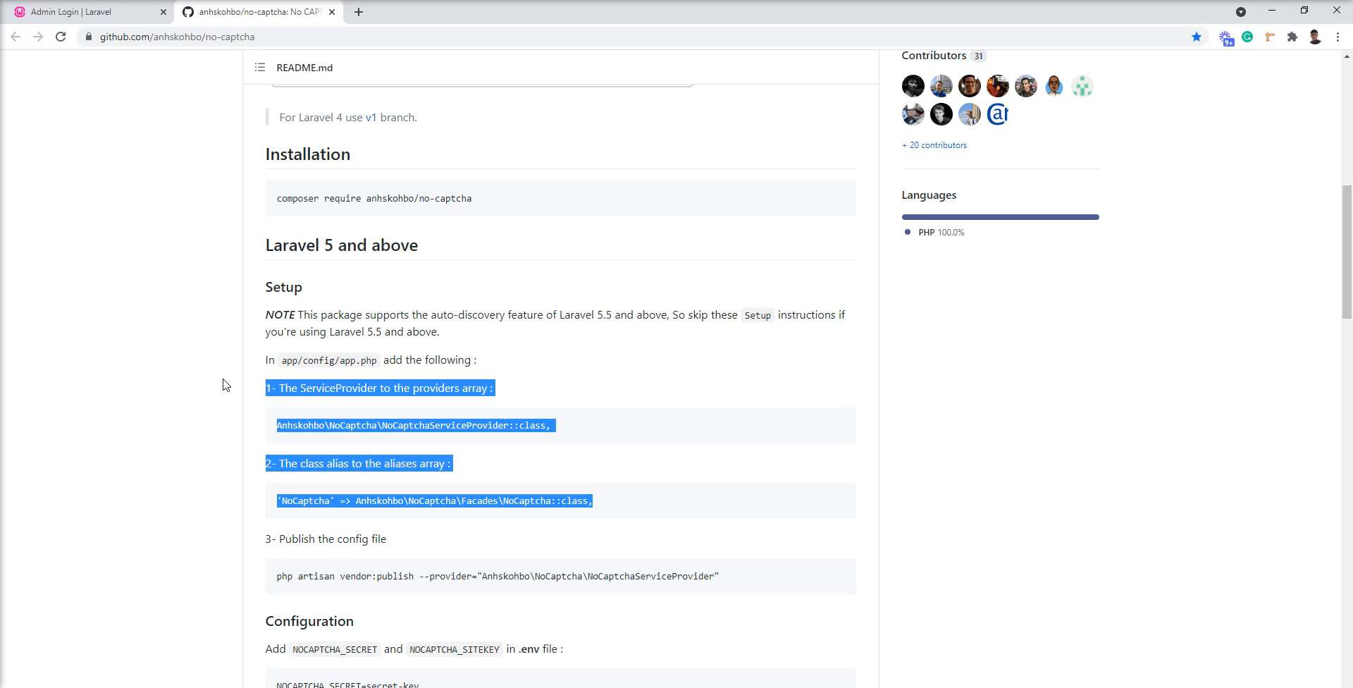
click(395, 445)
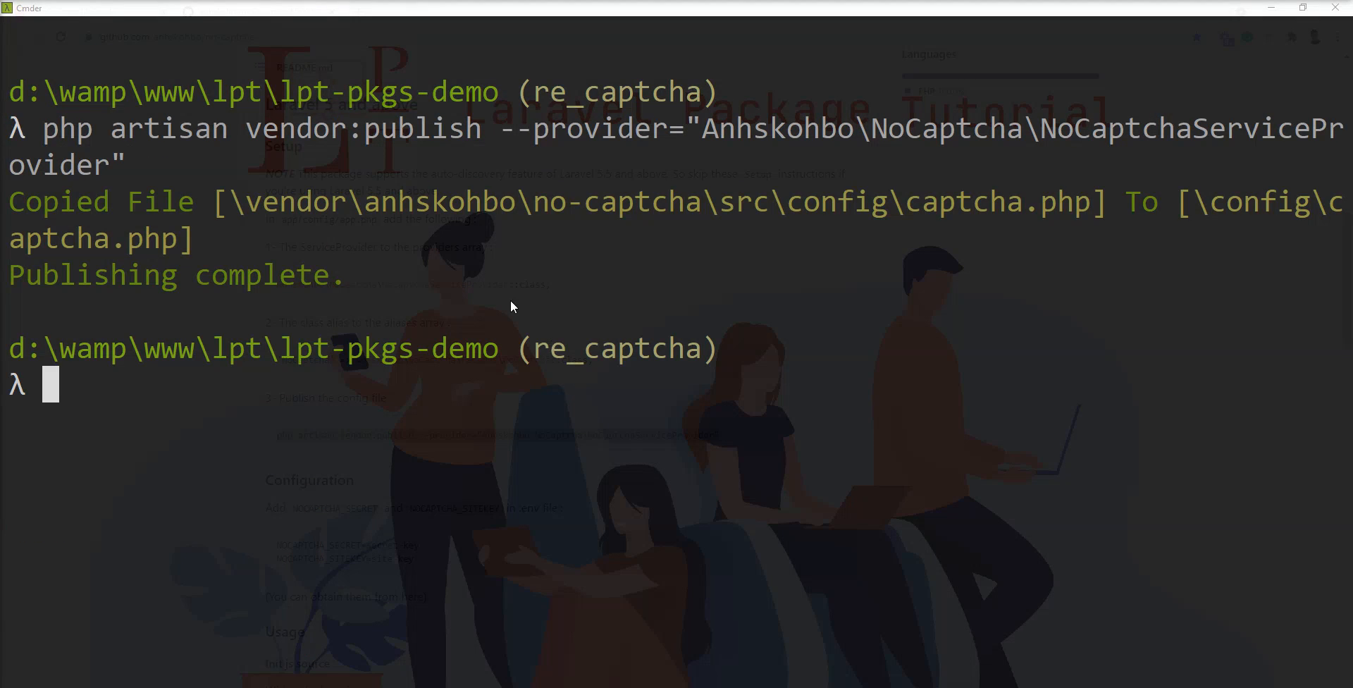
mouse_move(599, 558)
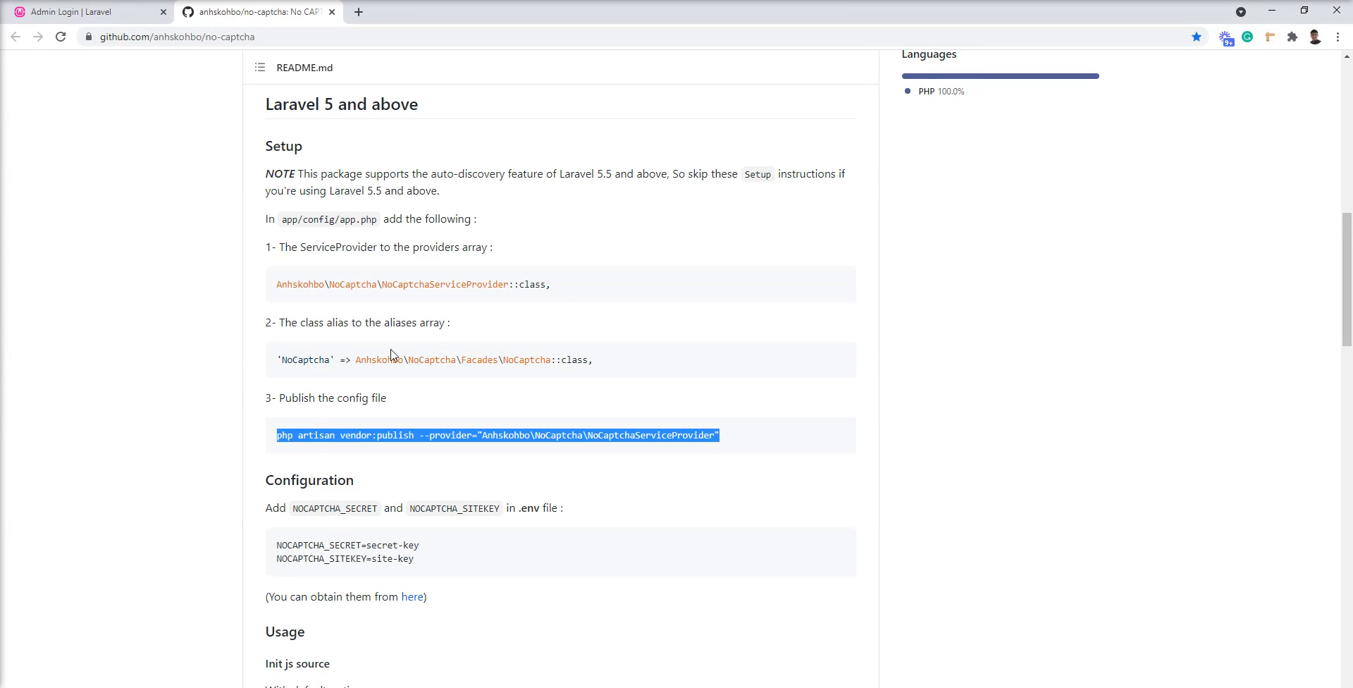
Select and copy the NOCAPTCHA_SECRET and NOCAPTCHA_SITEKEY lines from the Configuration section
scroll(down, 3)
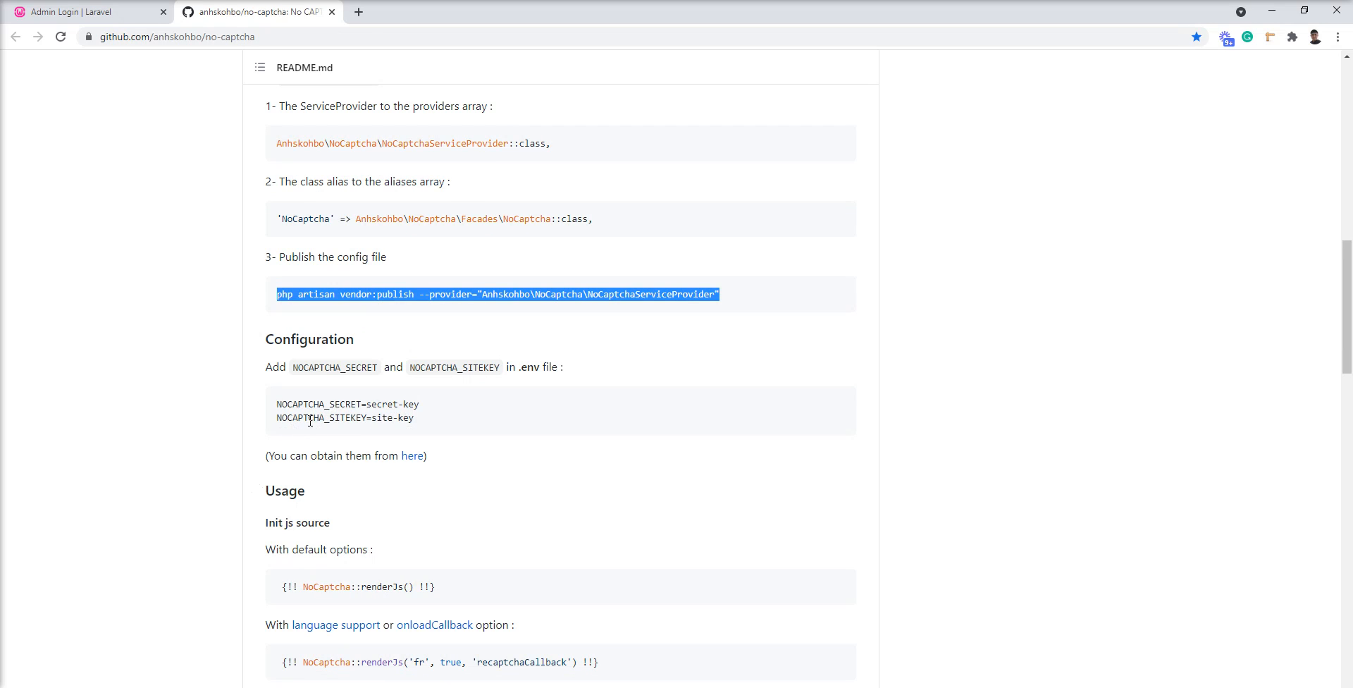
mouse_move(277, 408)
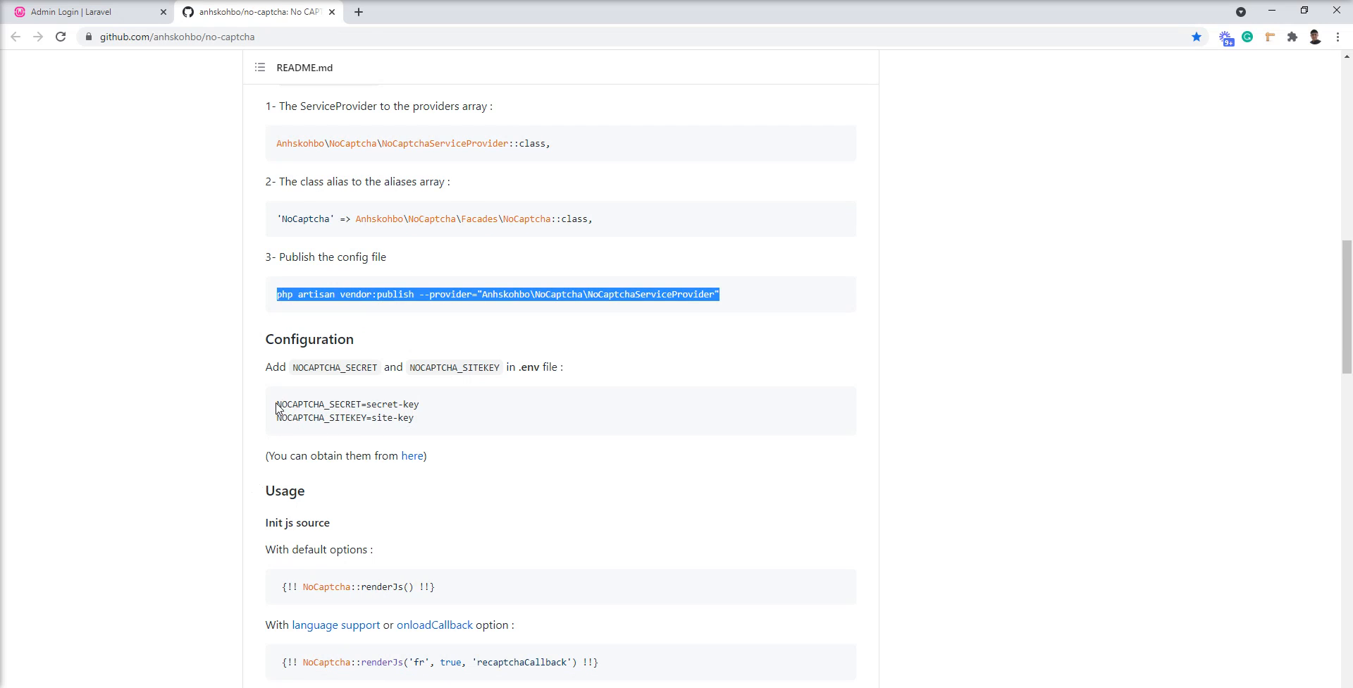
drag(276, 404, 415, 417)
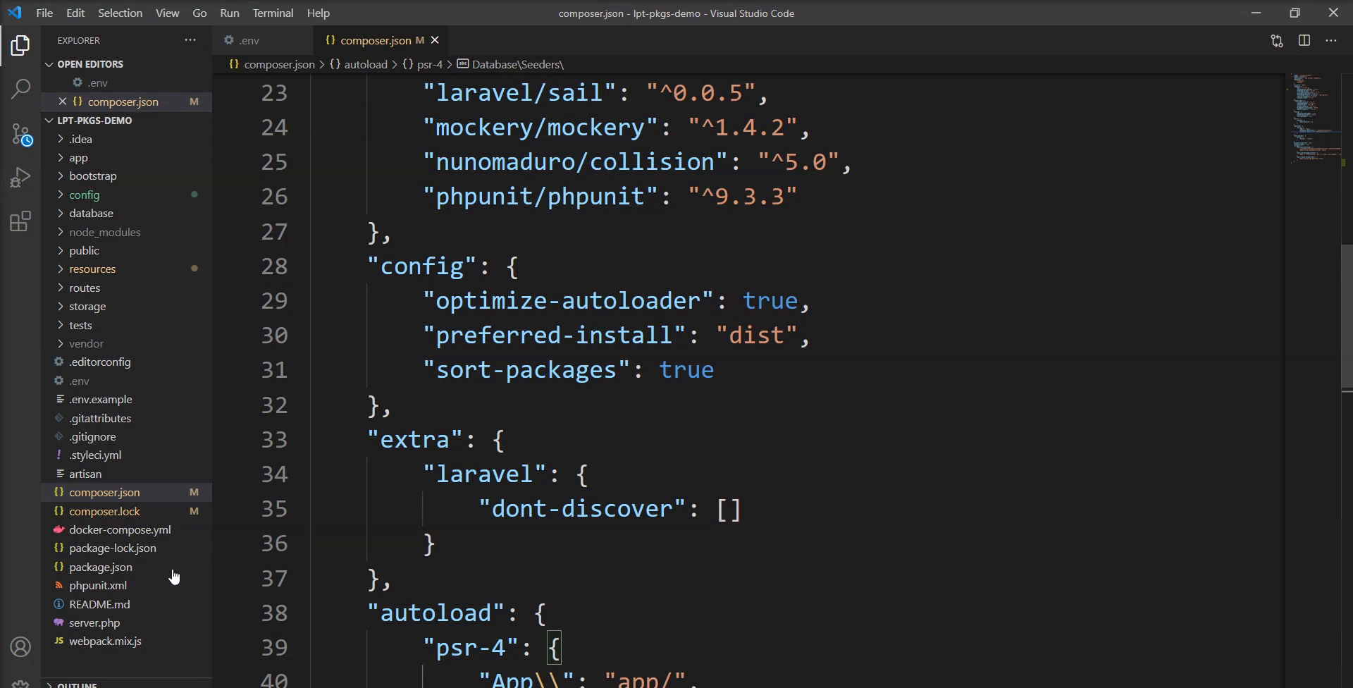
Open .env in the VS Code Explorer to paste the NOCAPTCHA key lines
click(99, 82)
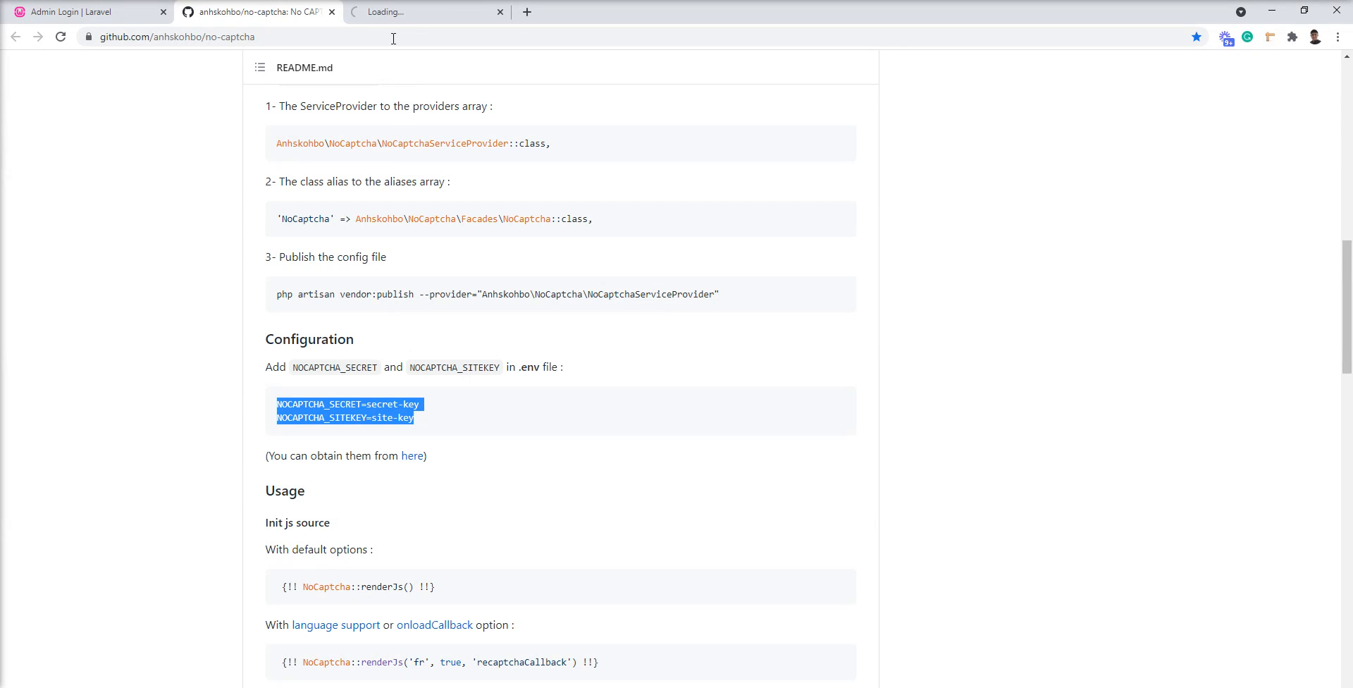
Open the reCAPTCHA Admin Console and label the new site 'lpt-pkgs-demo'
click(422, 11)
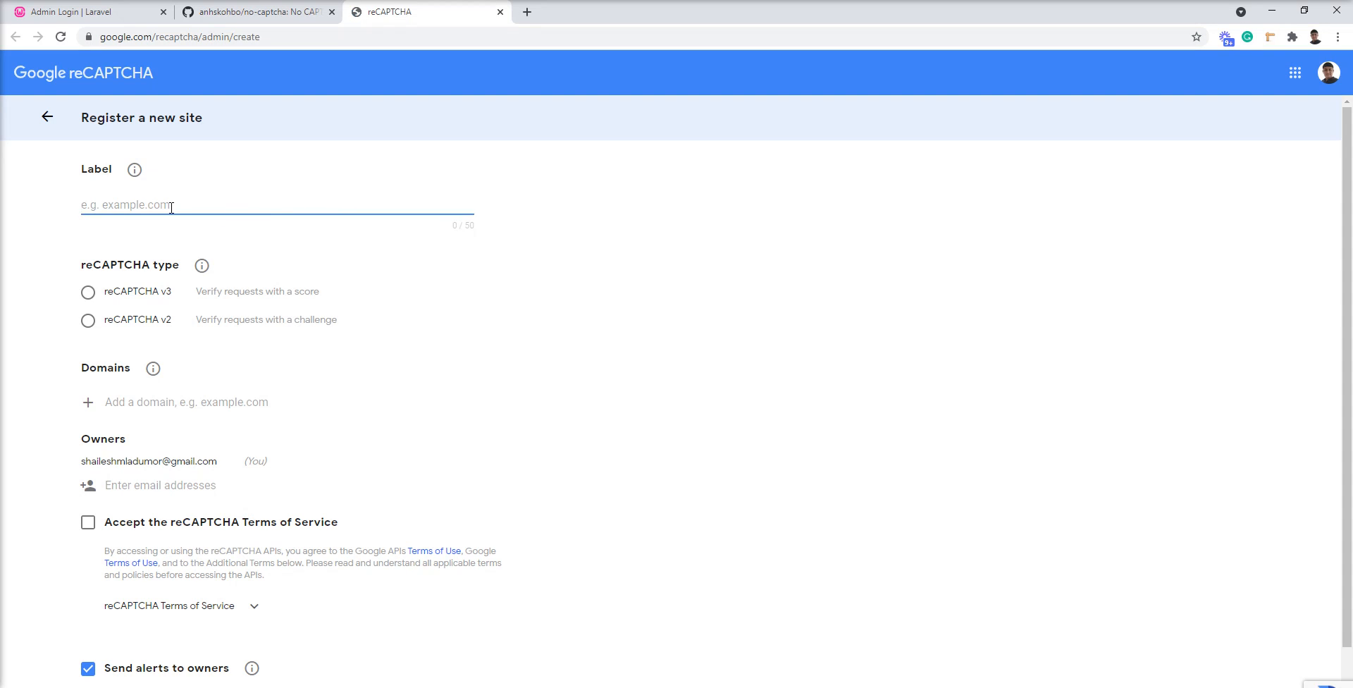
click(86, 11)
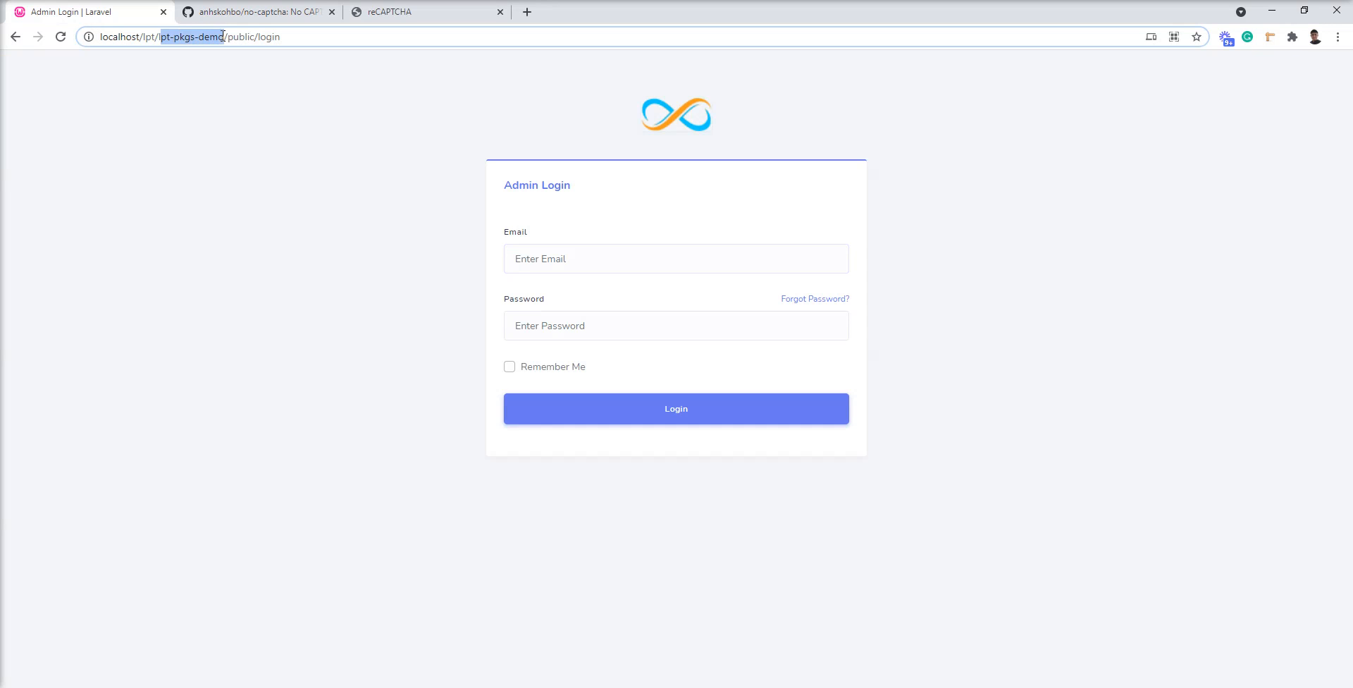
click(256, 11)
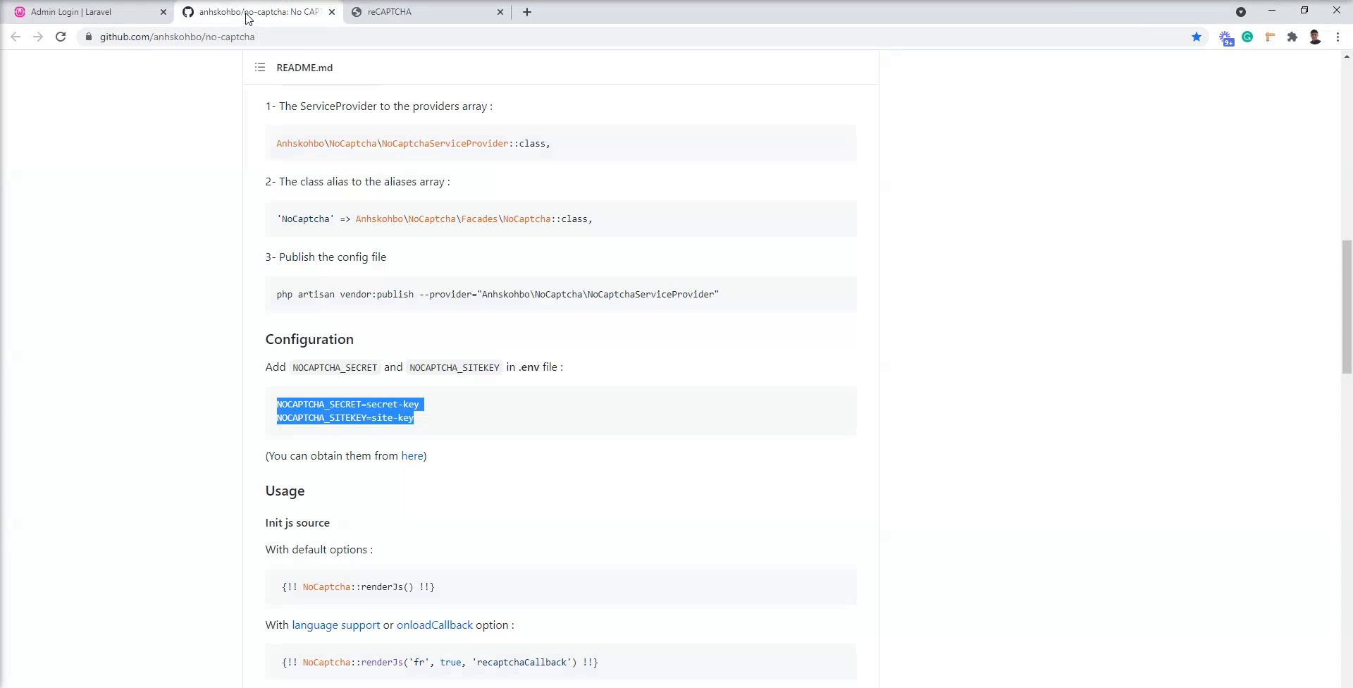
click(388, 11)
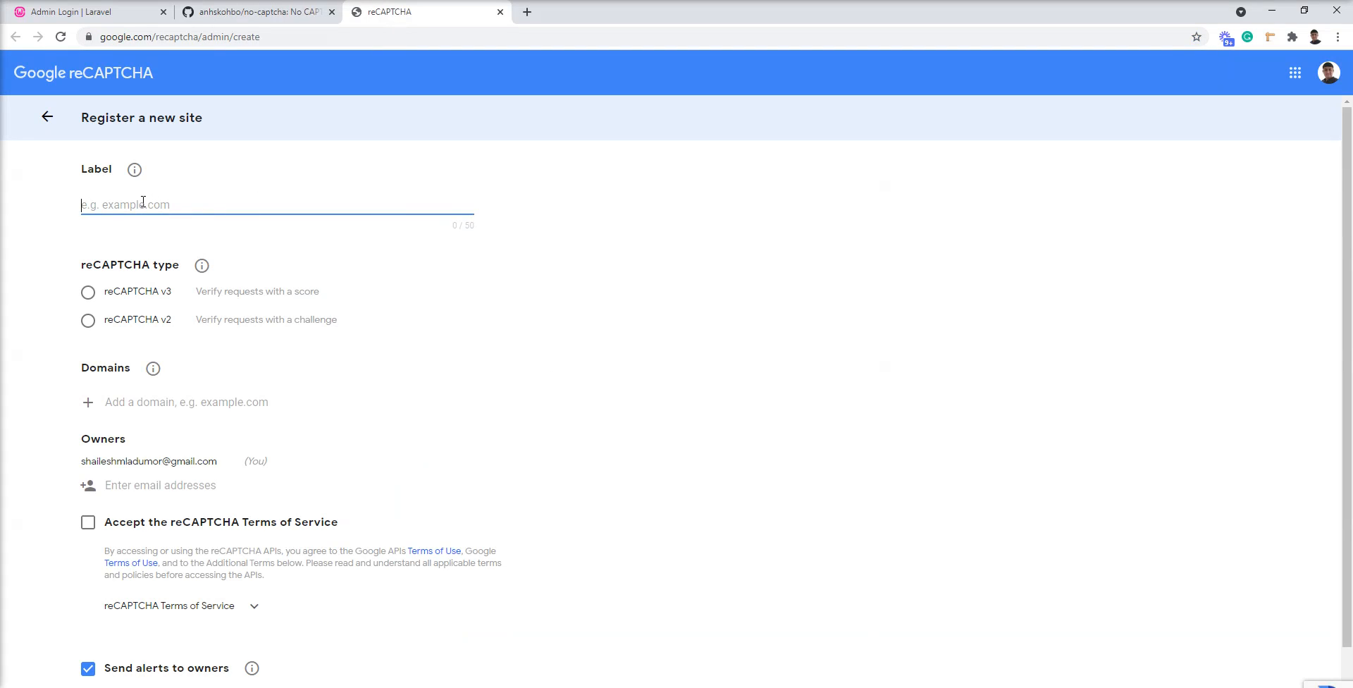
text(lpt-pkgs-demo)
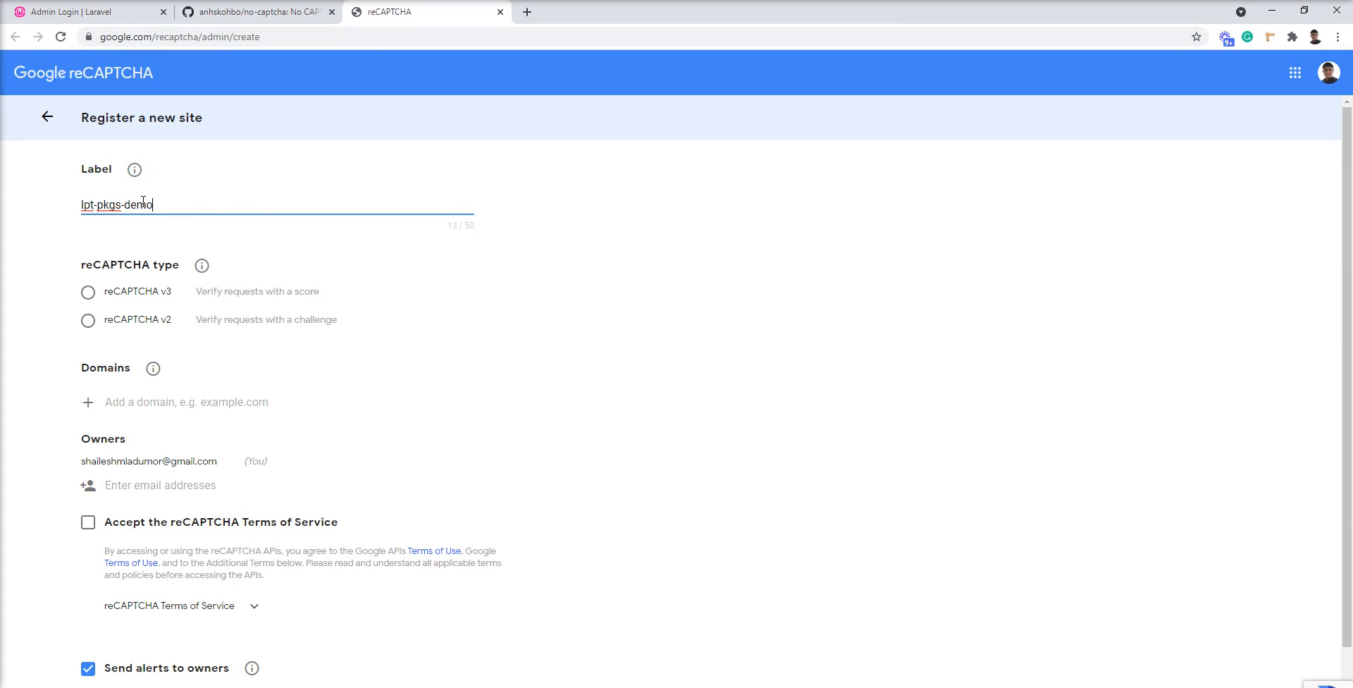
mouse_move(84, 338)
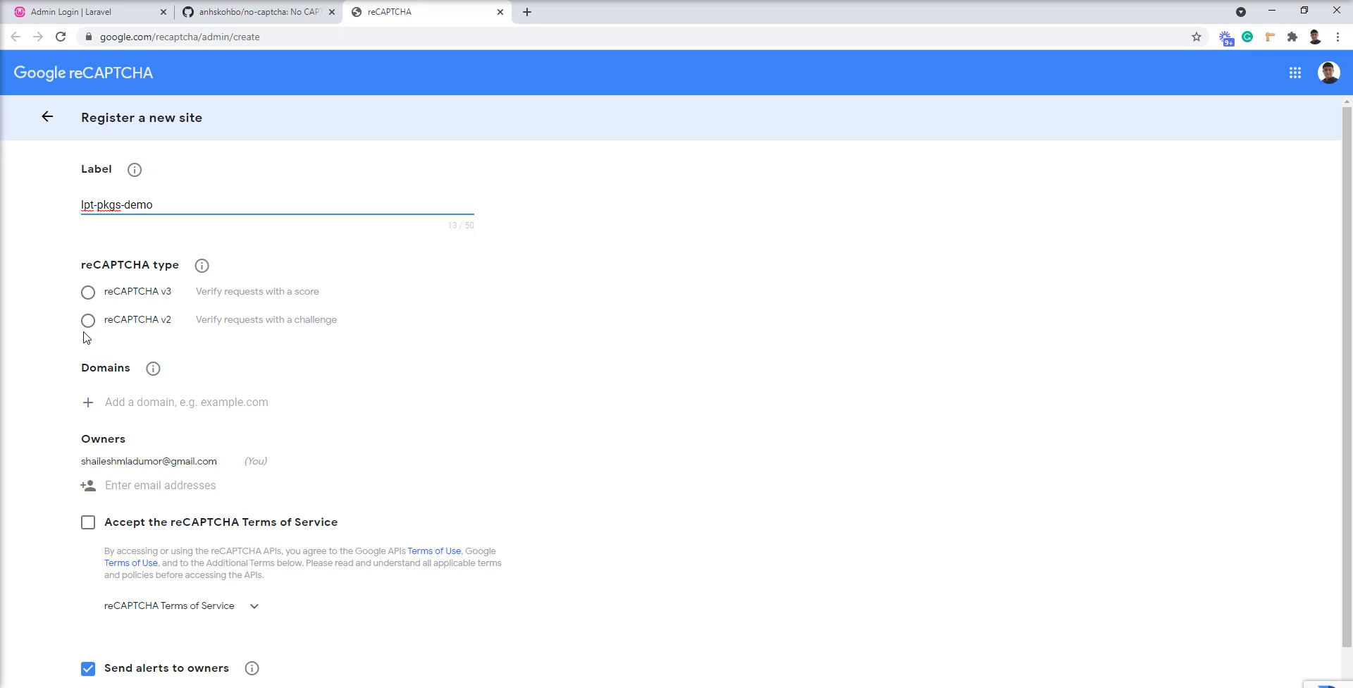
Choose reCAPTCHA v2 Checkbox, add localhost, accept the terms and submit
click(88, 319)
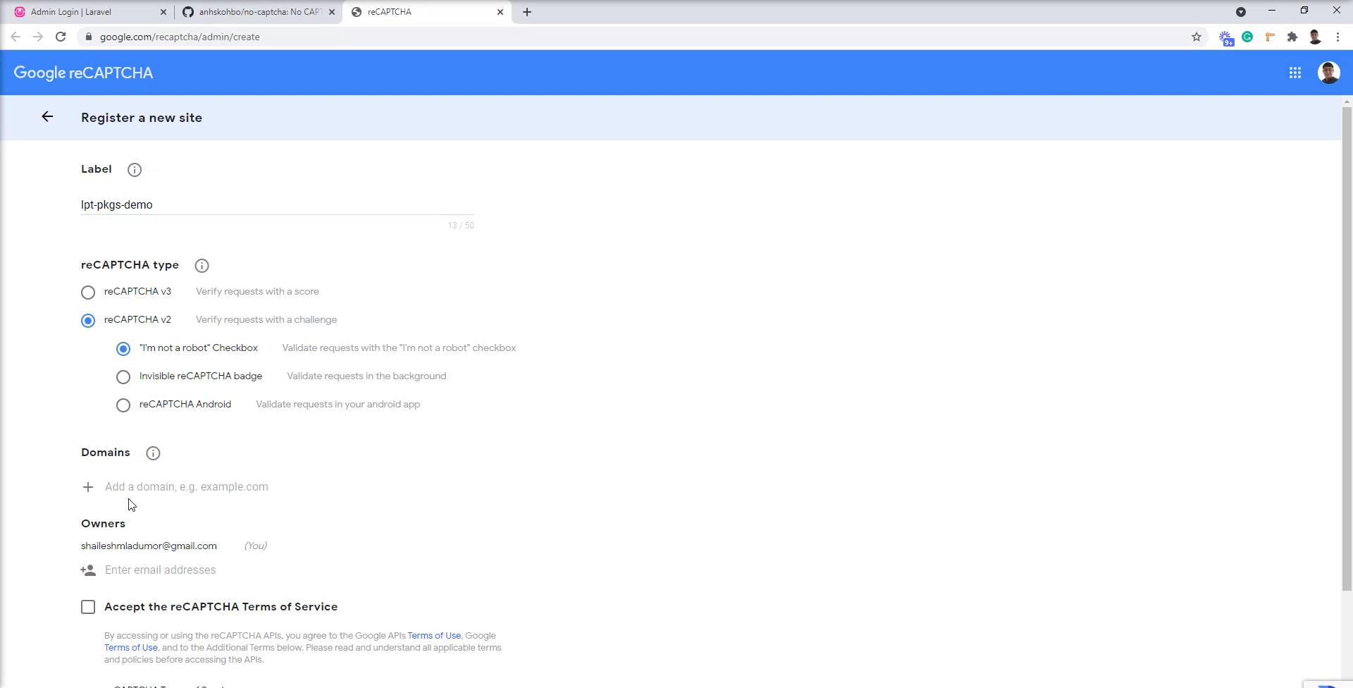
mouse_move(130, 393)
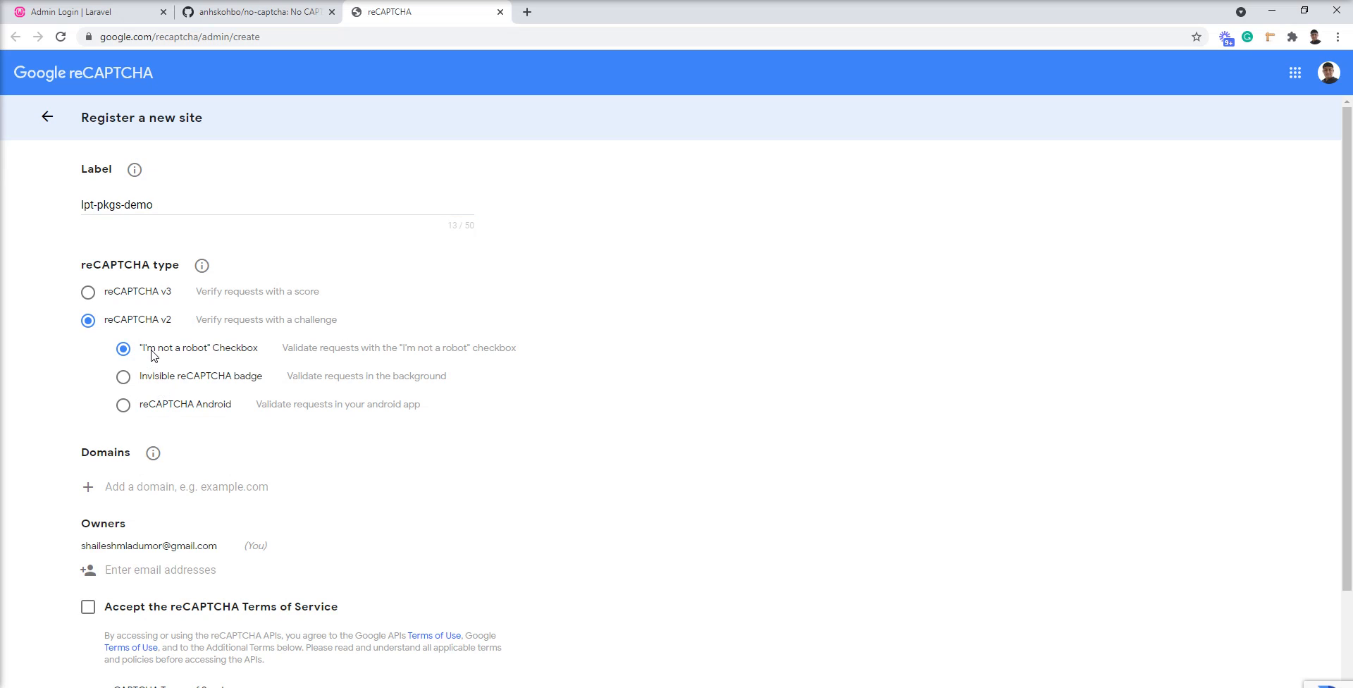
mouse_move(167, 346)
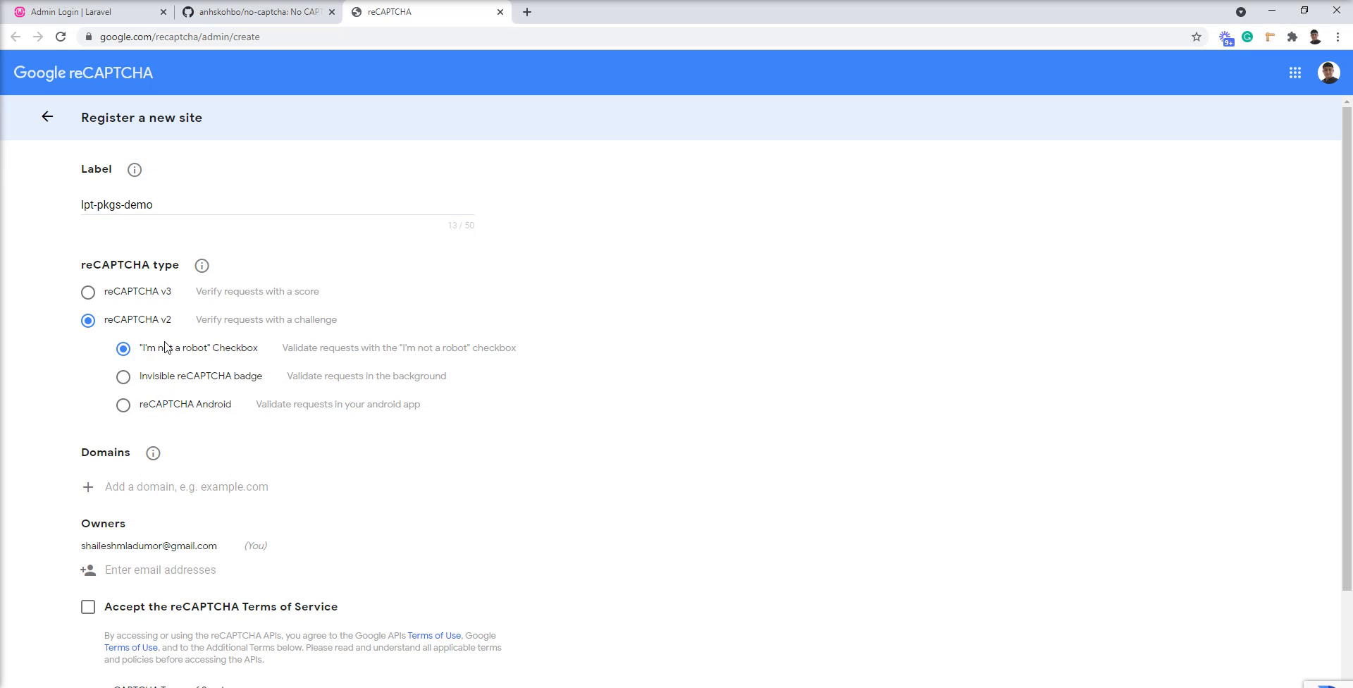
mouse_move(186, 431)
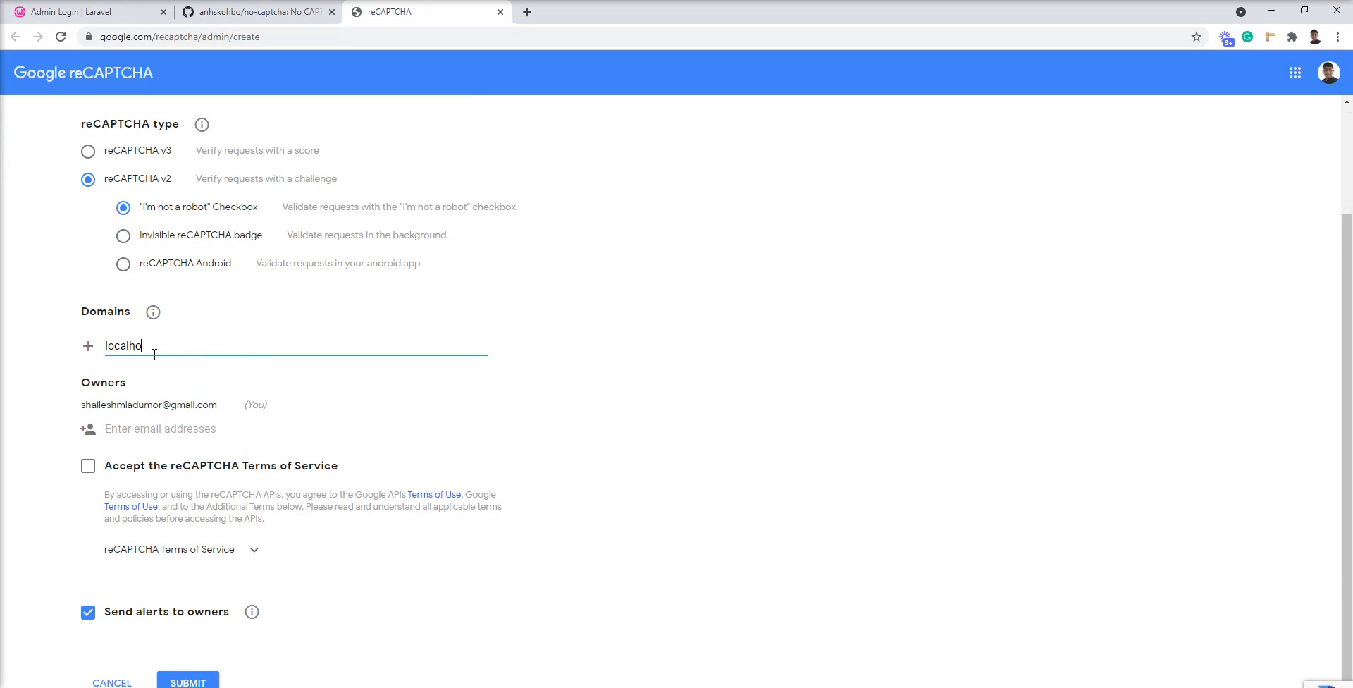
text(st)
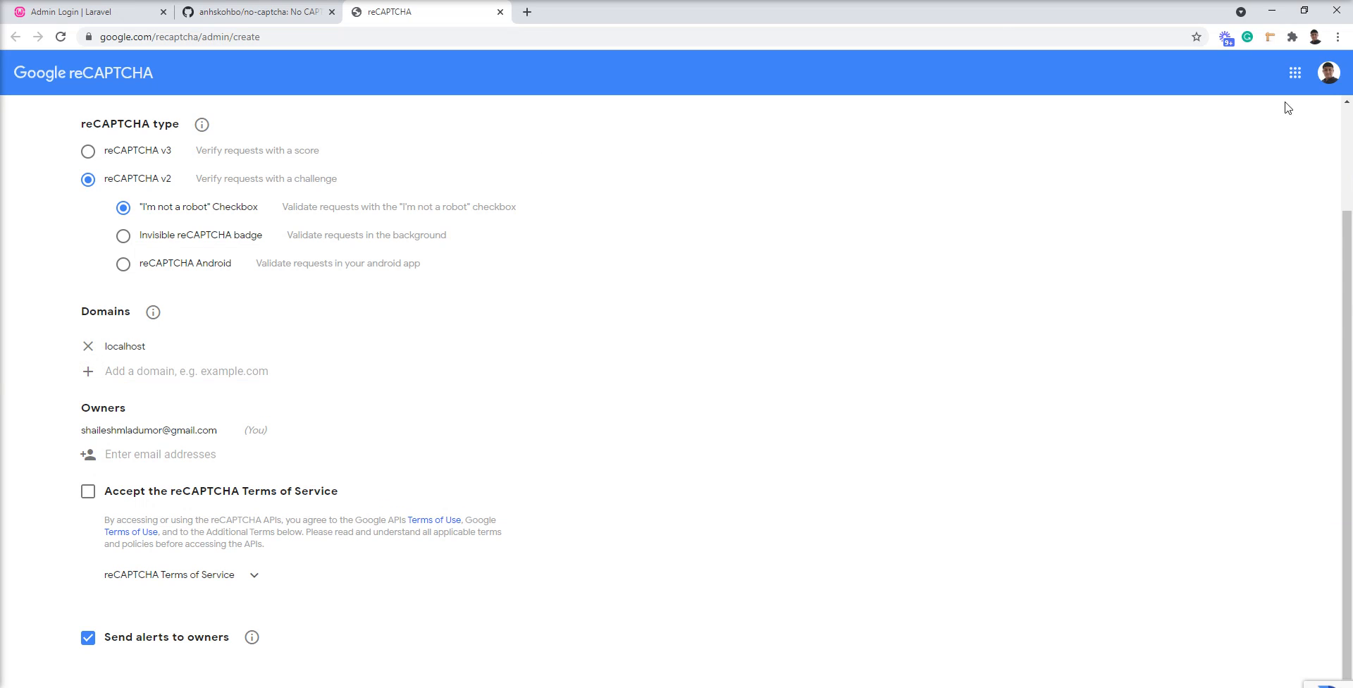
mouse_move(627, 360)
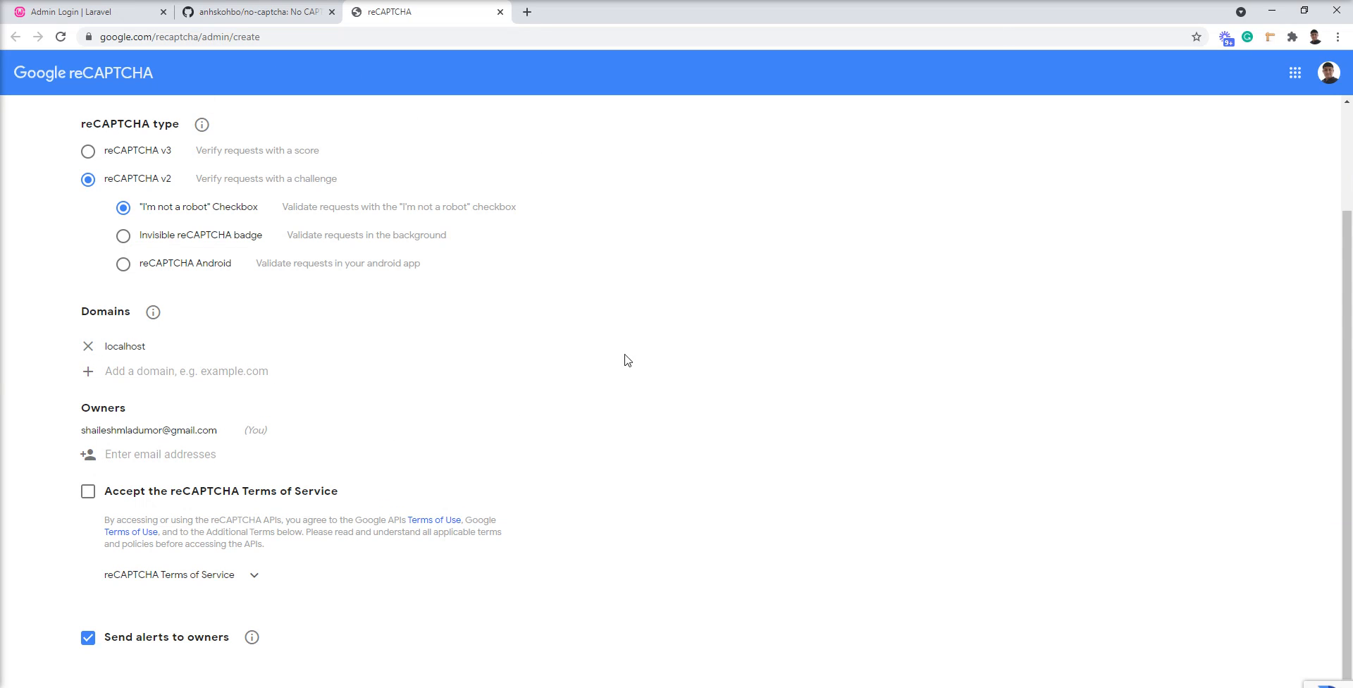
mouse_move(330, 411)
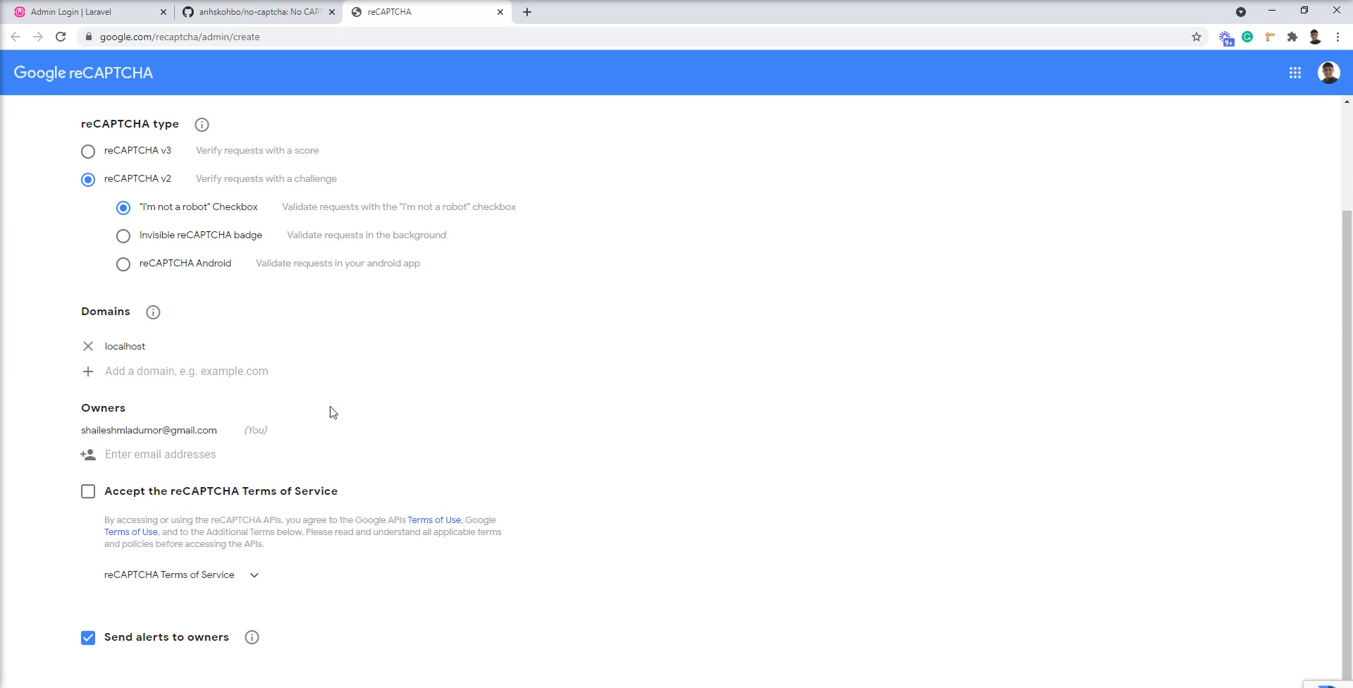
mouse_move(175, 391)
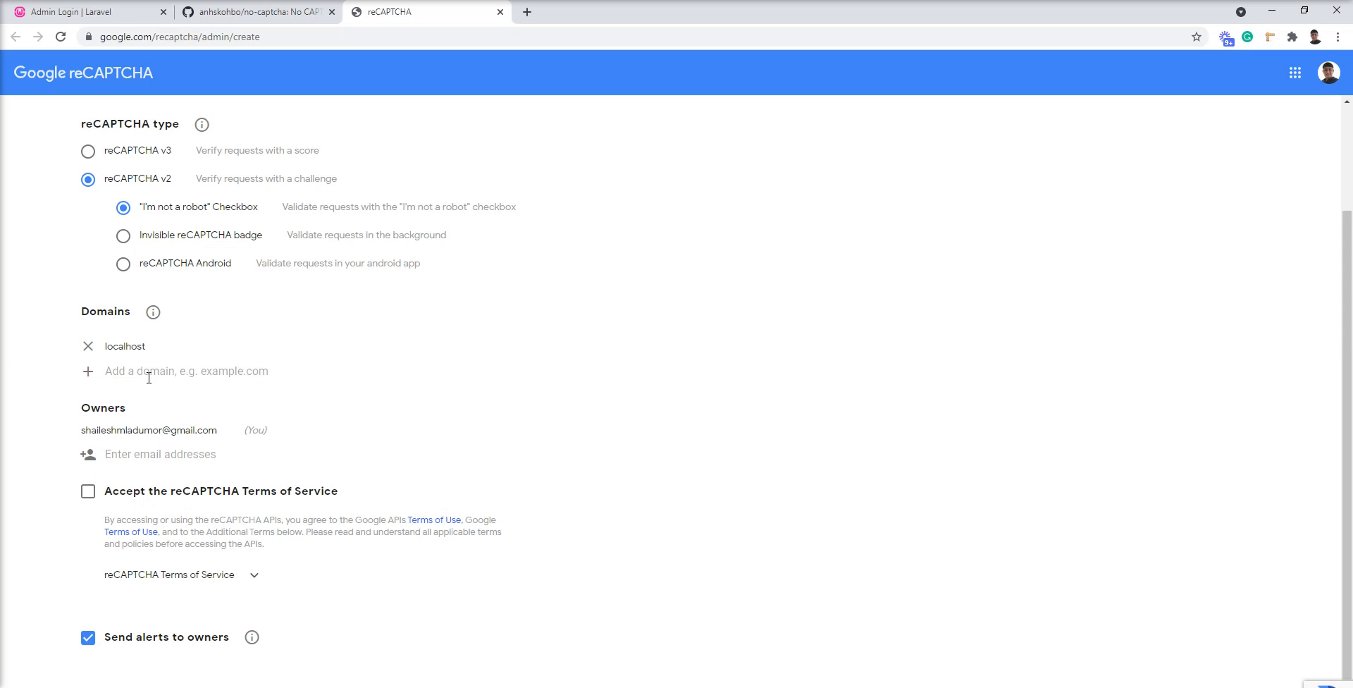
mouse_move(138, 393)
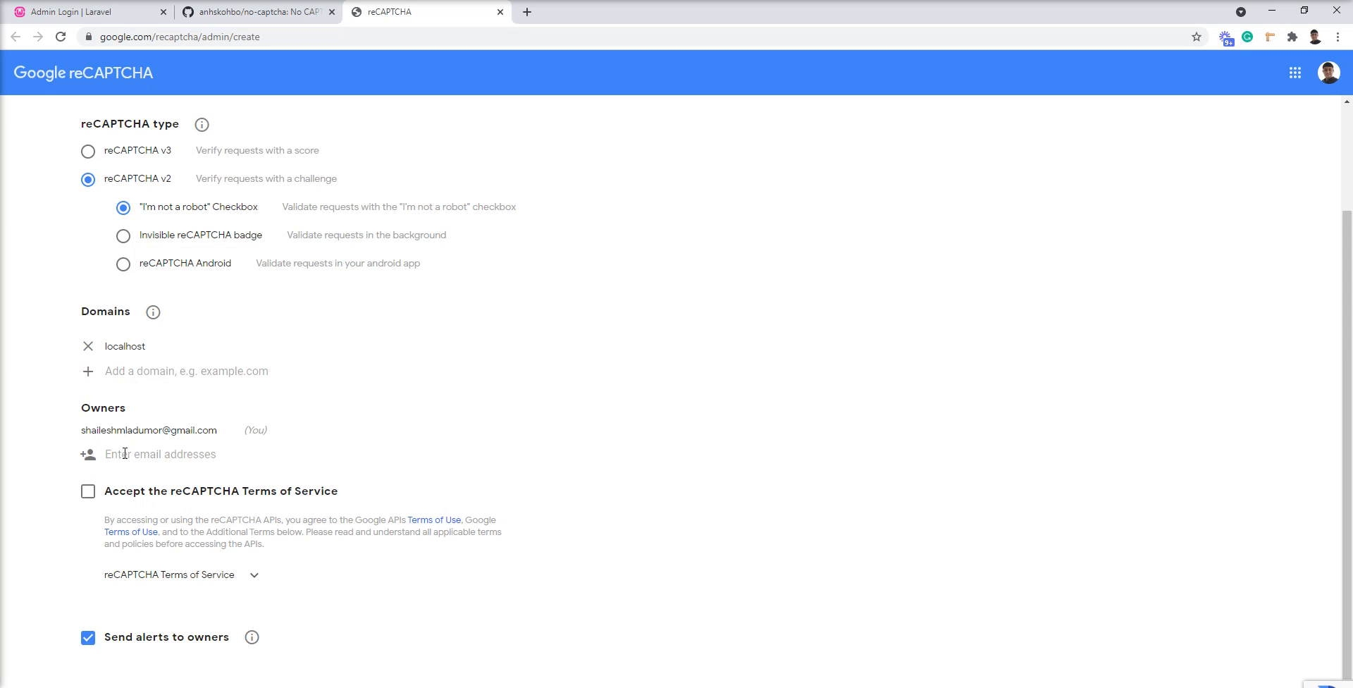
scroll(down, 3)
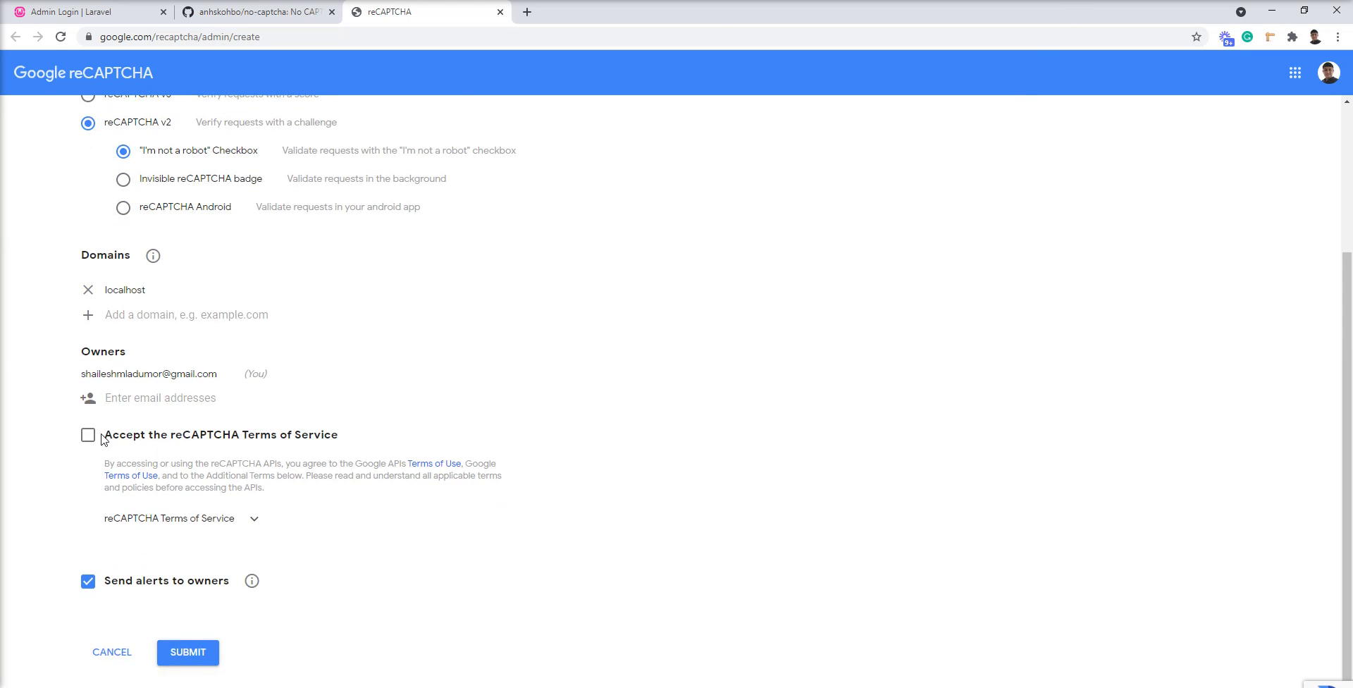
click(88, 435)
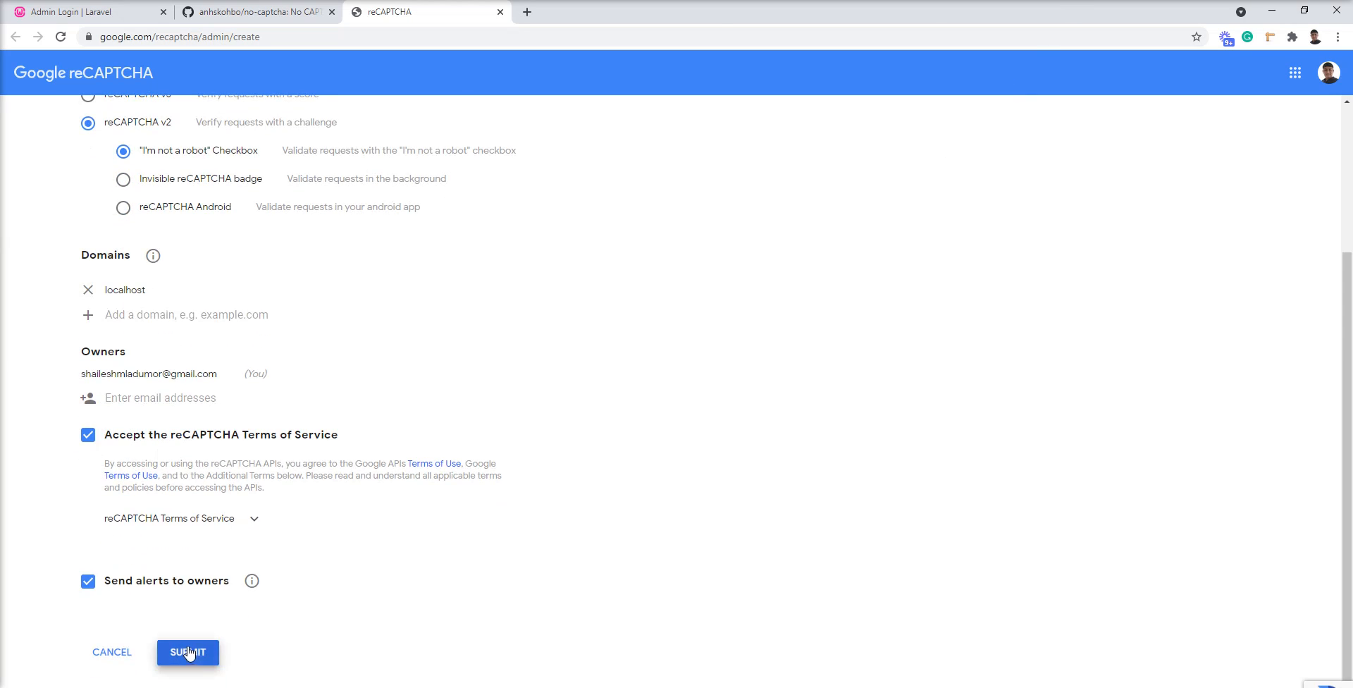
click(188, 652)
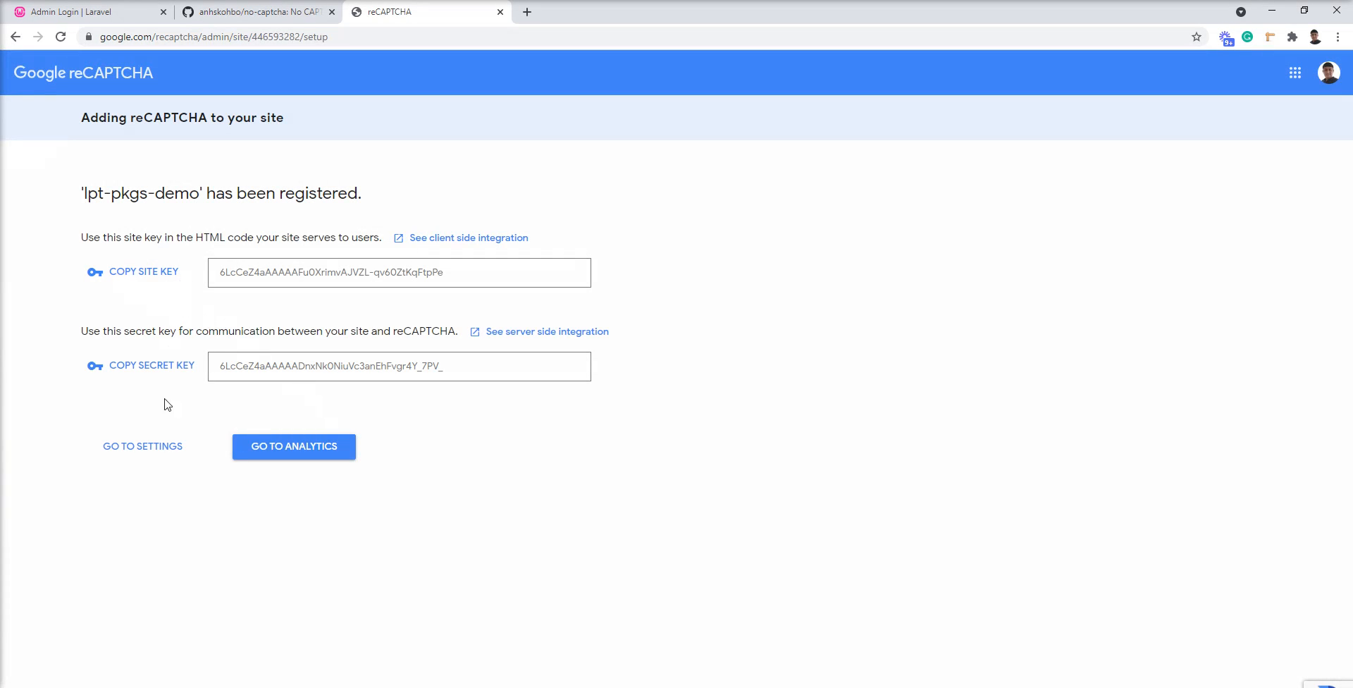
mouse_move(483, 303)
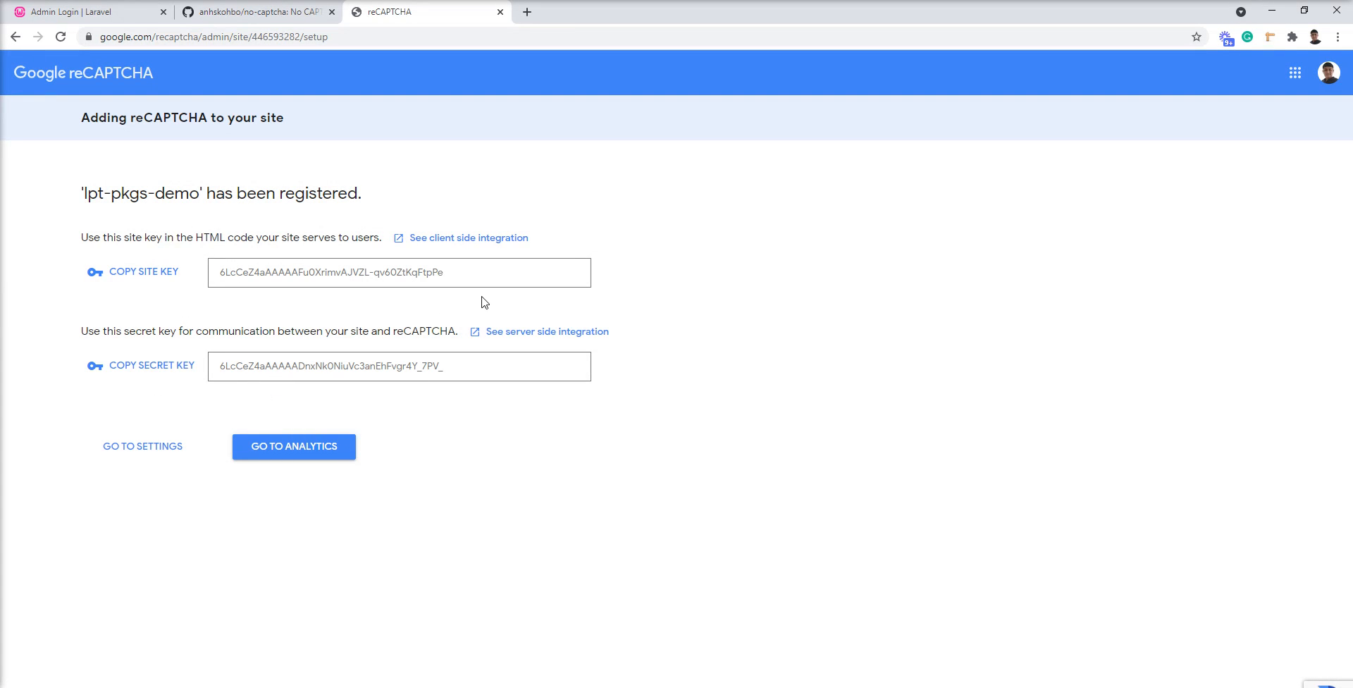
mouse_move(488, 628)
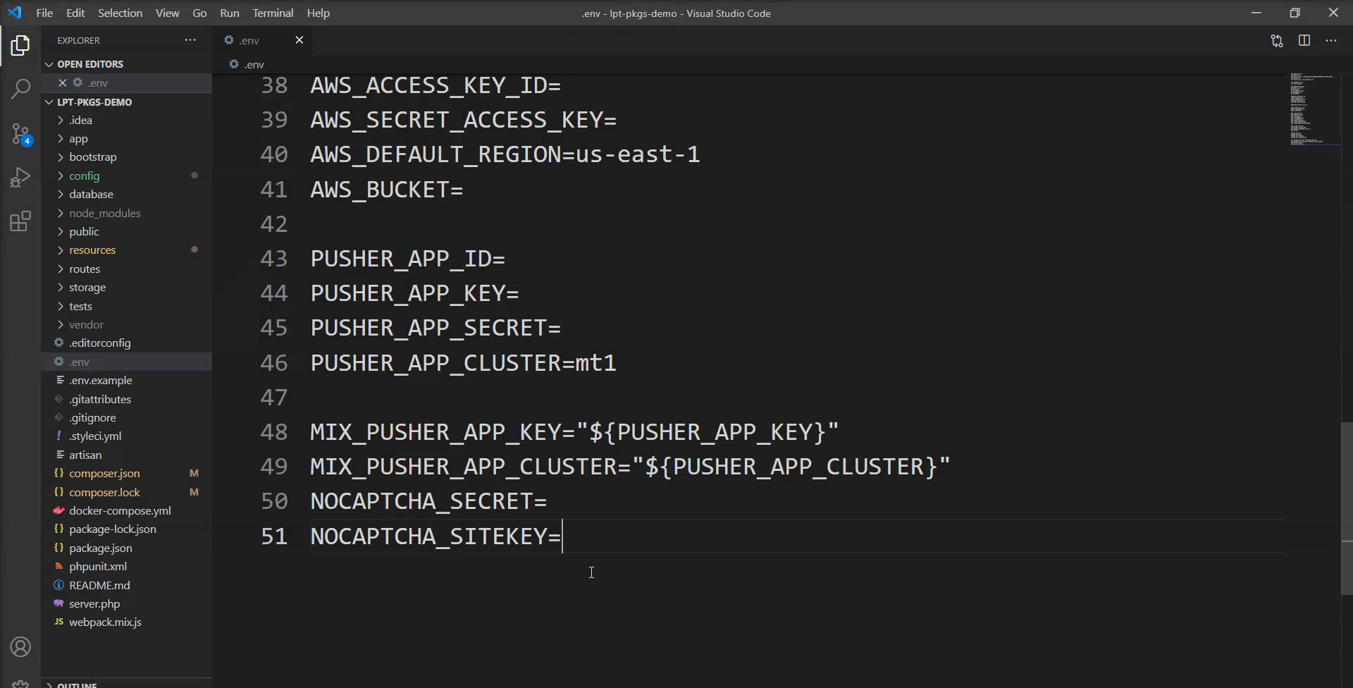
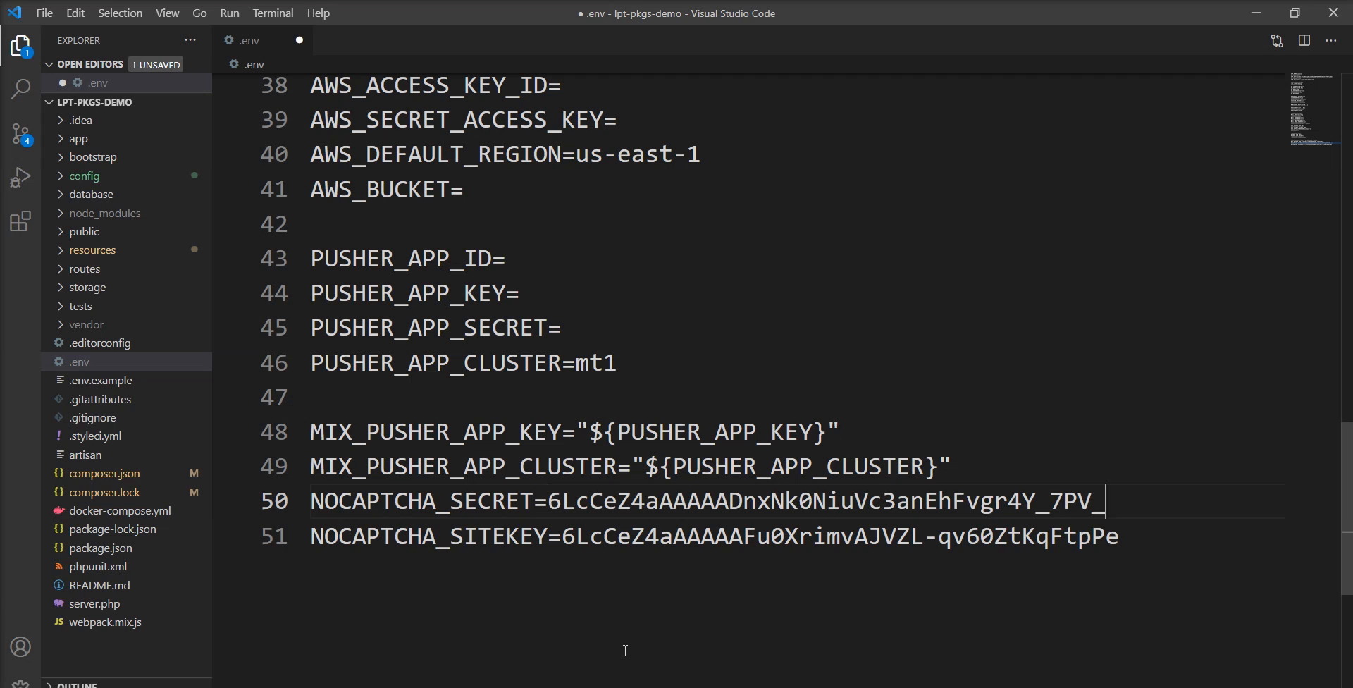
Fill NOCAPTCHA_SITEKEY and NOCAPTCHA_SECRET in .env with the reCAPTCHA keys and save
key(ctrl+s)
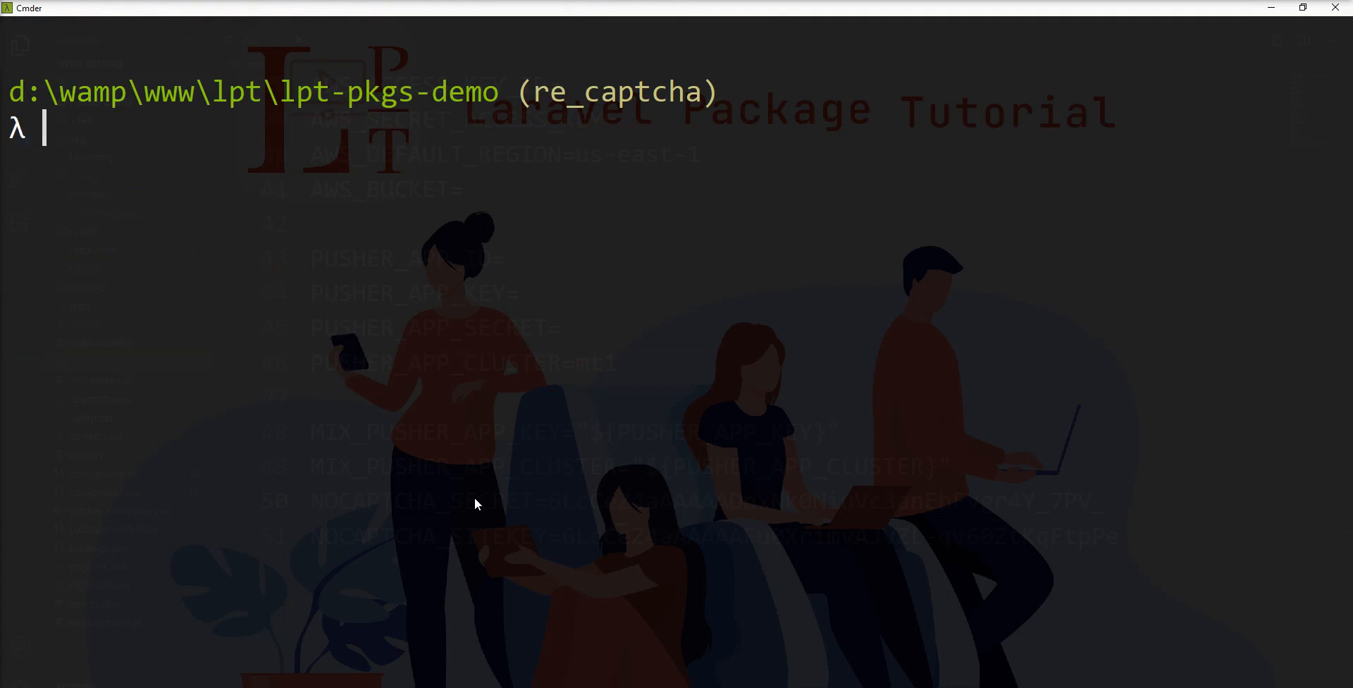
Run php artisan config:clear in Cmder
text(php artis)
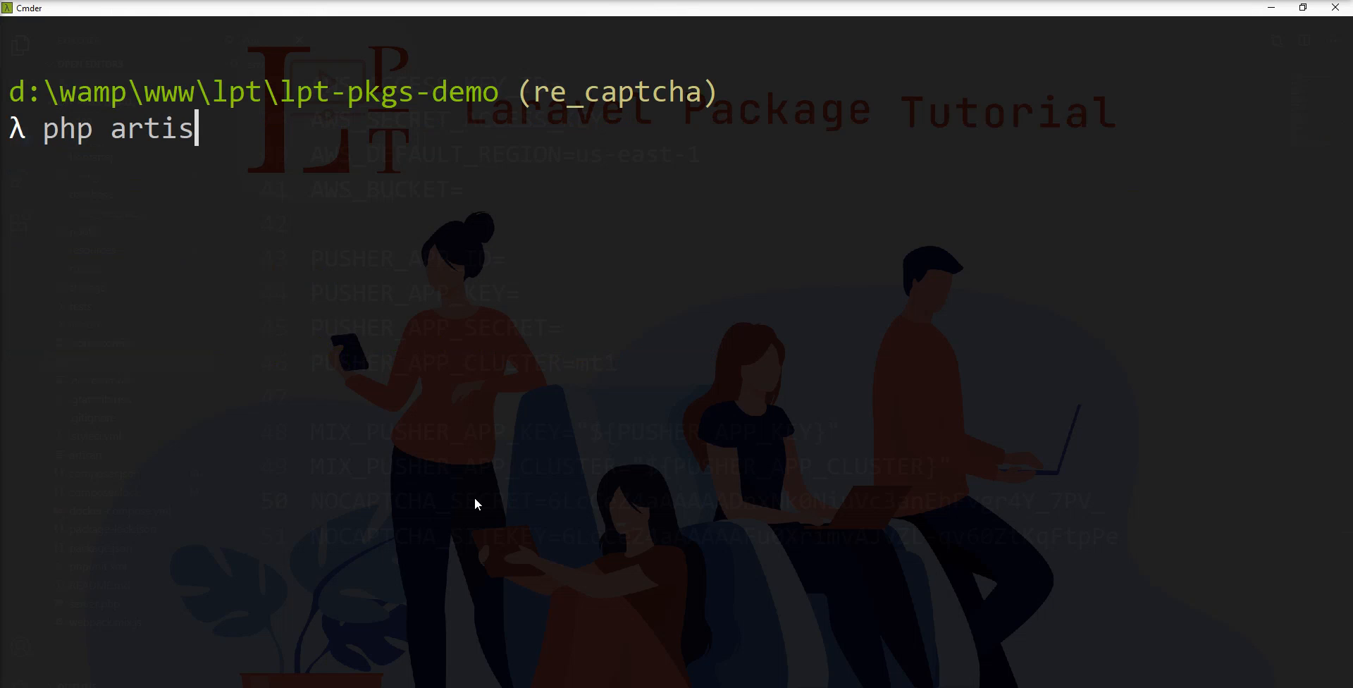
text(an config:clear)
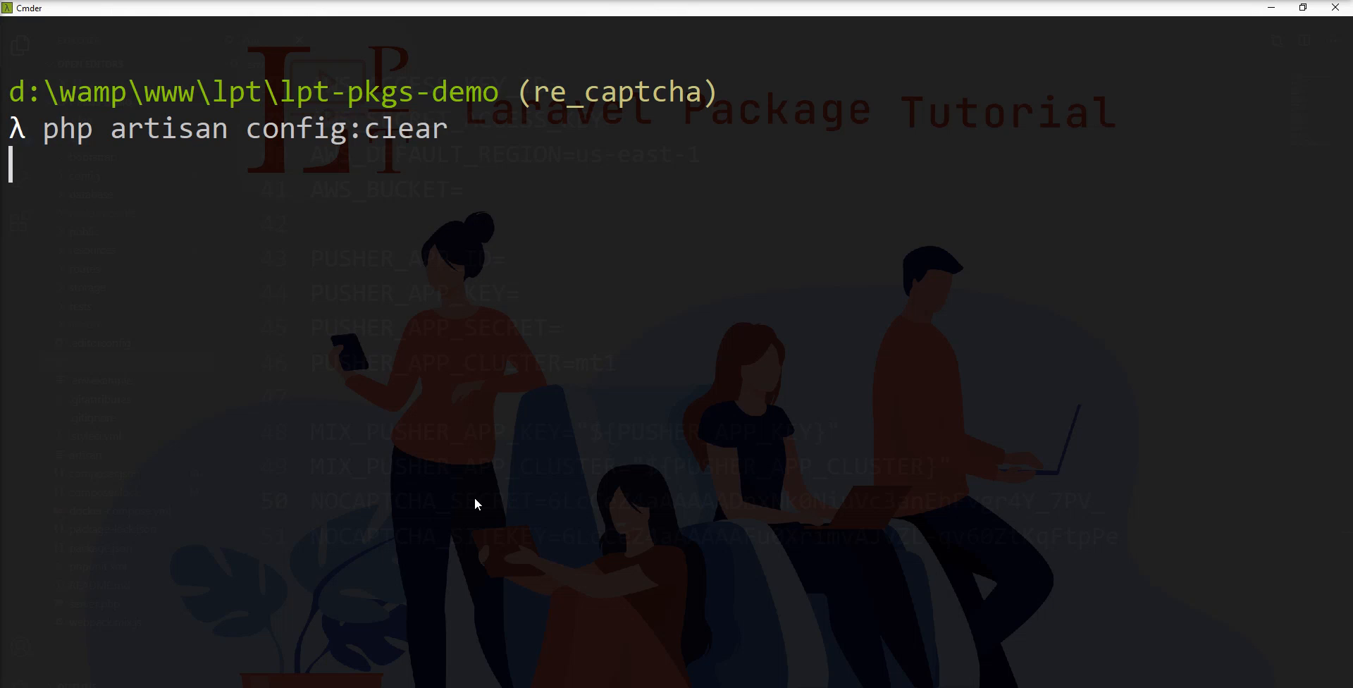
key(Return)
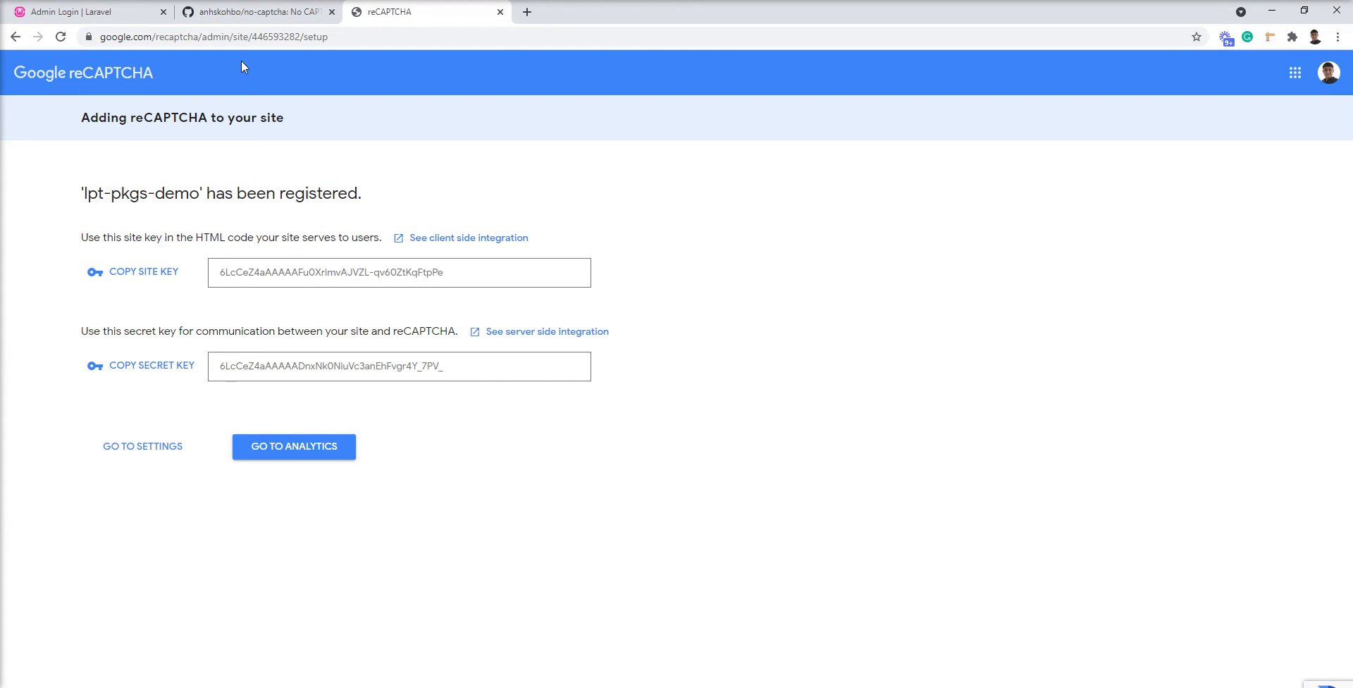
Copy the {!! NoCaptcha::renderJs() !!} line from the README's Usage section
click(255, 11)
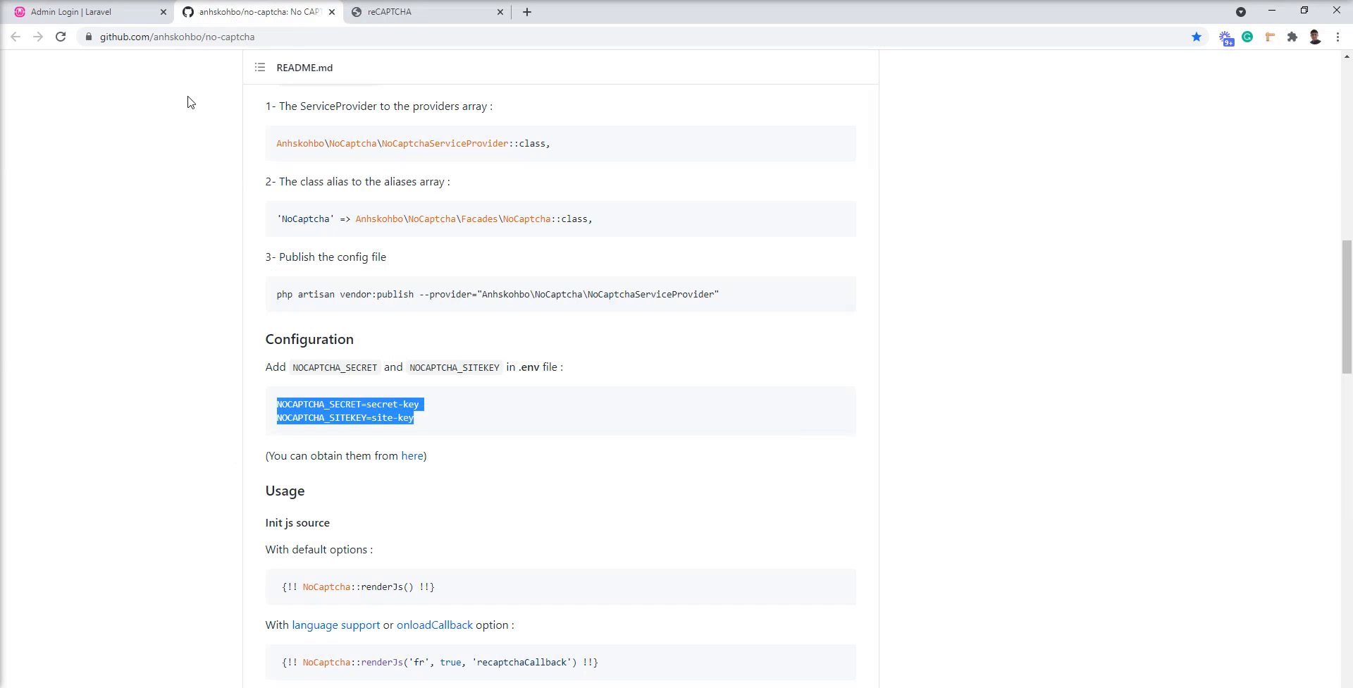
mouse_move(335, 183)
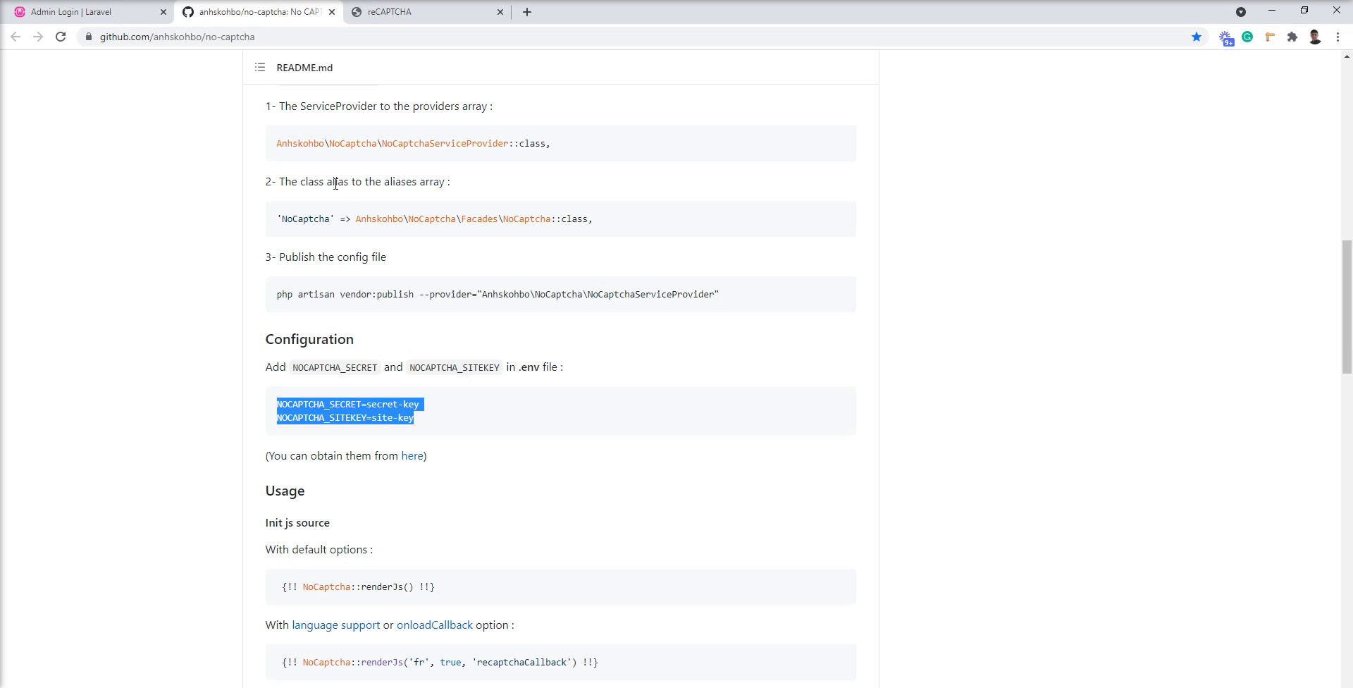
mouse_move(280, 587)
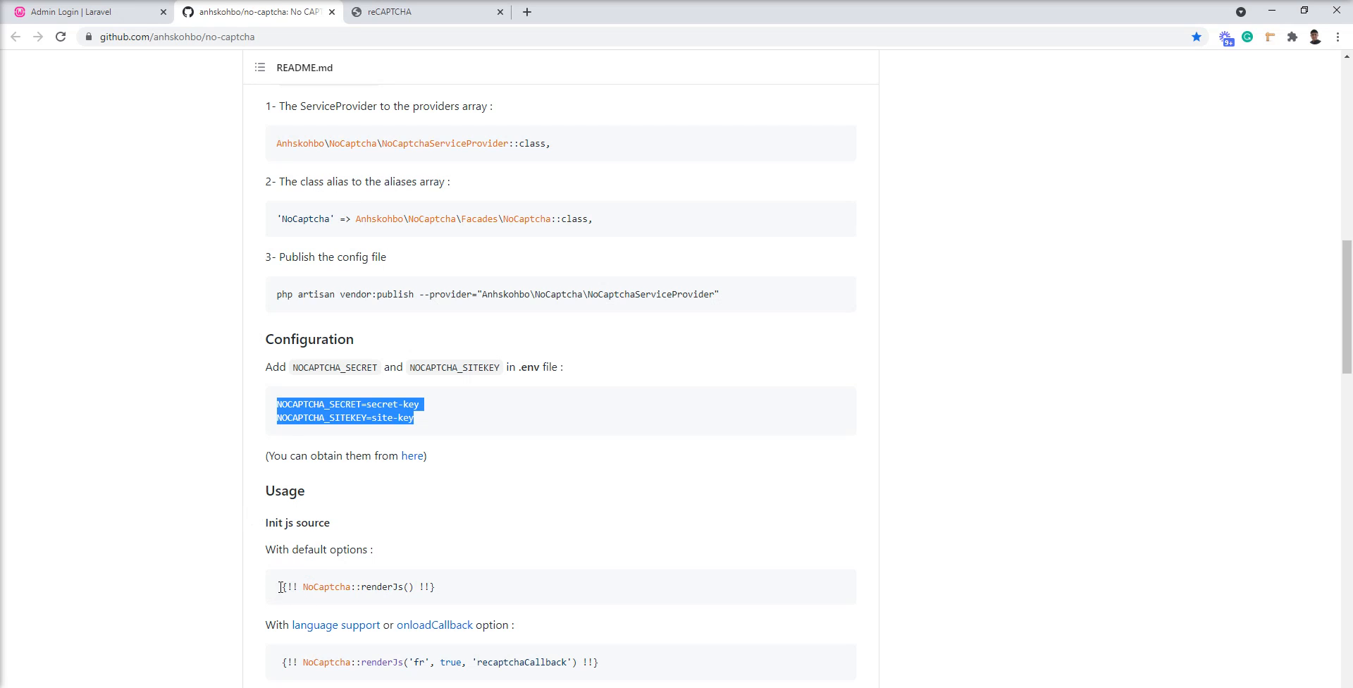
mouse_move(316, 195)
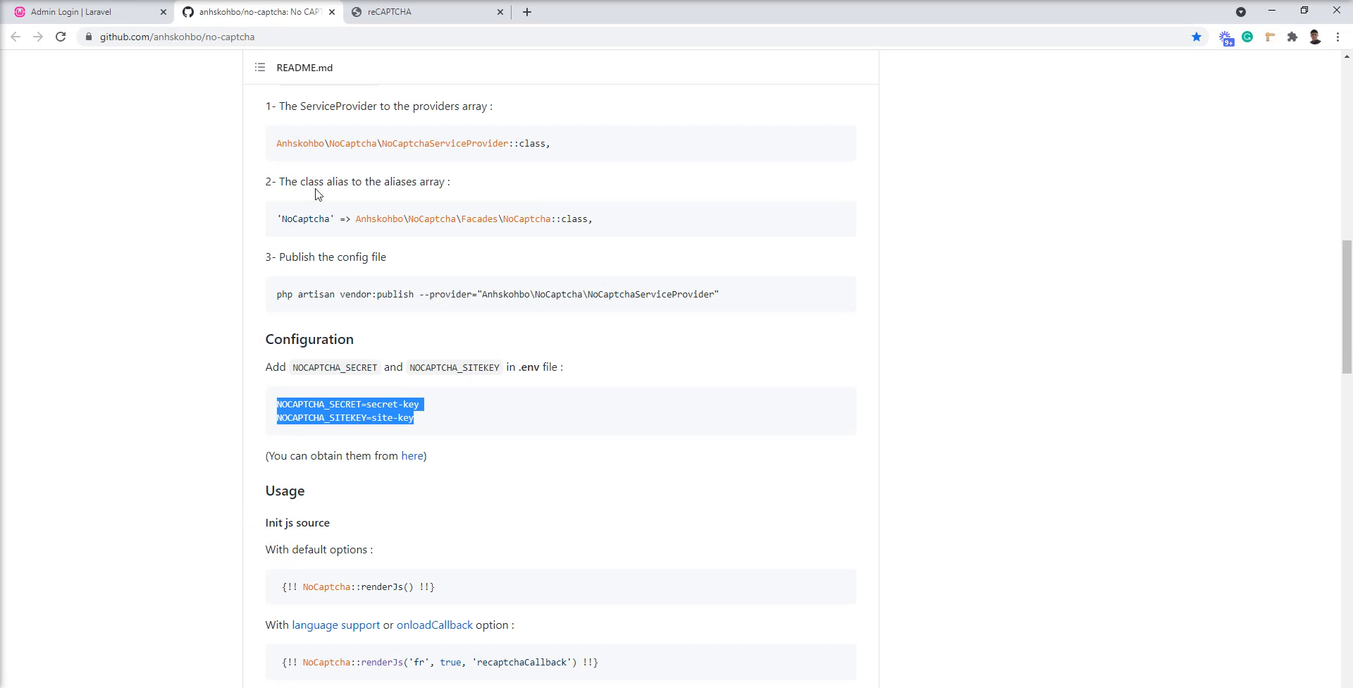
click(86, 11)
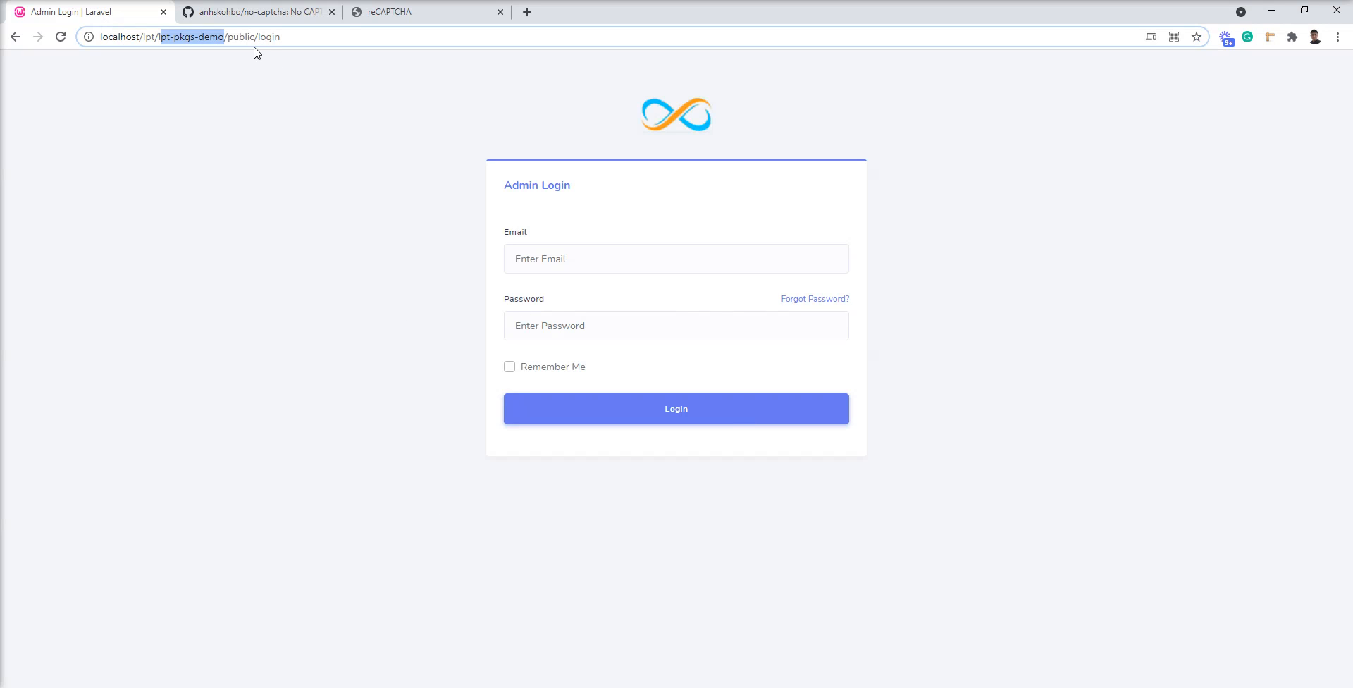
click(259, 12)
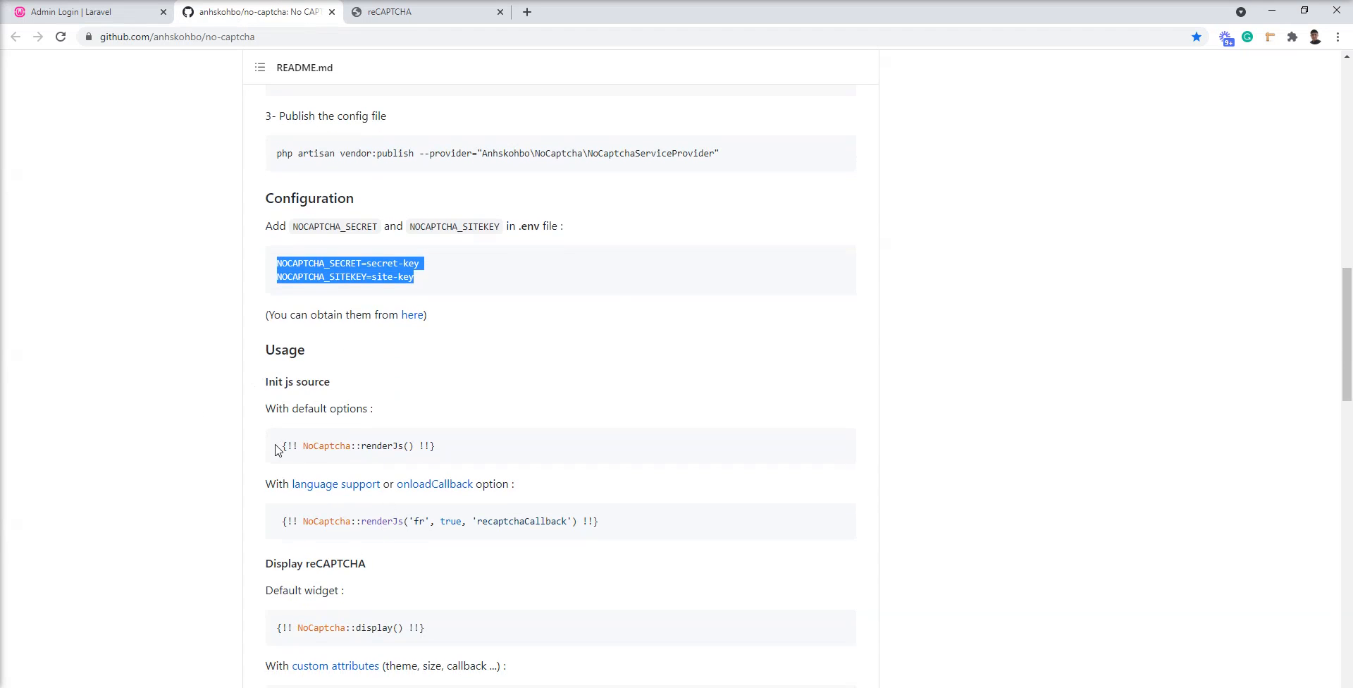
double_click(357, 445)
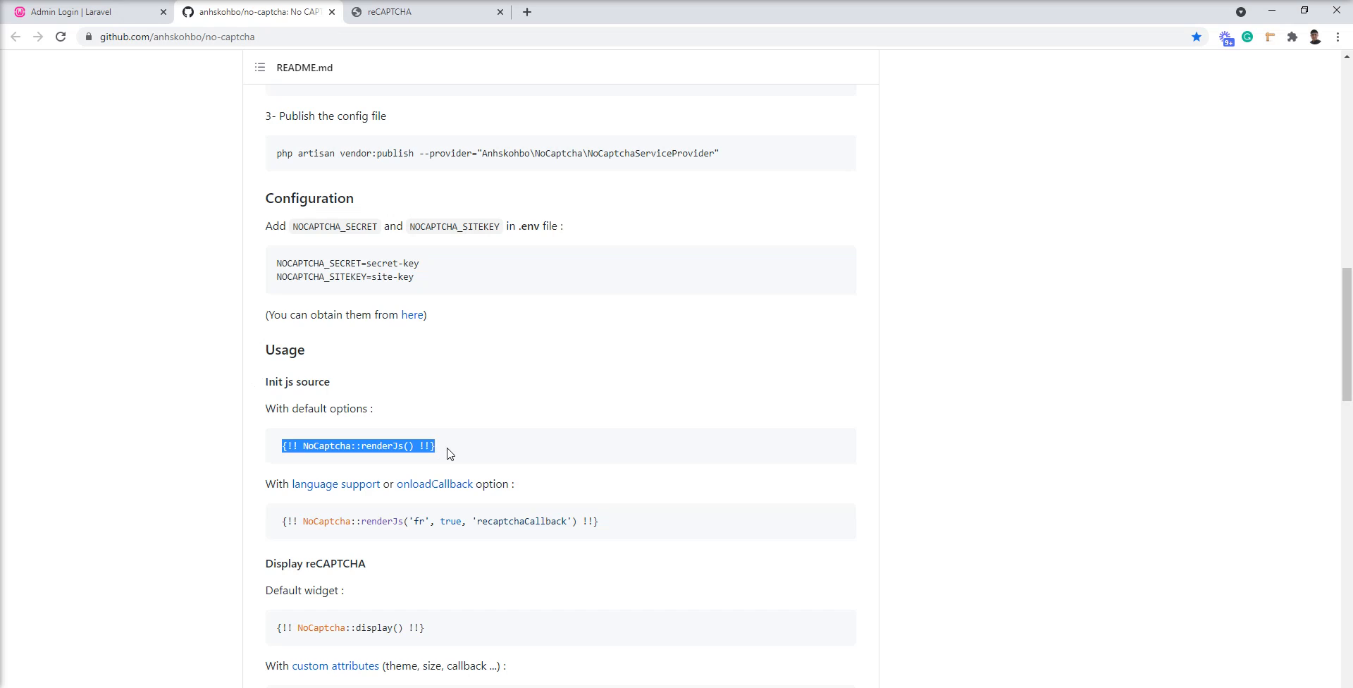
mouse_move(500, 518)
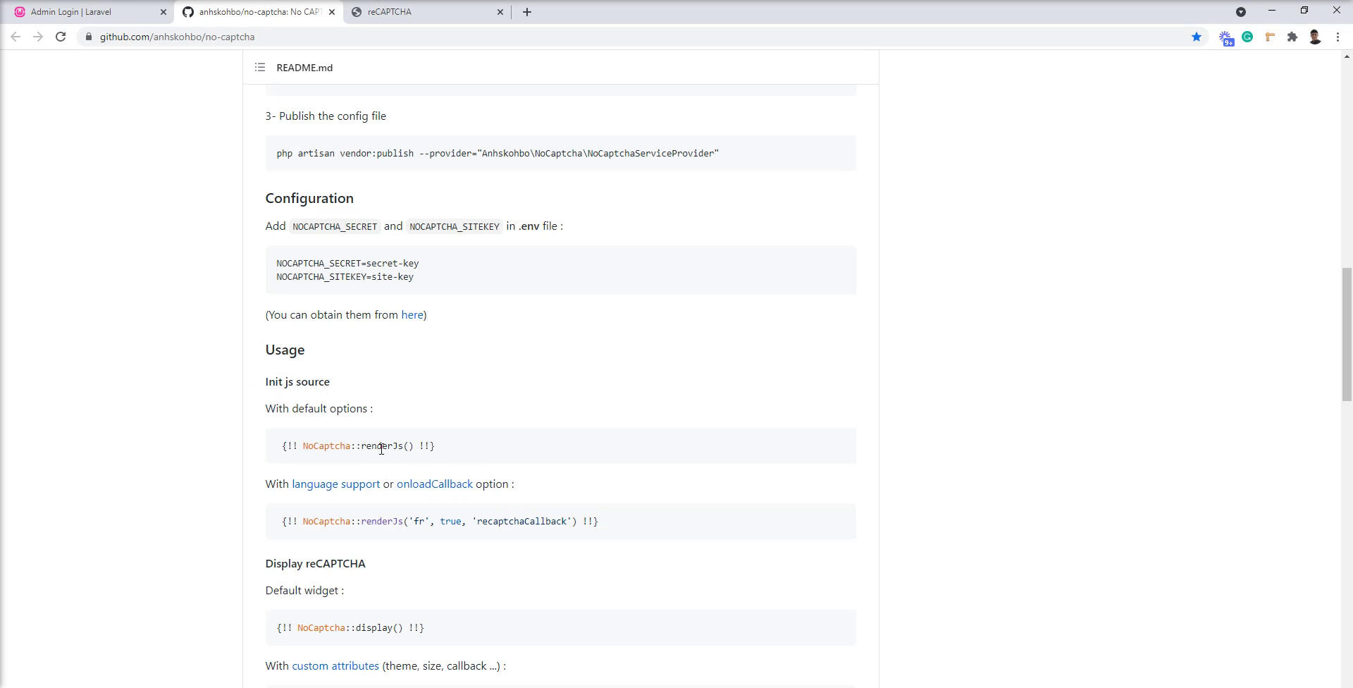
double_click(381, 445)
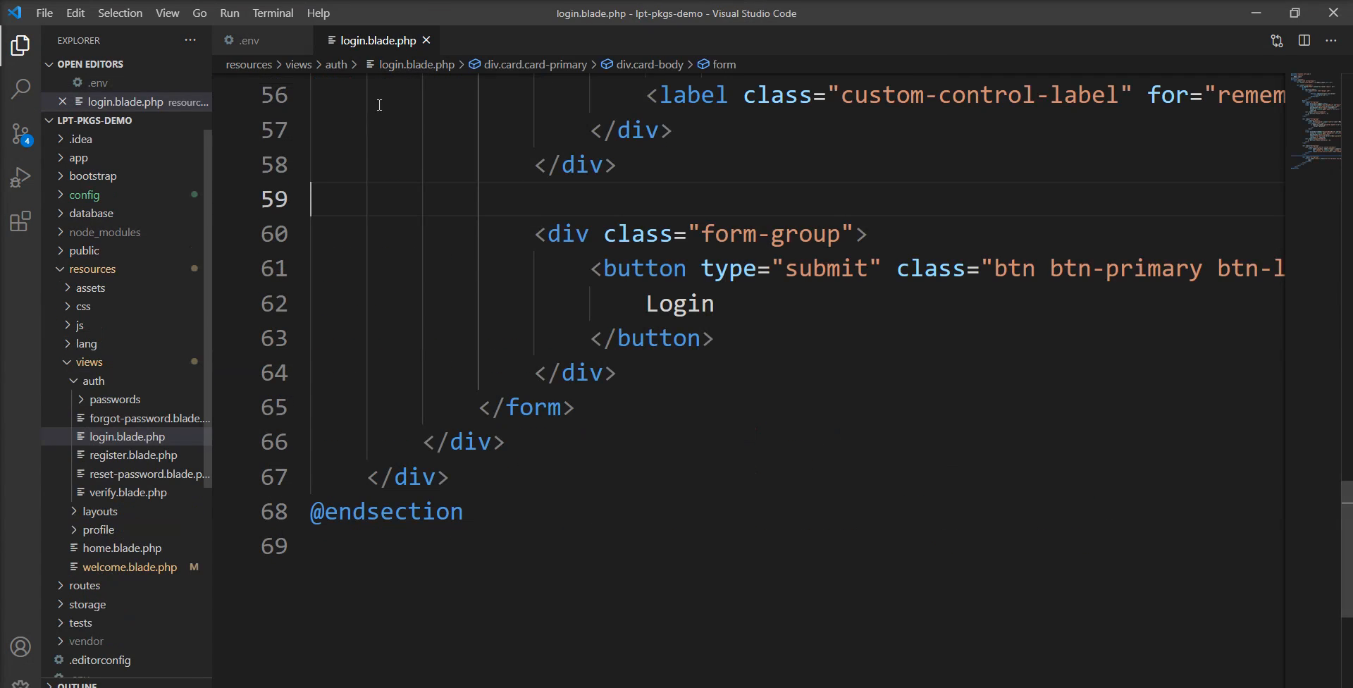
Add a form-group mt-5 div with NoCaptcha::renderJs() before the Login button
text({!! NoCaptcha::renderJs() !!})
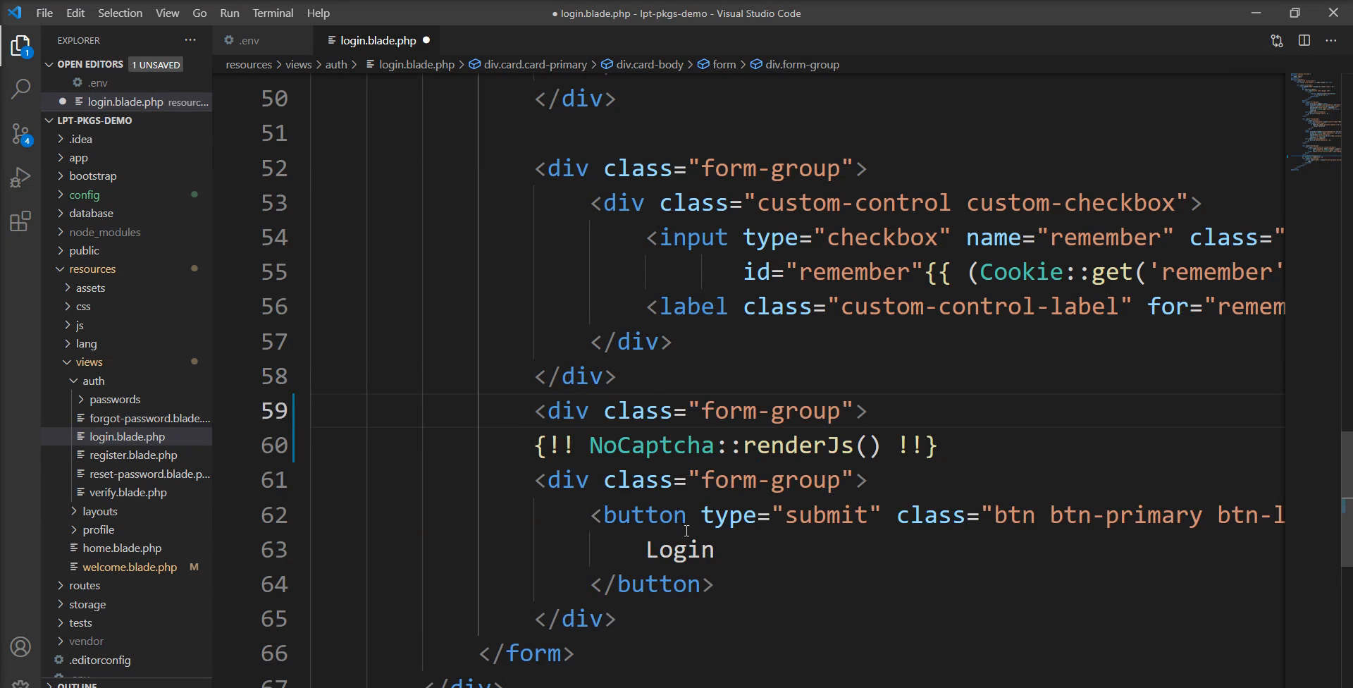
text(</div>)
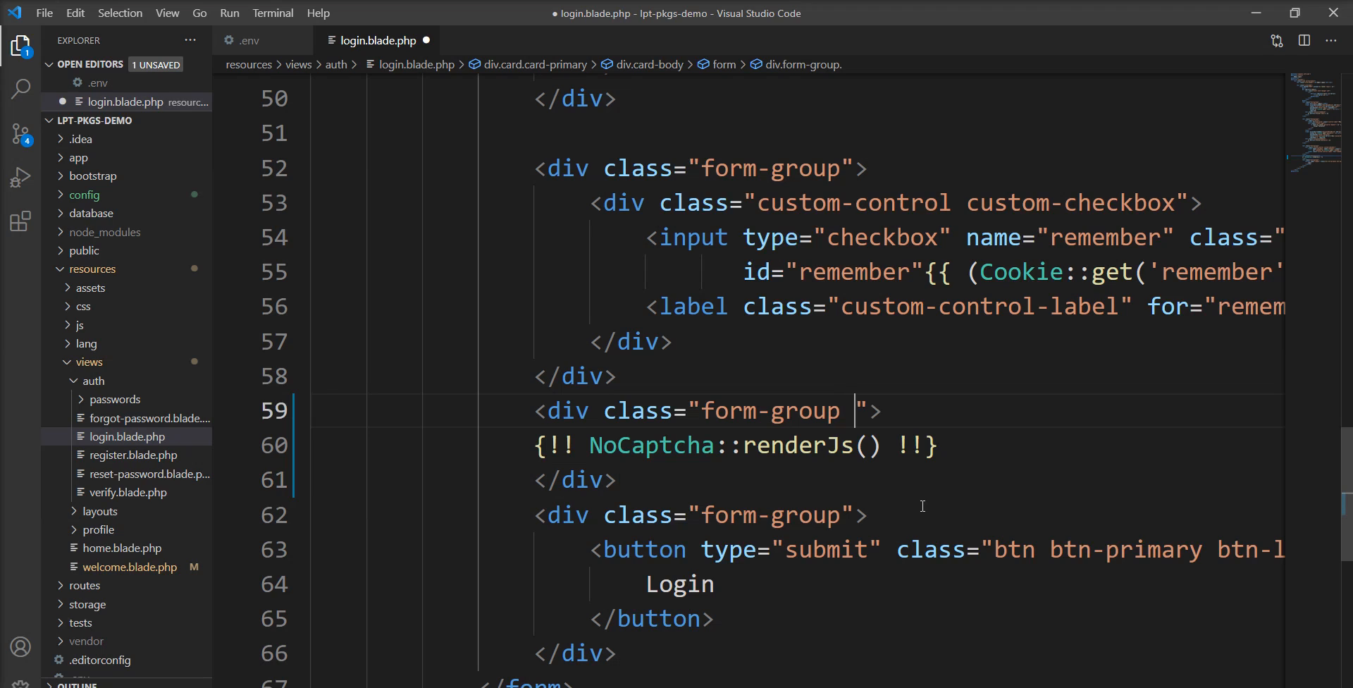
text(m)
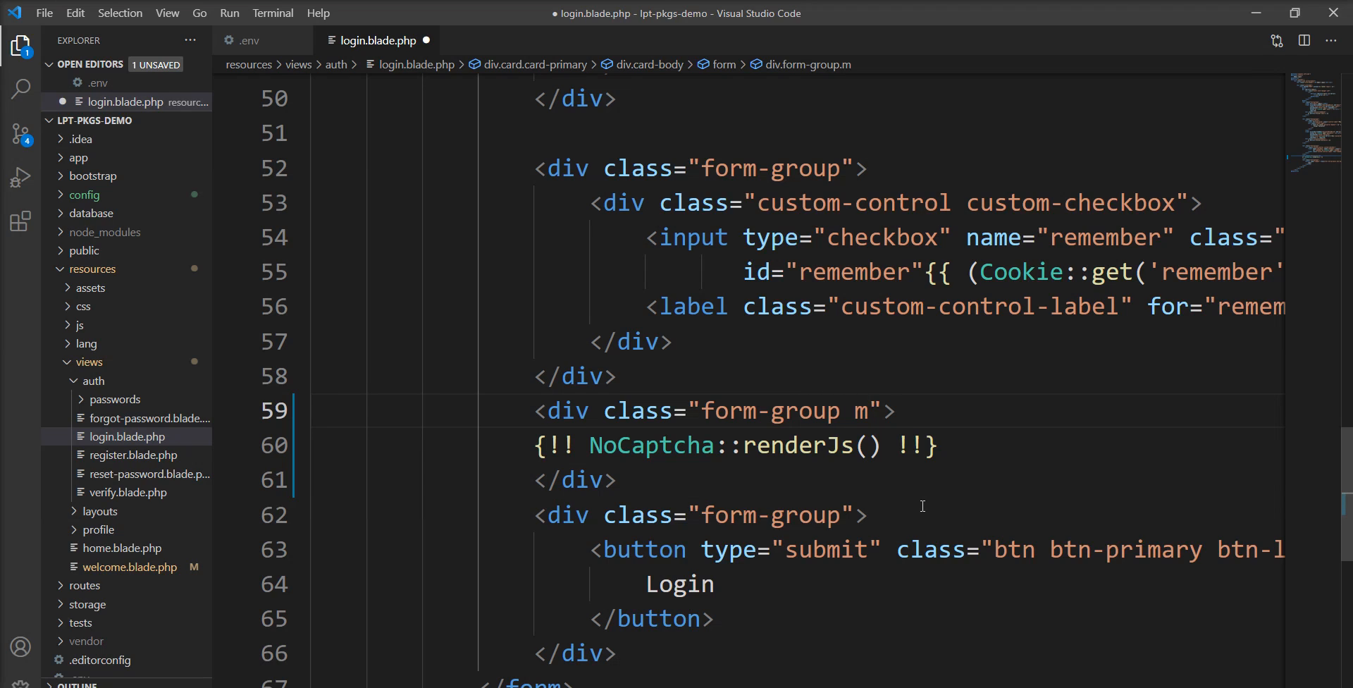
text(t-5)
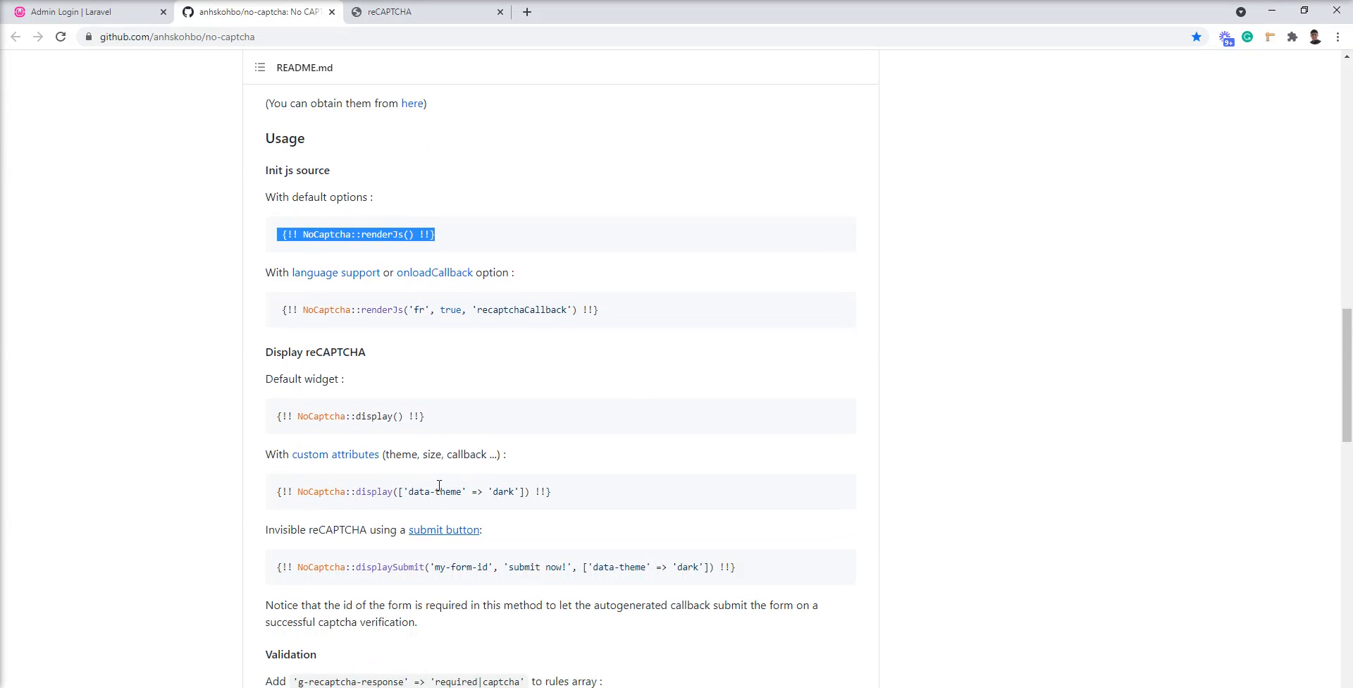
Copy and paste {!! NoCaptcha::display() !!} into the block and save login.blade.php
double_click(349, 415)
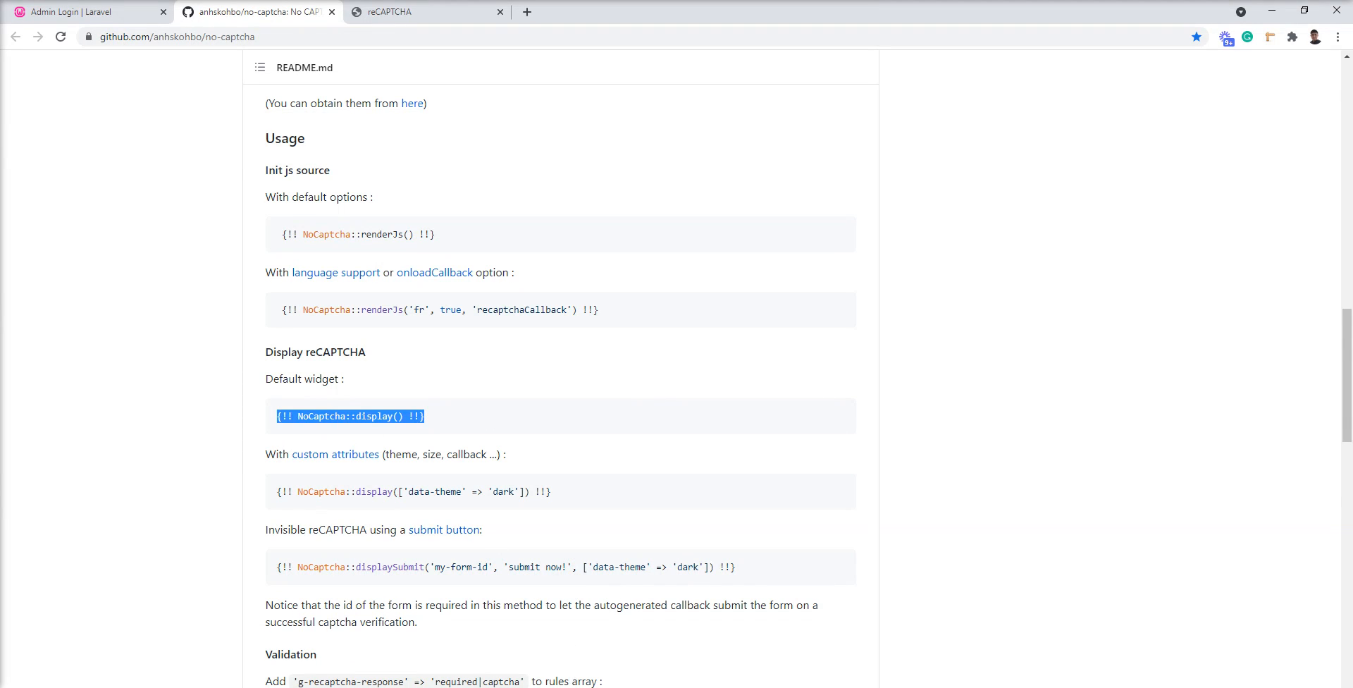
scroll(up, 3)
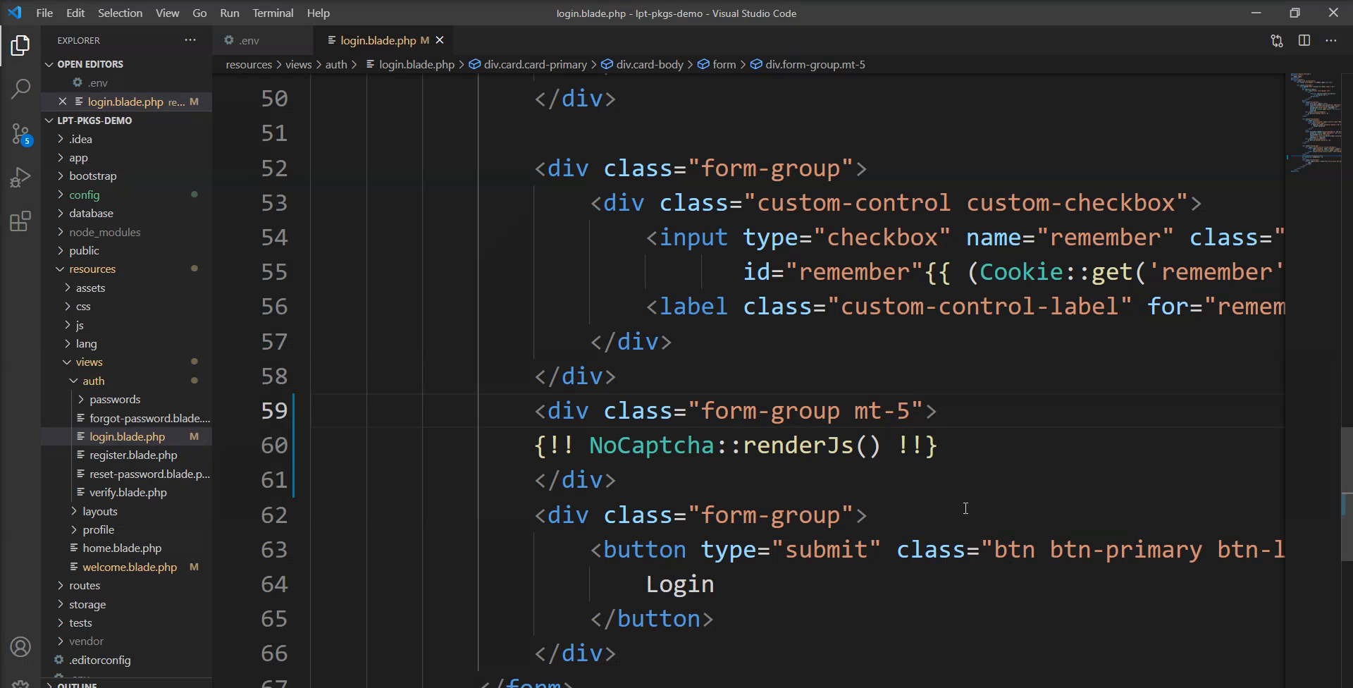
text({!! NoCaptcha::display() !!})
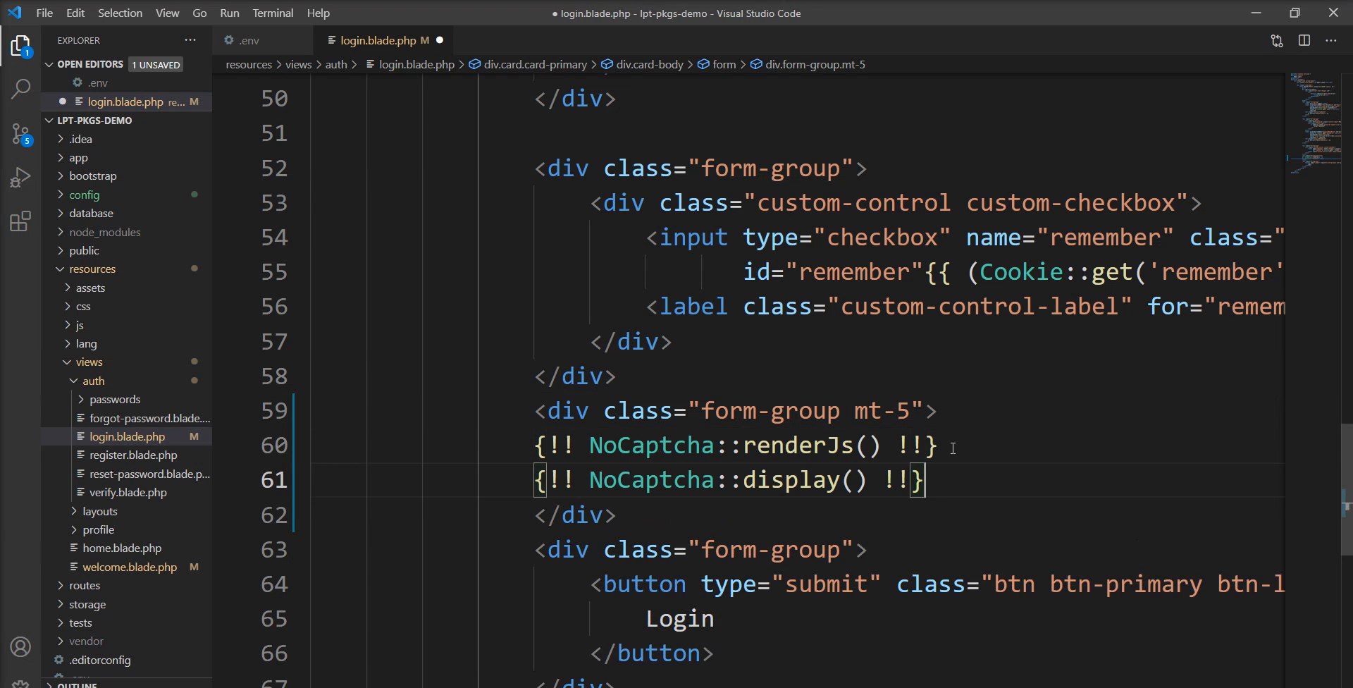
key(ctrl+s)
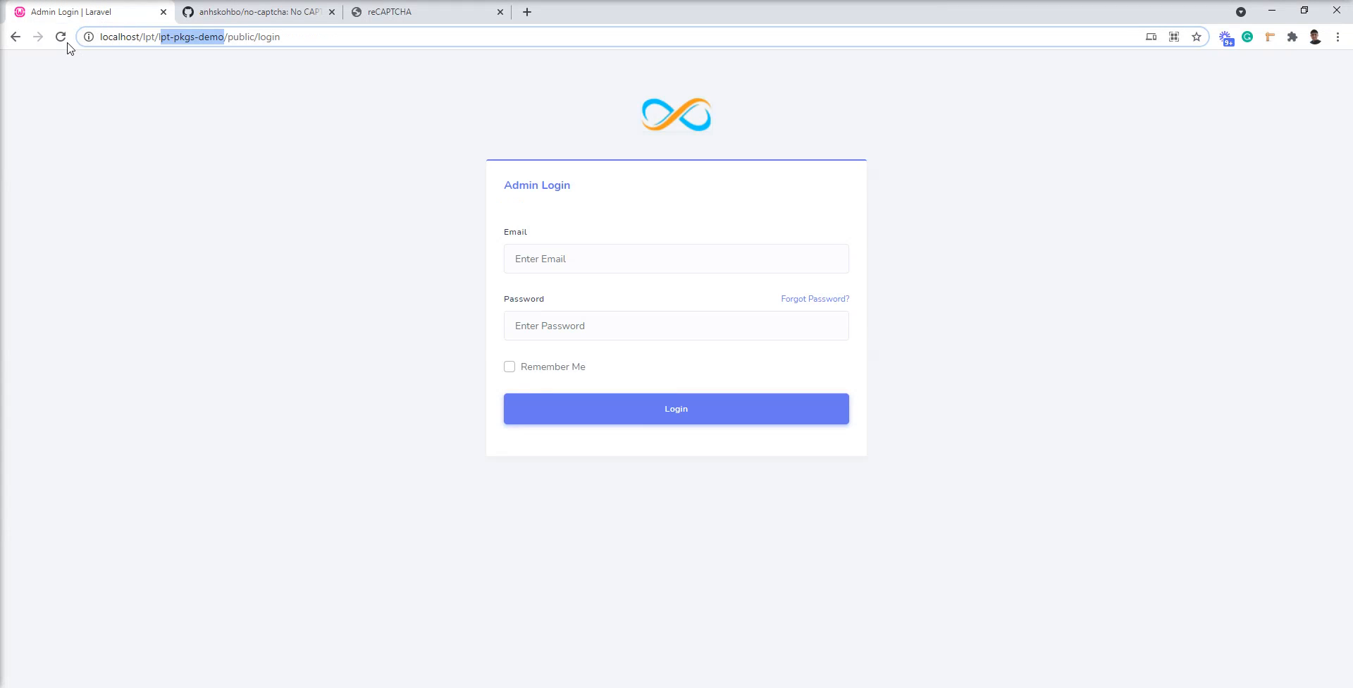
Reload the admin login page and compare it with the login view code
click(61, 36)
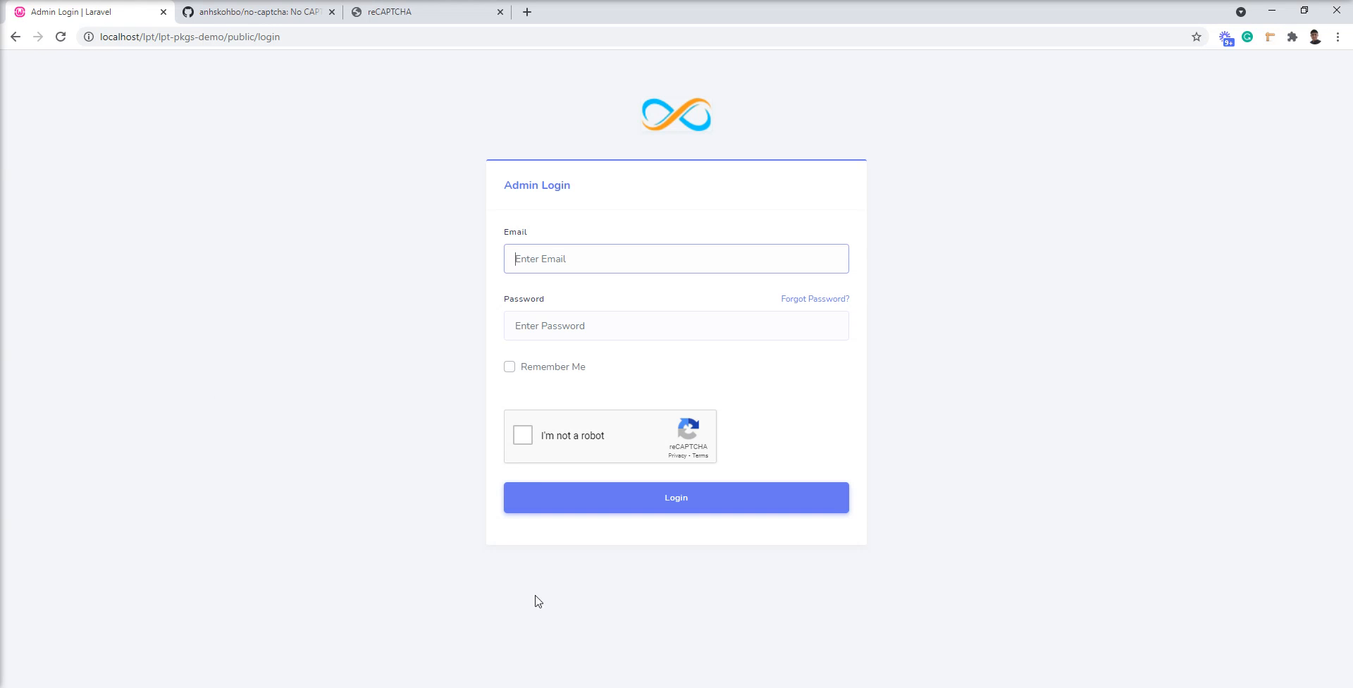
mouse_move(584, 452)
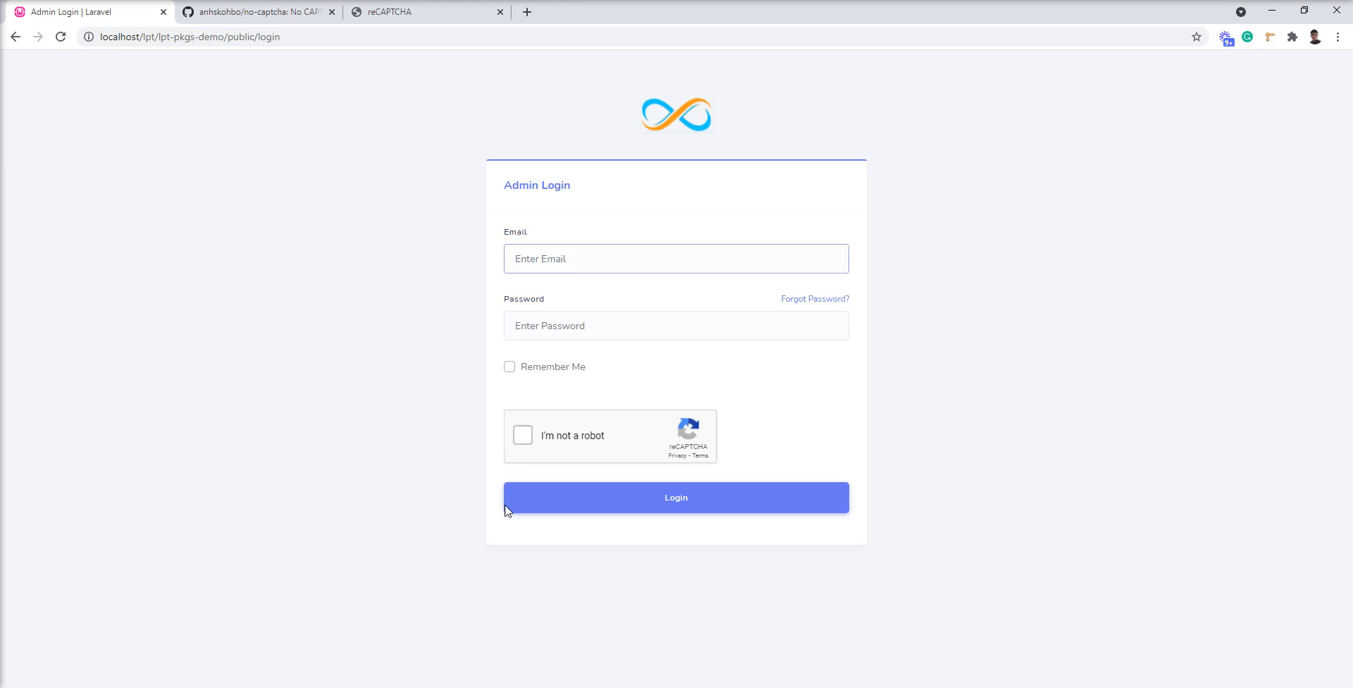
click(523, 434)
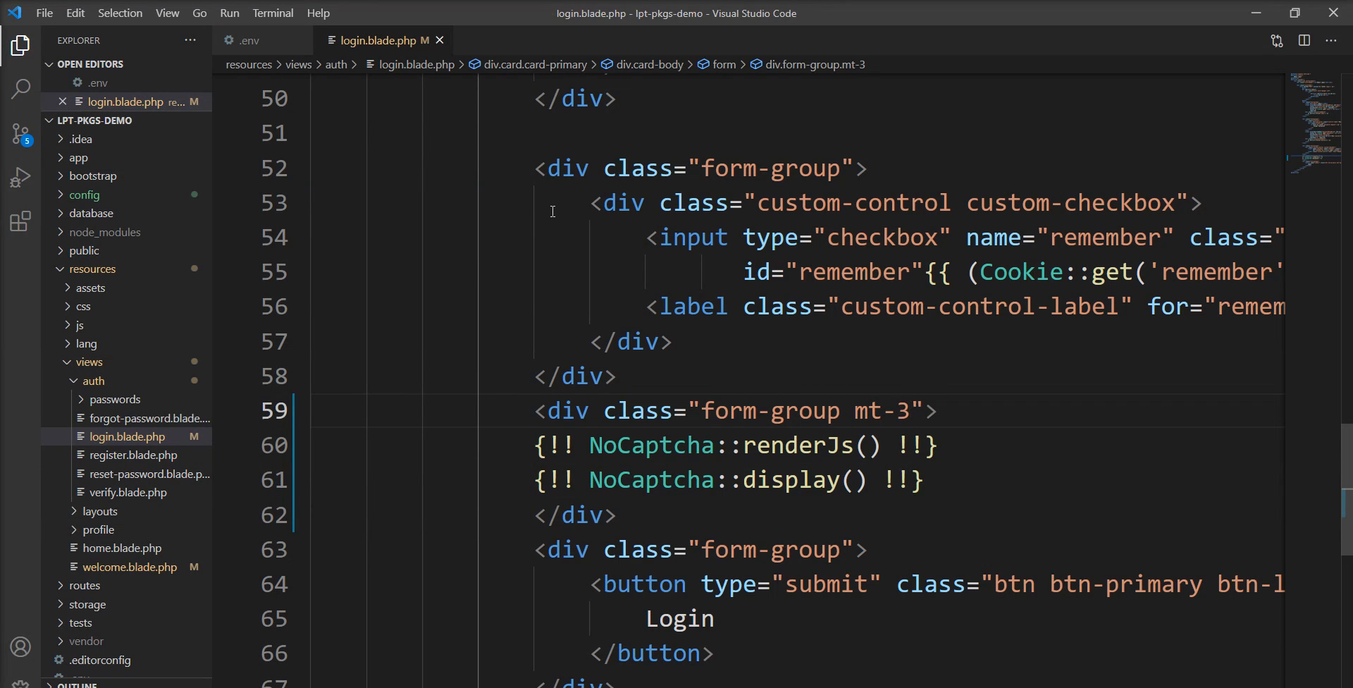
click(783, 446)
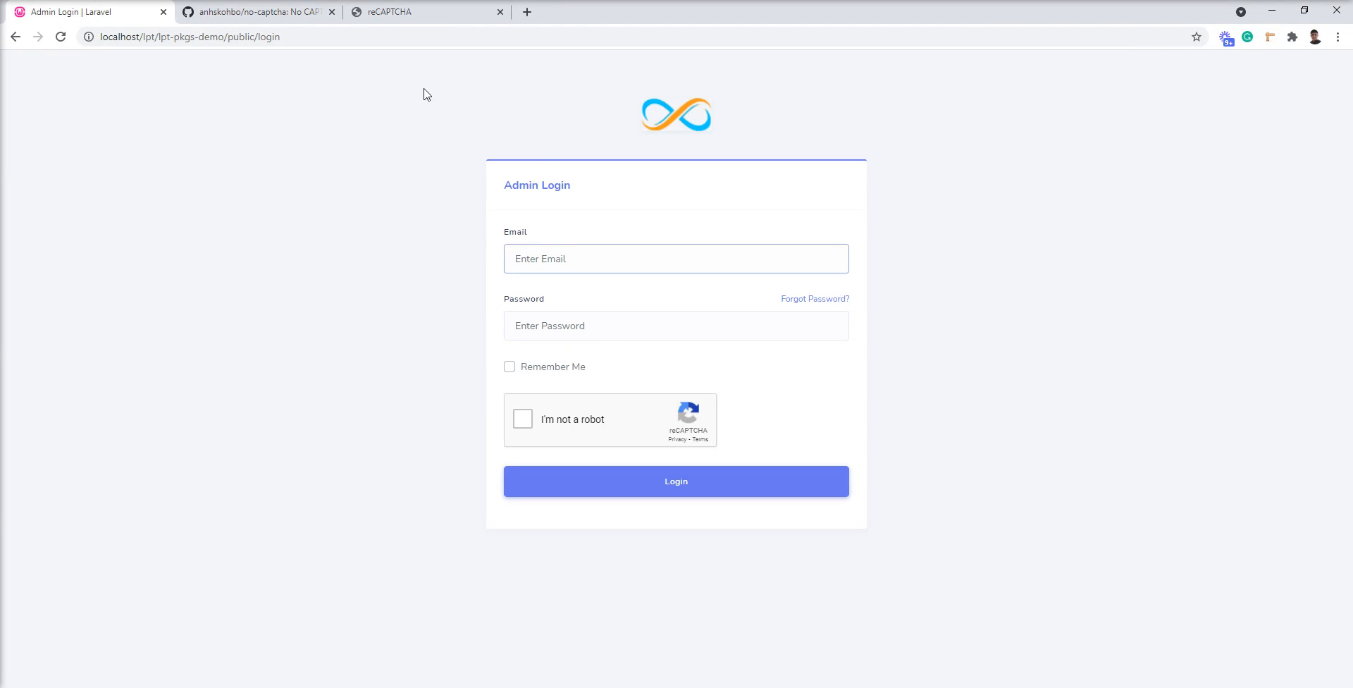
Scroll the no-captcha README toward Usage, briefly returning to the login page
click(255, 11)
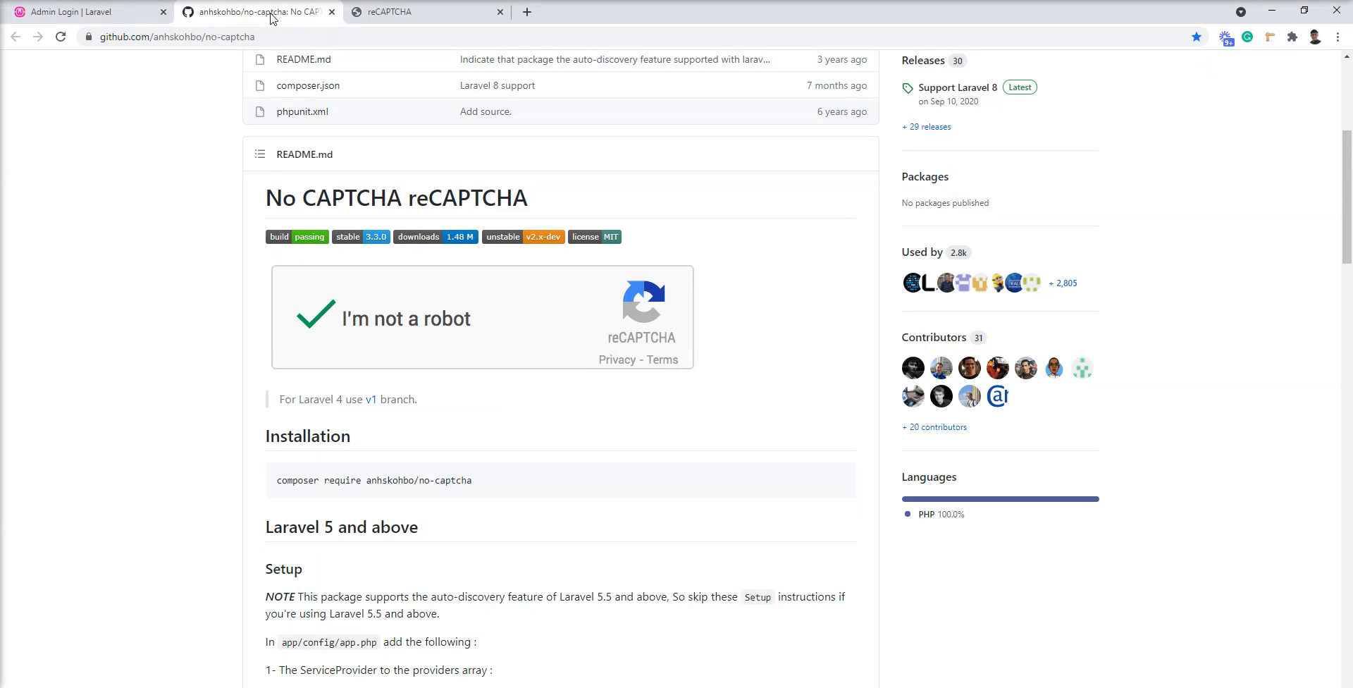
scroll(down, 3)
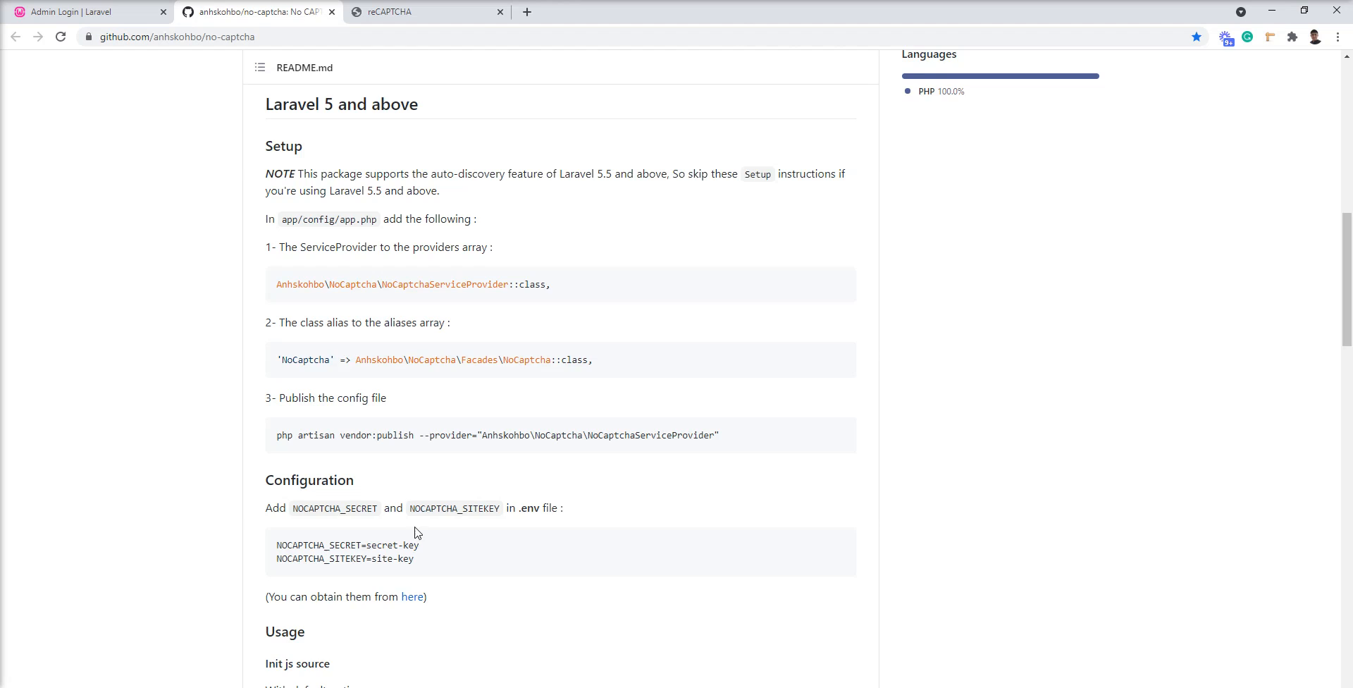
scroll(down, 3)
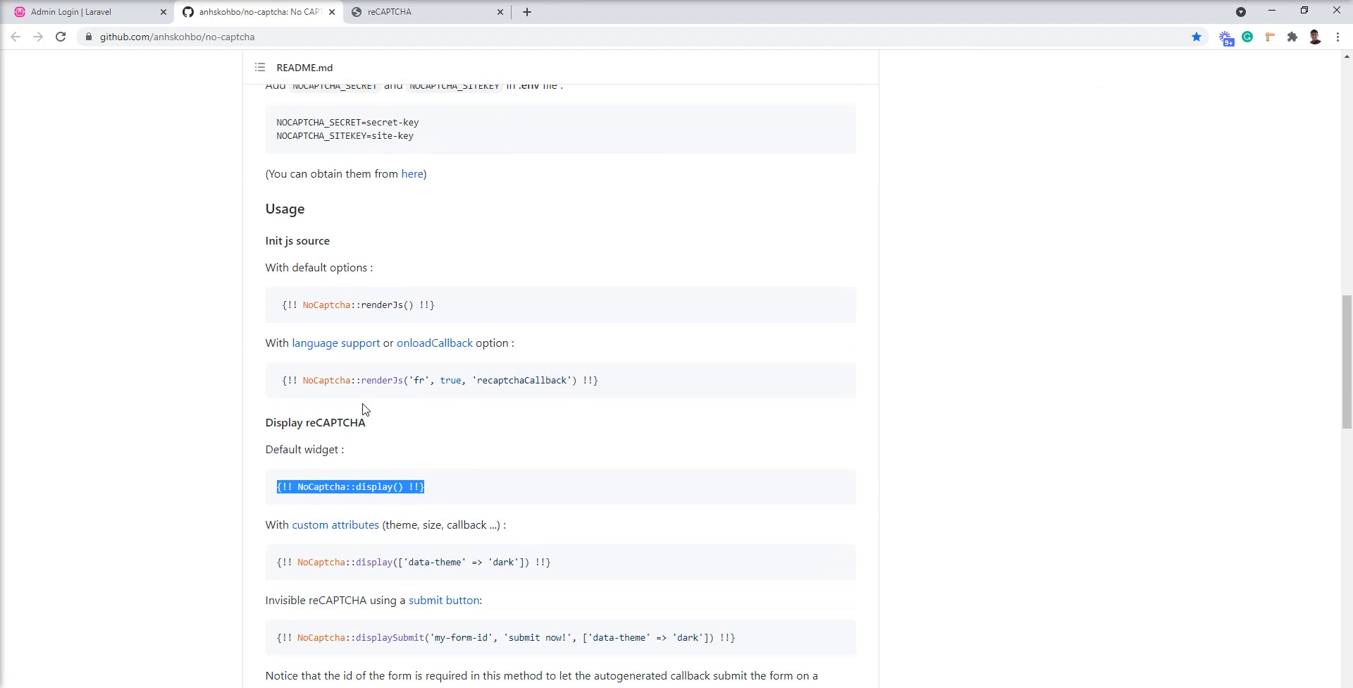
mouse_move(414, 412)
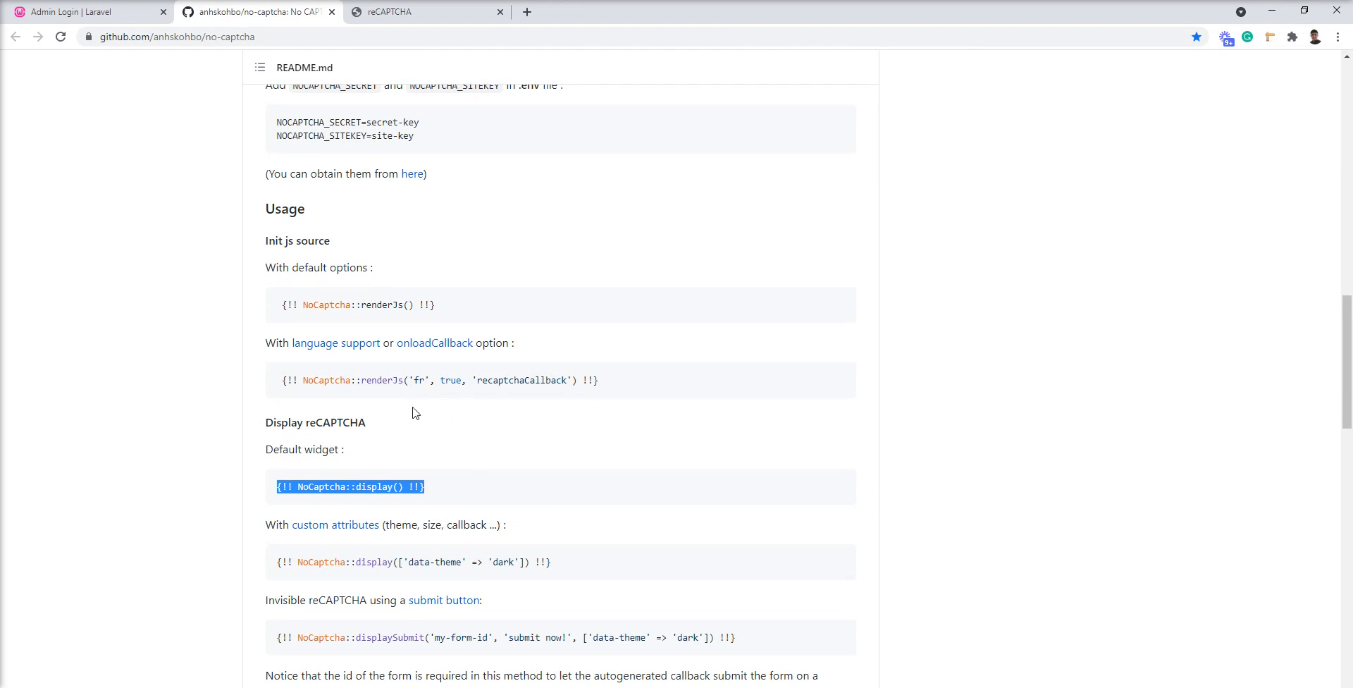
click(86, 11)
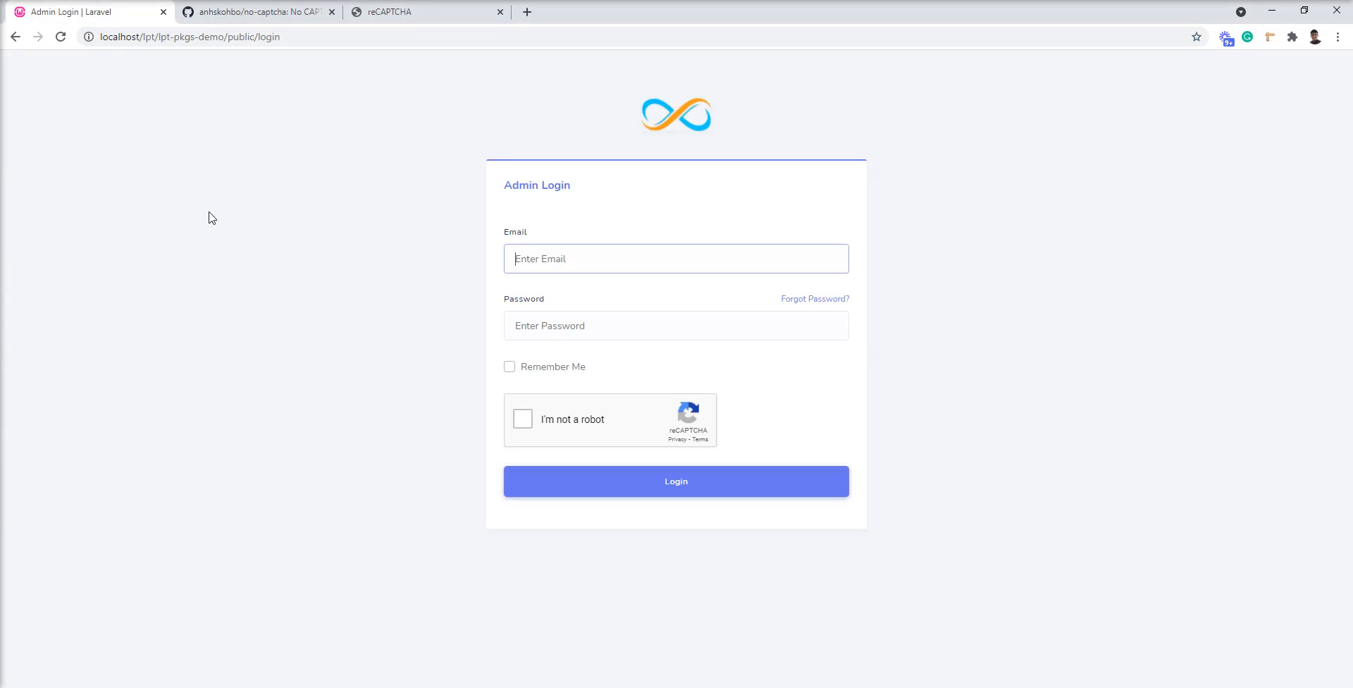
mouse_move(695, 496)
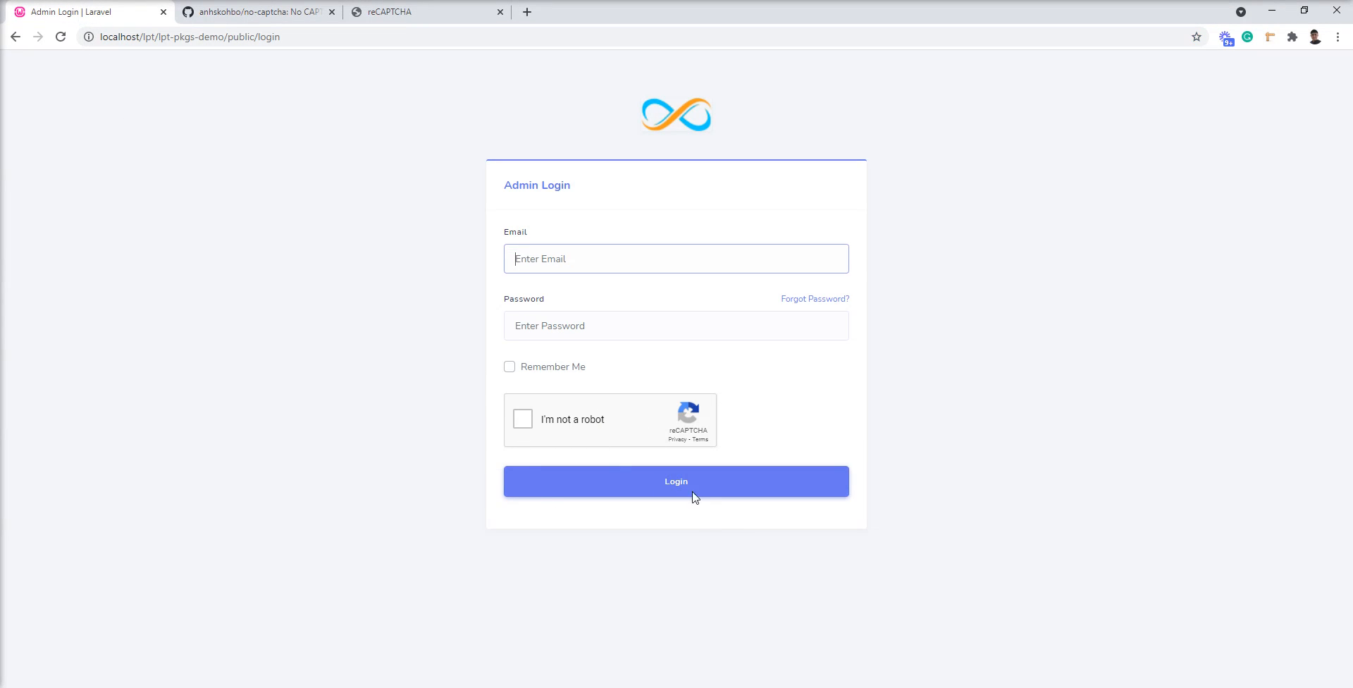
mouse_move(583, 445)
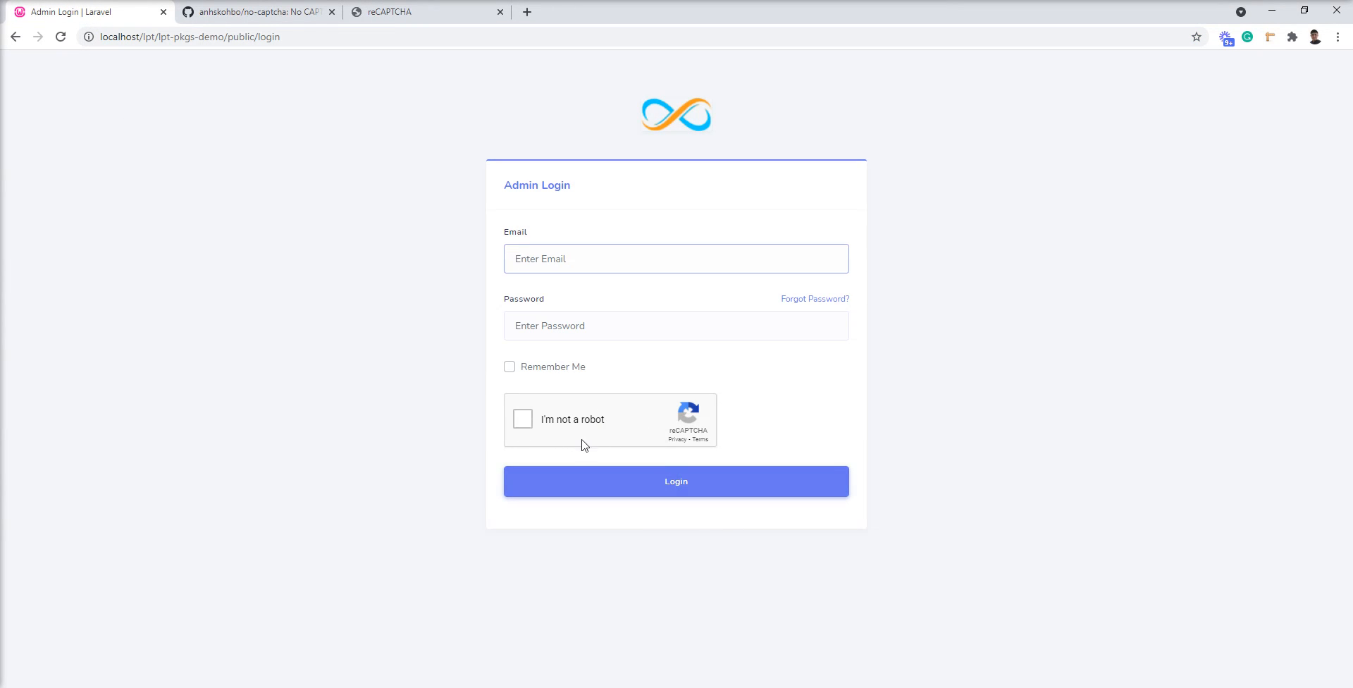
mouse_move(458, 266)
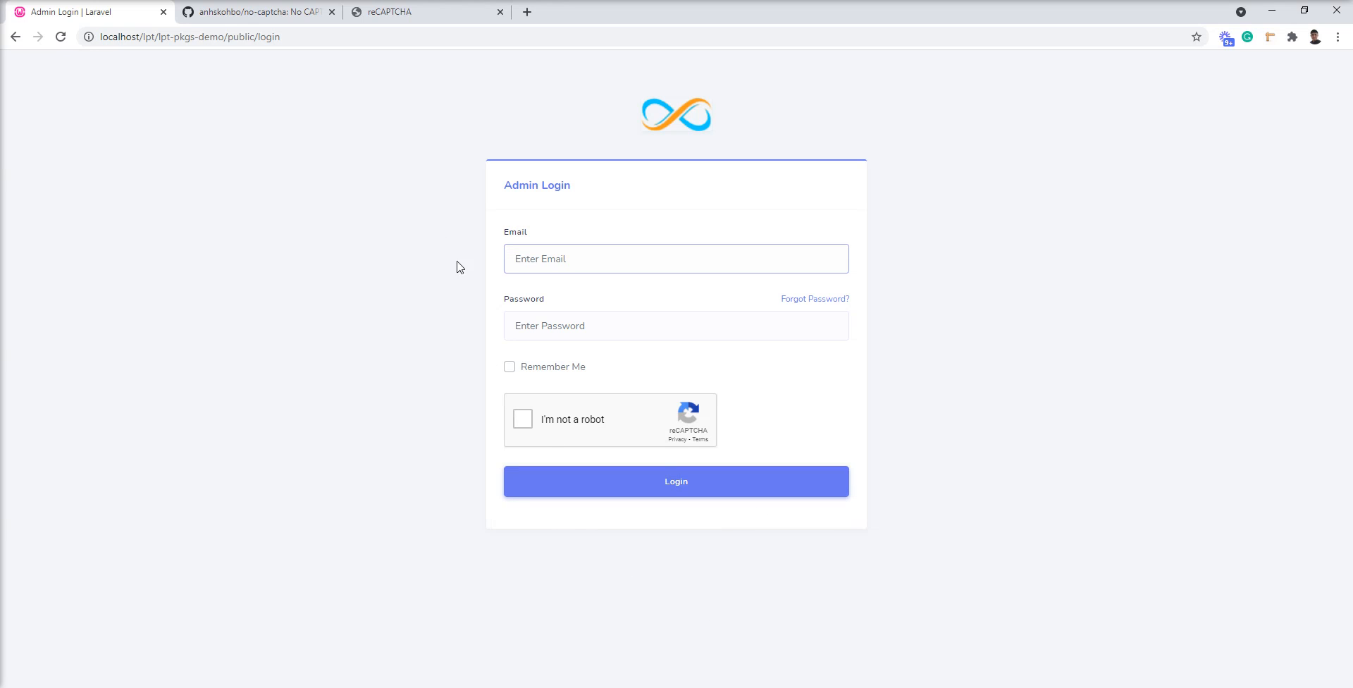
Select the renderJs('fr', true, 'recaptchaCallback') language-support example in the README
click(256, 11)
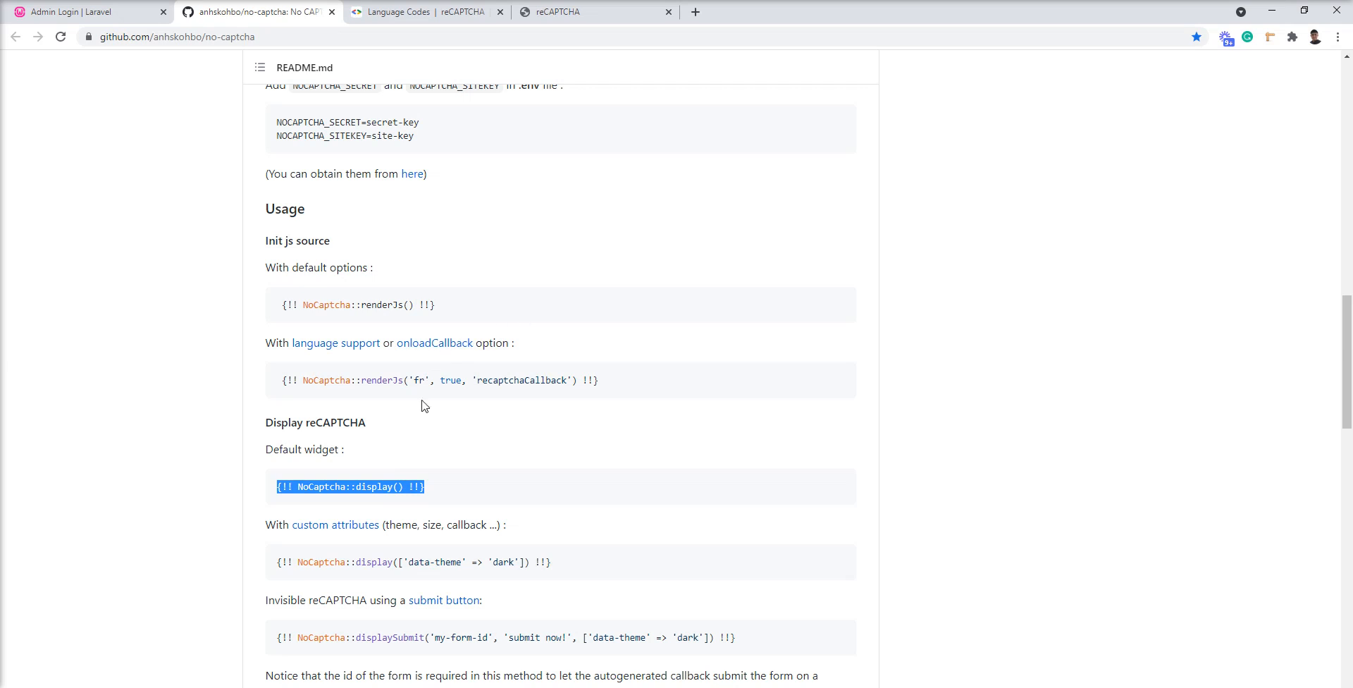
mouse_move(427, 366)
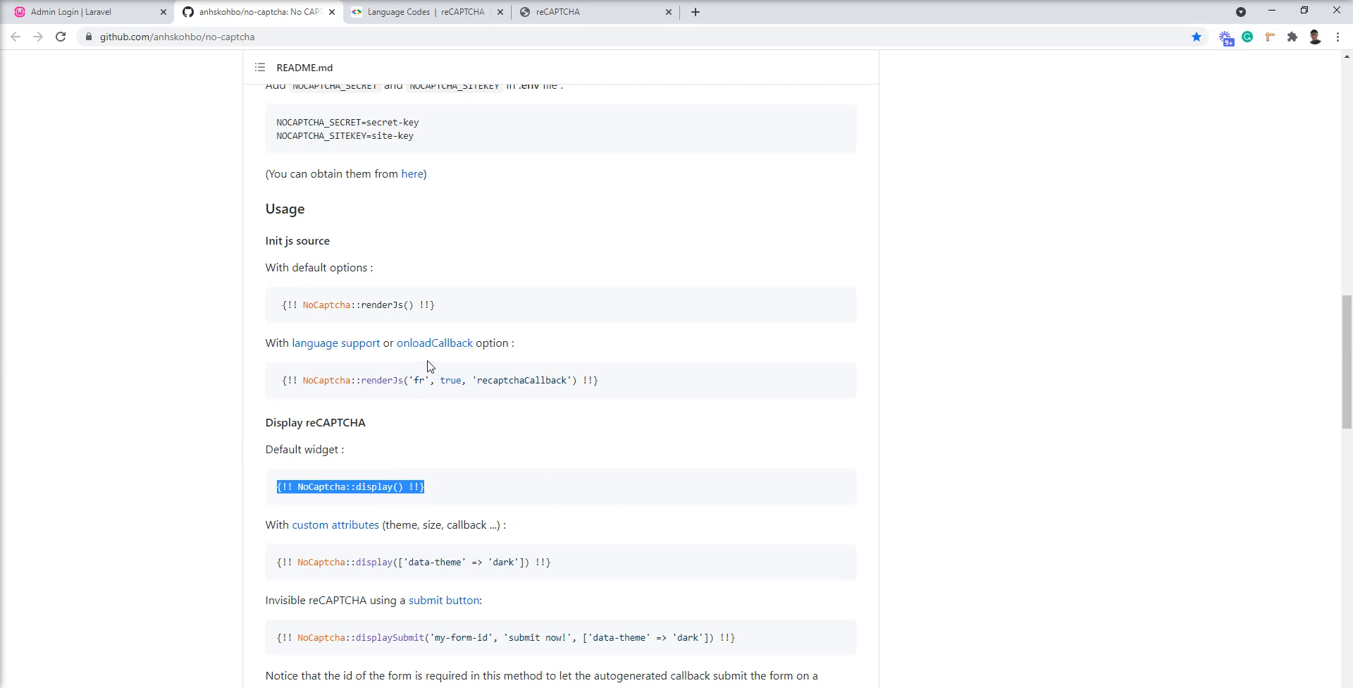
mouse_move(556, 466)
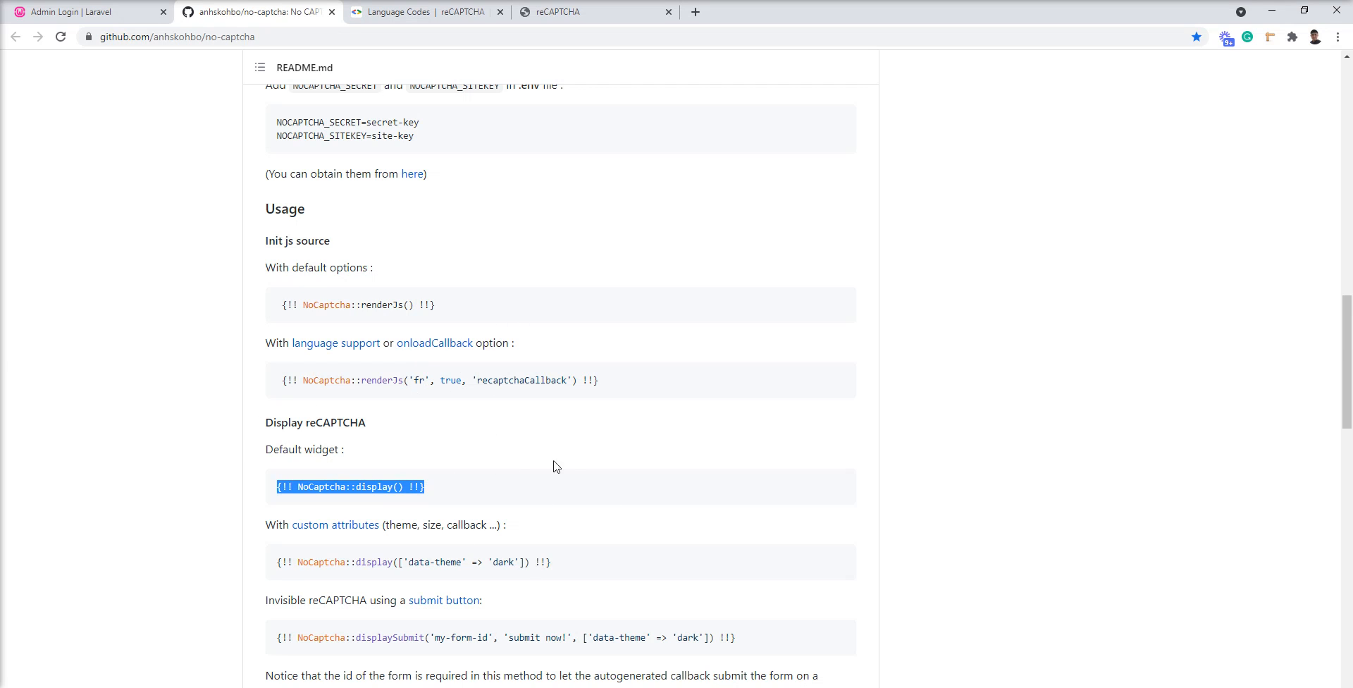
mouse_move(616, 527)
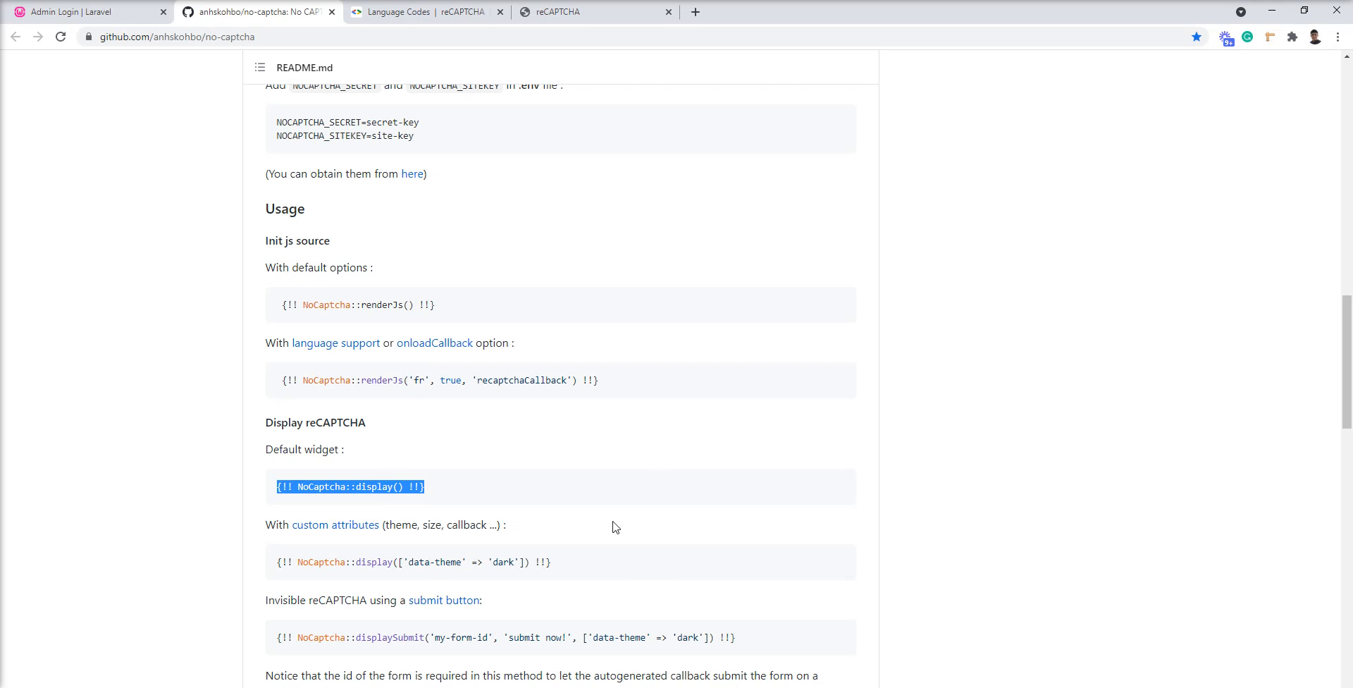
mouse_move(592, 394)
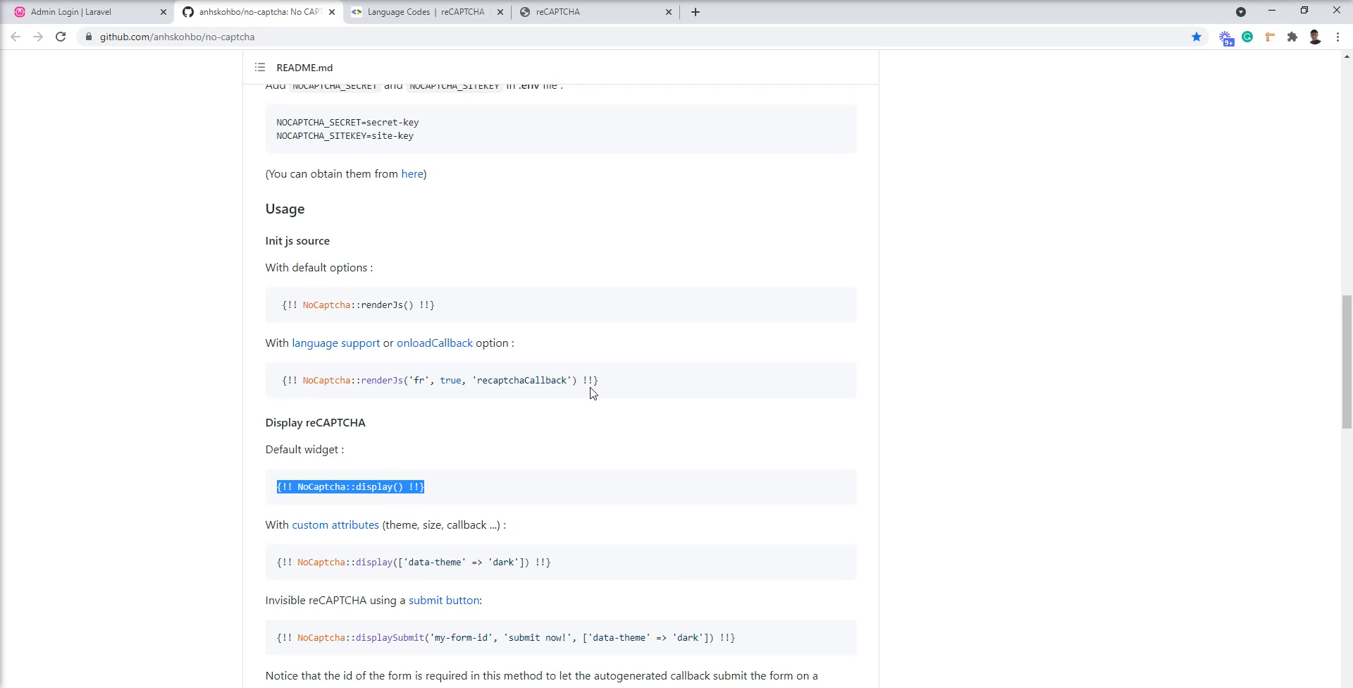
mouse_move(574, 419)
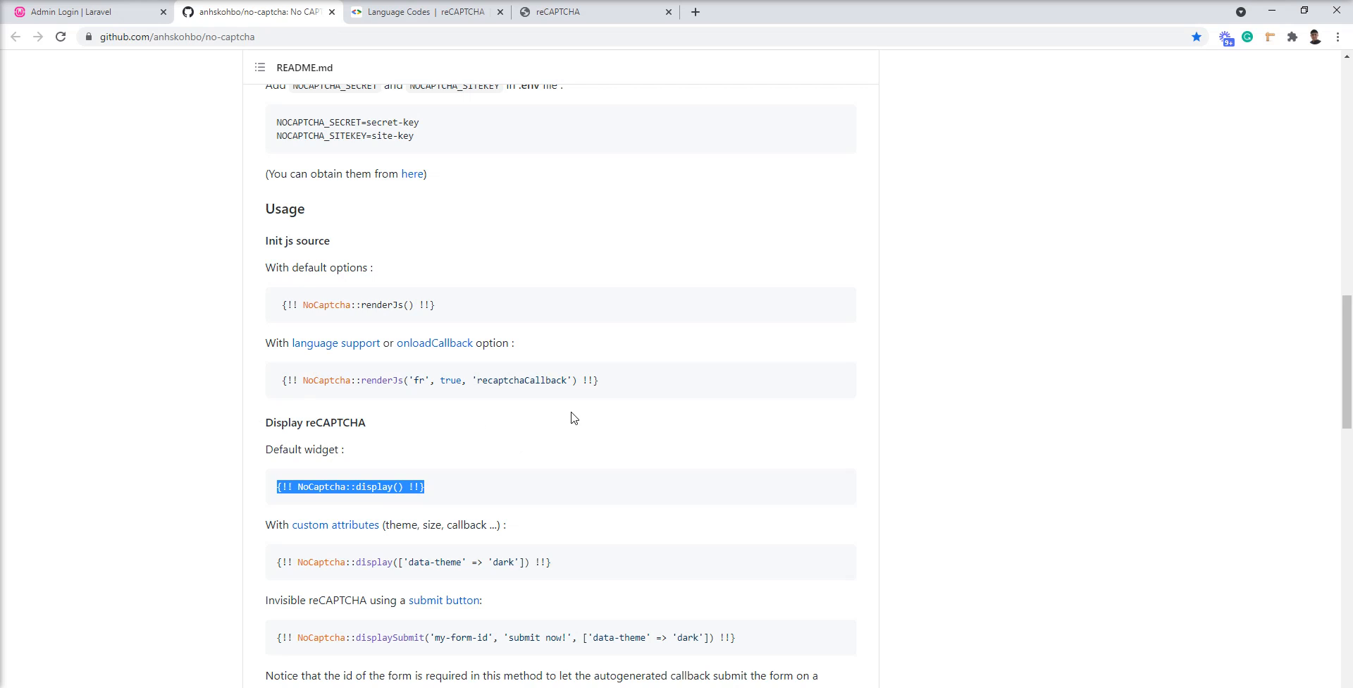
mouse_move(508, 433)
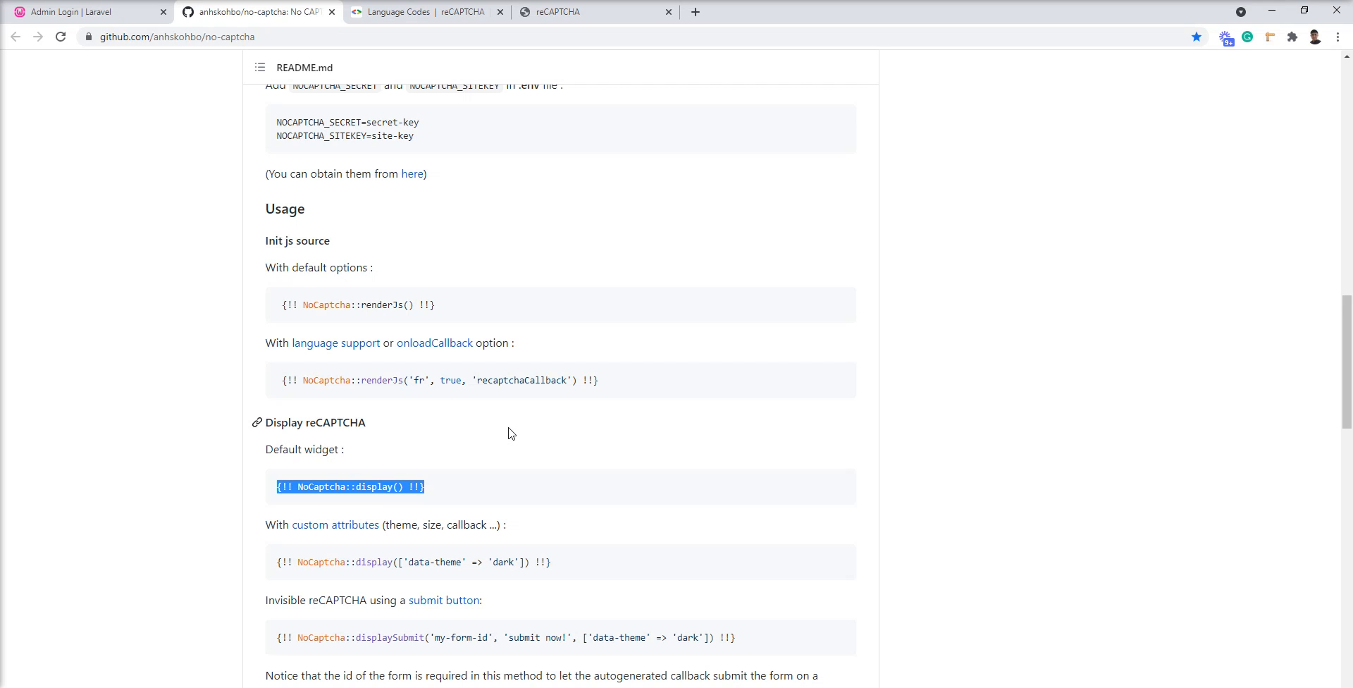
mouse_move(449, 383)
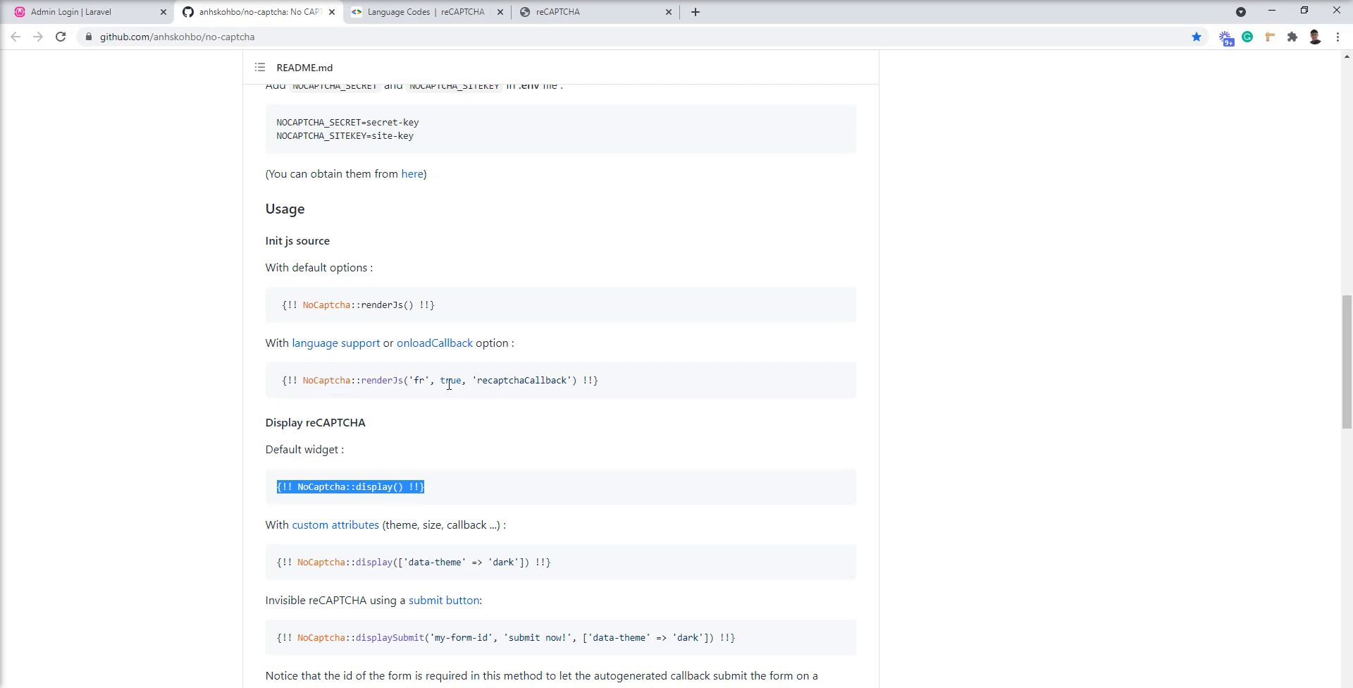
mouse_move(520, 403)
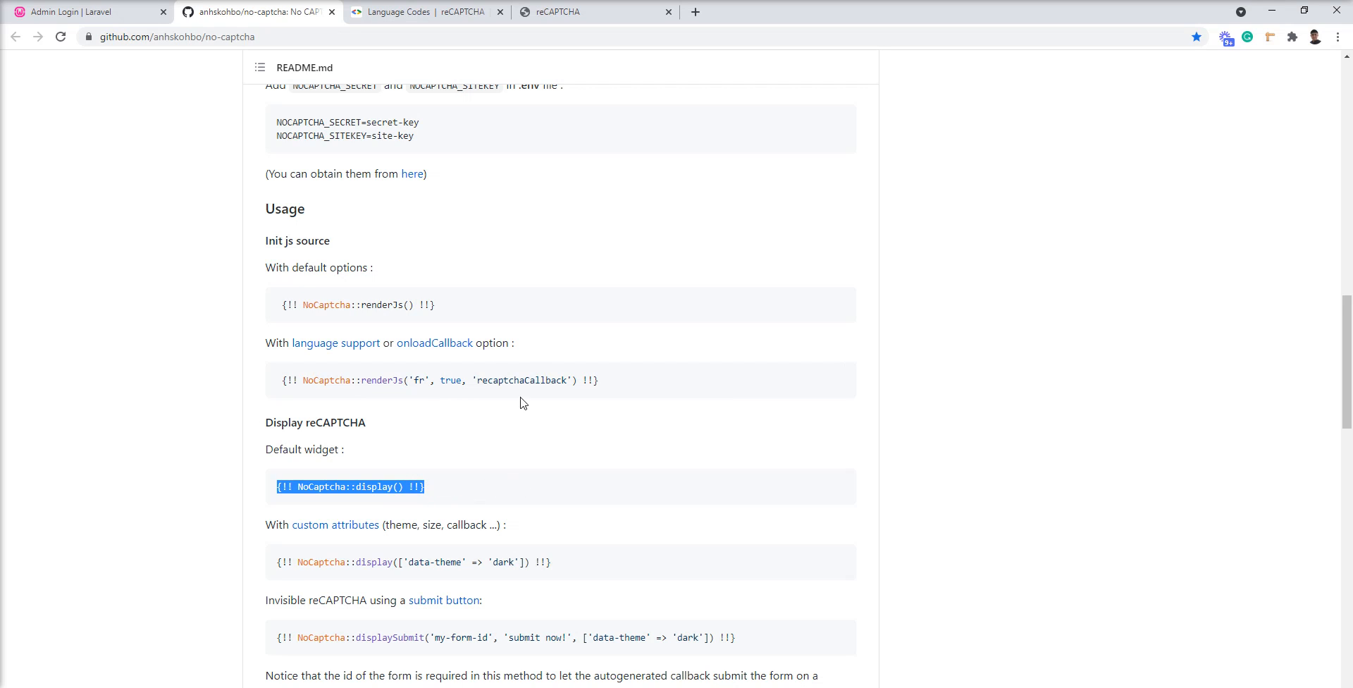
double_click(520, 381)
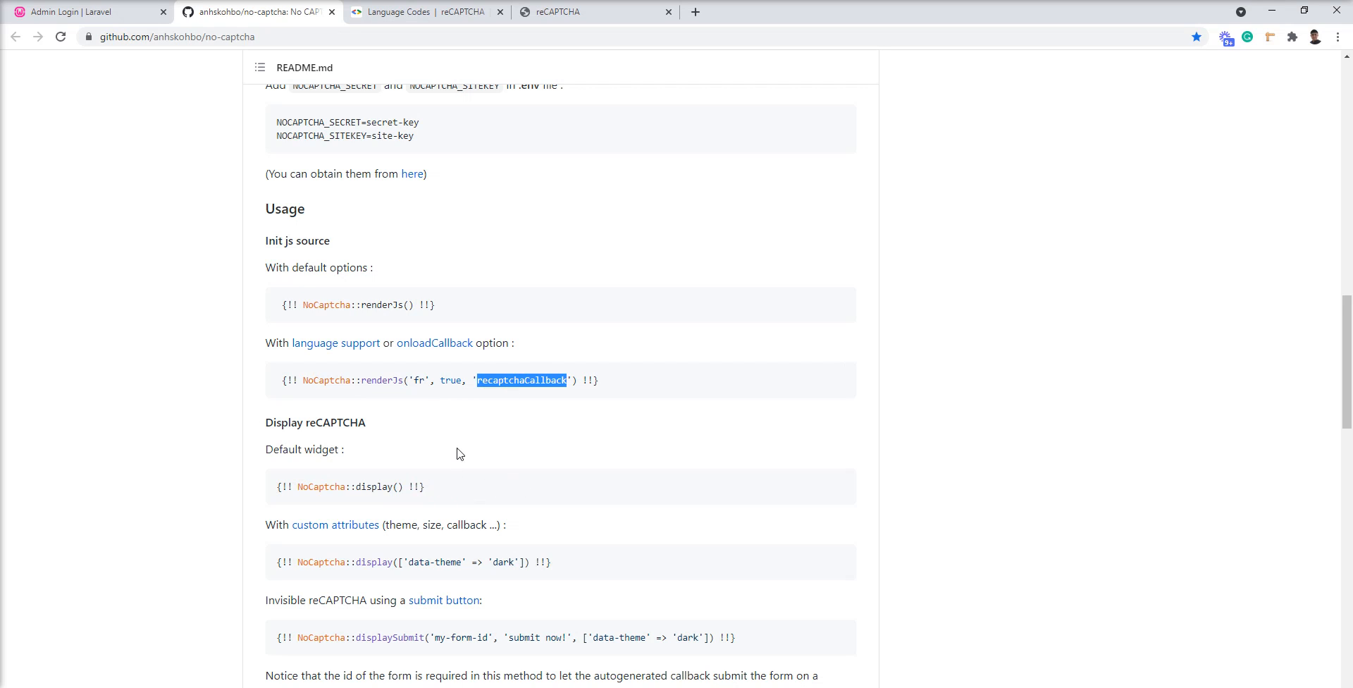
double_click(417, 380)
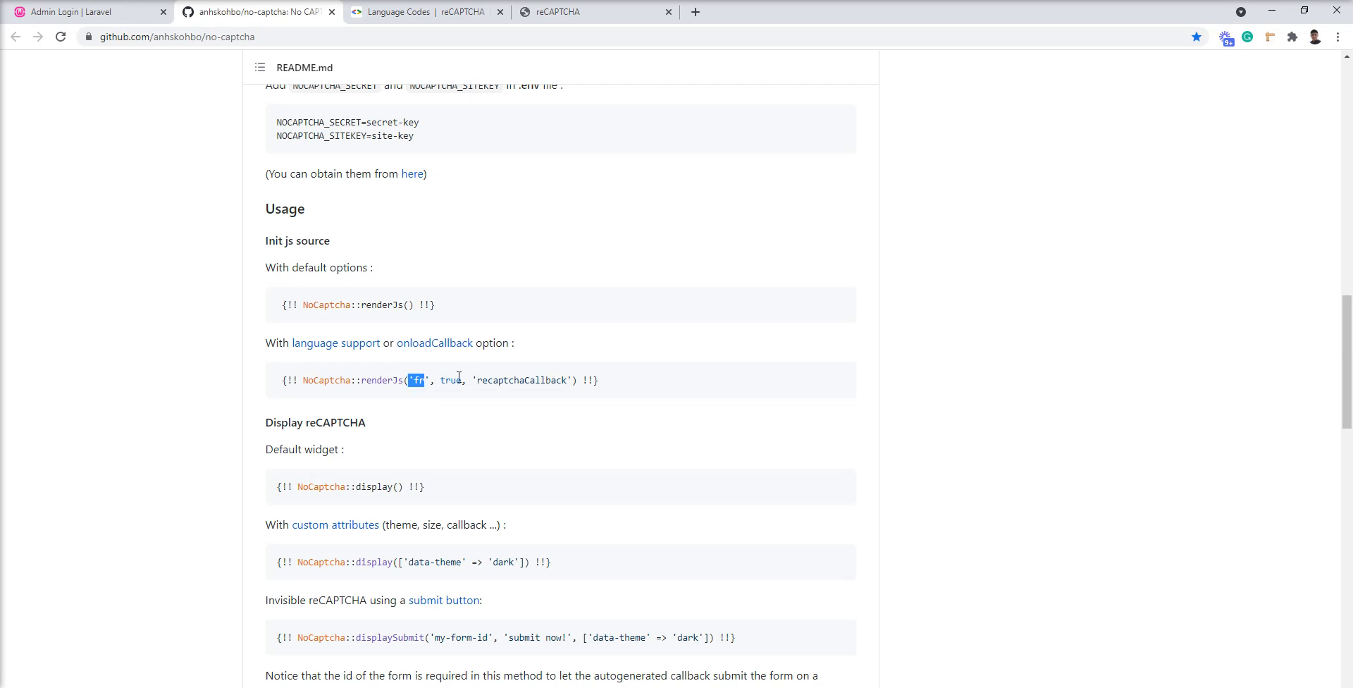
drag(416, 380, 568, 380)
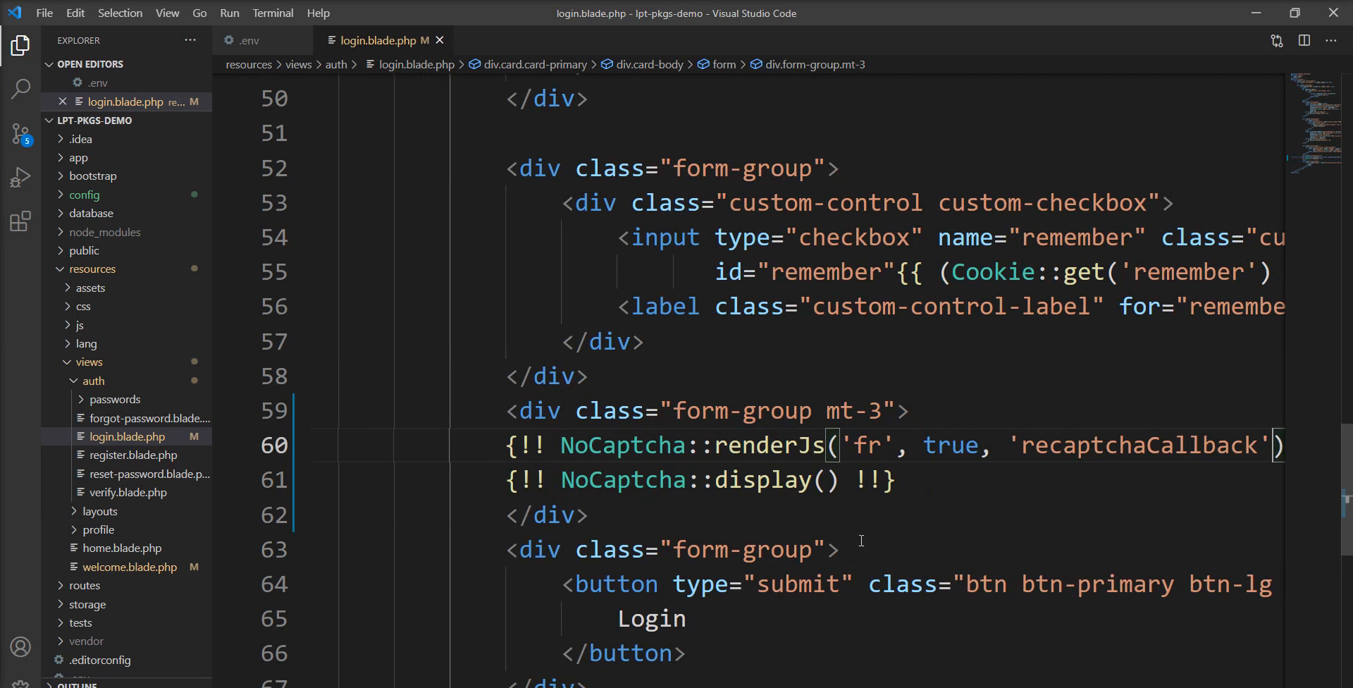
Review the 'fr', true and 'recaptchaCallback' arguments of the renderJs call on line 60
double_click(866, 445)
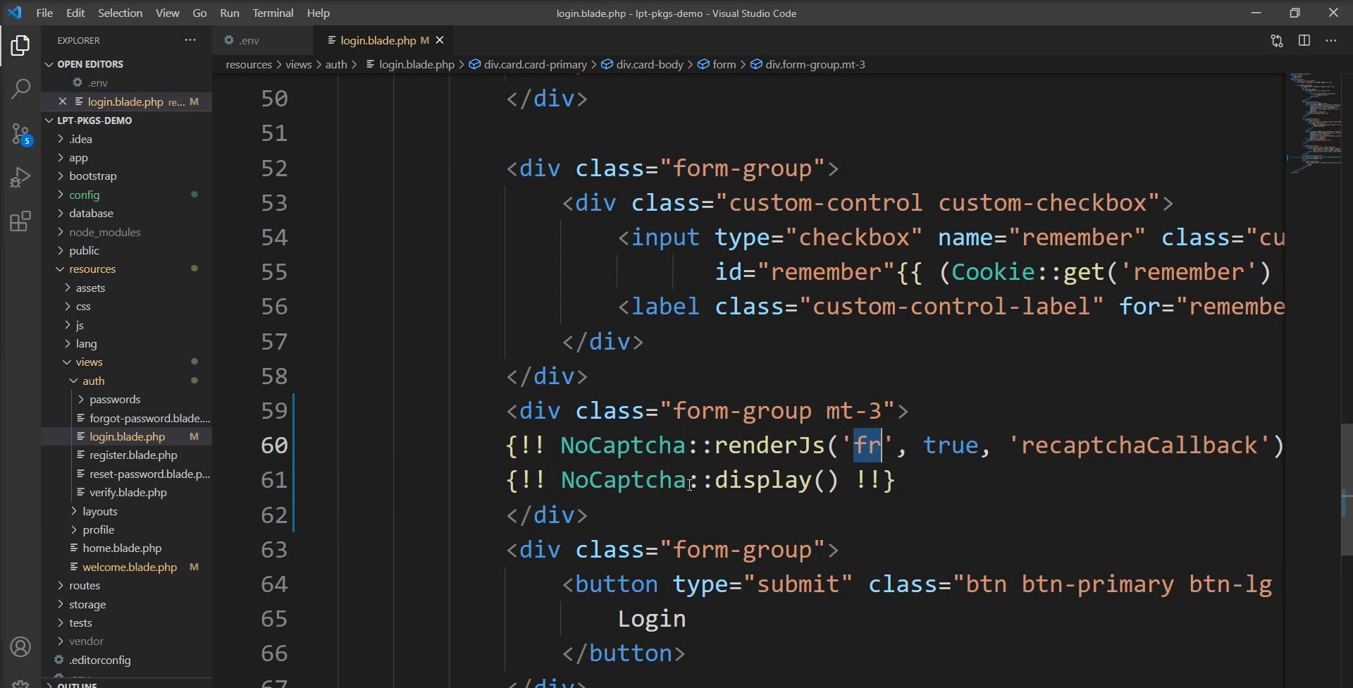
double_click(950, 445)
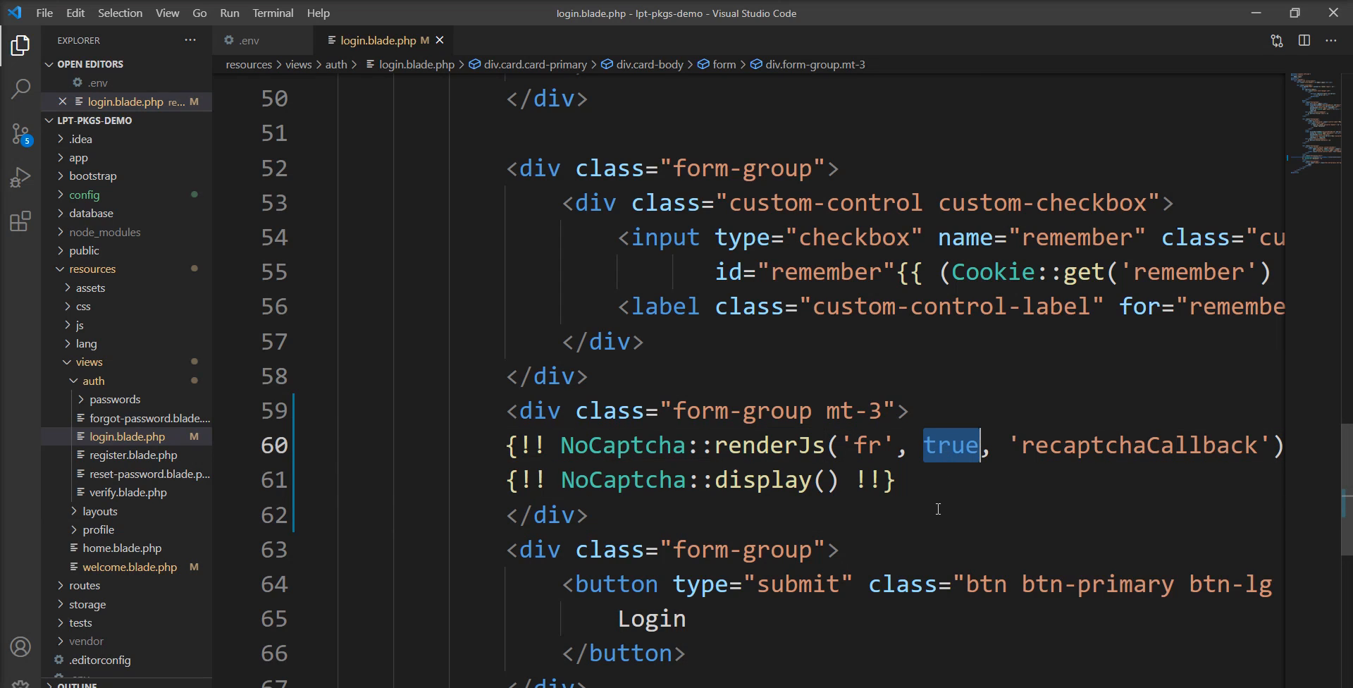
mouse_move(557, 479)
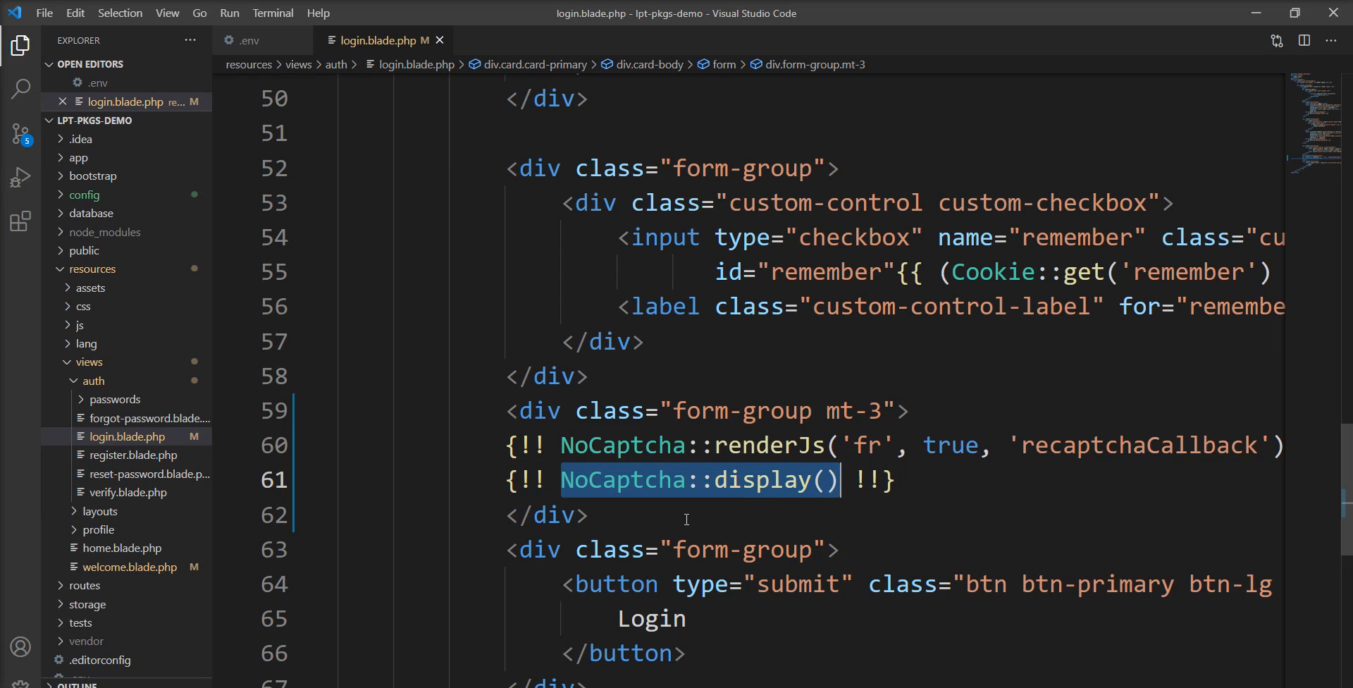
click(591, 516)
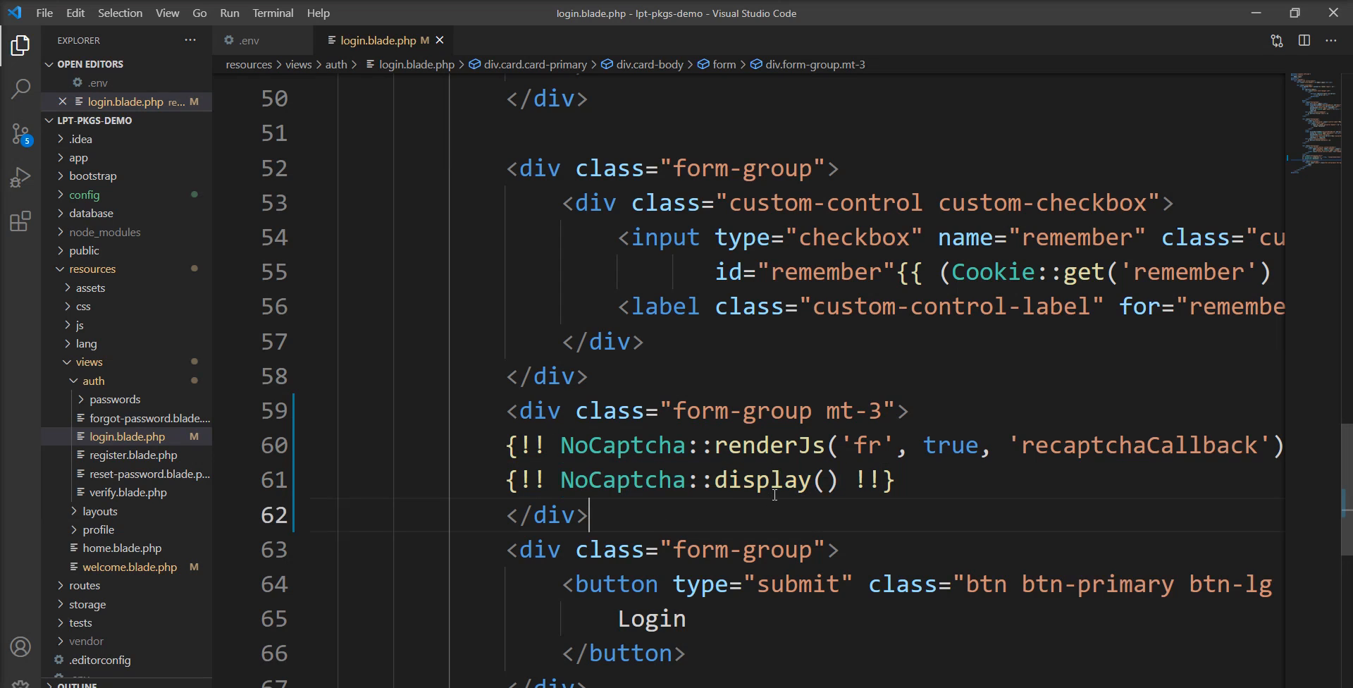
double_click(949, 445)
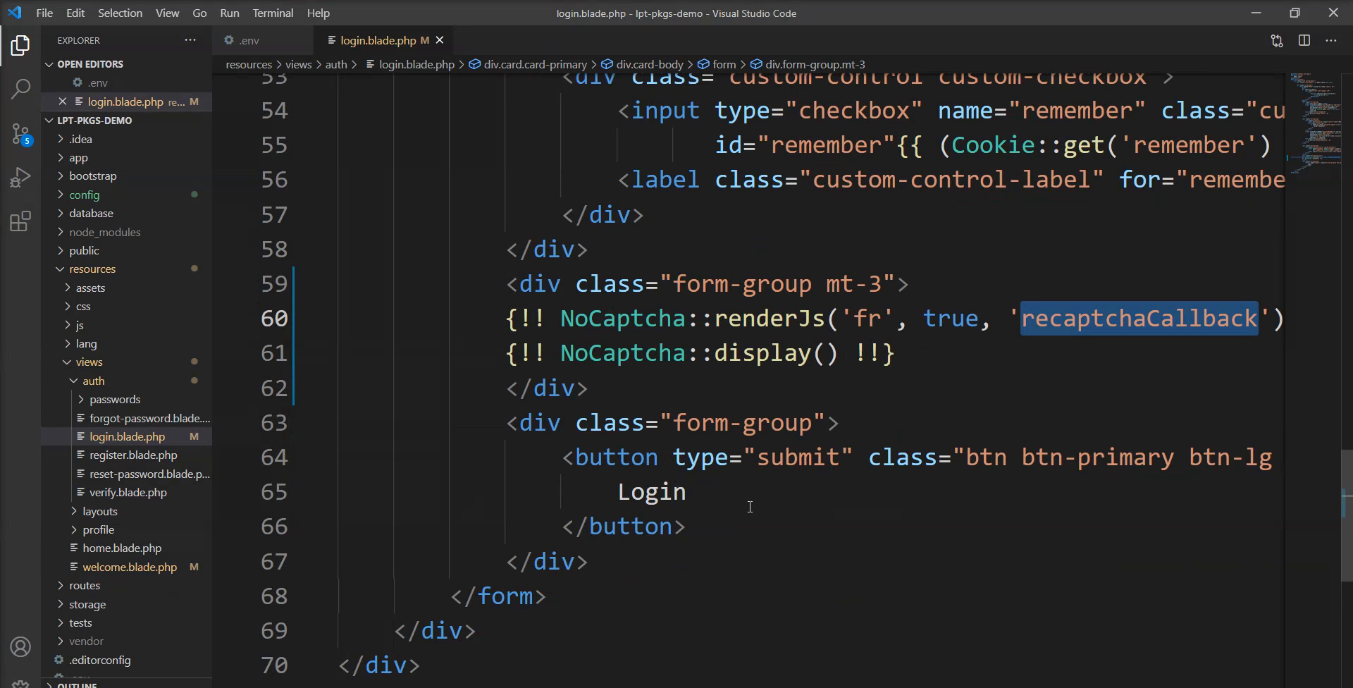
scroll(down, 3)
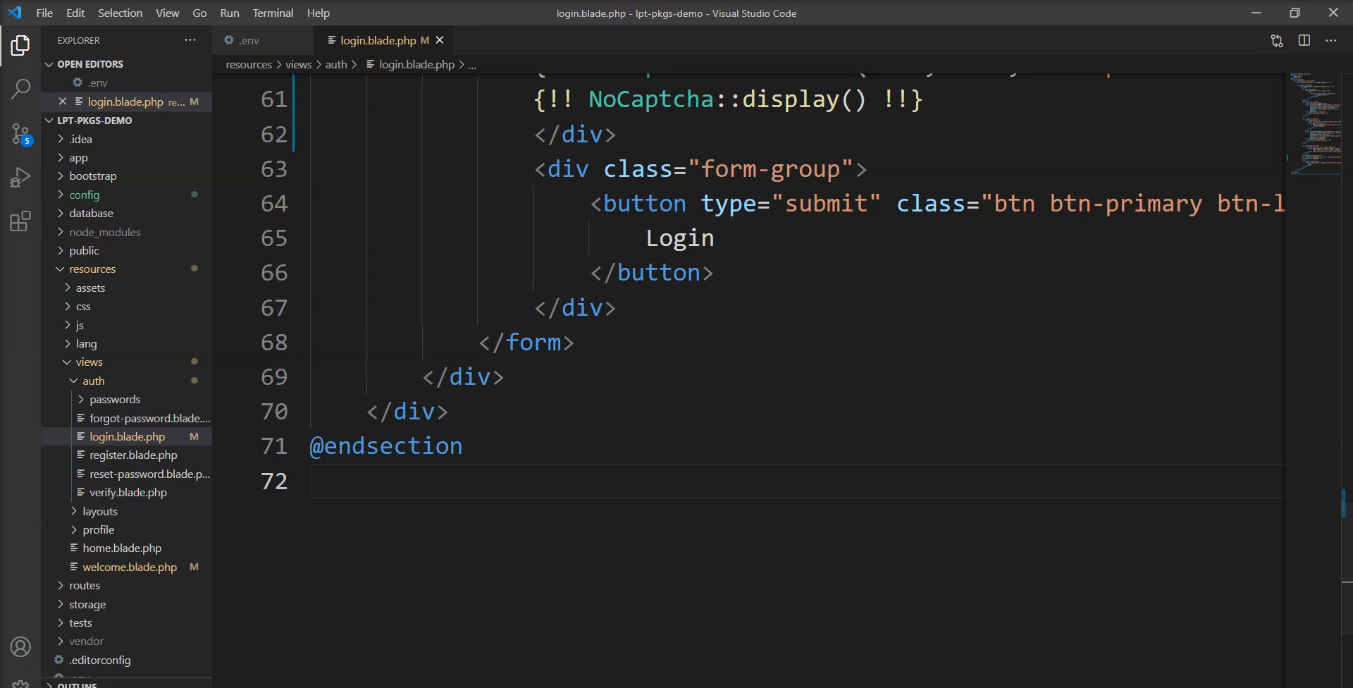
text(<)
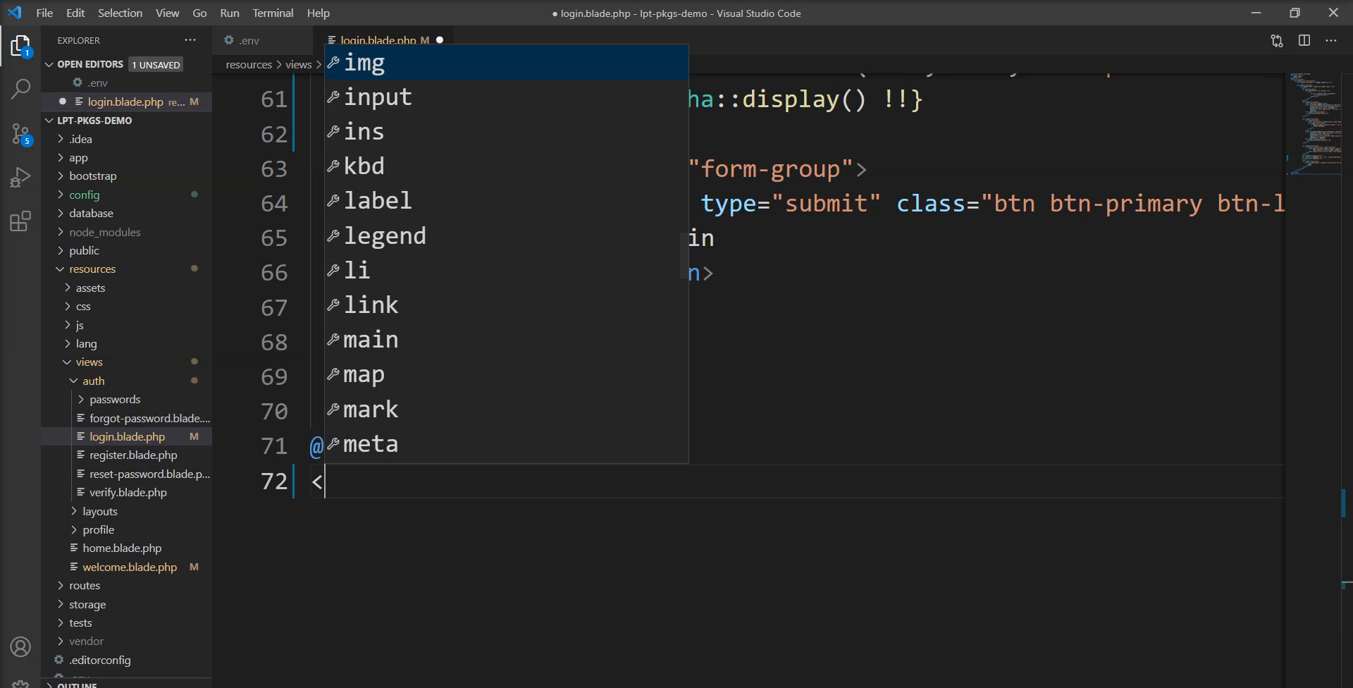
text(script>)
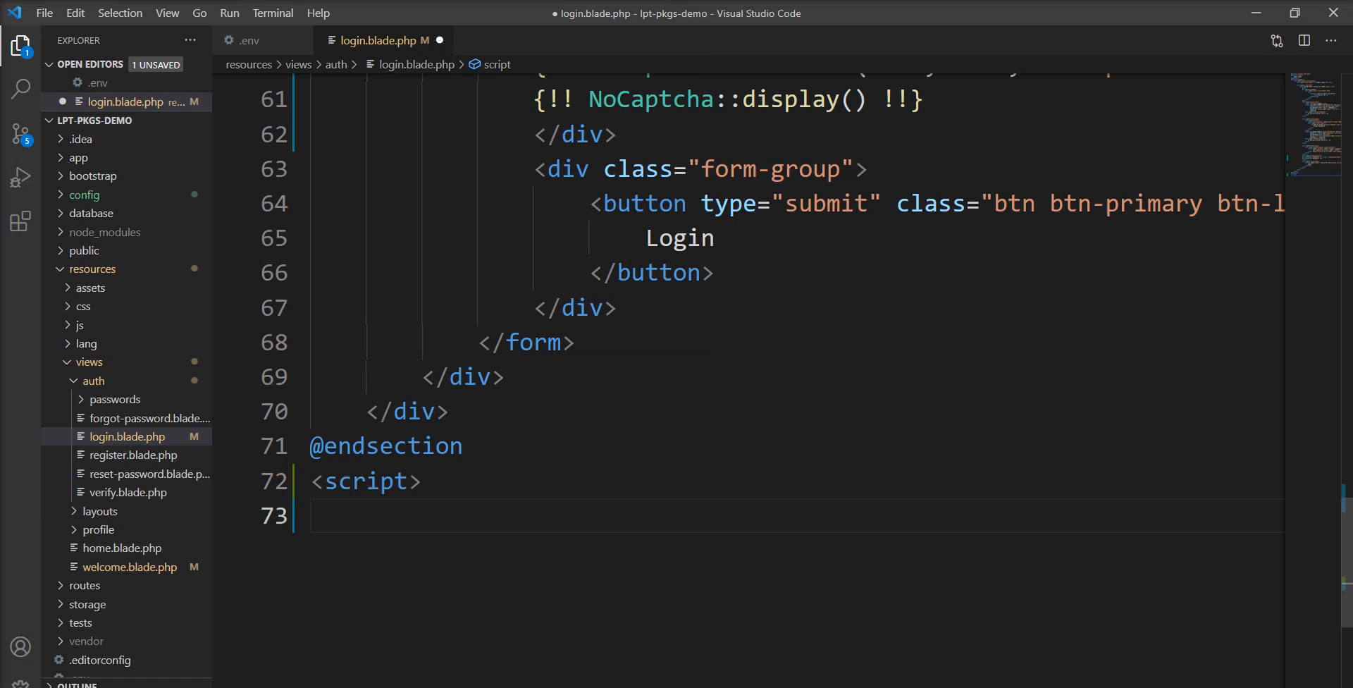
text(</)
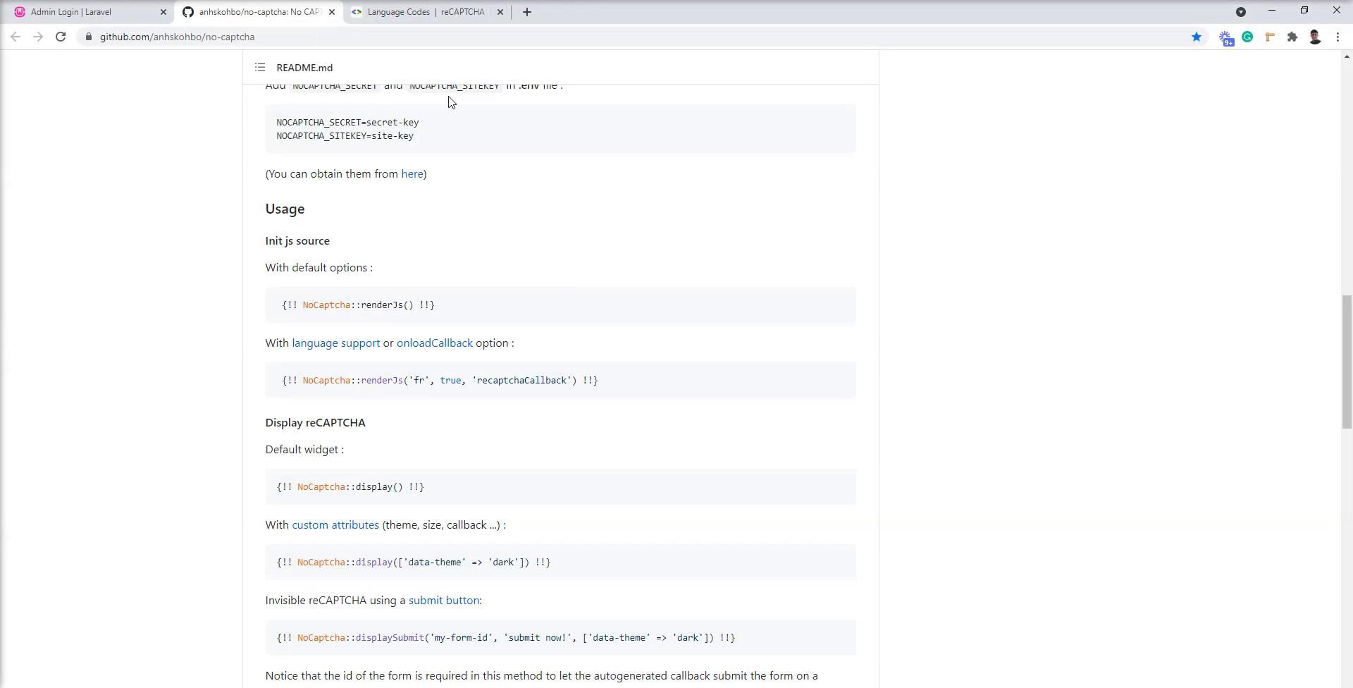
Select the onloadCallback example script in Google's reCAPTCHA v2 docs
click(411, 173)
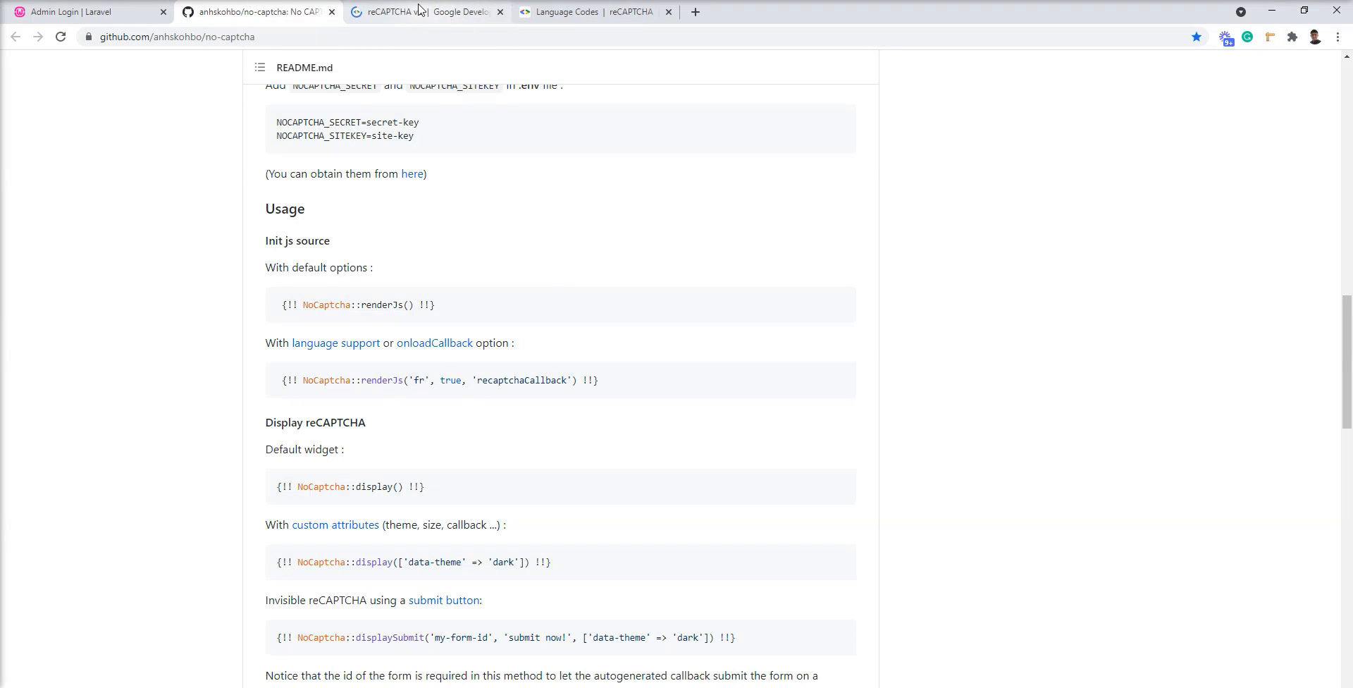
click(423, 11)
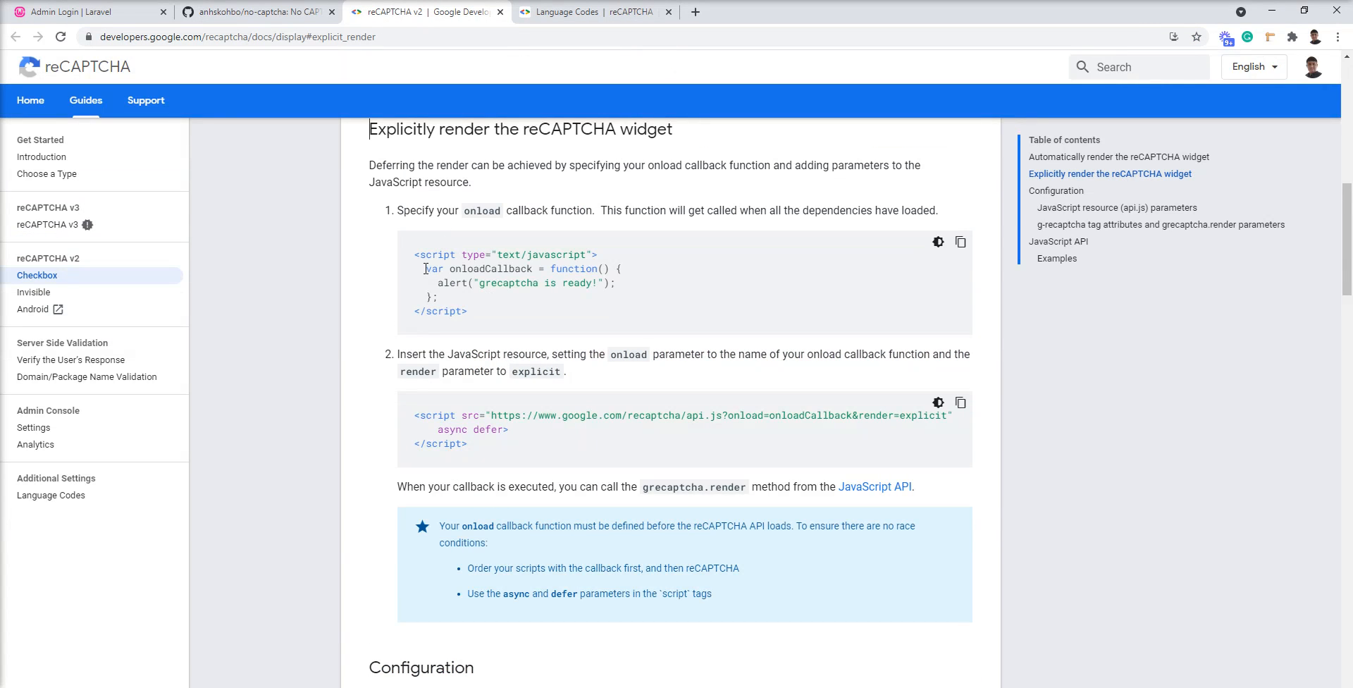
drag(426, 265, 438, 293)
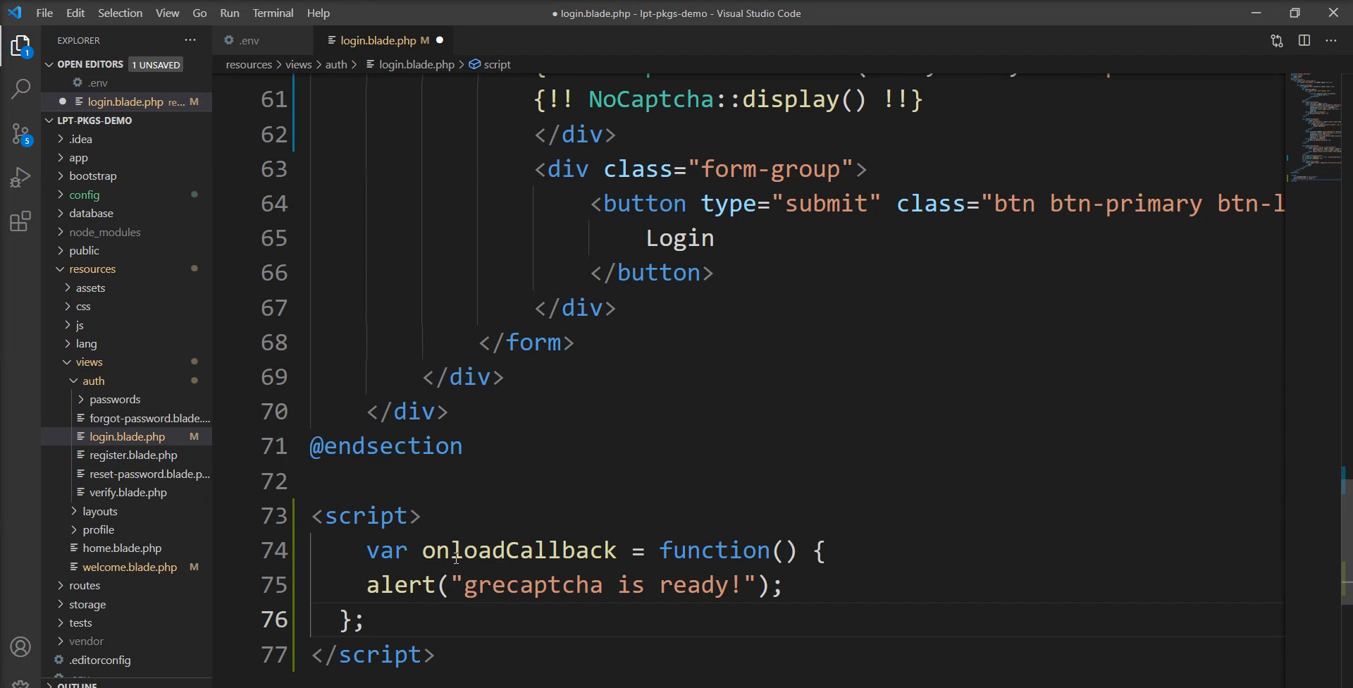
Replace the renderJs callback 'recaptchaCallback' with onloadCallback
scroll(up, 3)
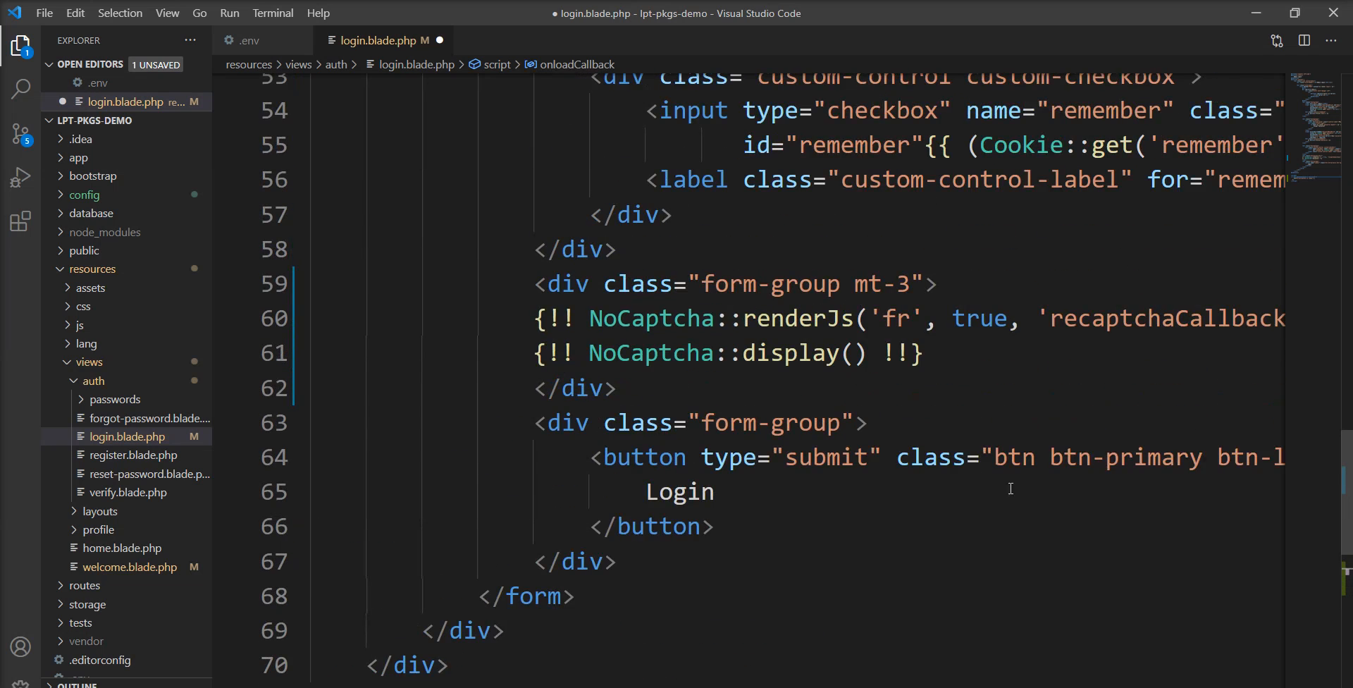
double_click(1148, 488)
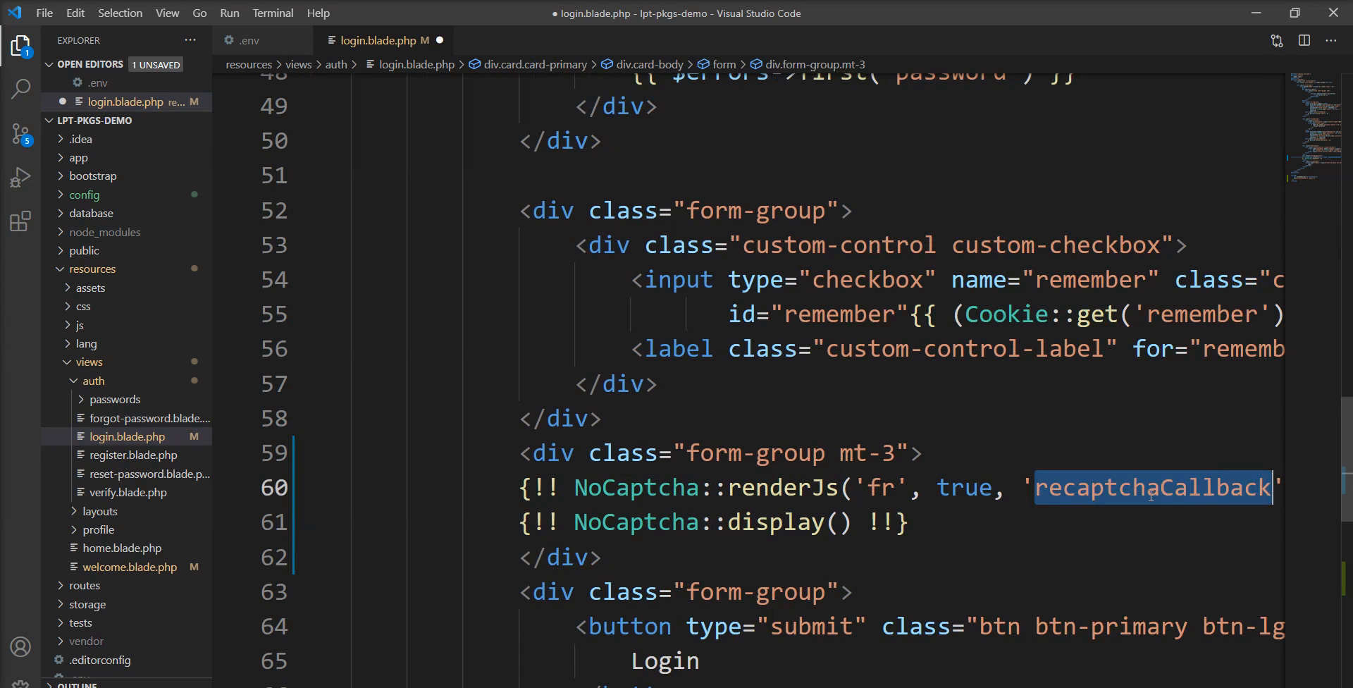
text(onloadCallback)
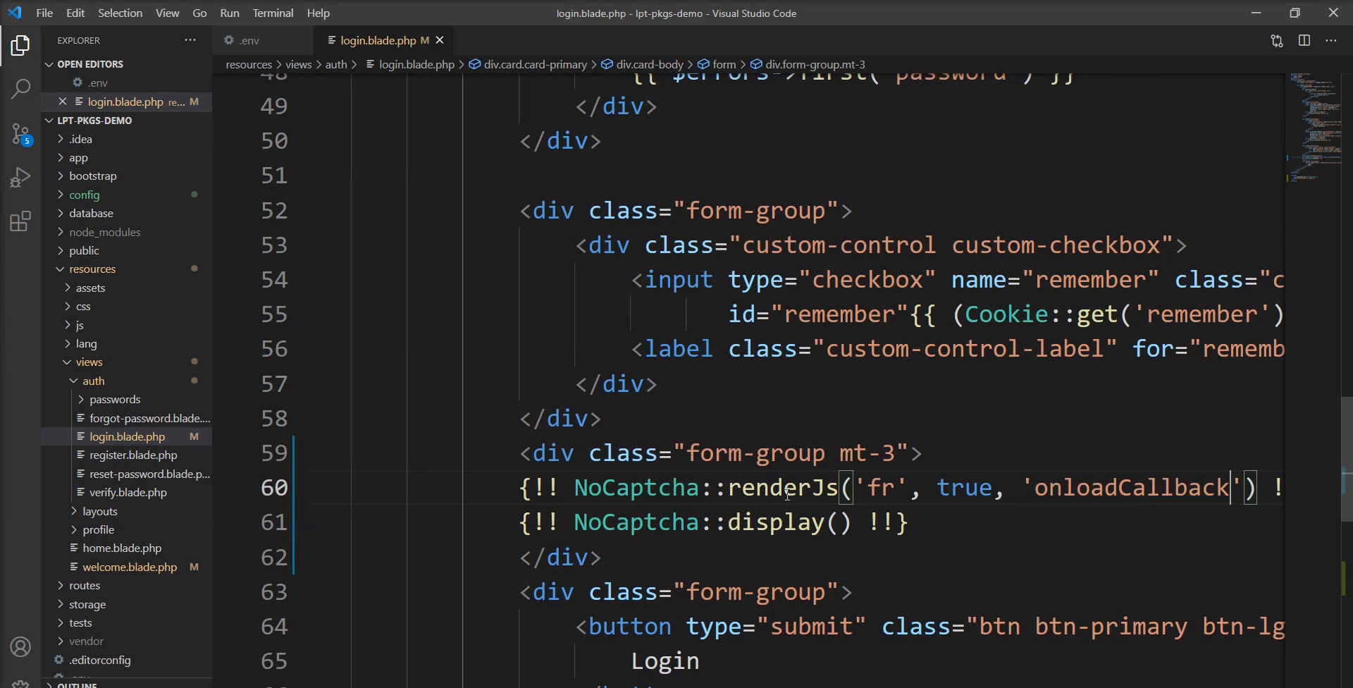
Check the renderJs call against the onloadCallback function definition in the script block
double_click(784, 488)
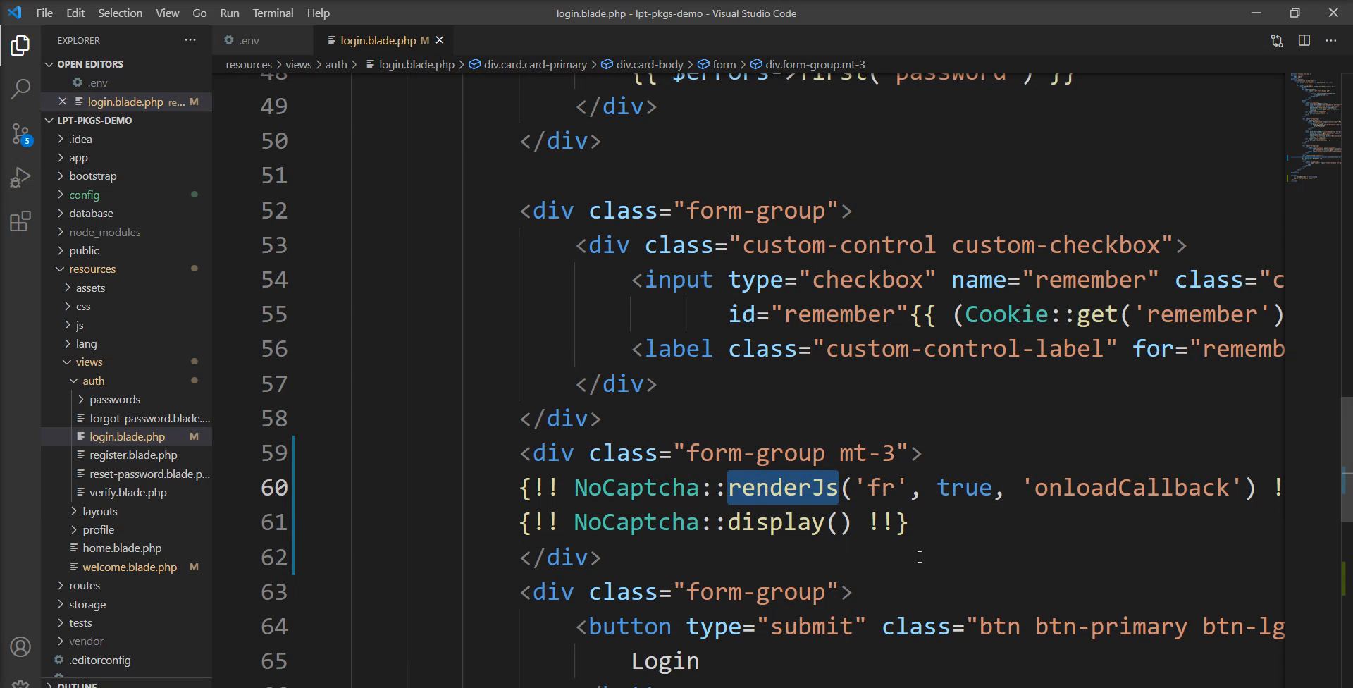
scroll(down, 3)
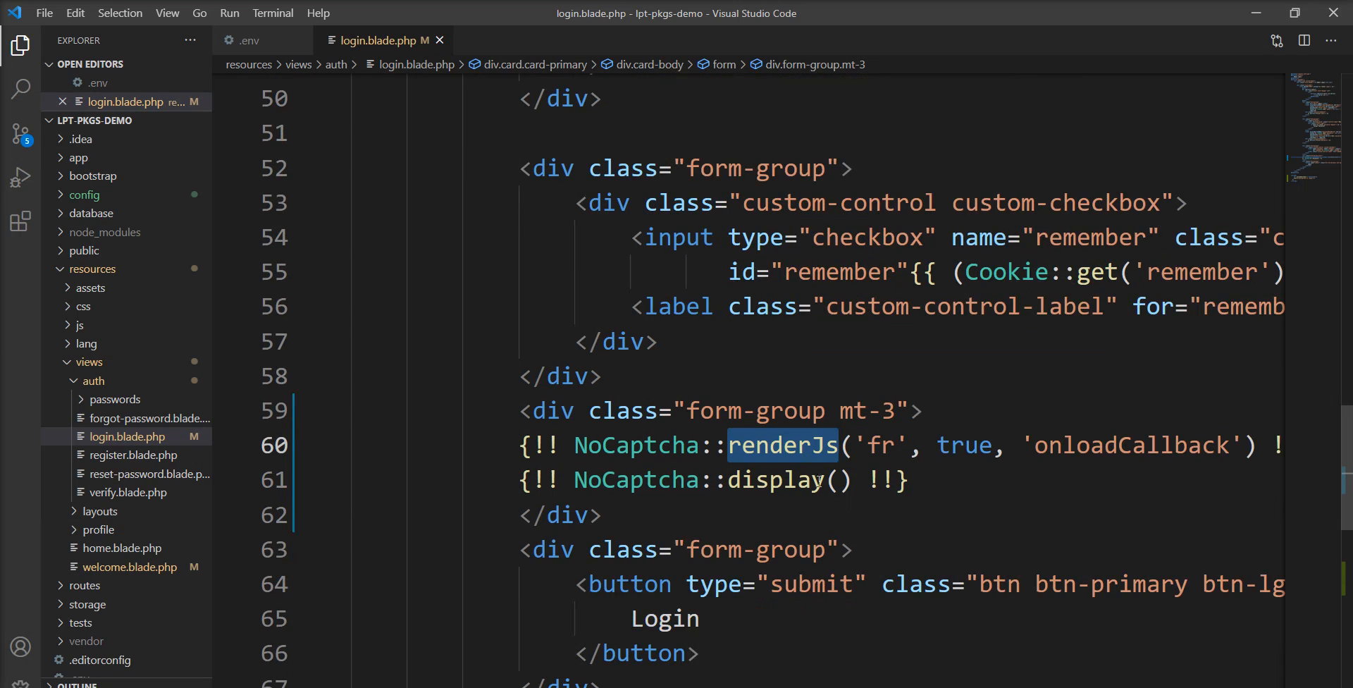
double_click(636, 445)
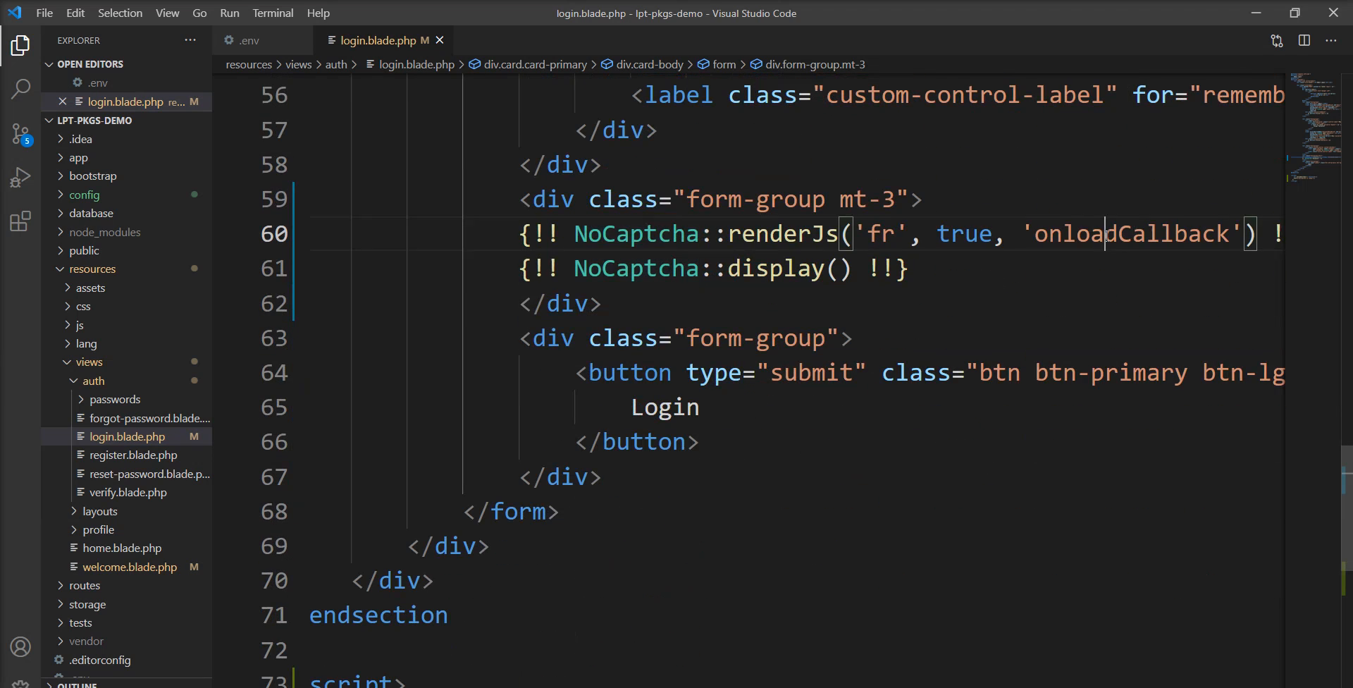
scroll(down, 3)
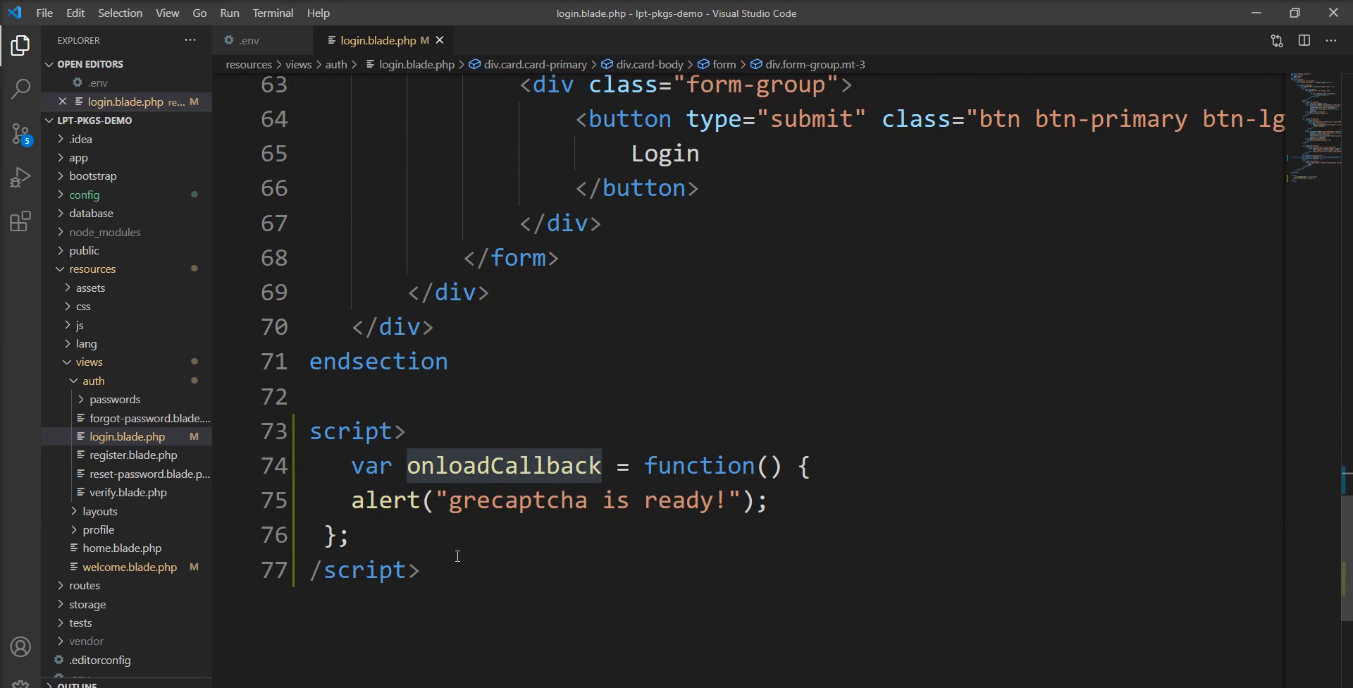
triple_click(552, 501)
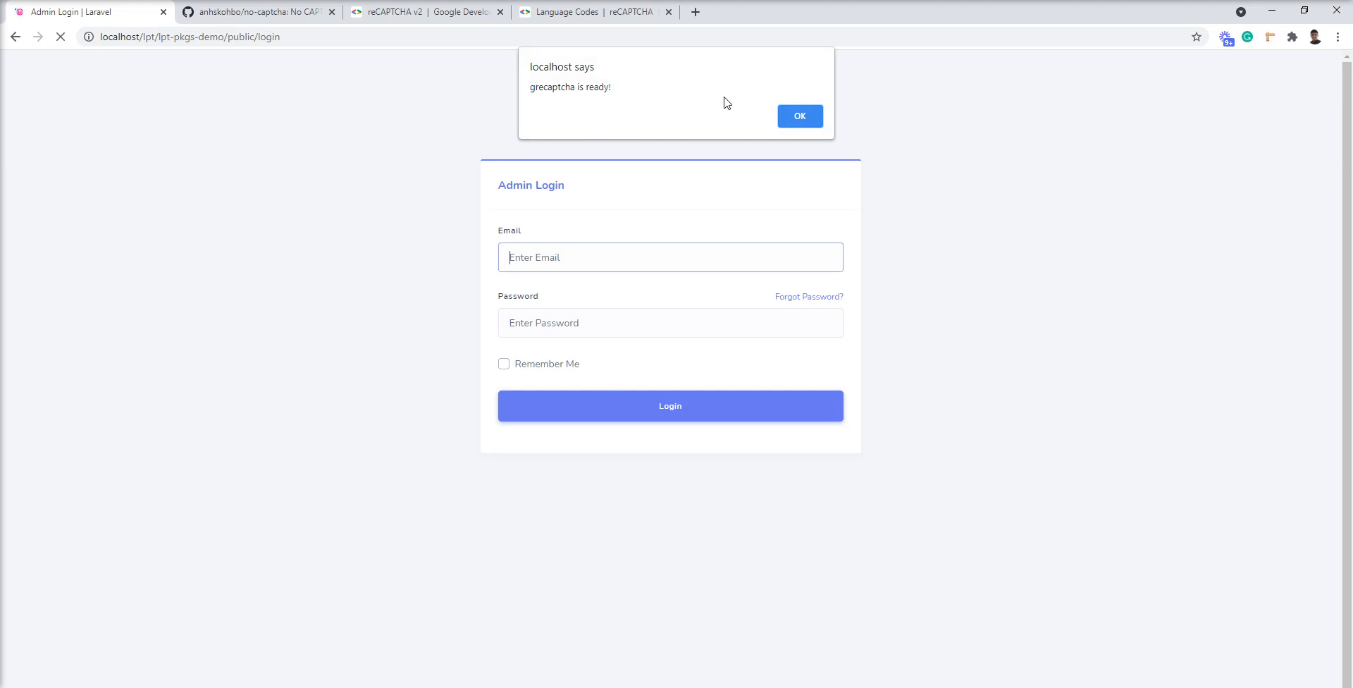
Change the renderJs language code to 'gu' and reload, dismissing the 'grecaptcha is ready!' alert
click(799, 116)
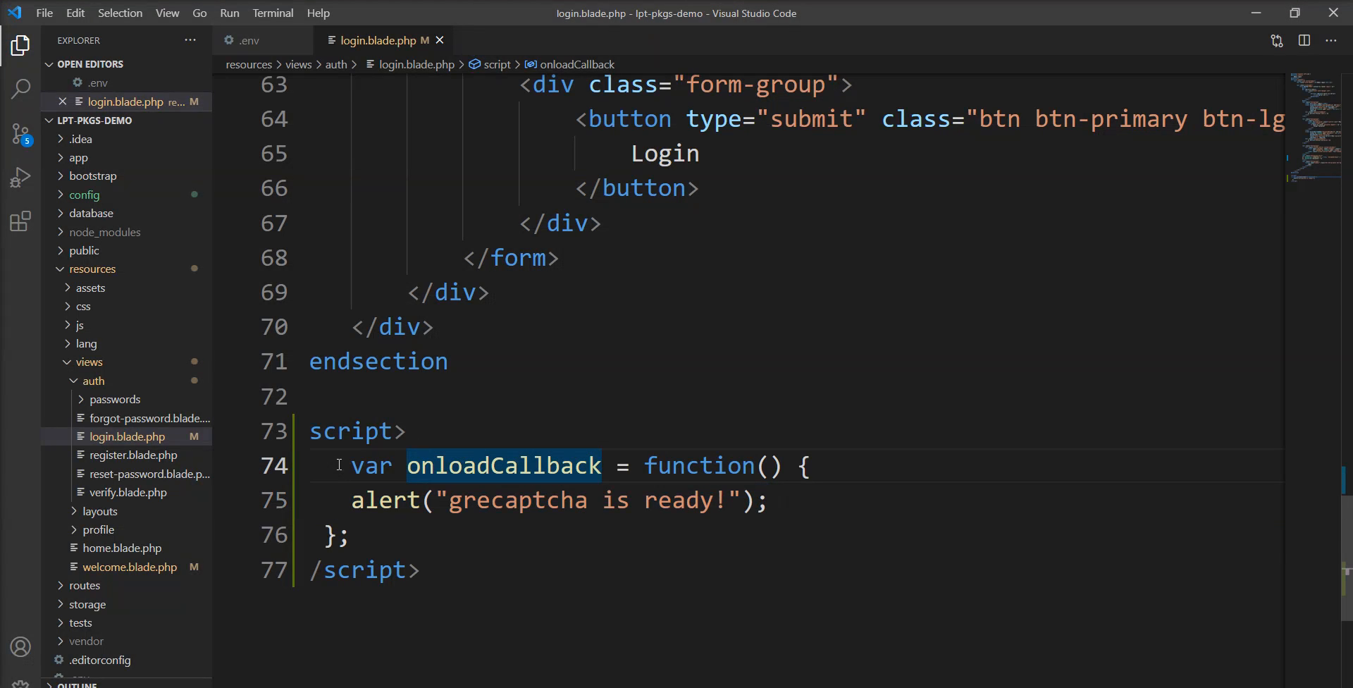
scroll(up, 3)
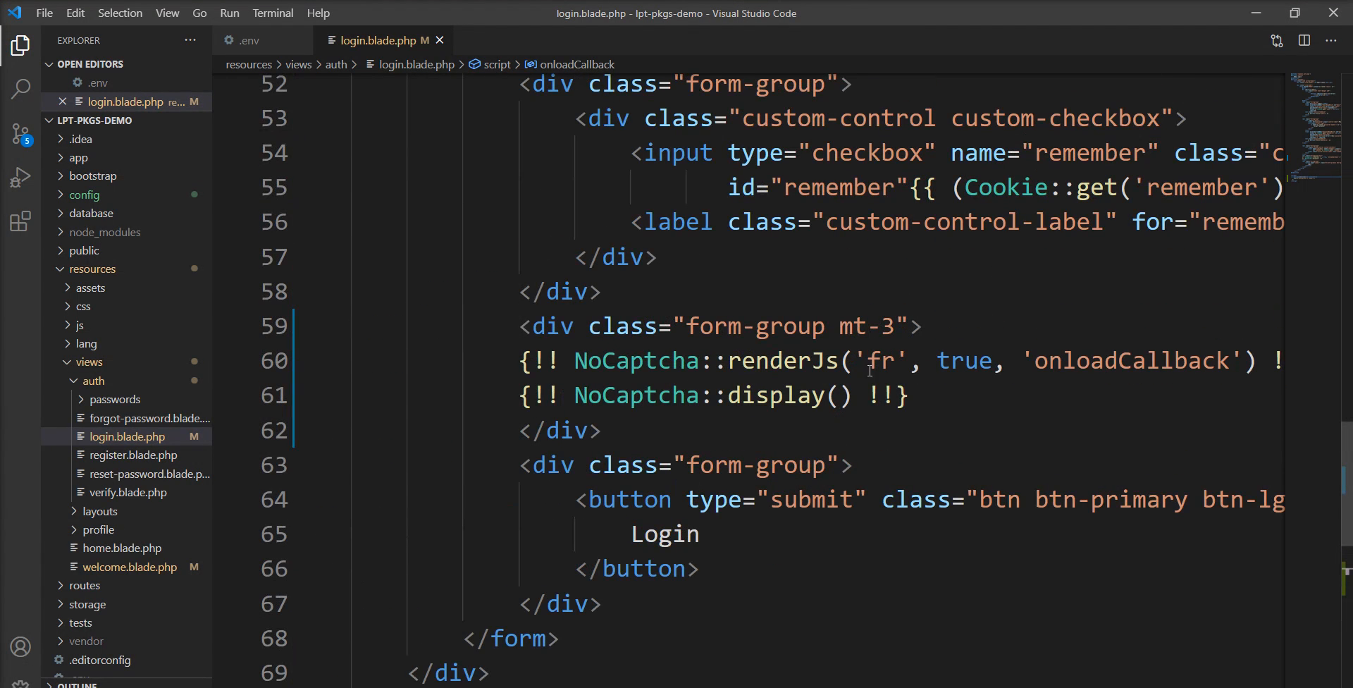
text(g)
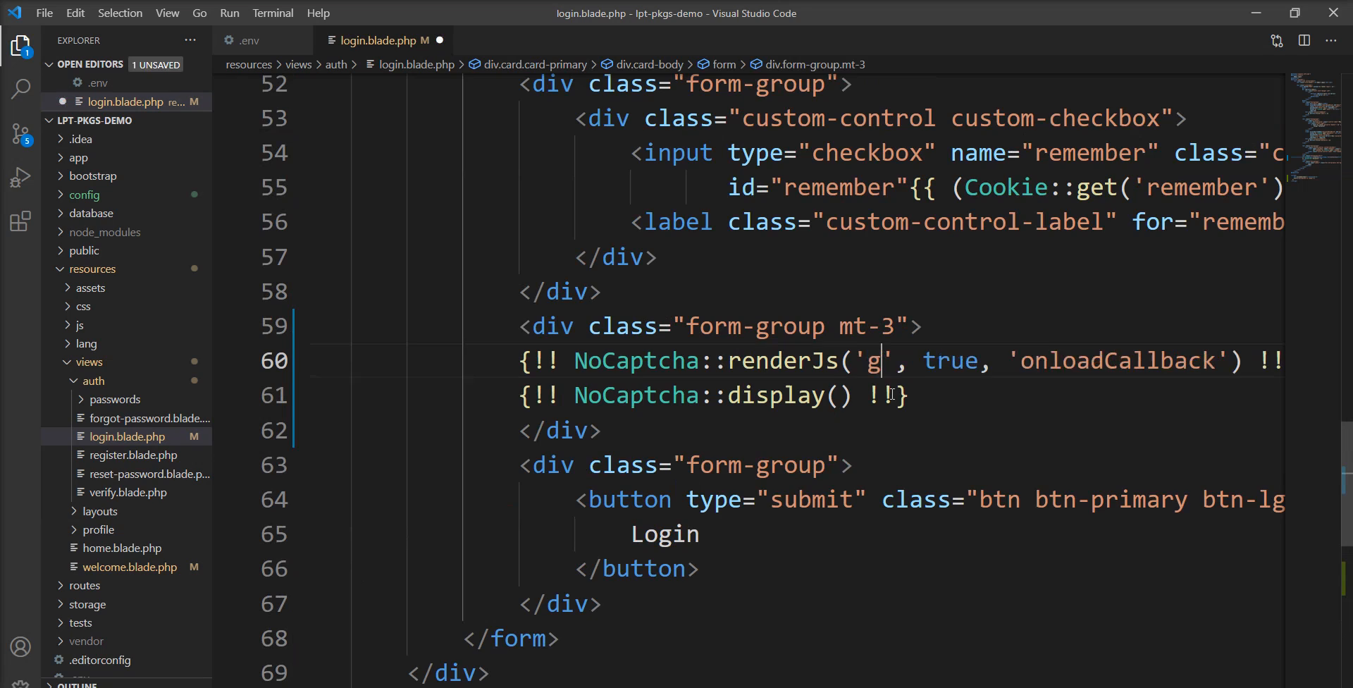
text(u)
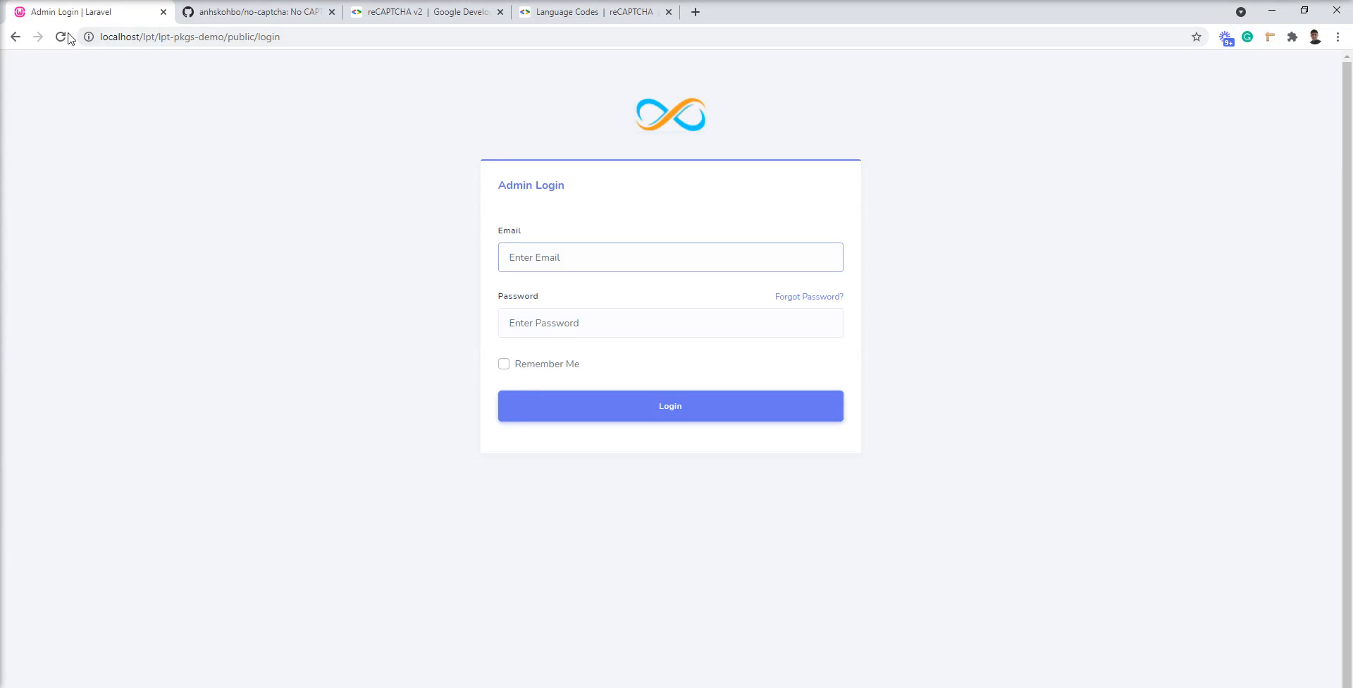
click(61, 36)
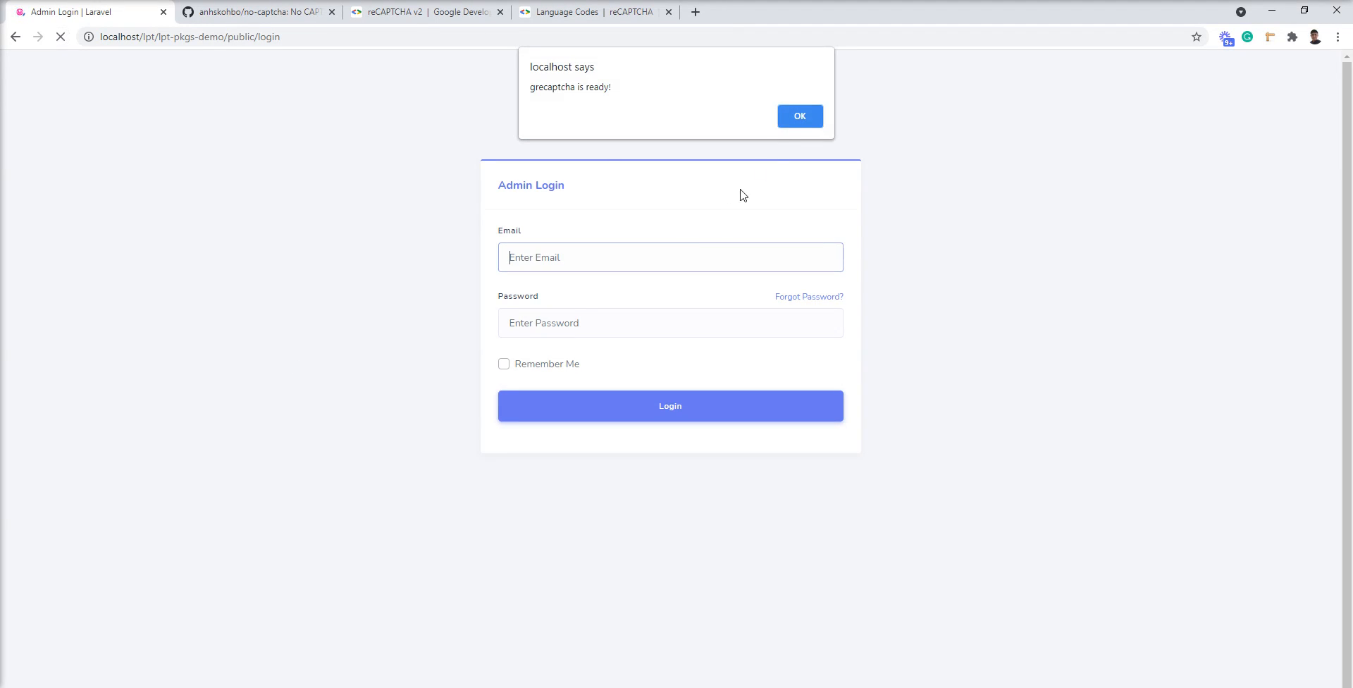
click(799, 116)
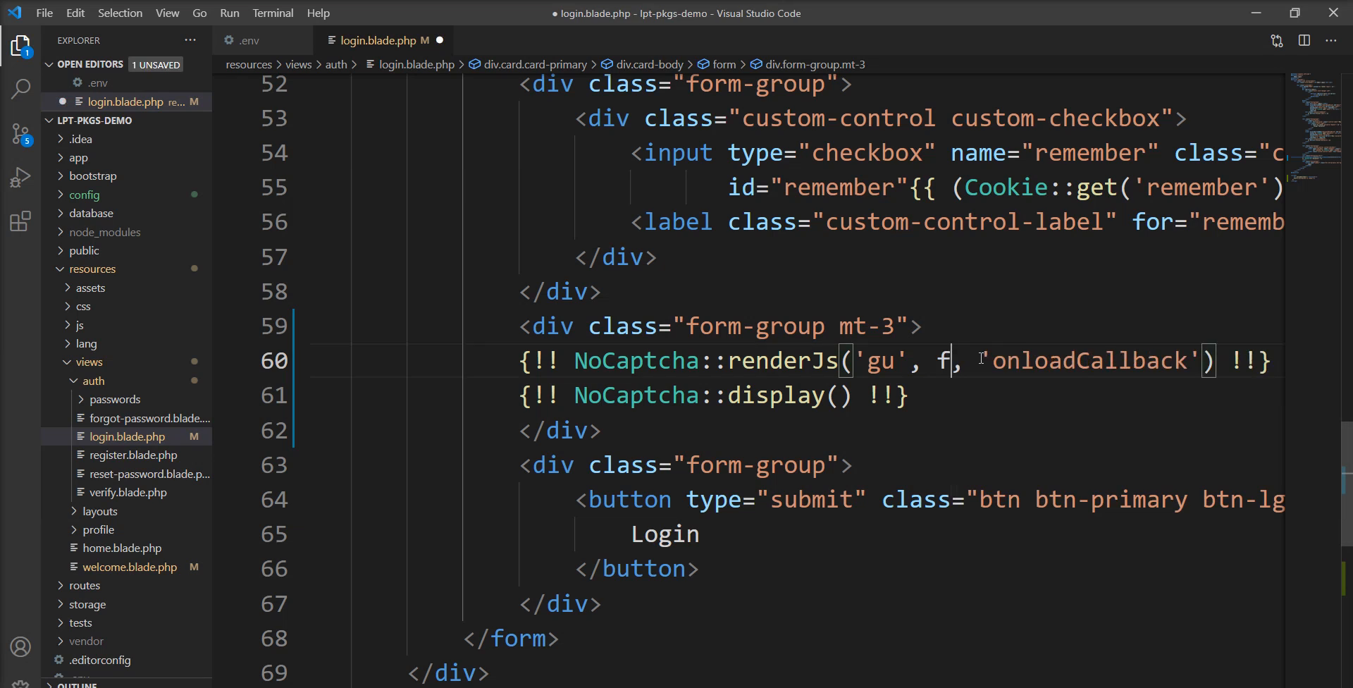
Set the second renderJs argument to false, reload, and switch the language to 'es'
text(alse)
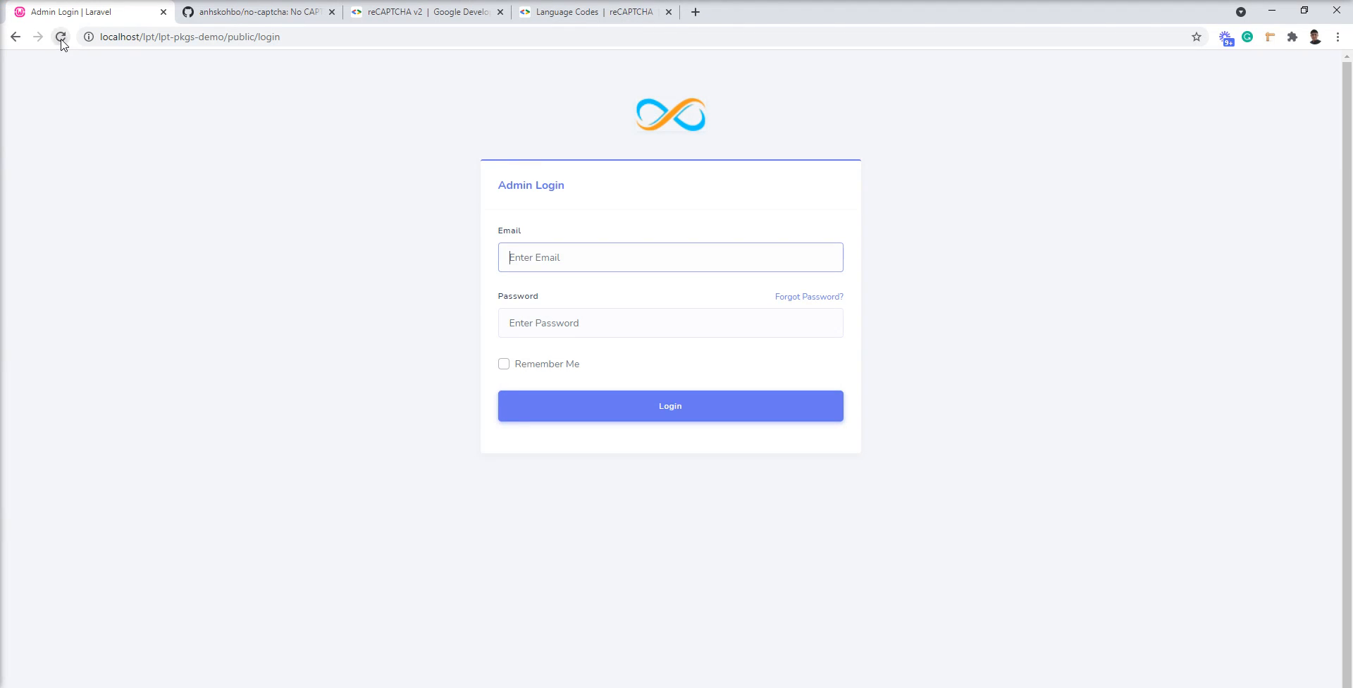
click(60, 37)
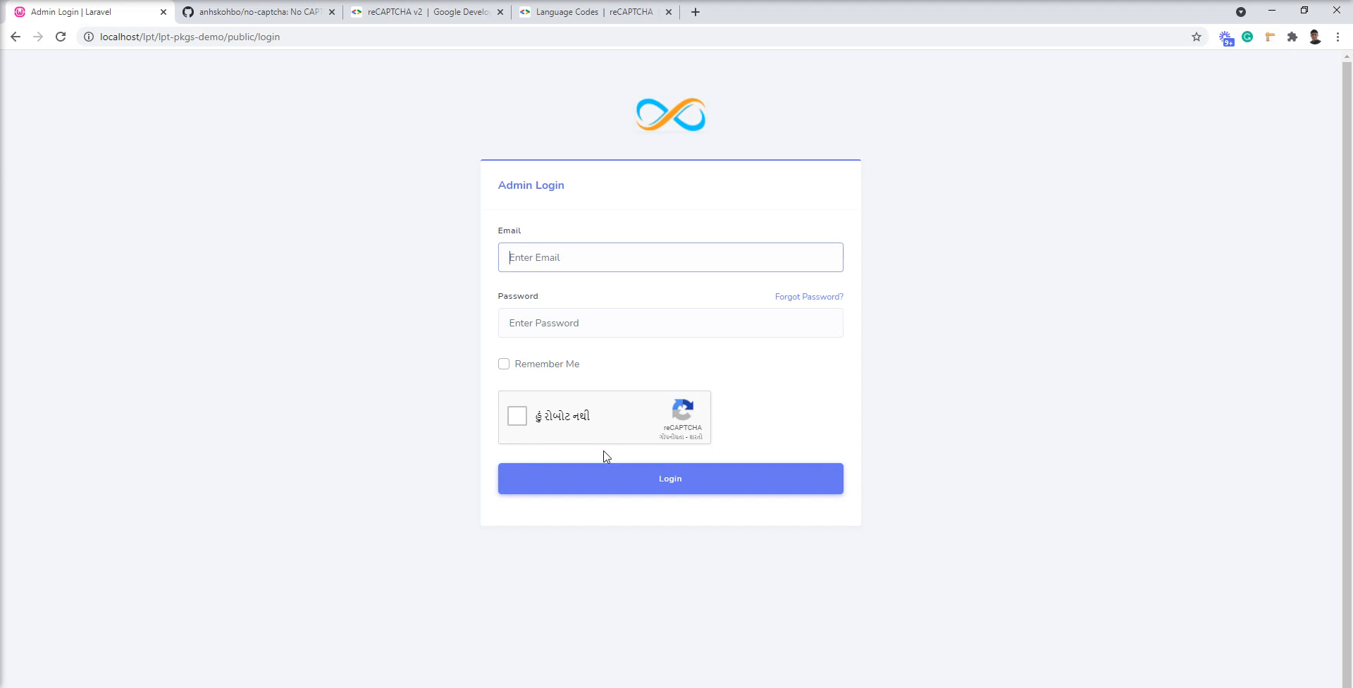
mouse_move(762, 675)
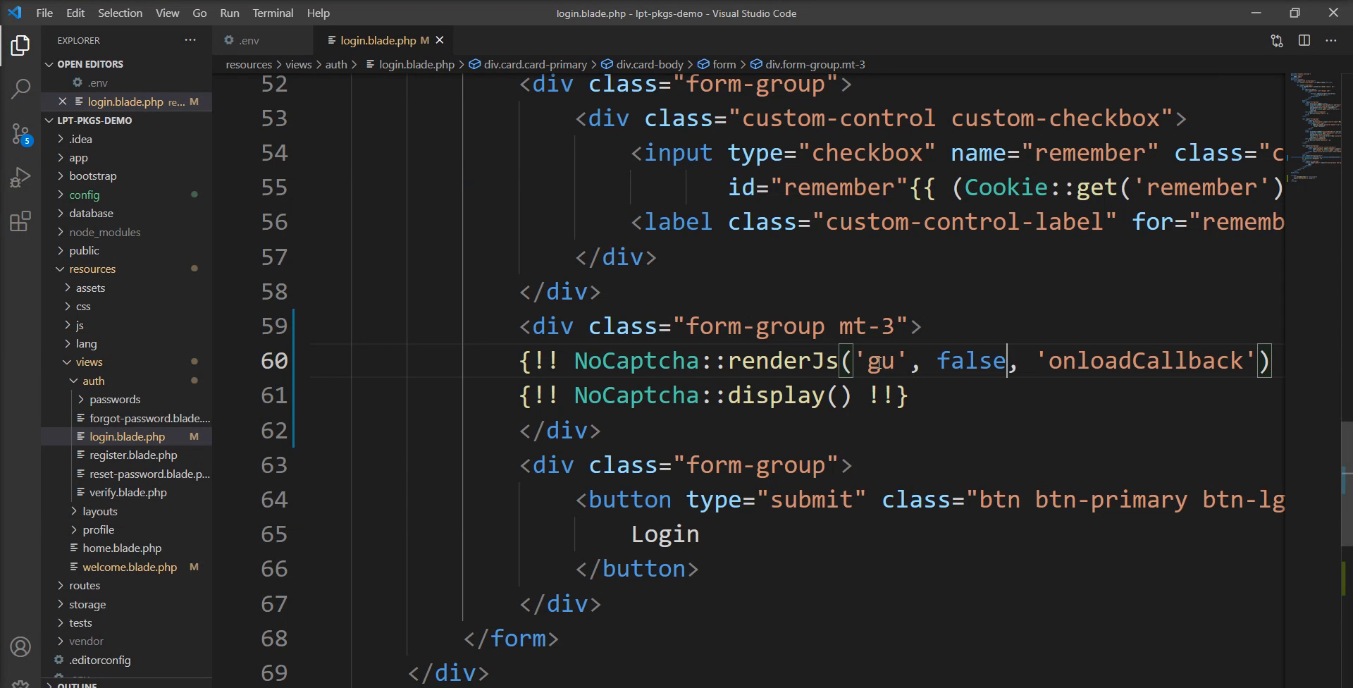
text(es)
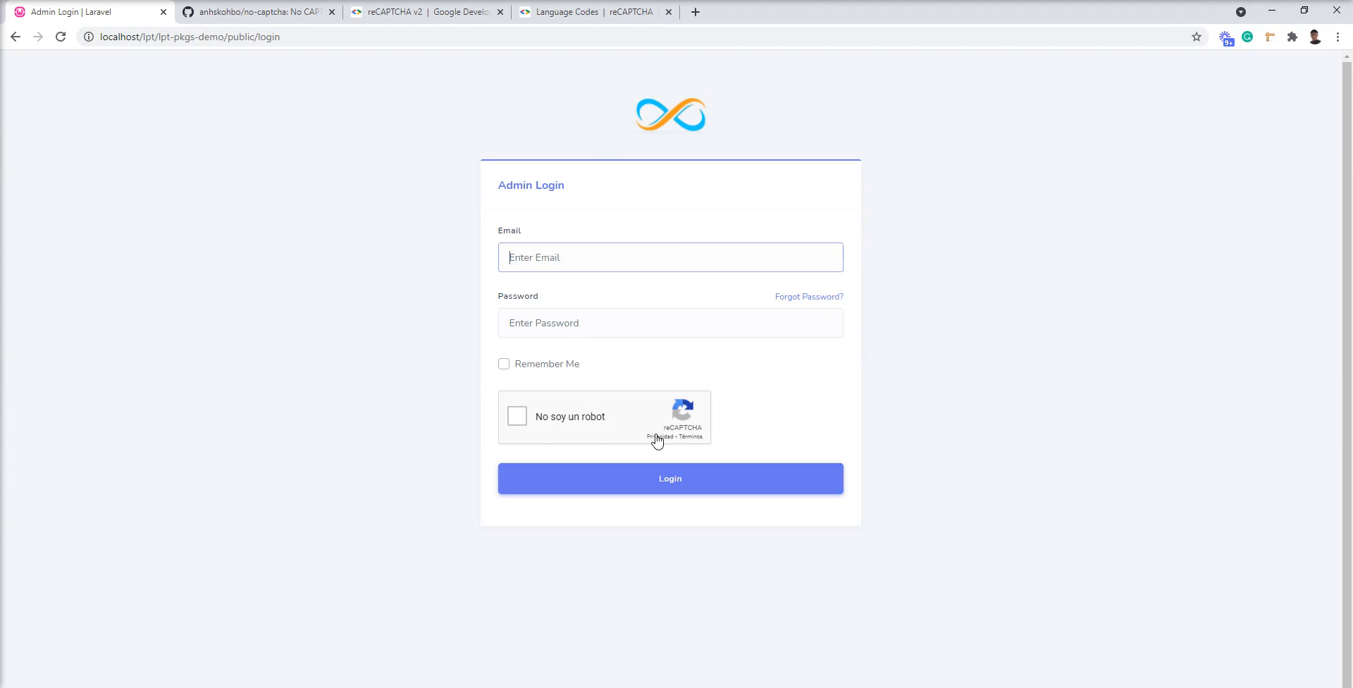
mouse_move(418, 460)
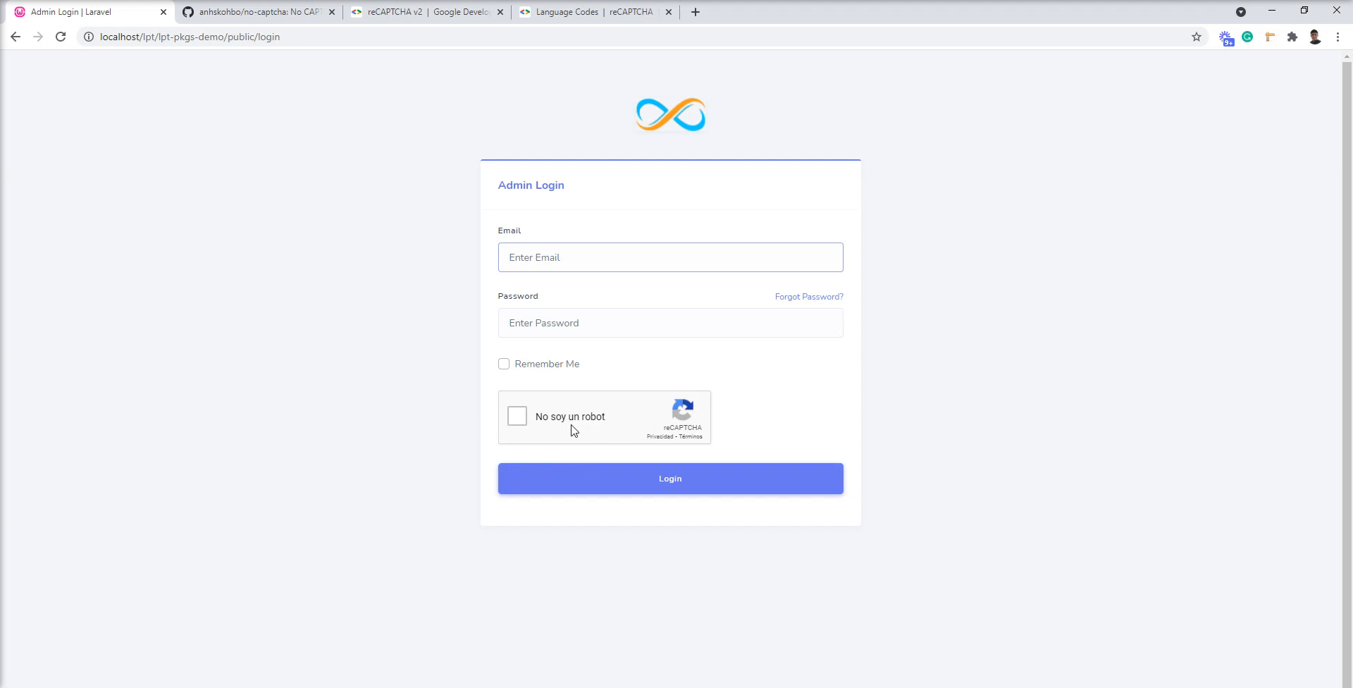
click(259, 11)
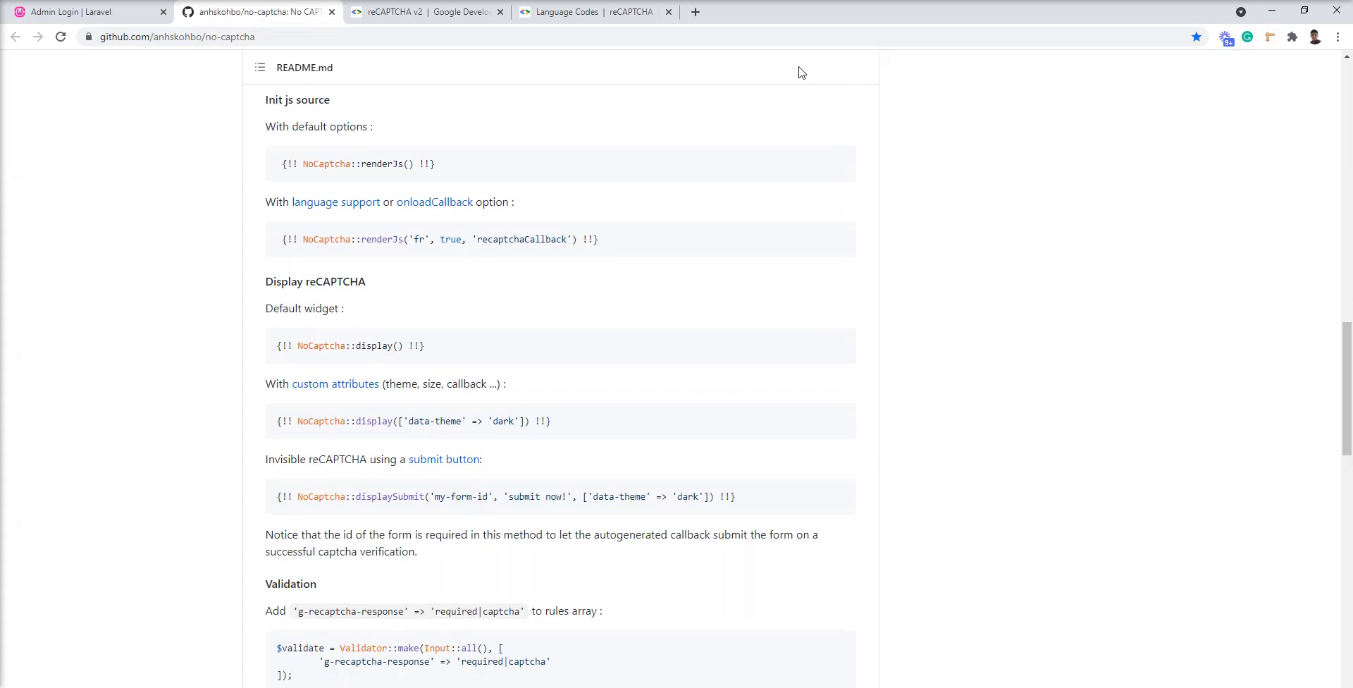
click(86, 11)
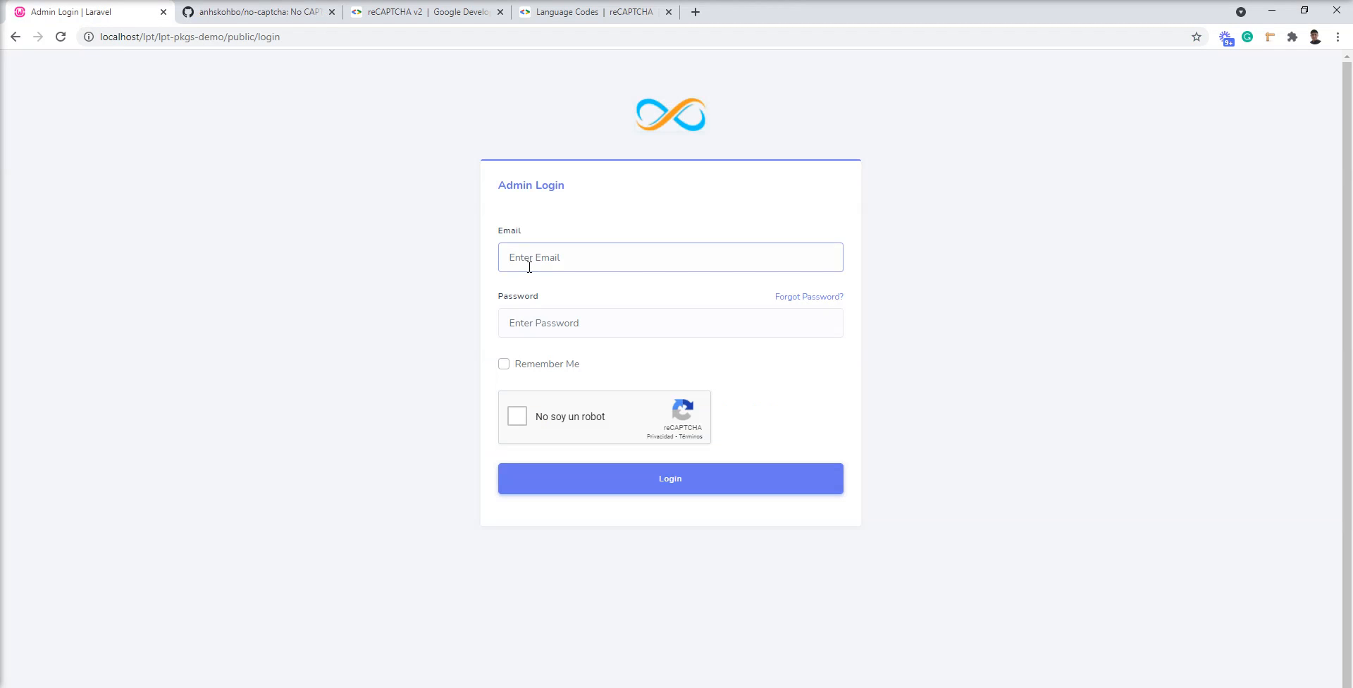
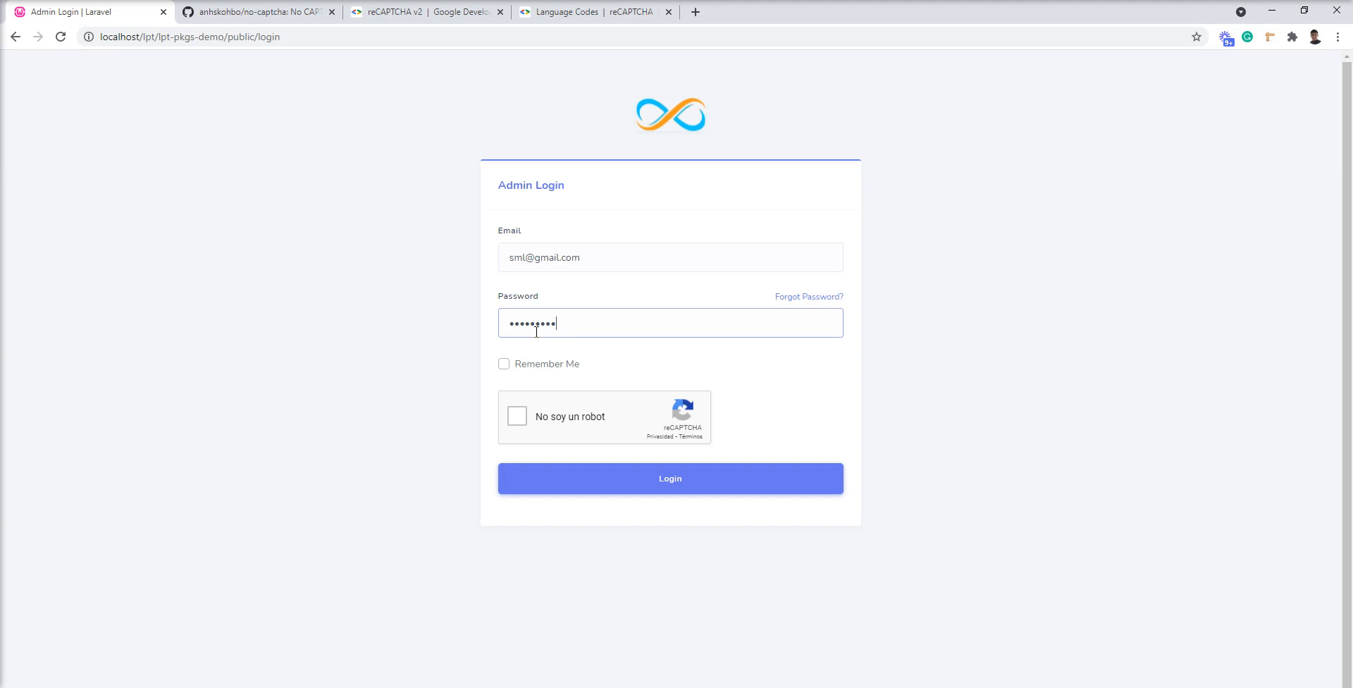
Submit the login form twice without ticking reCAPTCHA, reaching the Dashboard
key(Backspace)
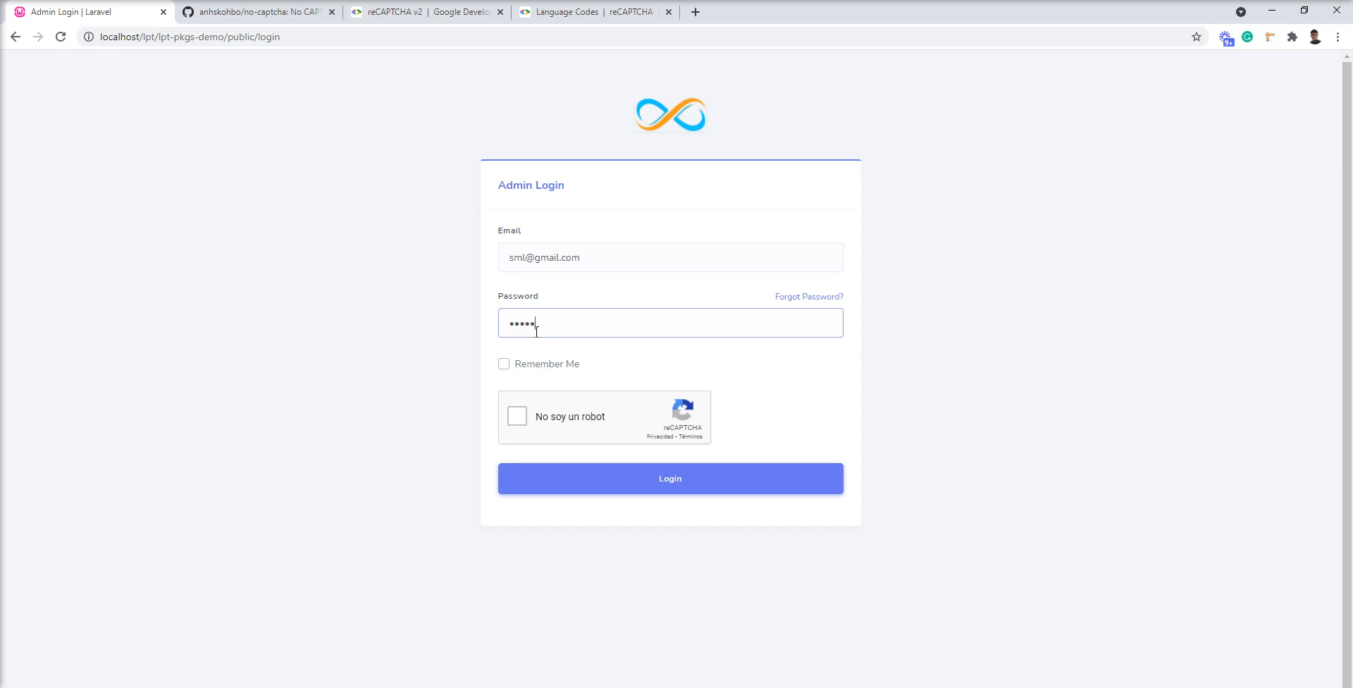
click(670, 477)
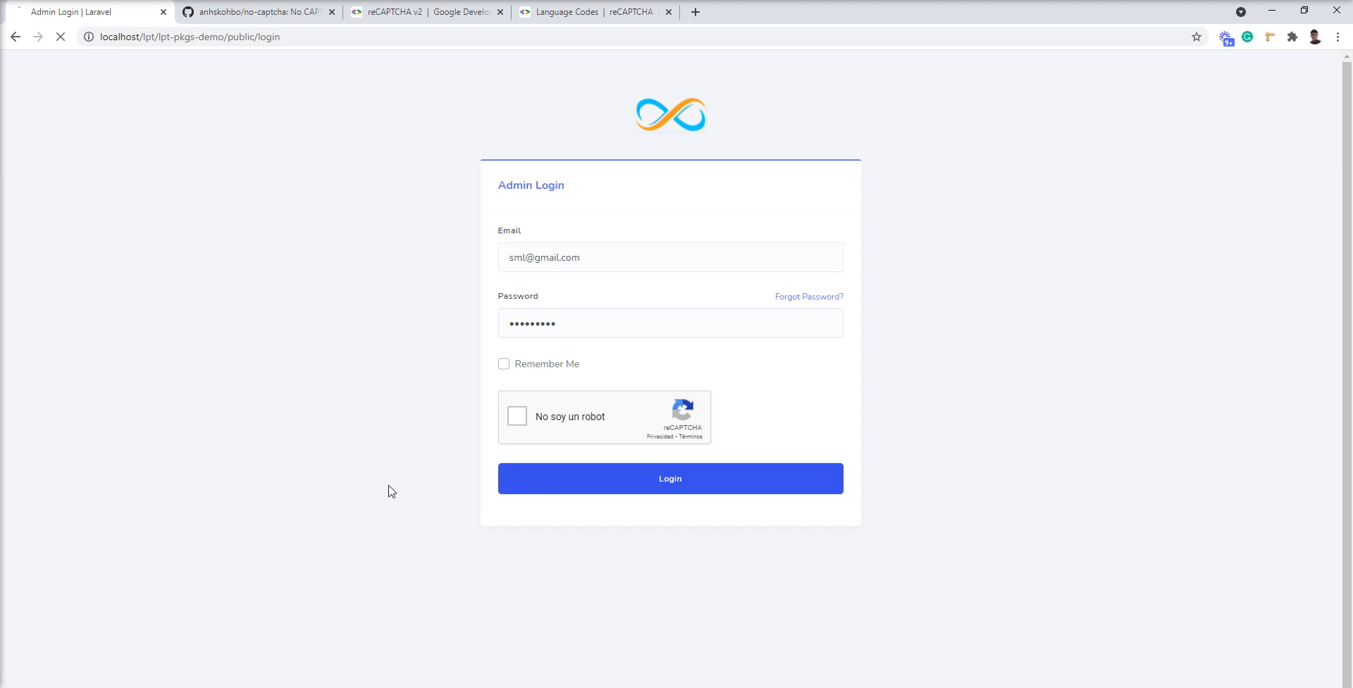
click(669, 478)
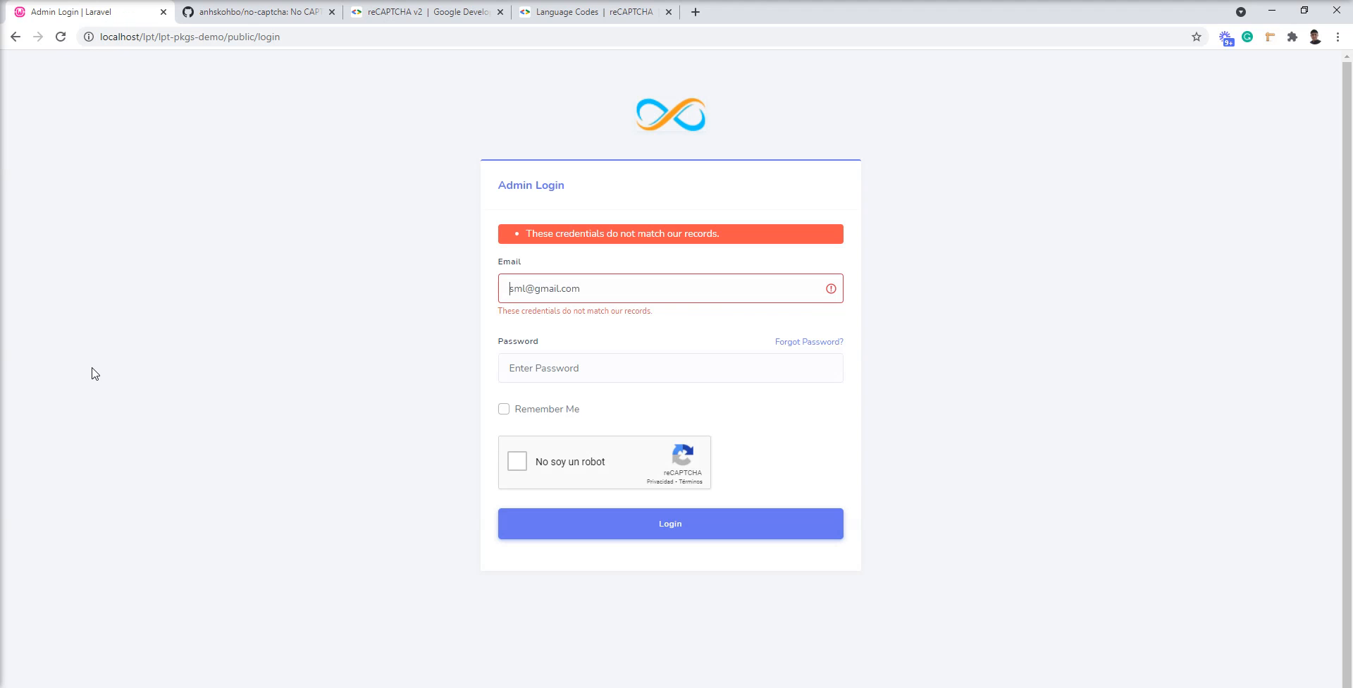
mouse_move(577, 322)
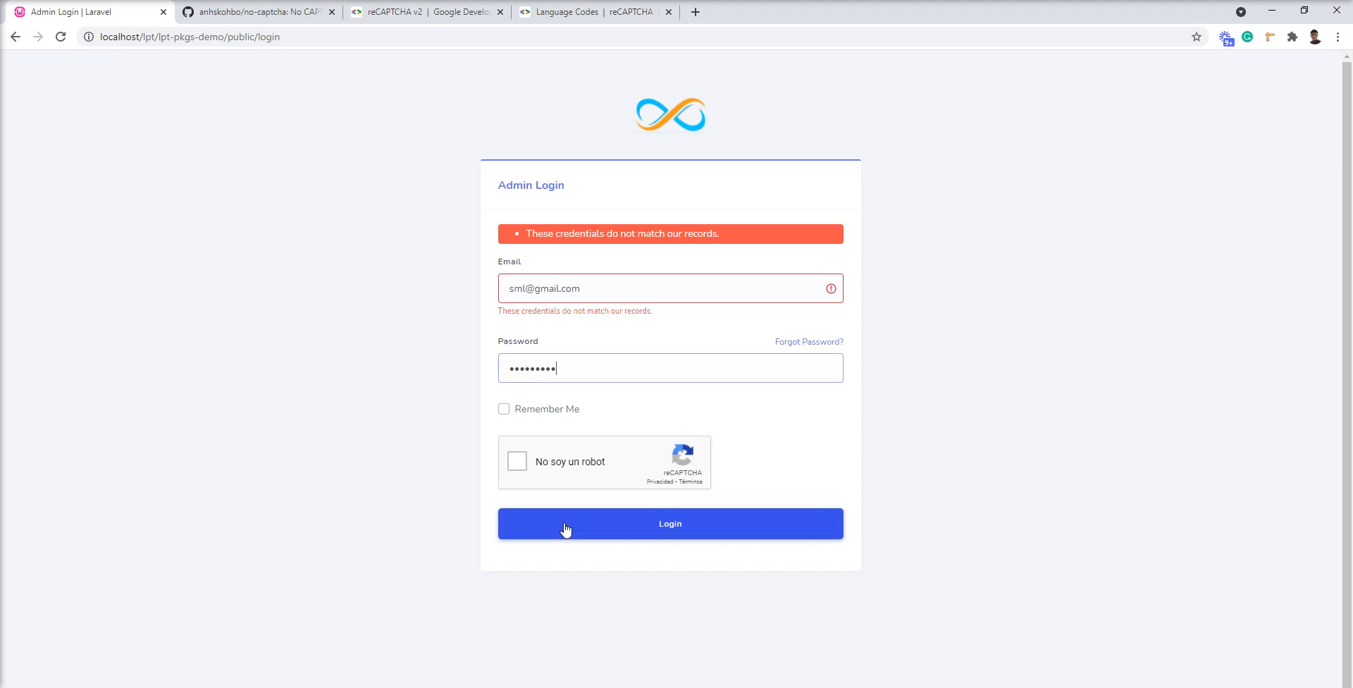
click(670, 523)
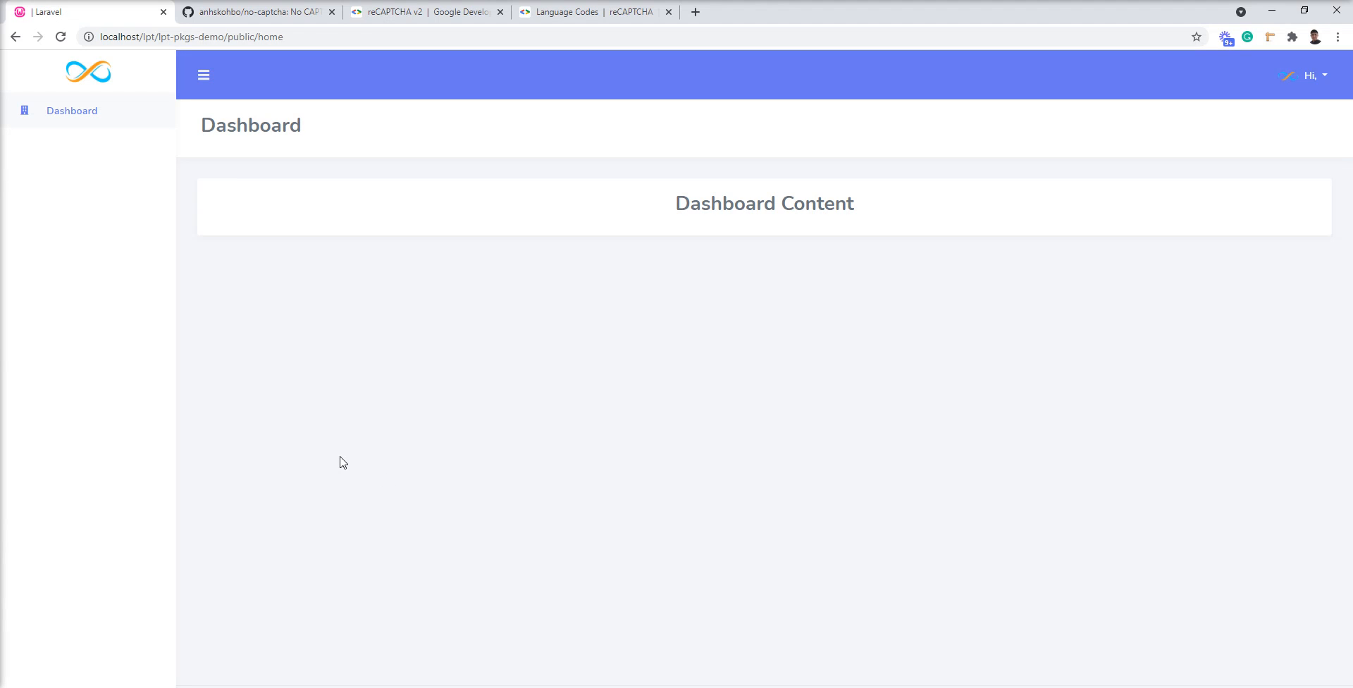
mouse_move(1277, 91)
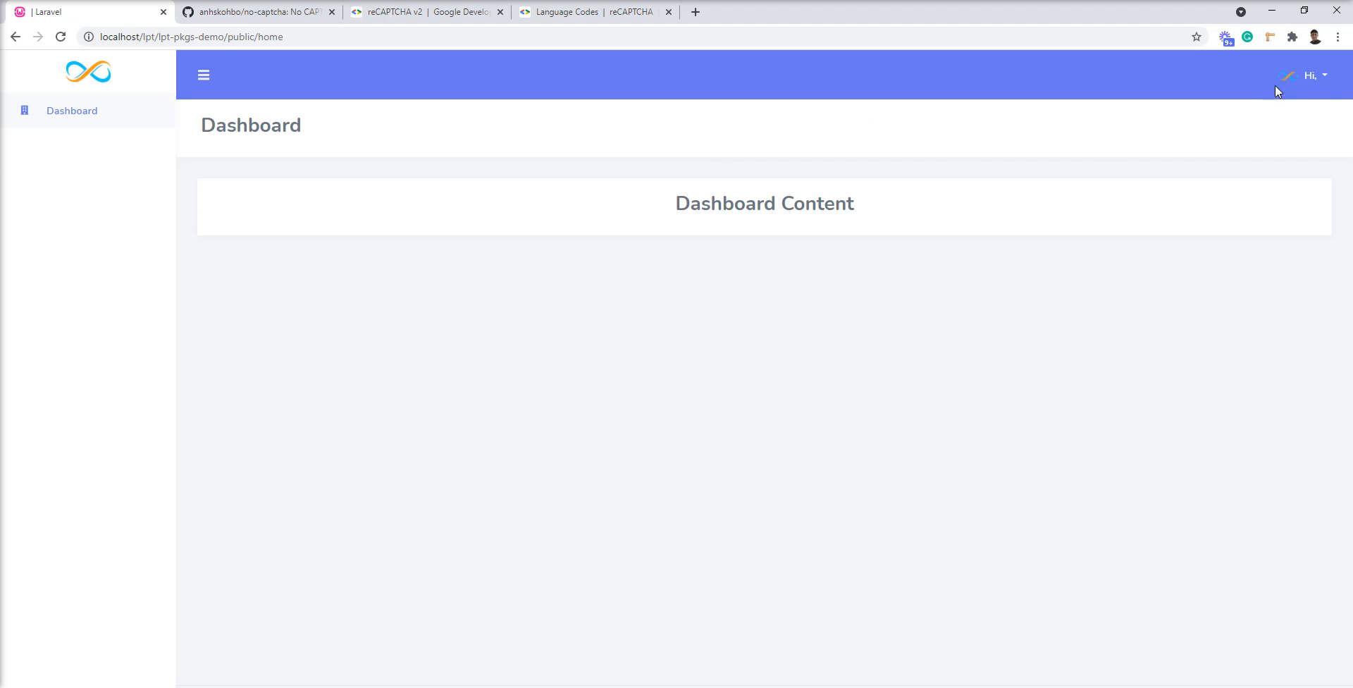
mouse_move(1315, 84)
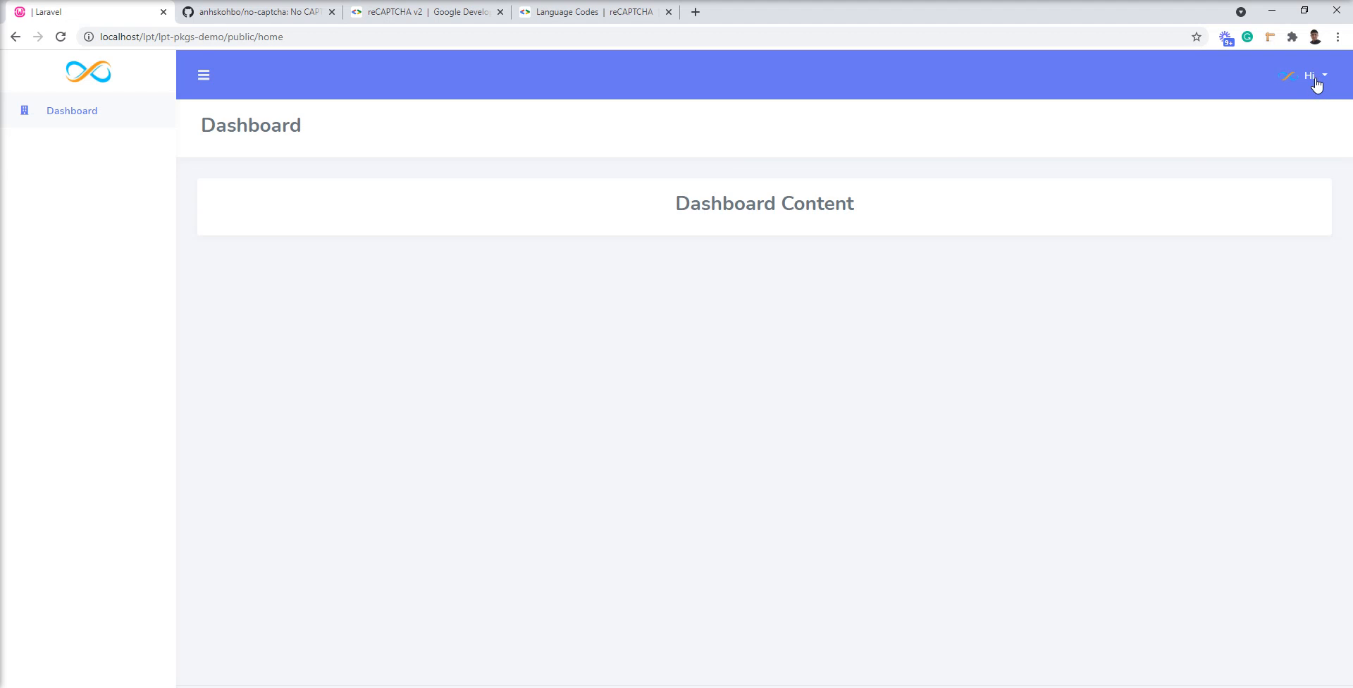
Log out via the Hi user dropdown and go back to the Admin Login page
click(1312, 76)
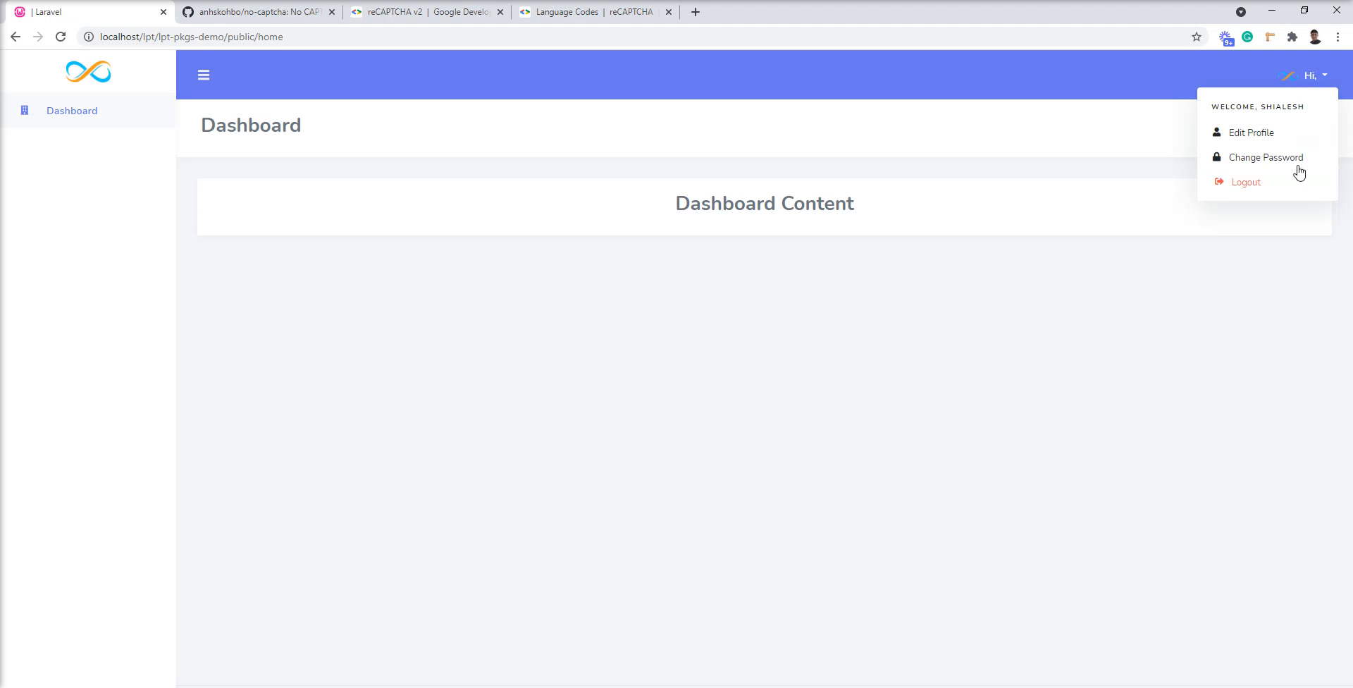
click(1245, 181)
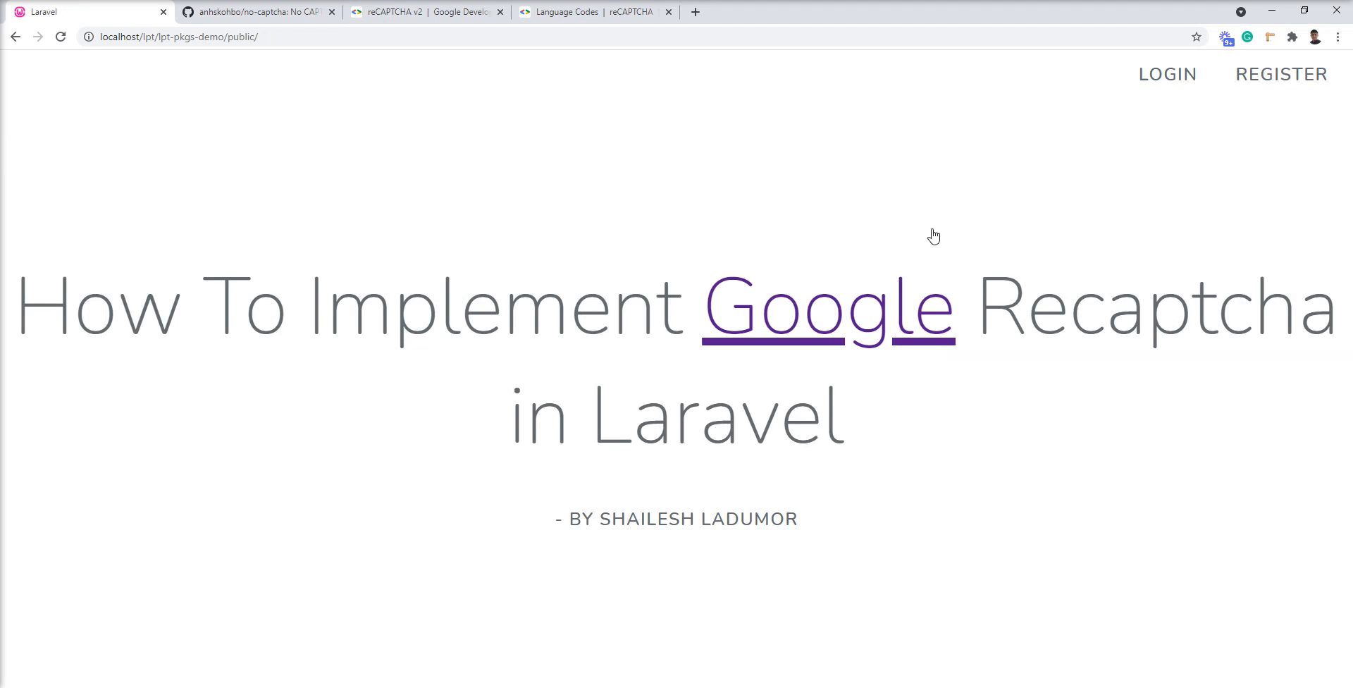
click(1167, 73)
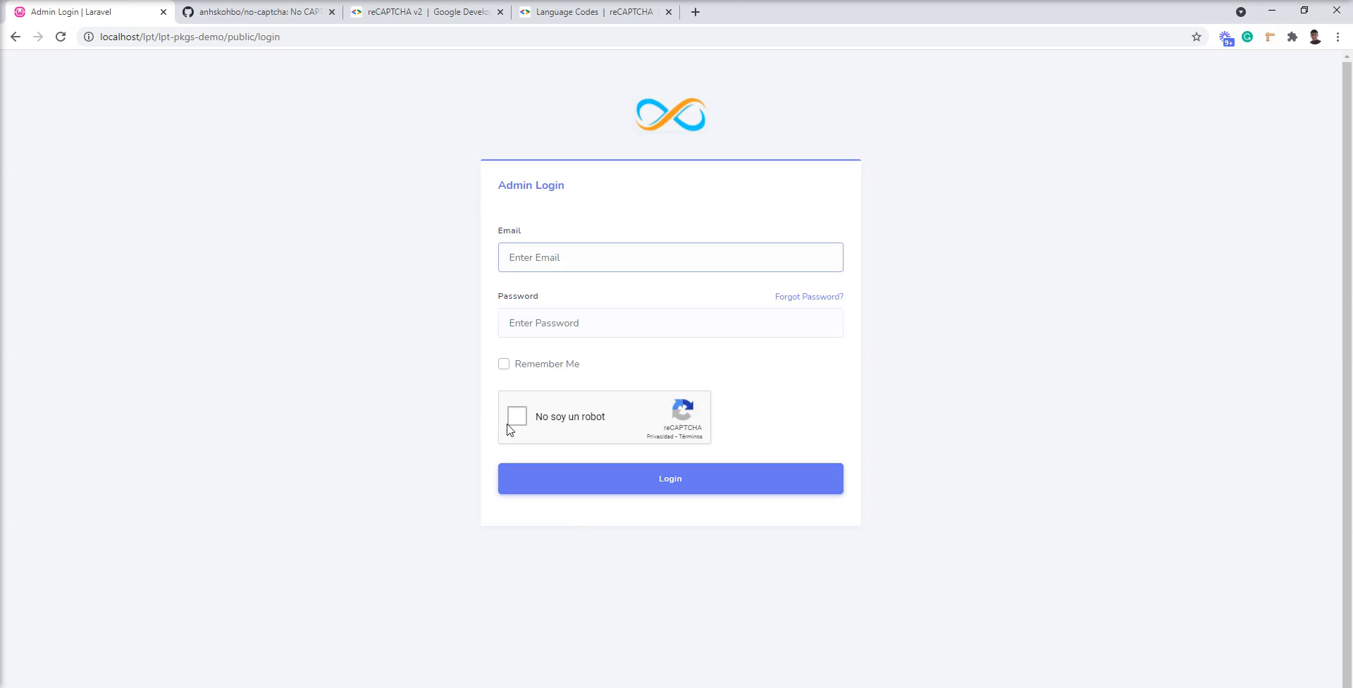
Select the 'g-recaptcha-response' => 'required|captcha' rule in the README's Validation section
click(256, 11)
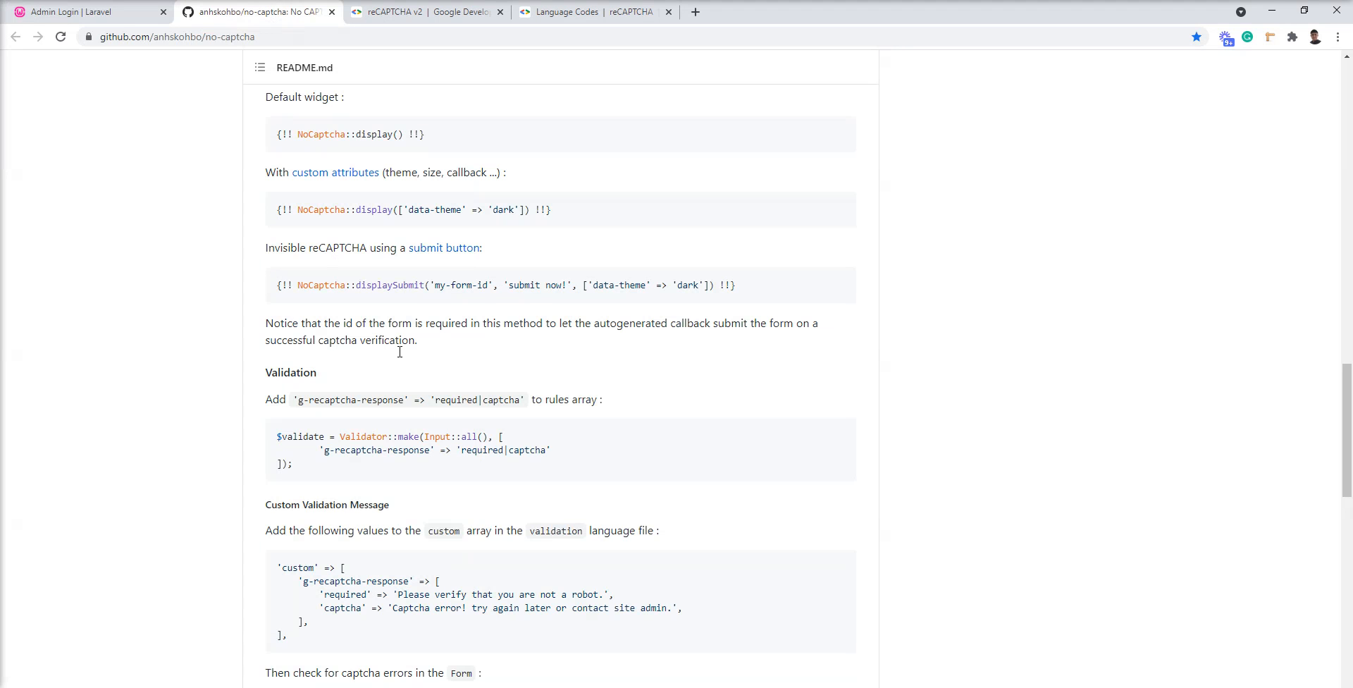
scroll(down, 3)
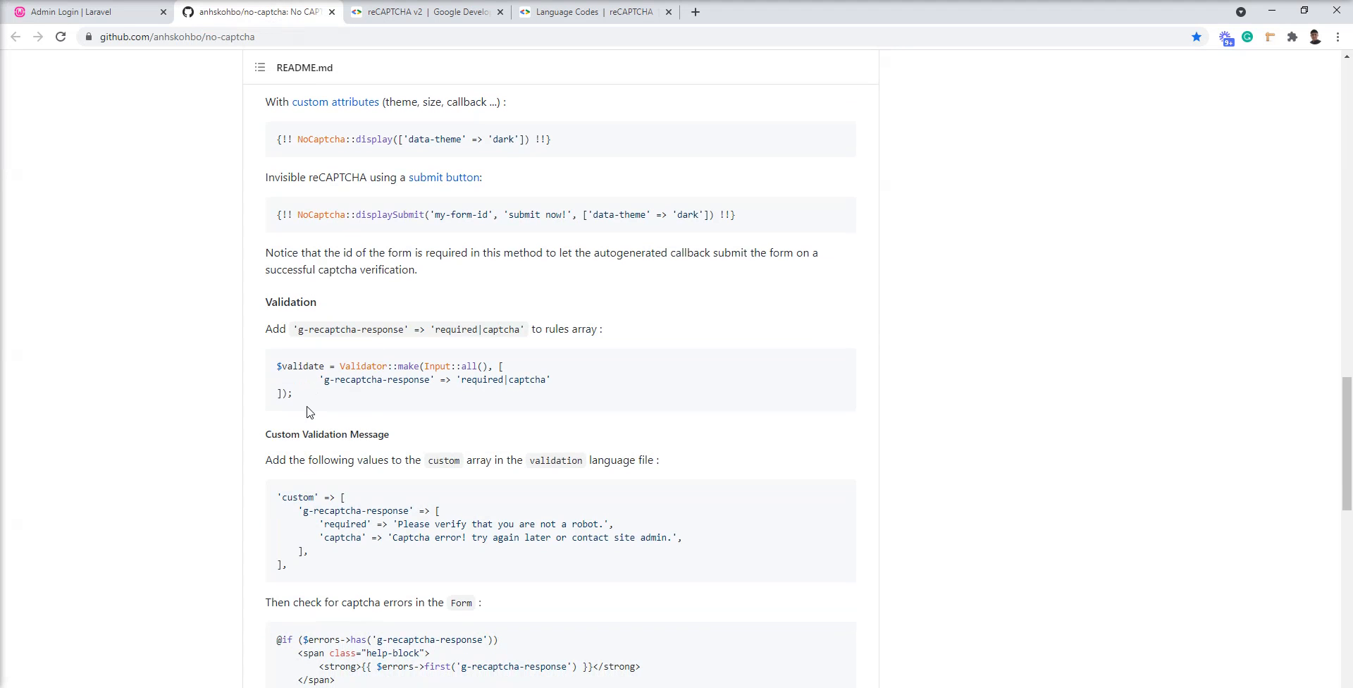
double_click(337, 379)
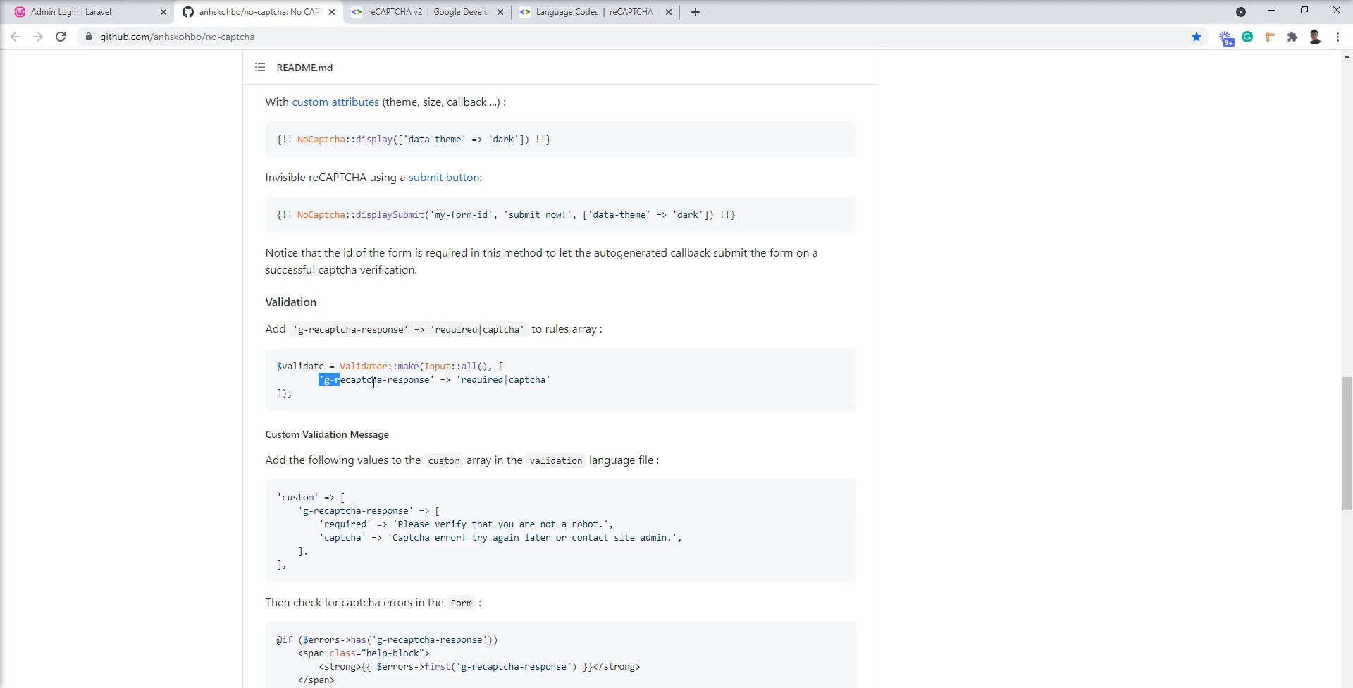
drag(330, 379, 534, 379)
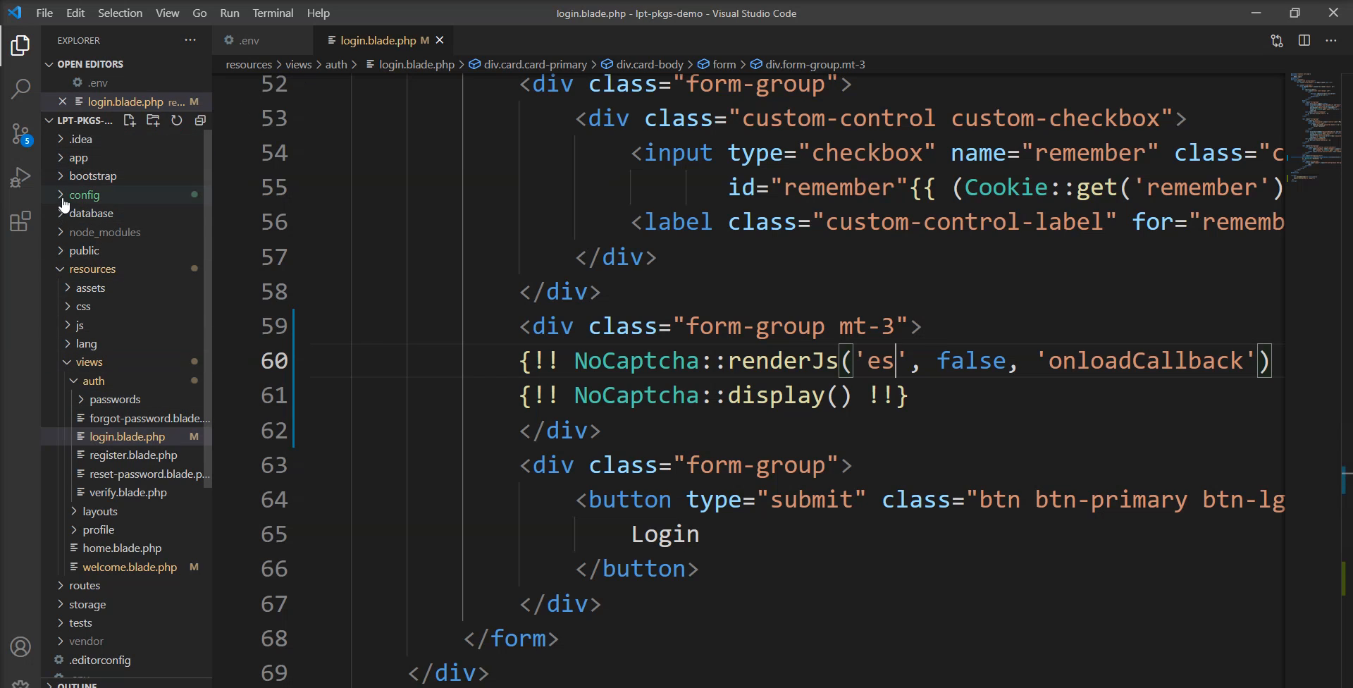
mouse_move(78, 325)
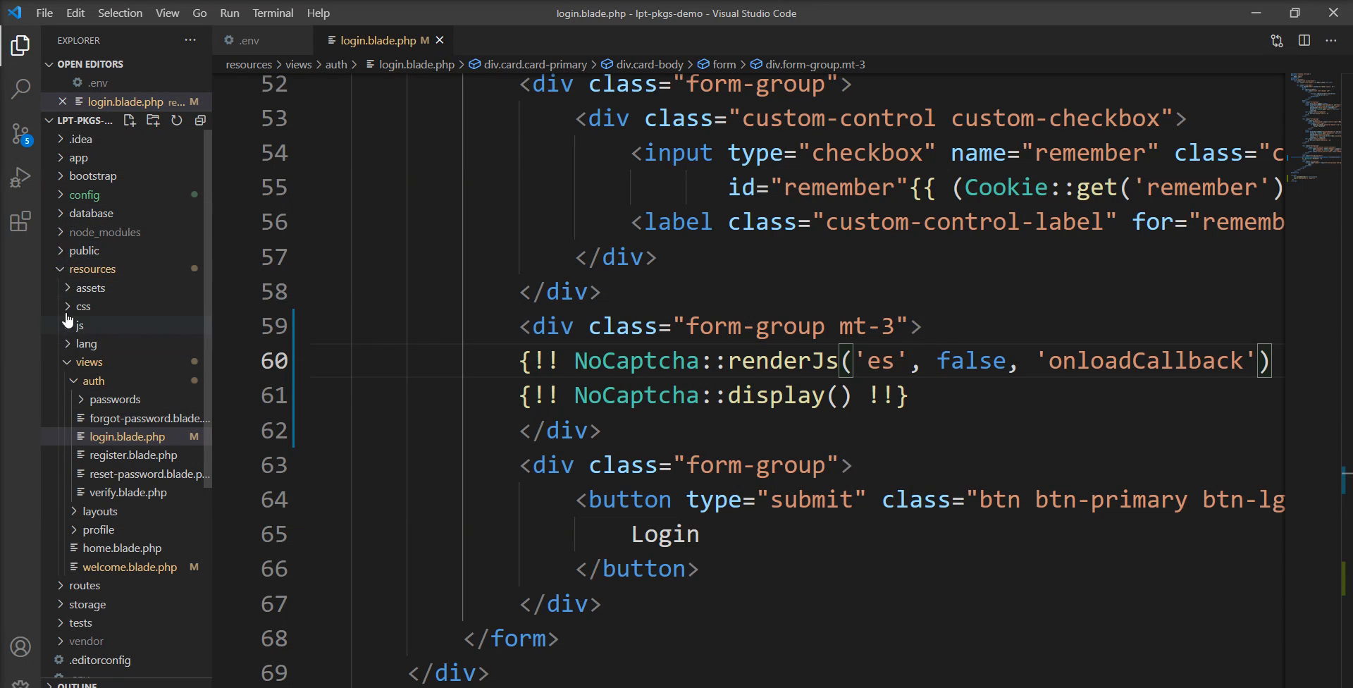
Open app/Http/Controllers/Auth/LoginController.php from the Explorer tree
click(93, 269)
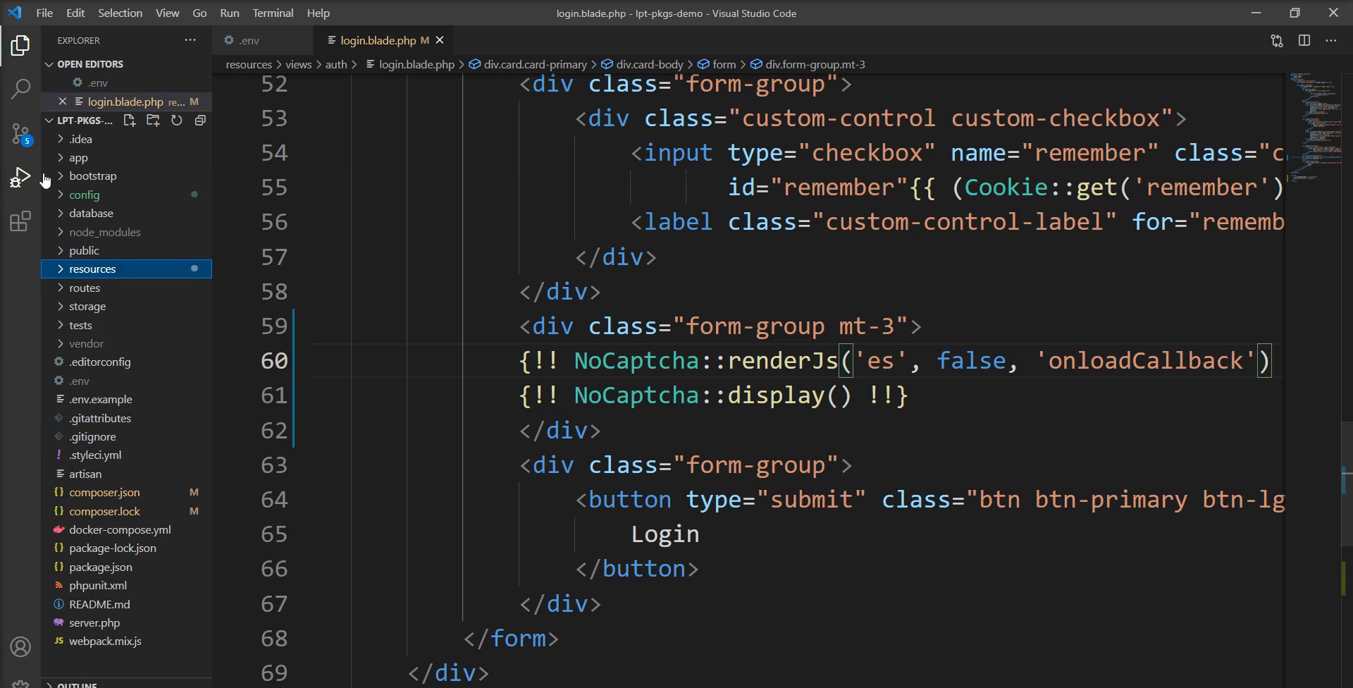
click(78, 157)
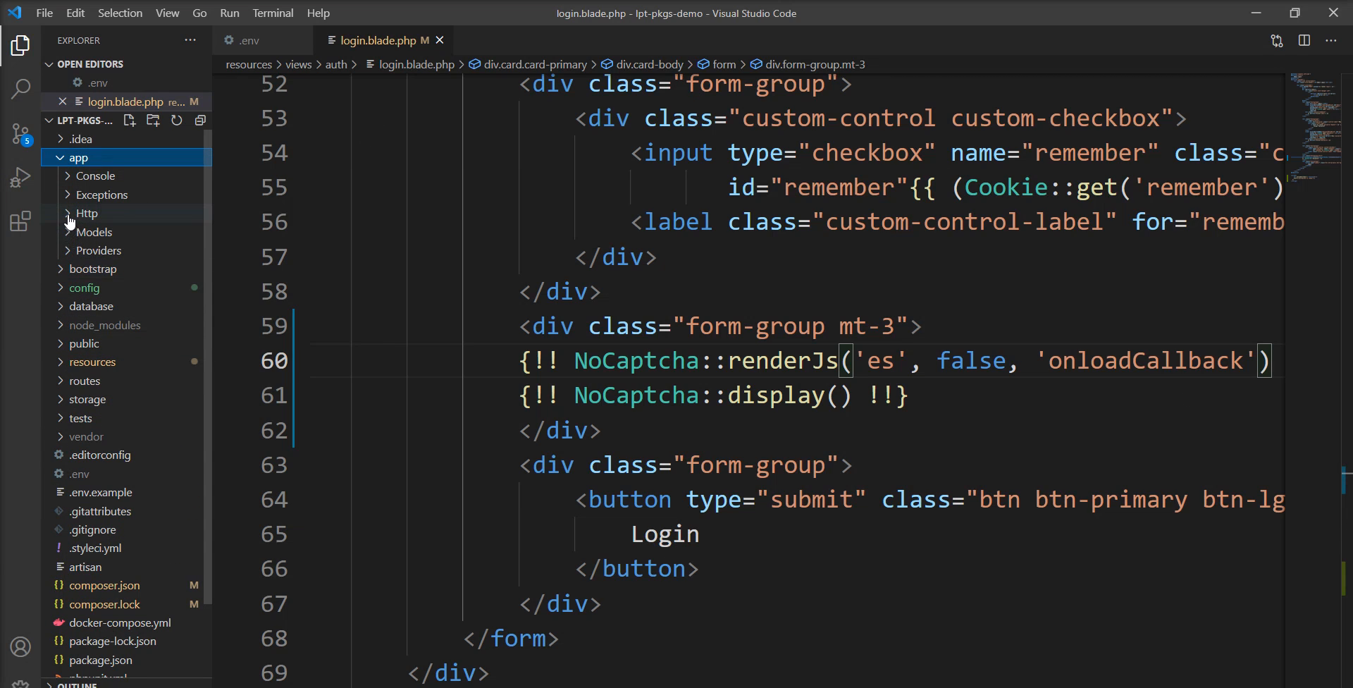
click(86, 213)
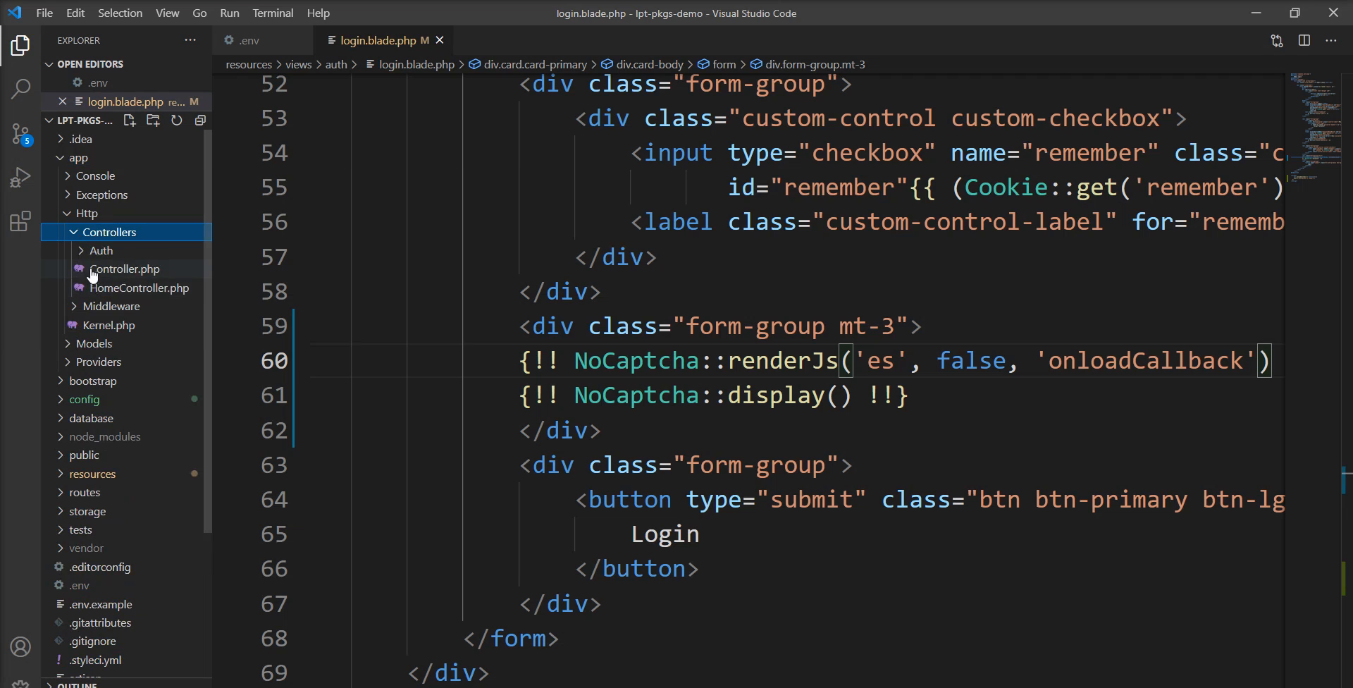
click(101, 250)
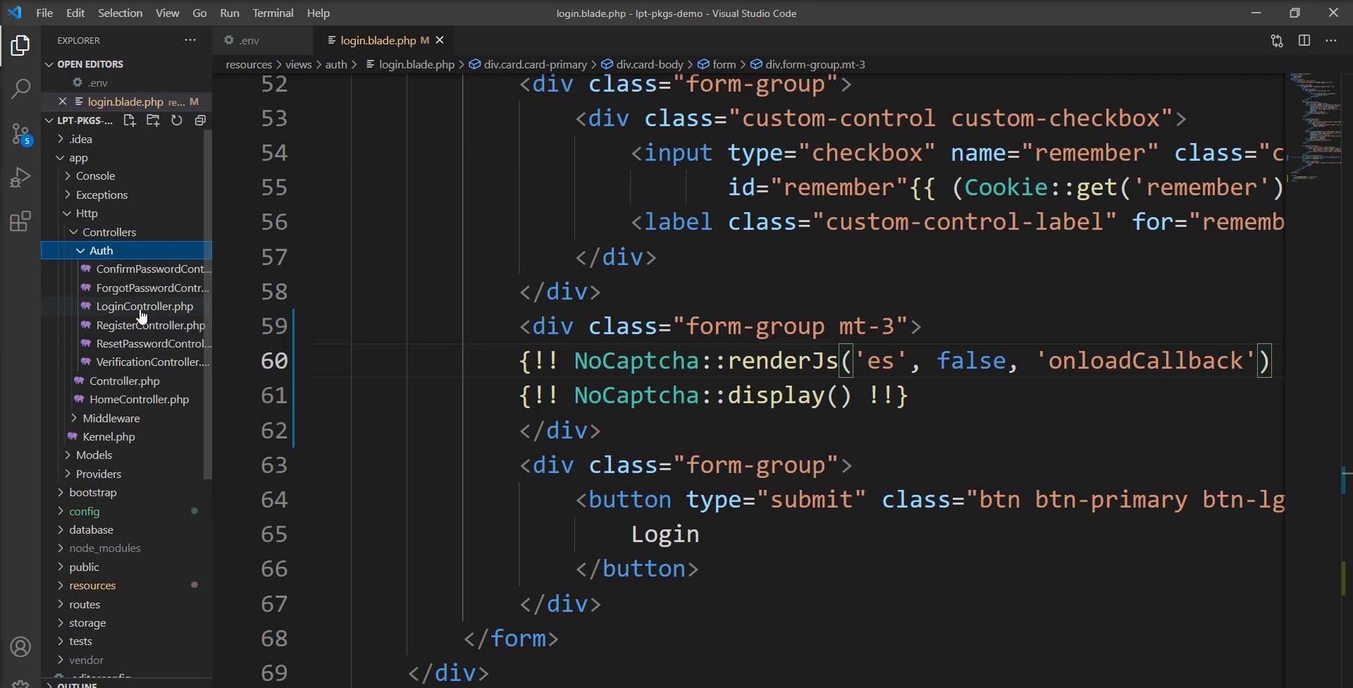
click(144, 307)
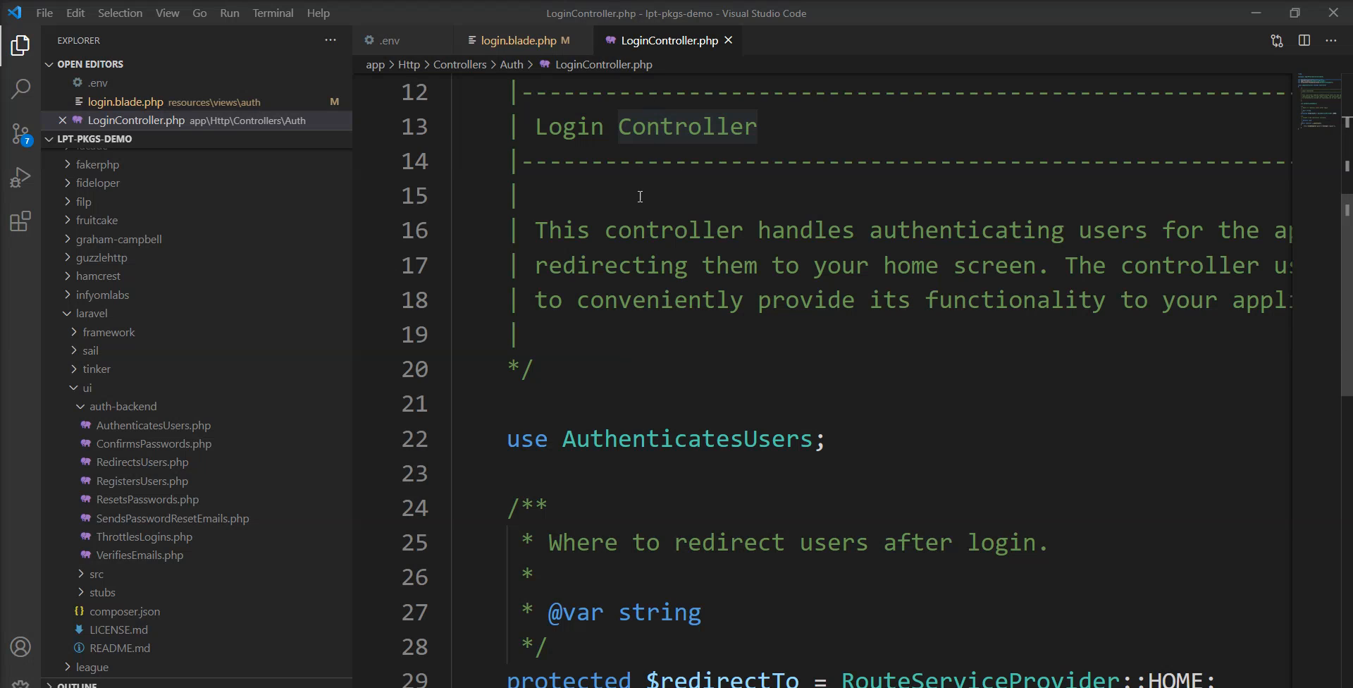
Inspect the AuthenticatesUsers trait's validateLogin method and its username and password rules
double_click(686, 438)
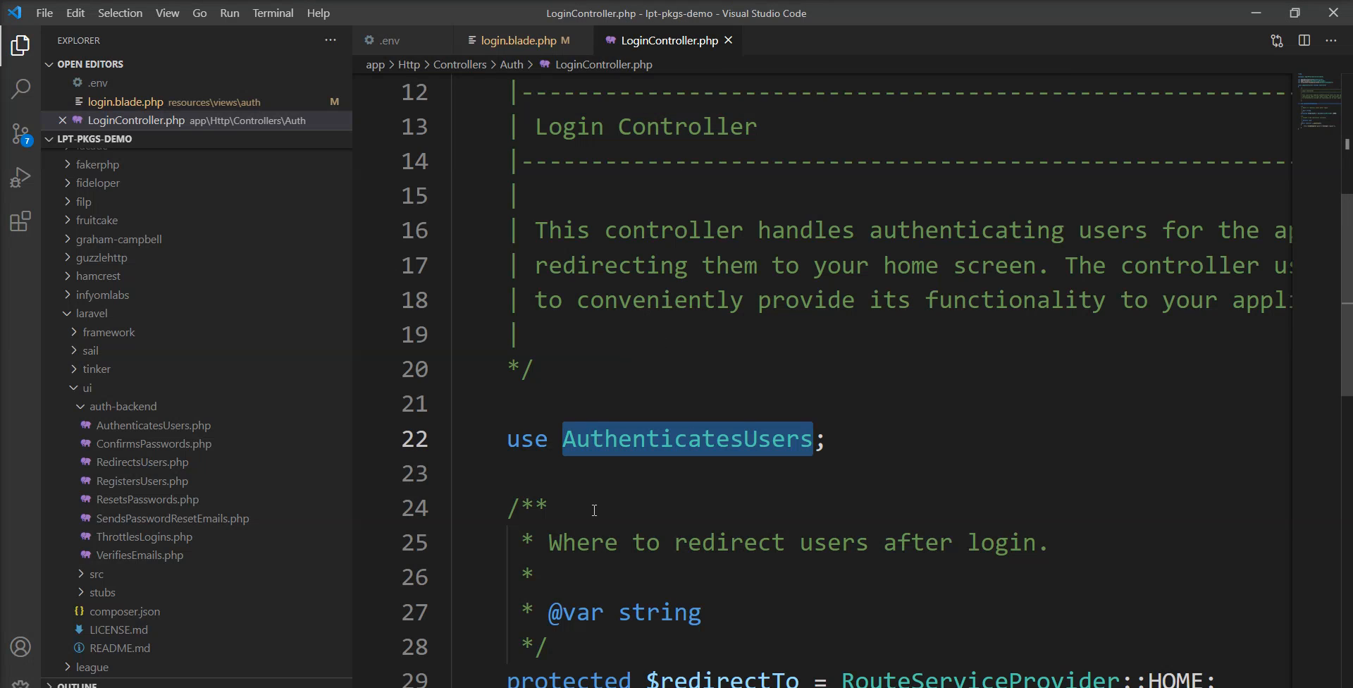
scroll(down, 3)
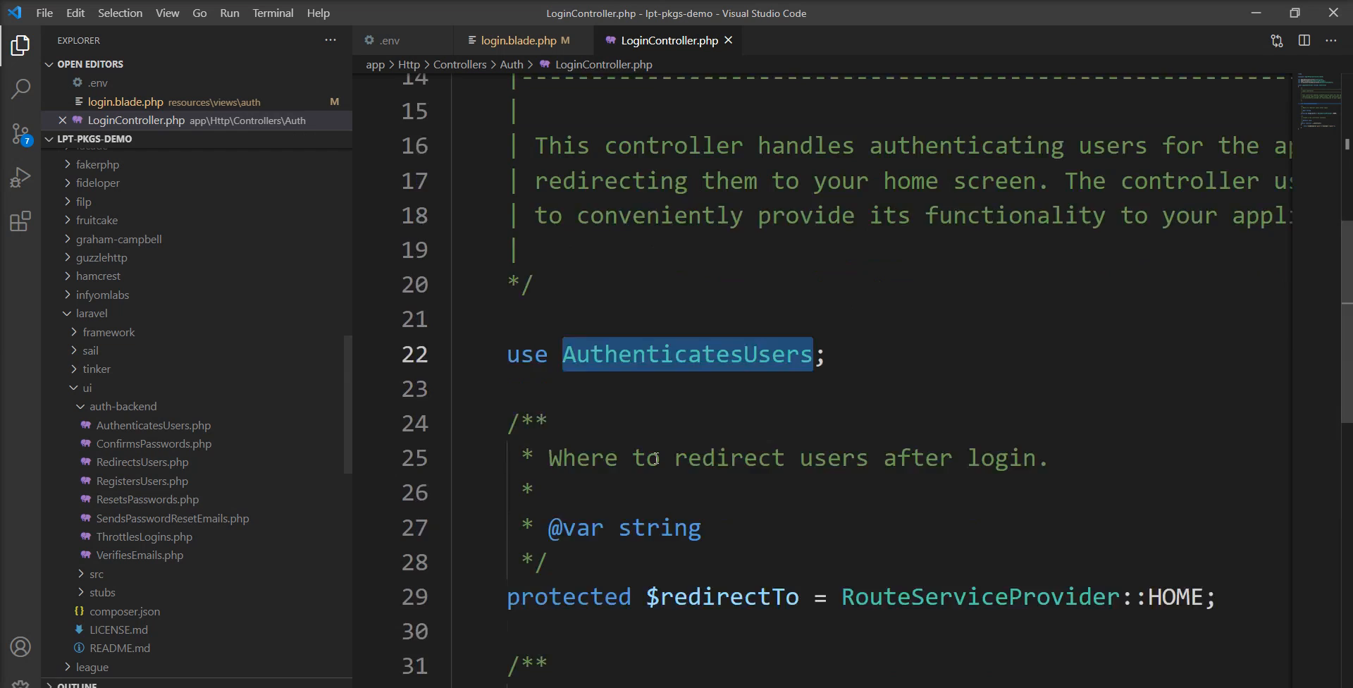
scroll(down, 3)
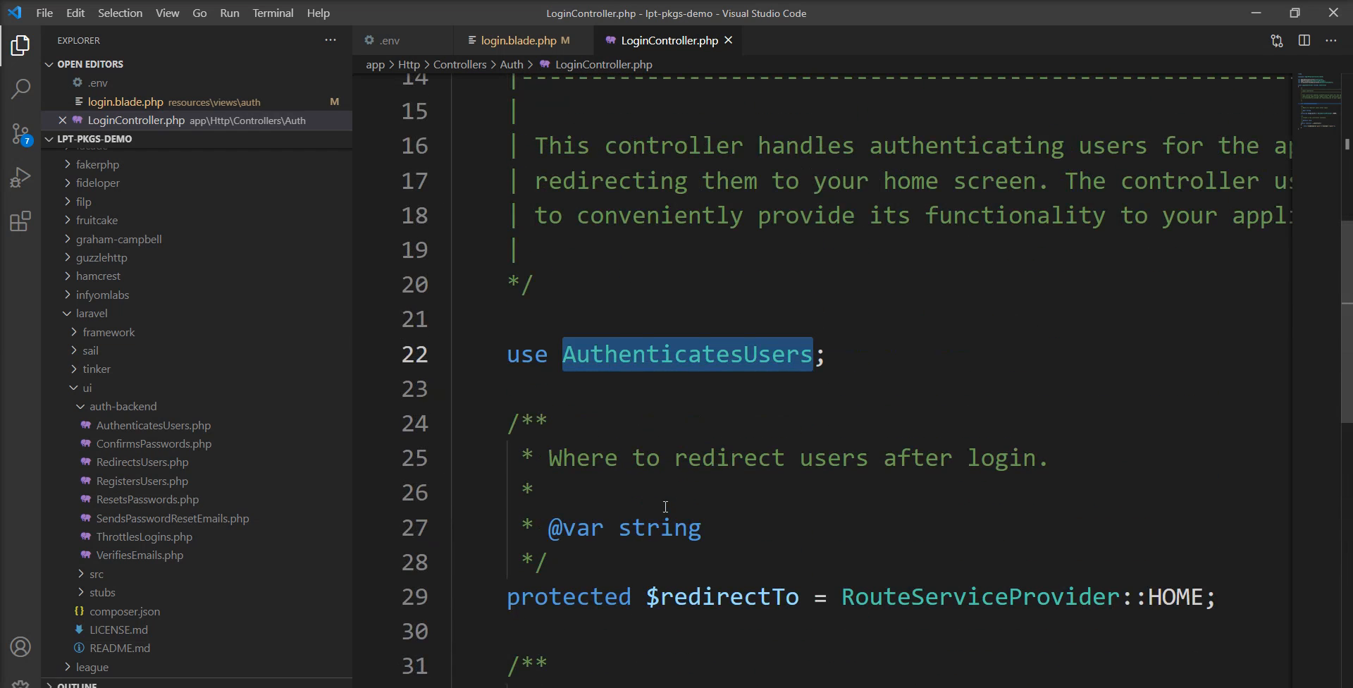
scroll(up, 3)
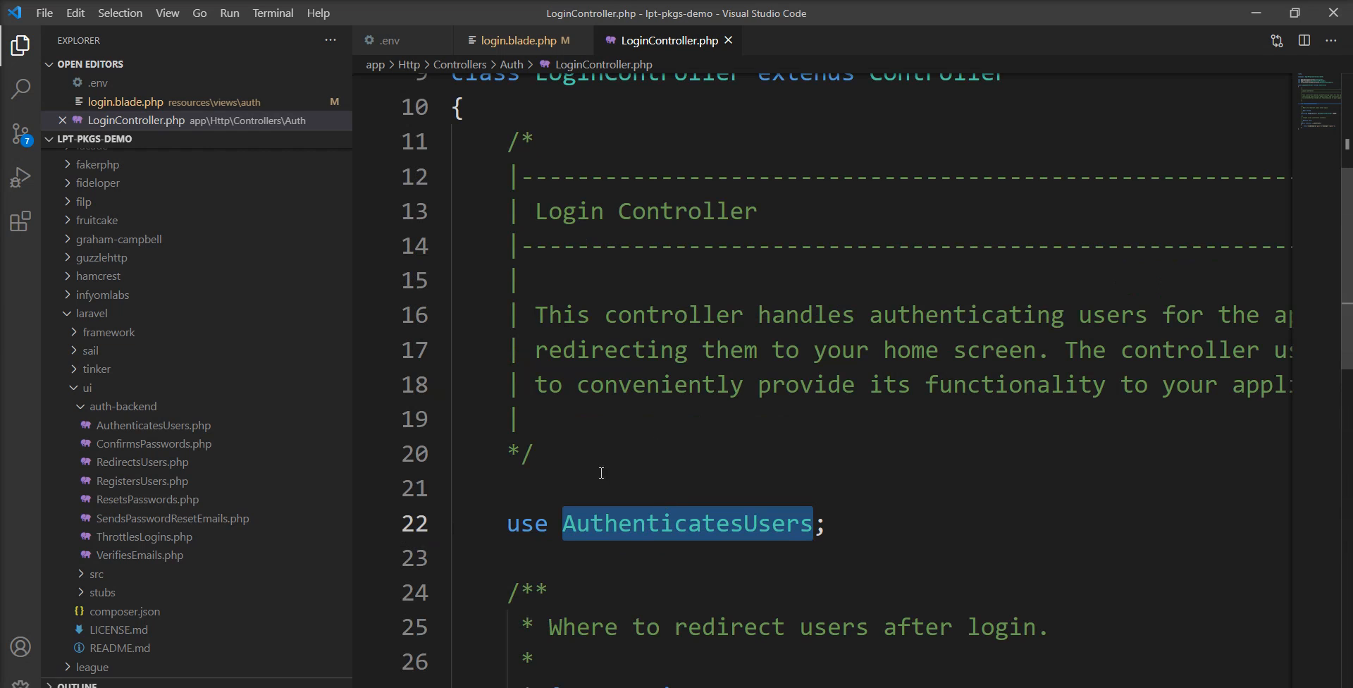
mouse_move(154, 424)
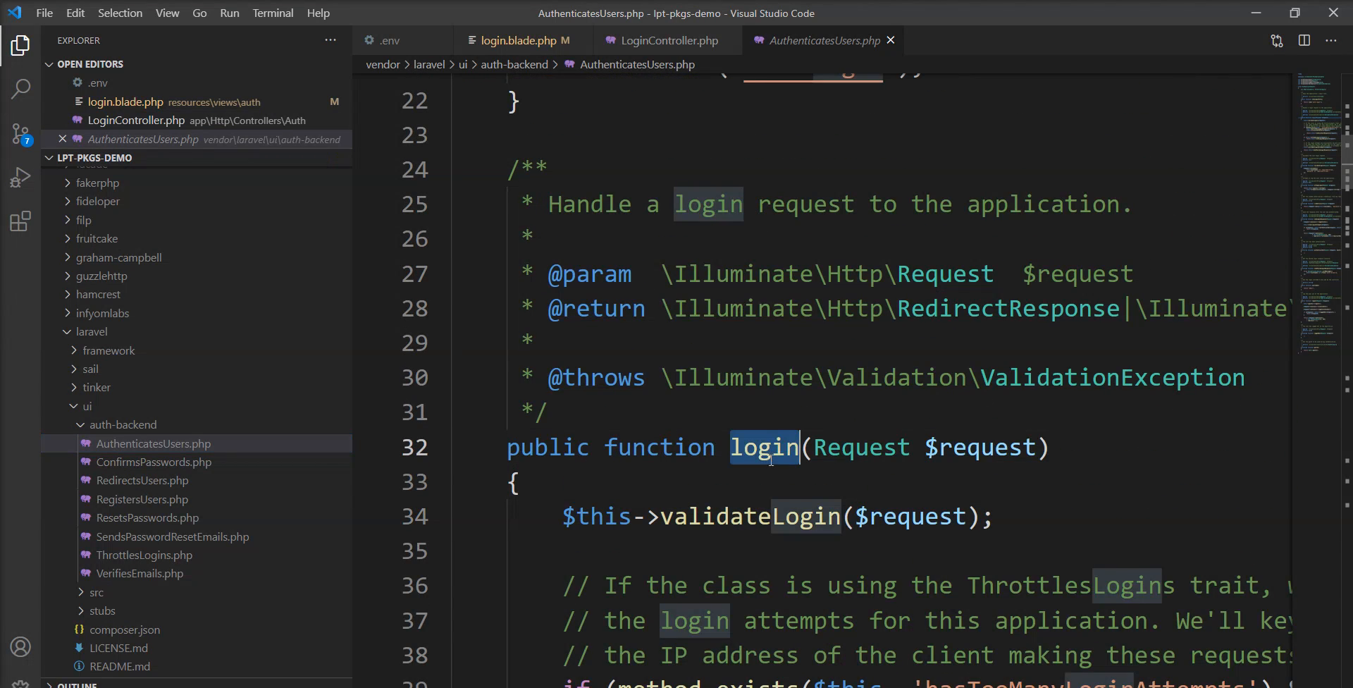
scroll(down, 3)
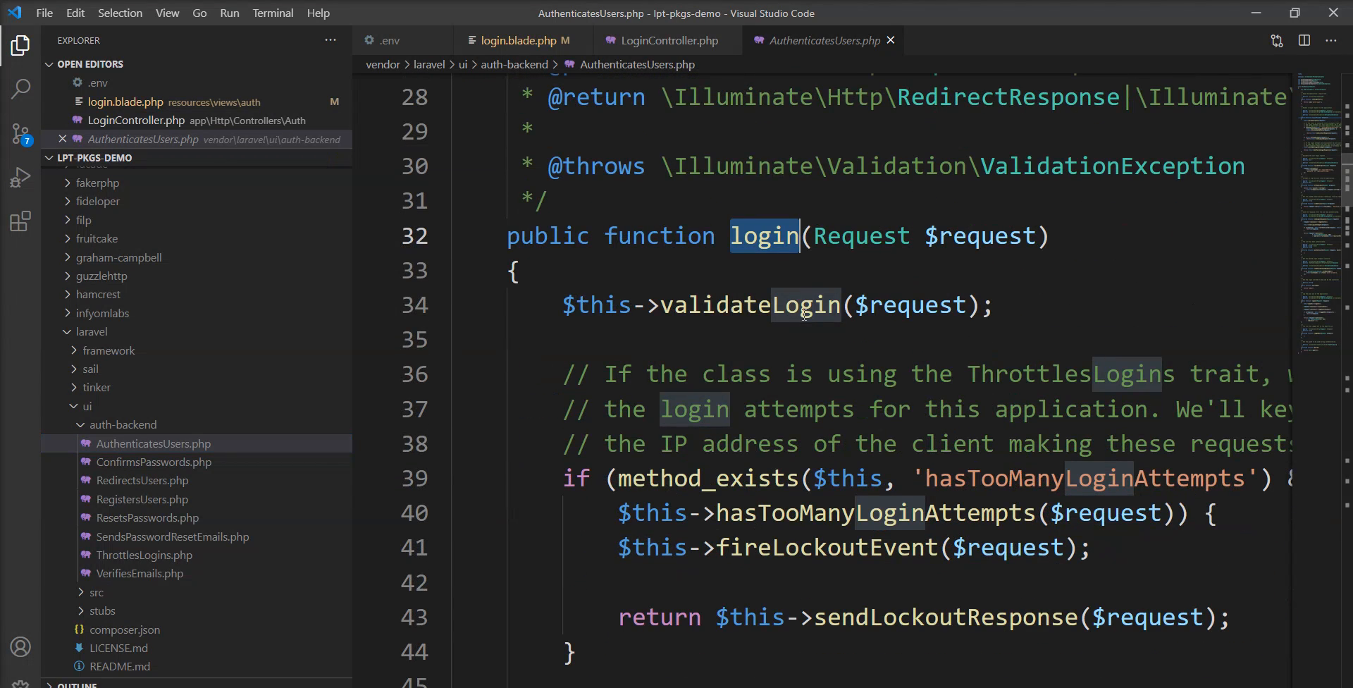
scroll(down, 3)
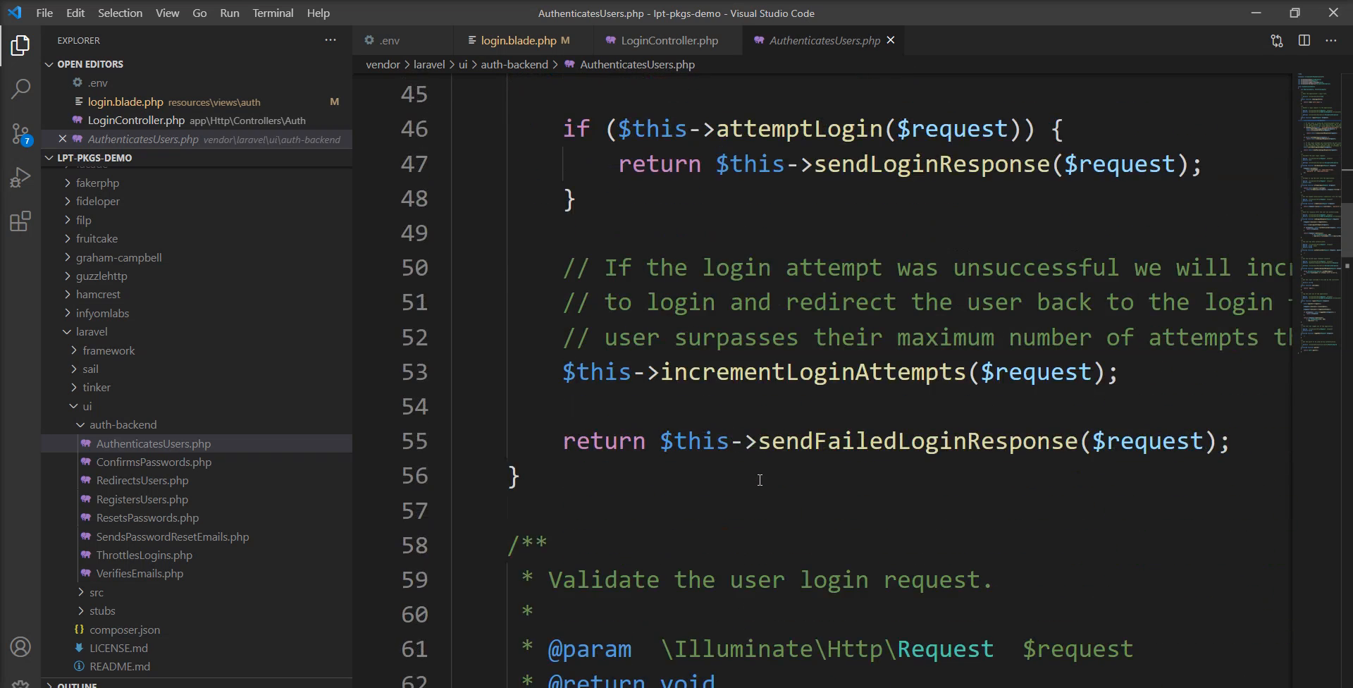
scroll(down, 3)
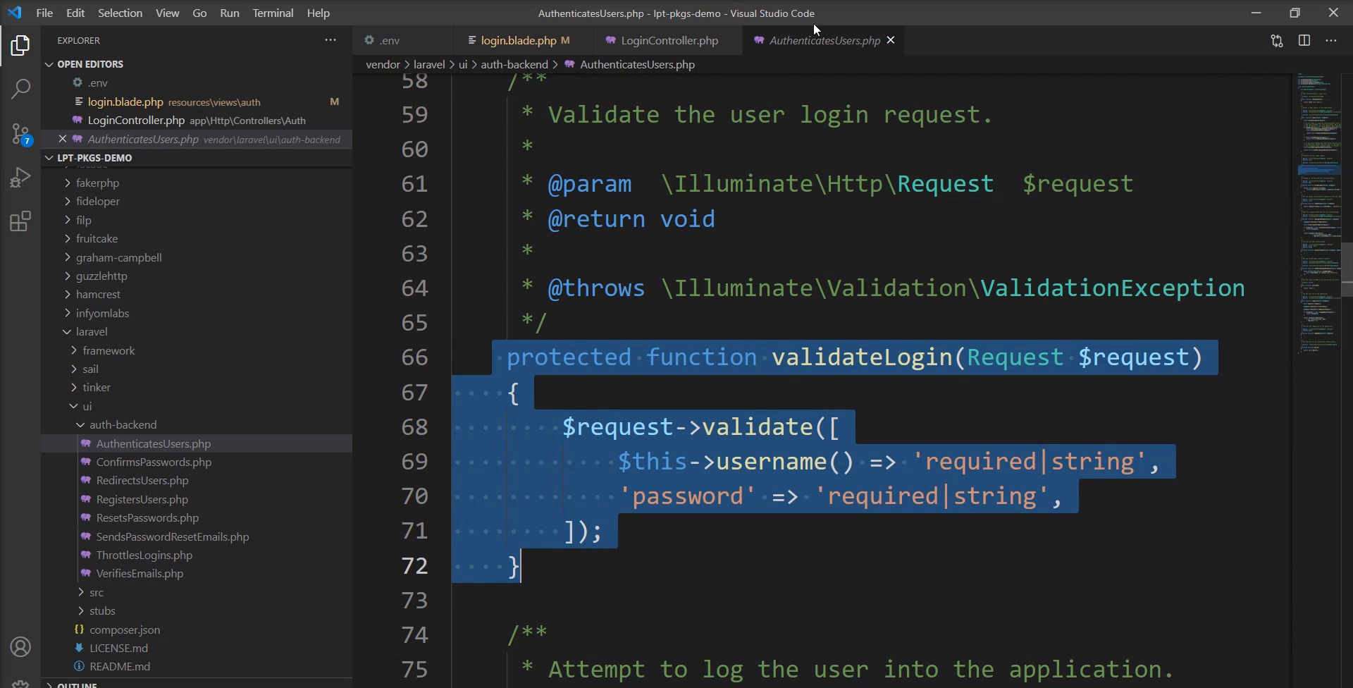
click(669, 41)
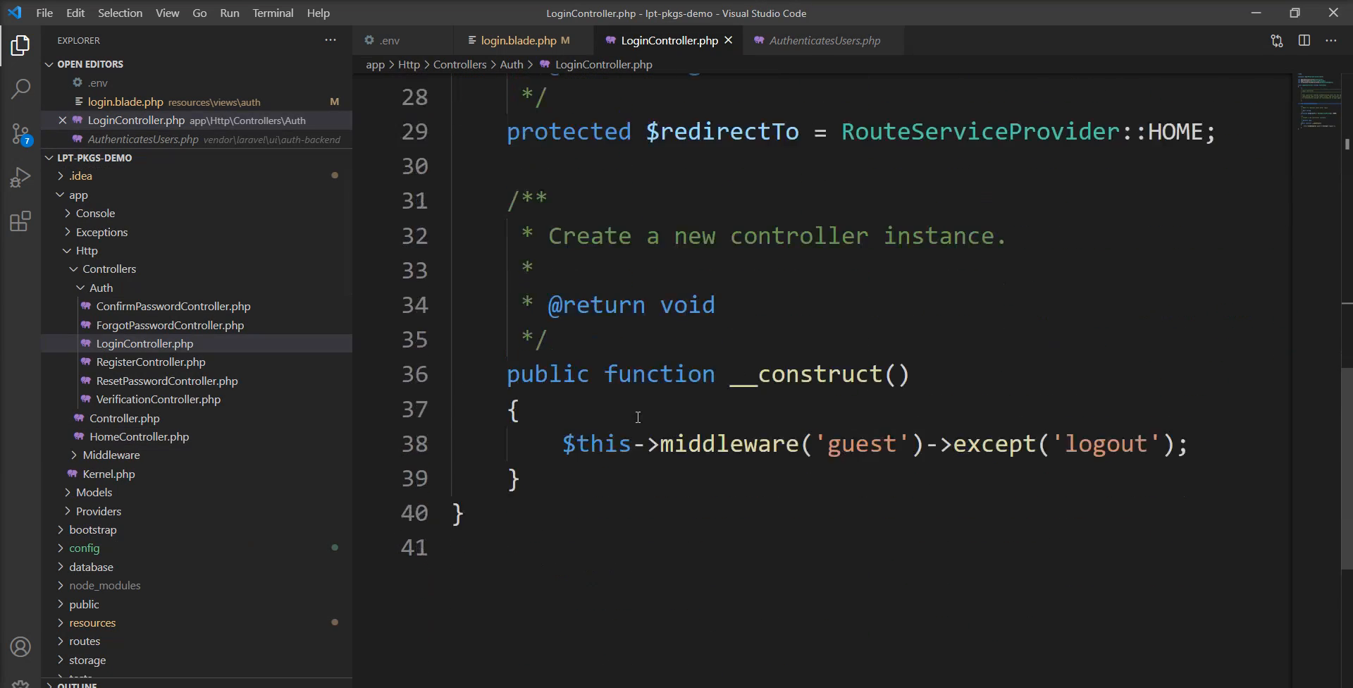
Paste validateLogin into LoginController and review the trait's imports
key(enter)
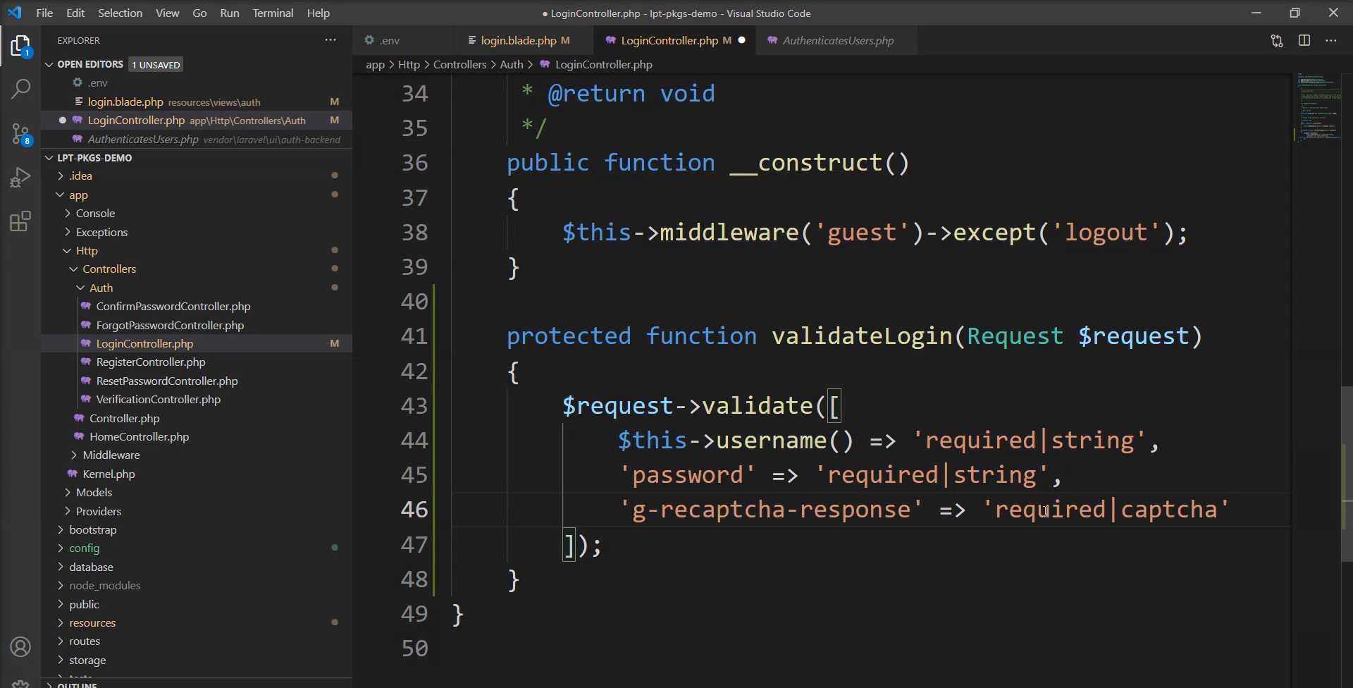
click(831, 39)
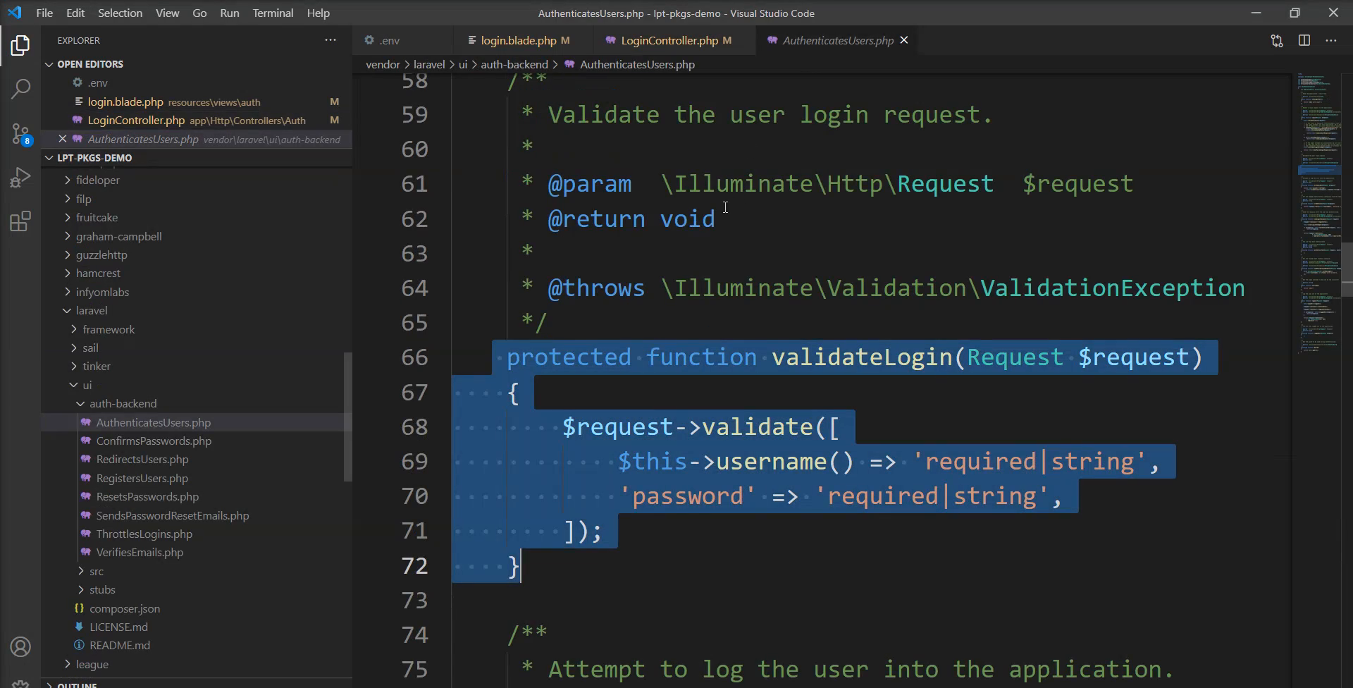
scroll(up, 3)
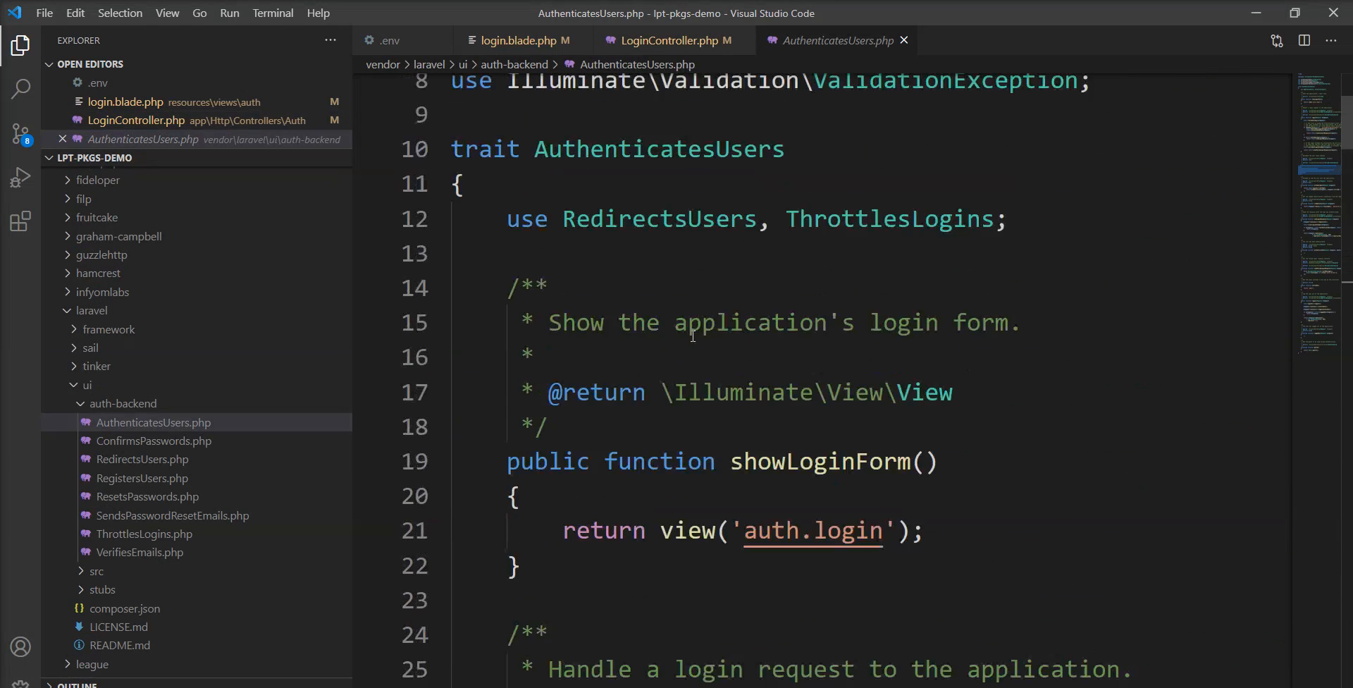
scroll(up, 3)
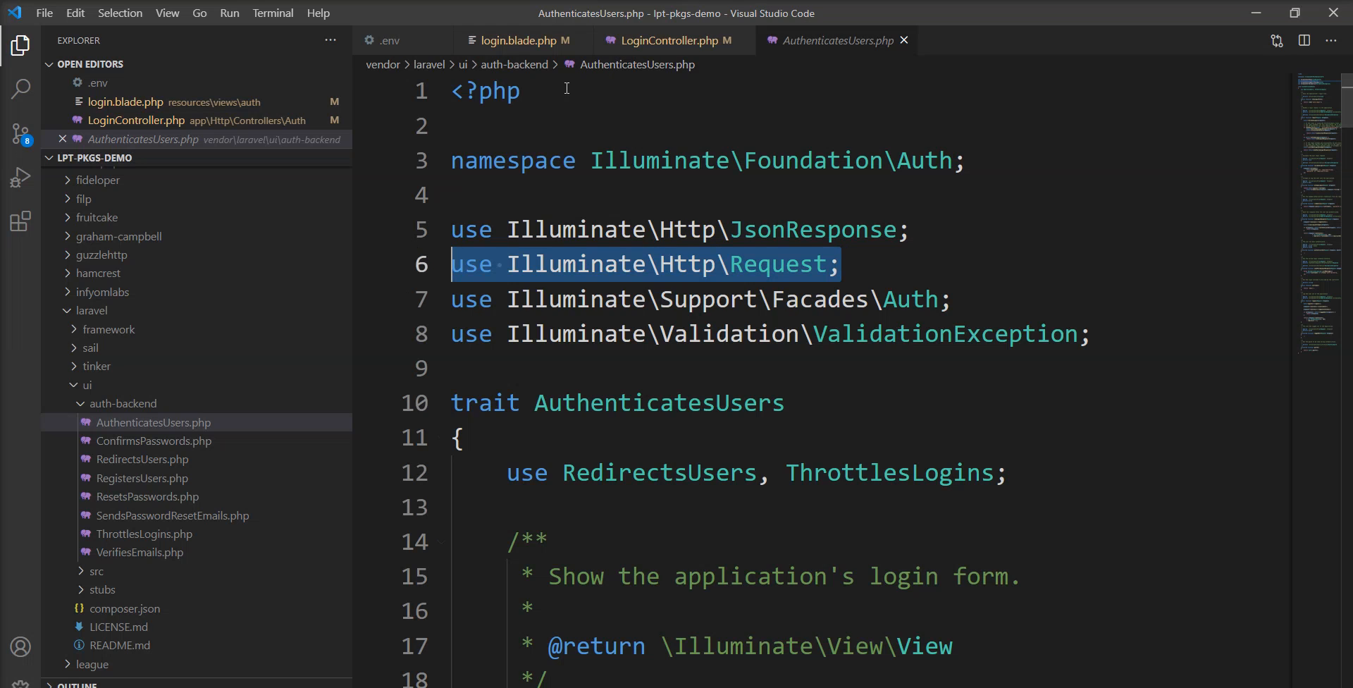
mouse_move(517, 41)
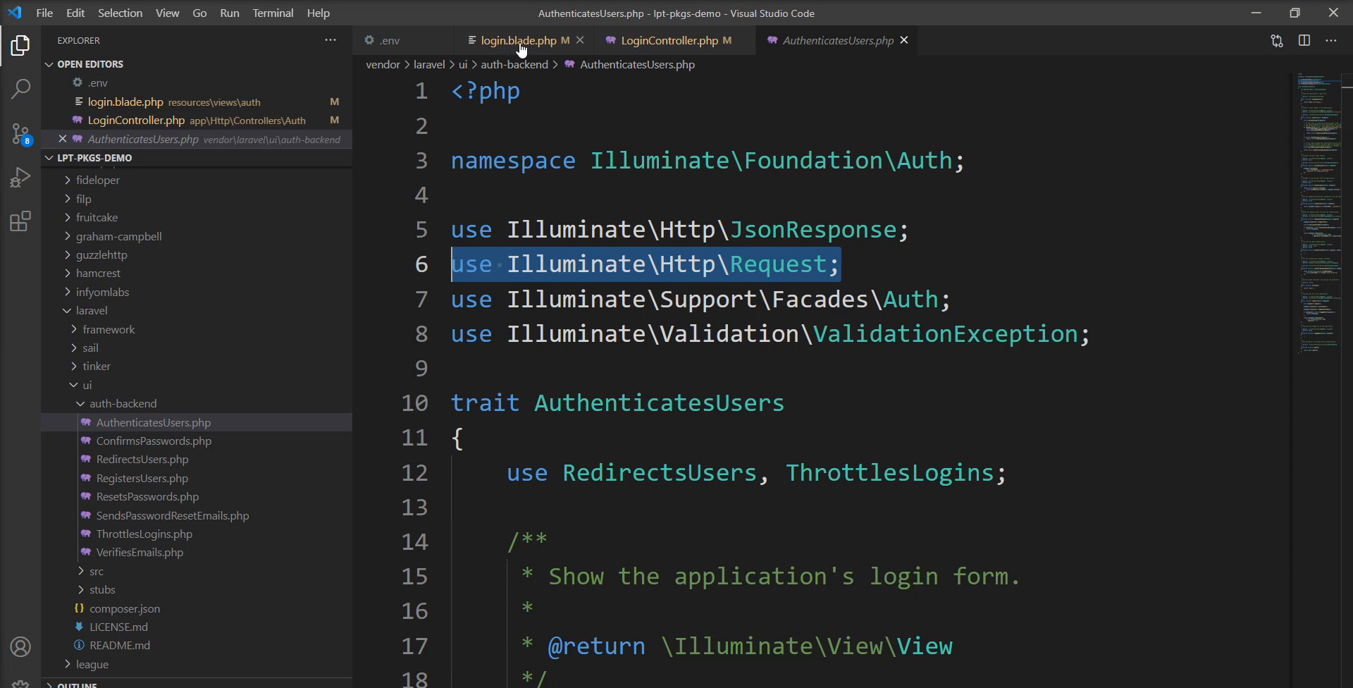
Add 'use Illuminate\Http\Request;' to LoginController's imports and reload the login page
click(673, 41)
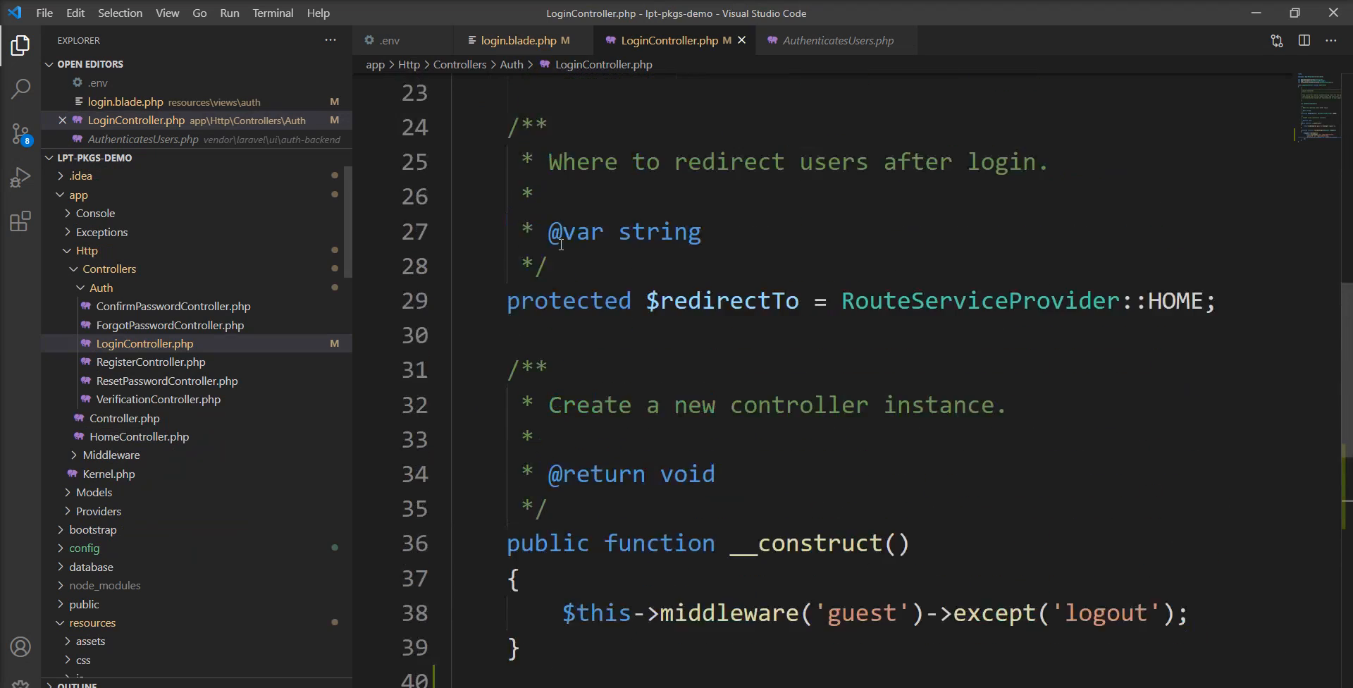
scroll(up, 3)
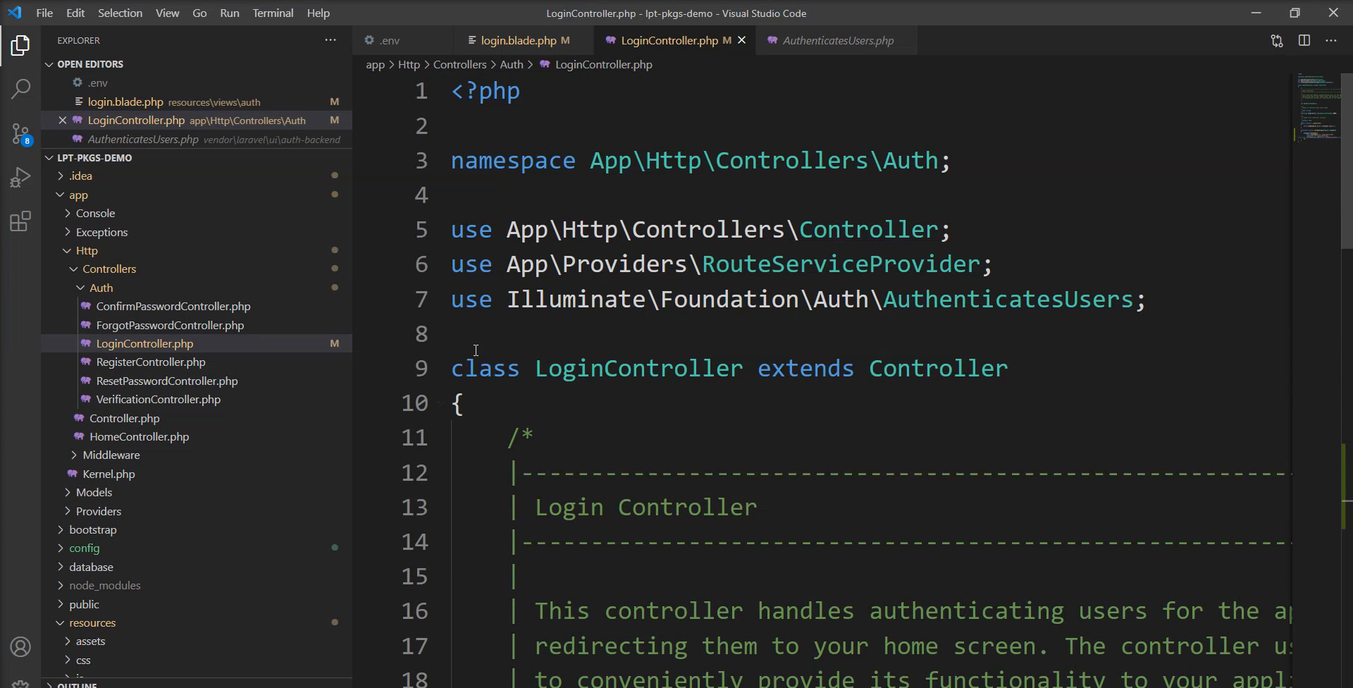
text(use Illuminate\Http\Request;)
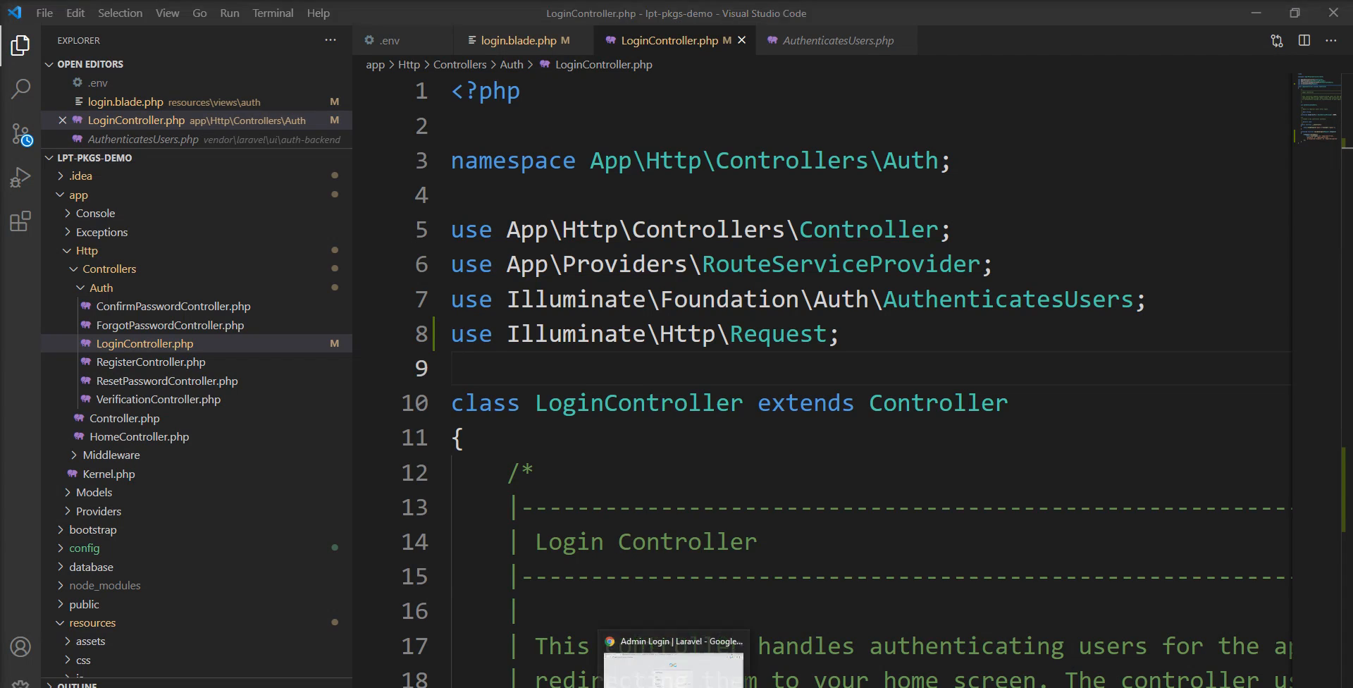
click(673, 652)
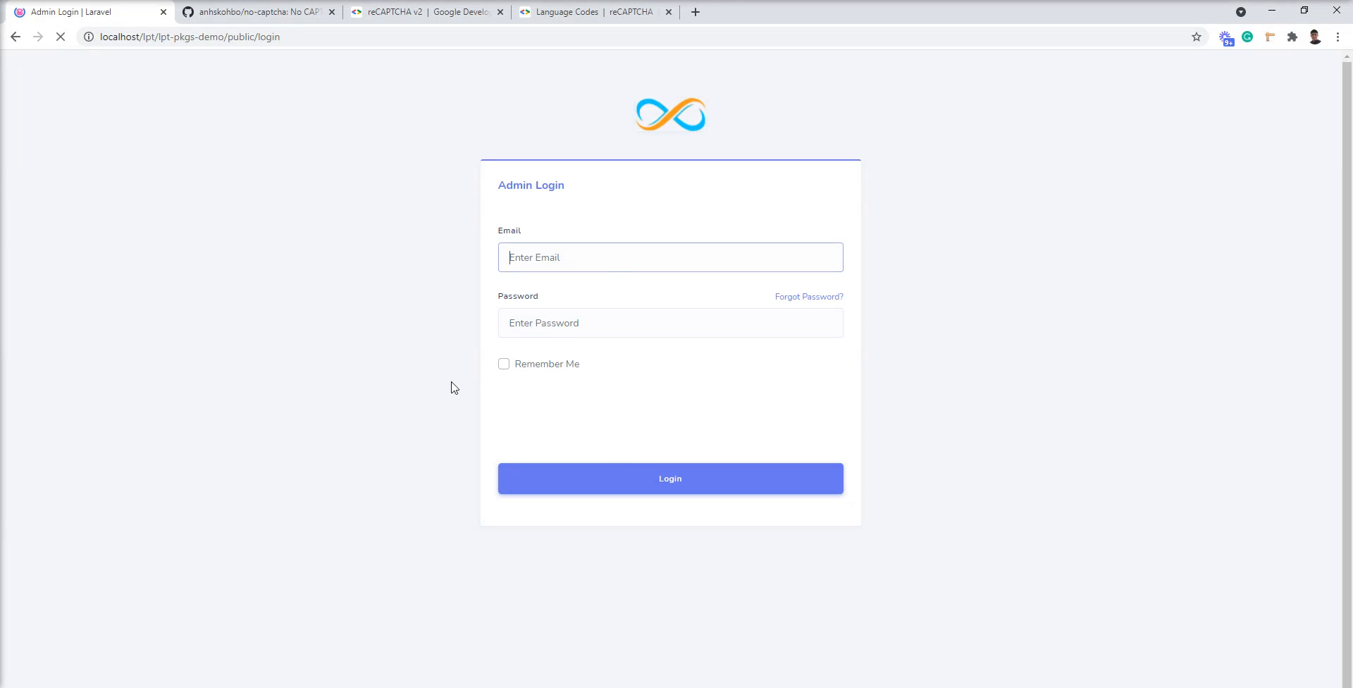
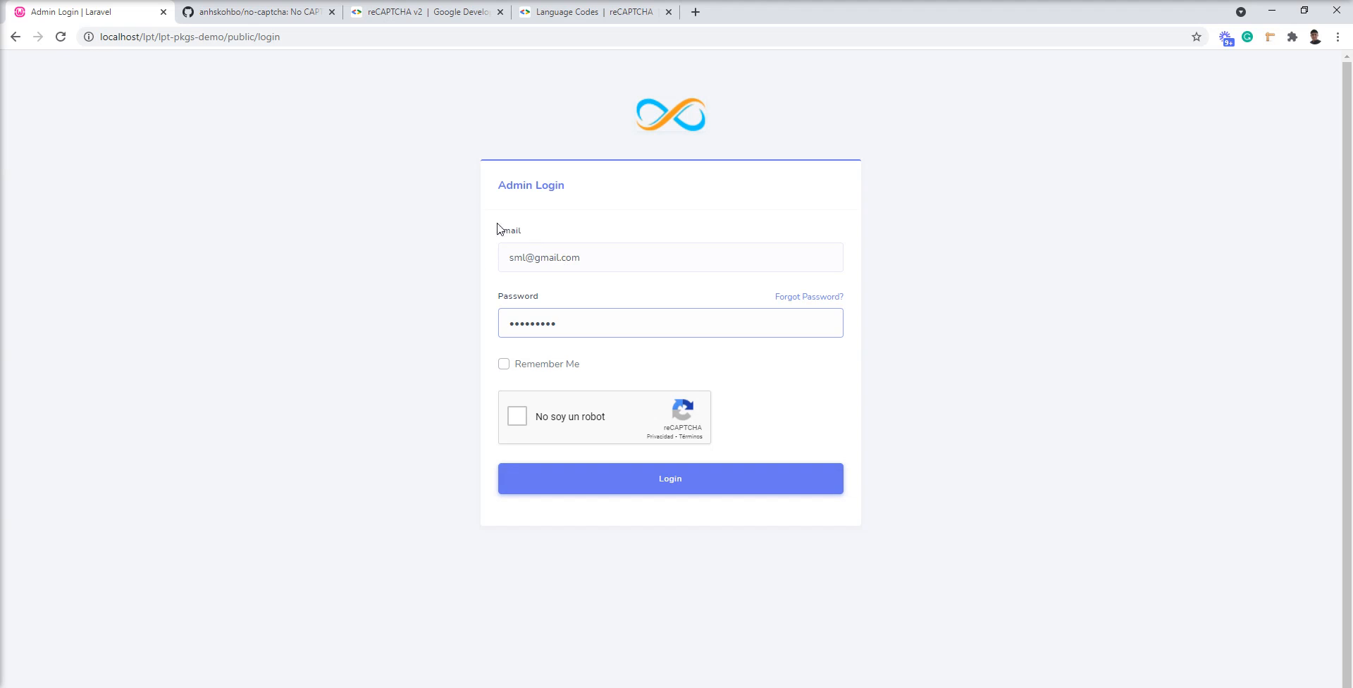
Log in without the captcha to see the error, then tick 'No soy un robot' and log in
mouse_move(618, 484)
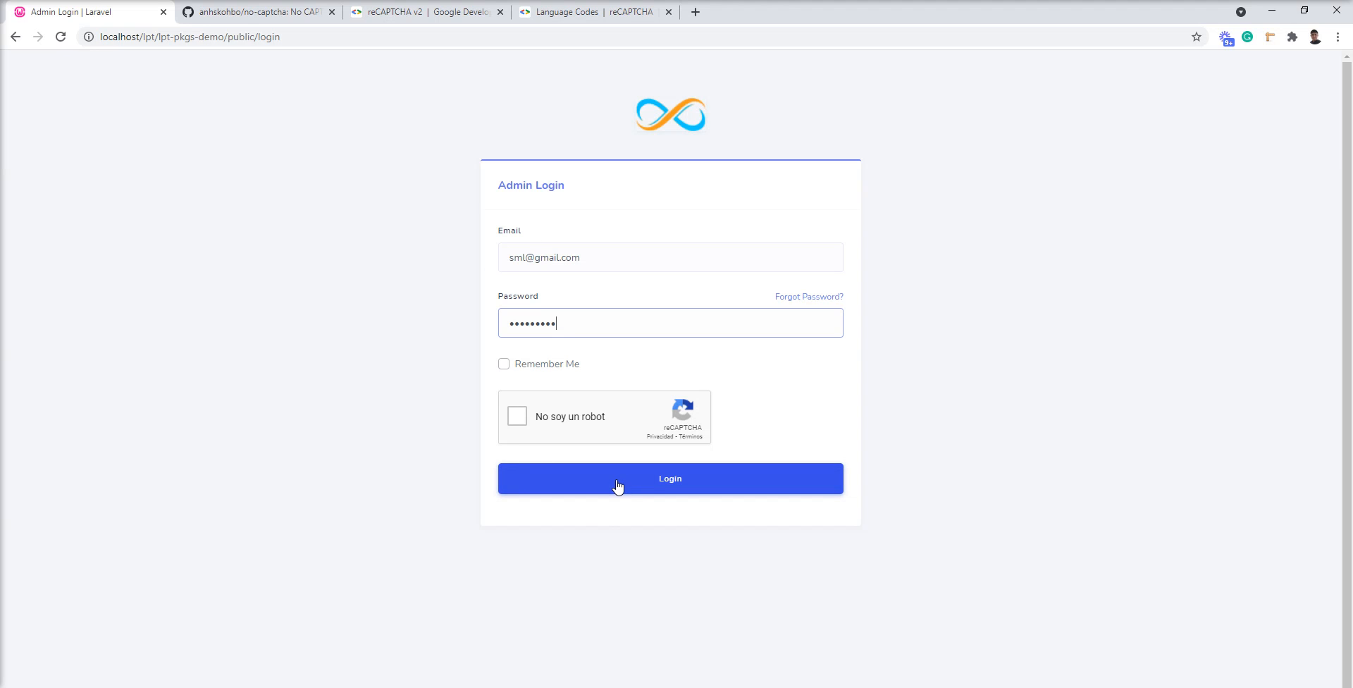
click(669, 478)
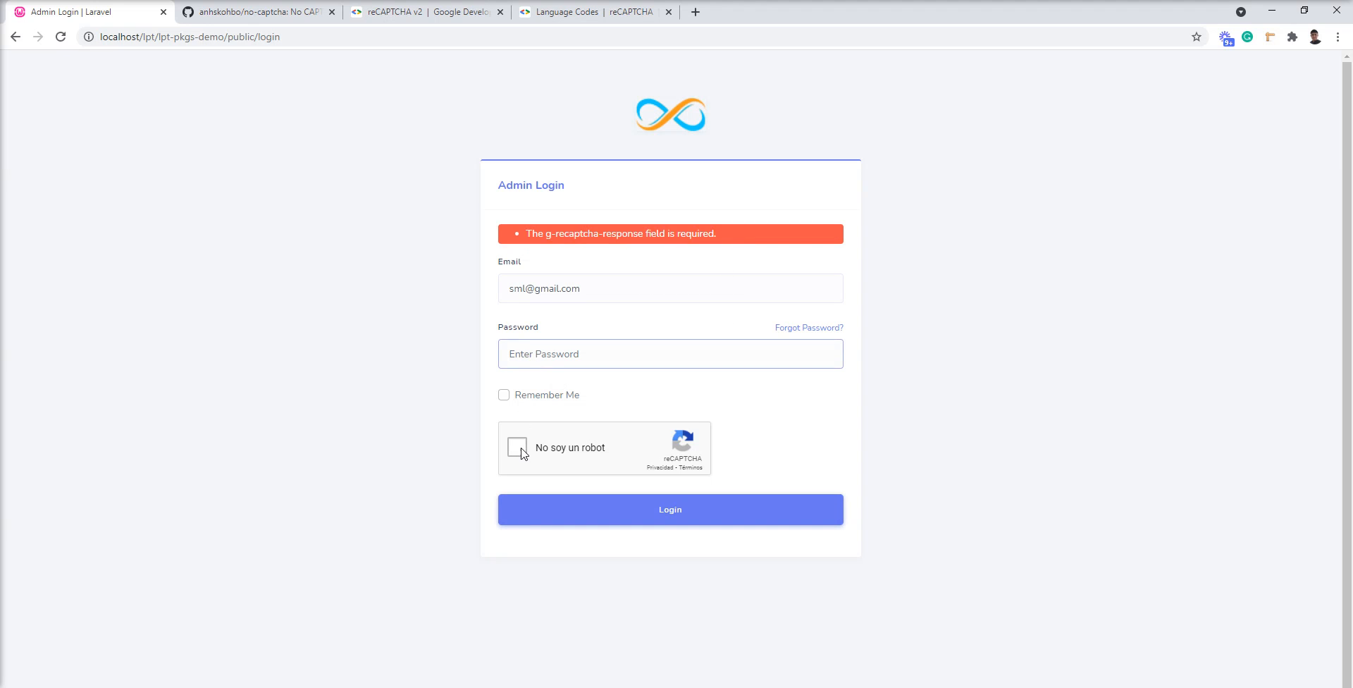
click(518, 447)
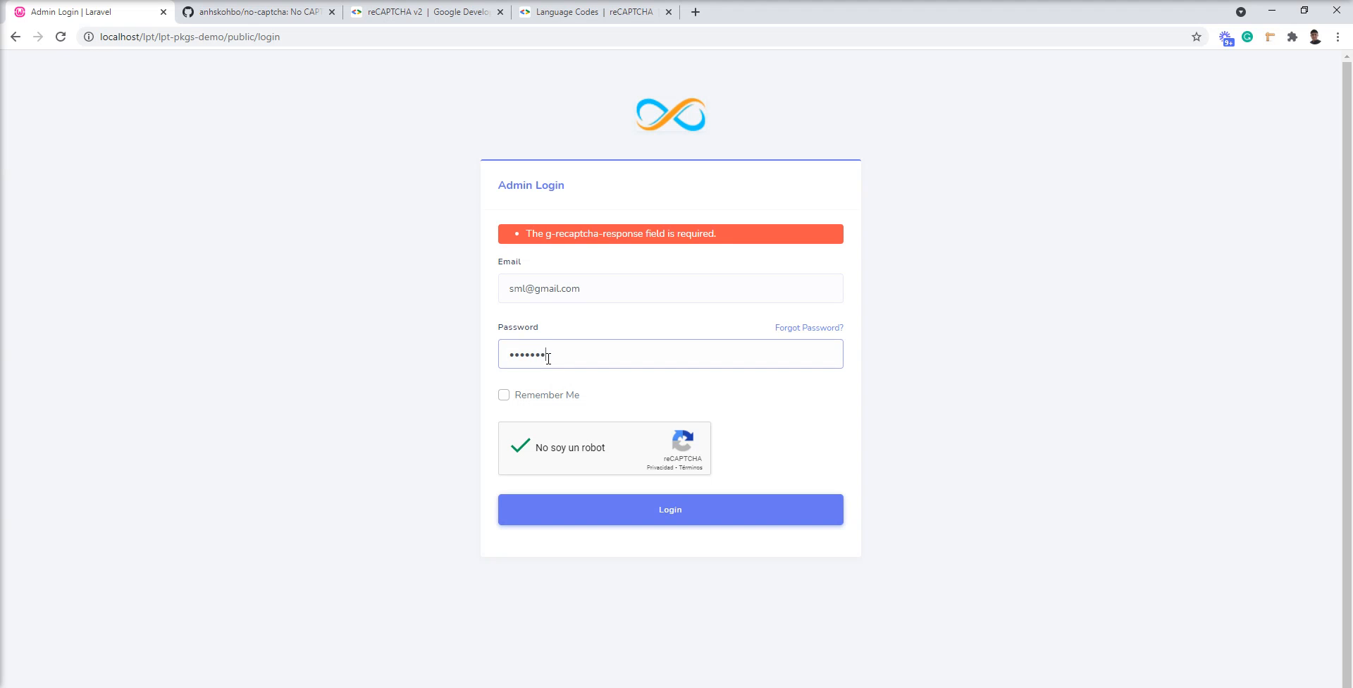
click(670, 509)
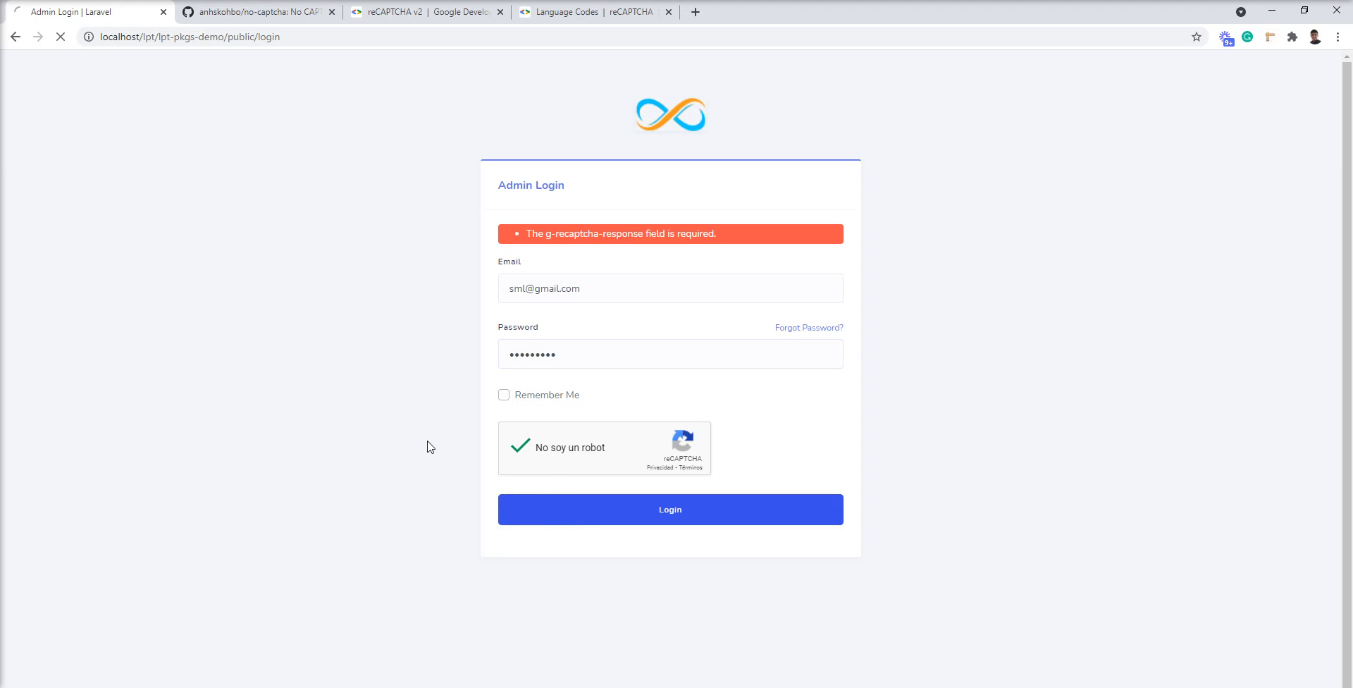
click(669, 509)
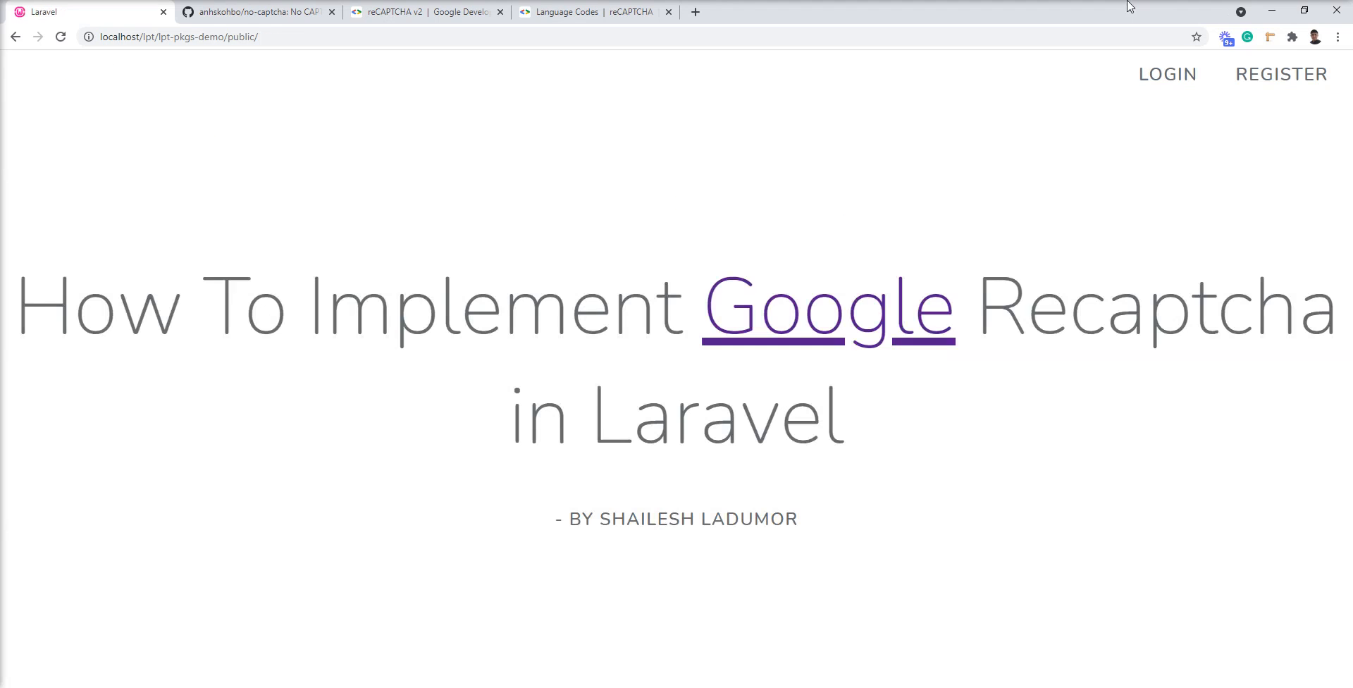
Return to the login page and read the no-captcha README's display options
click(1167, 73)
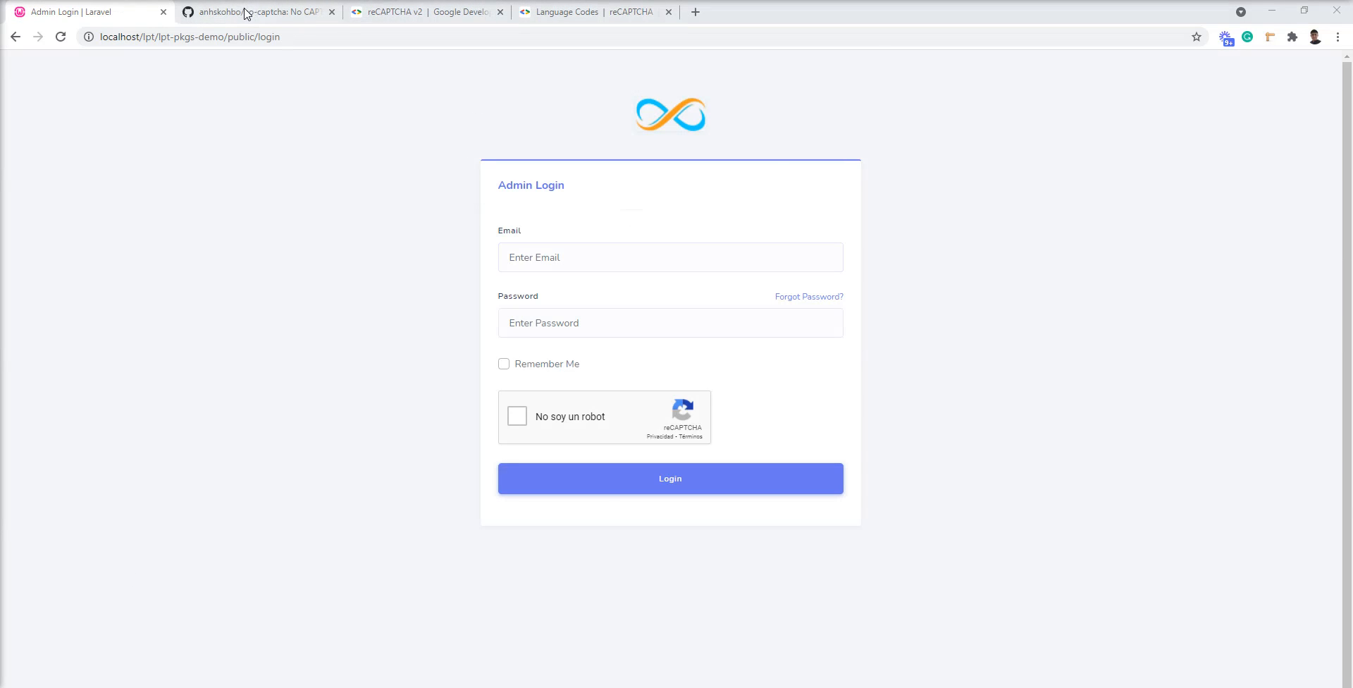
click(255, 11)
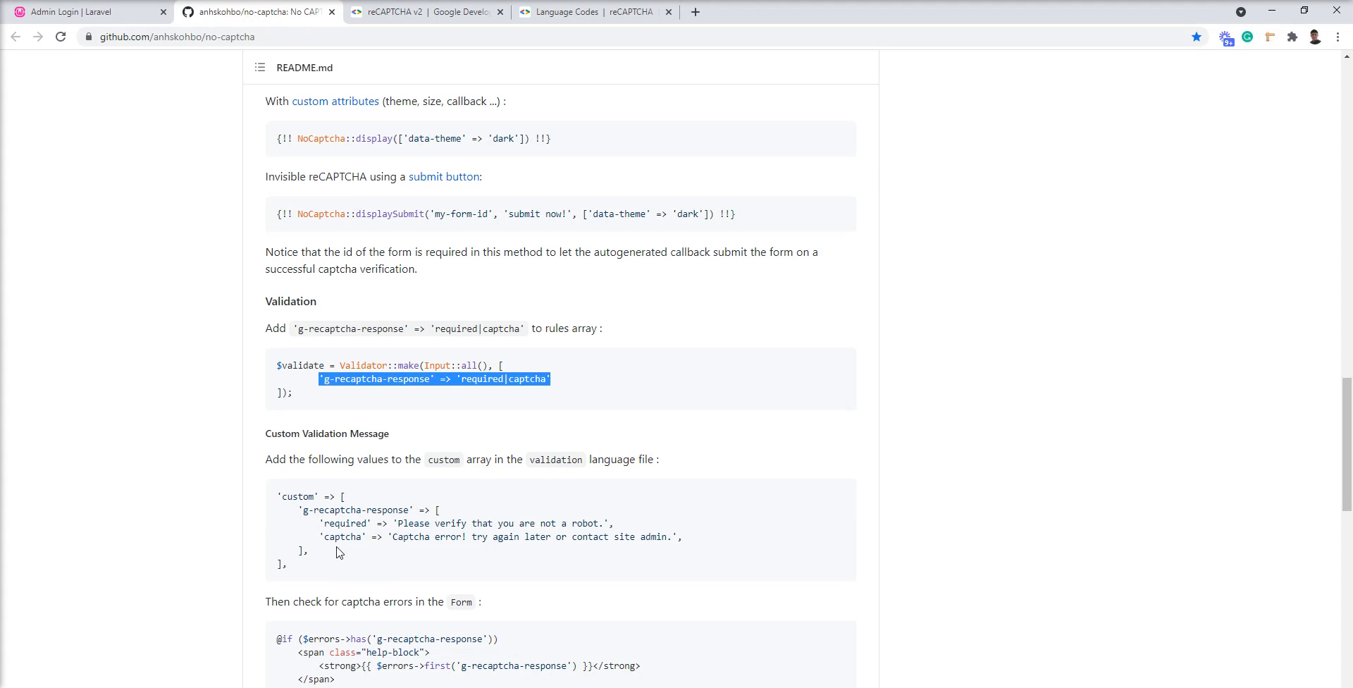
scroll(down, 3)
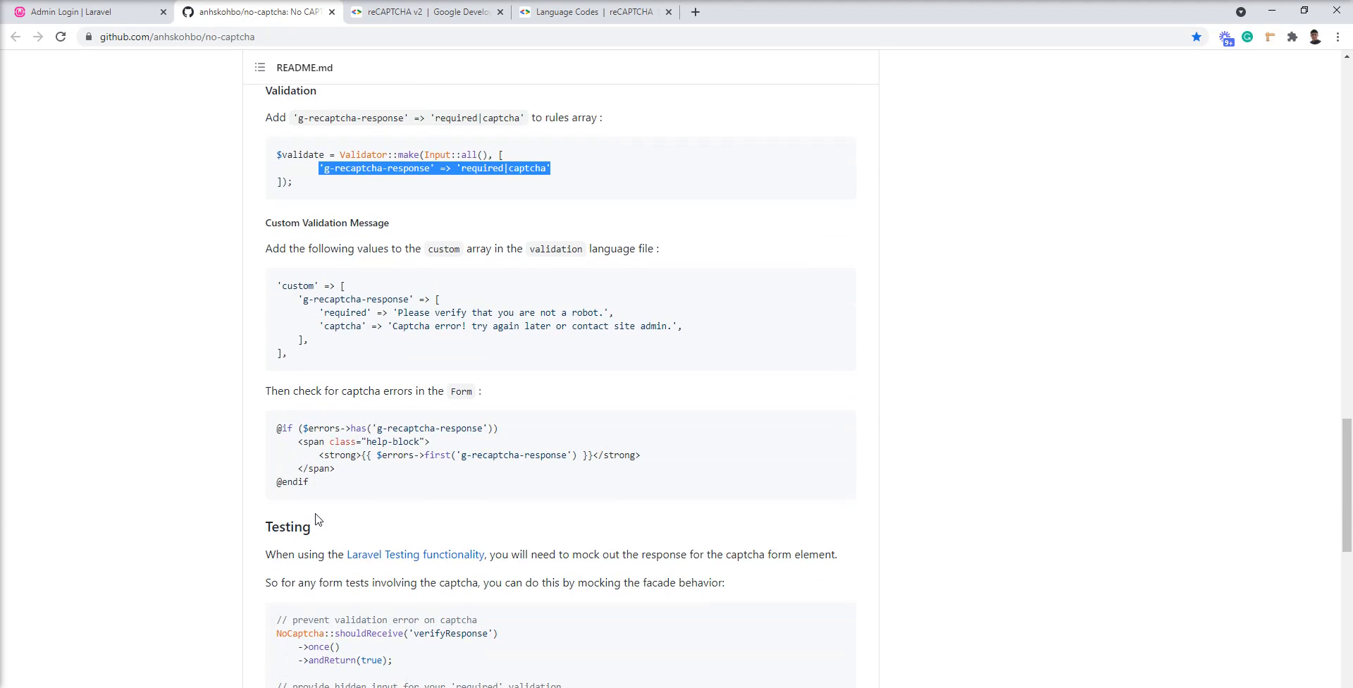
scroll(up, 3)
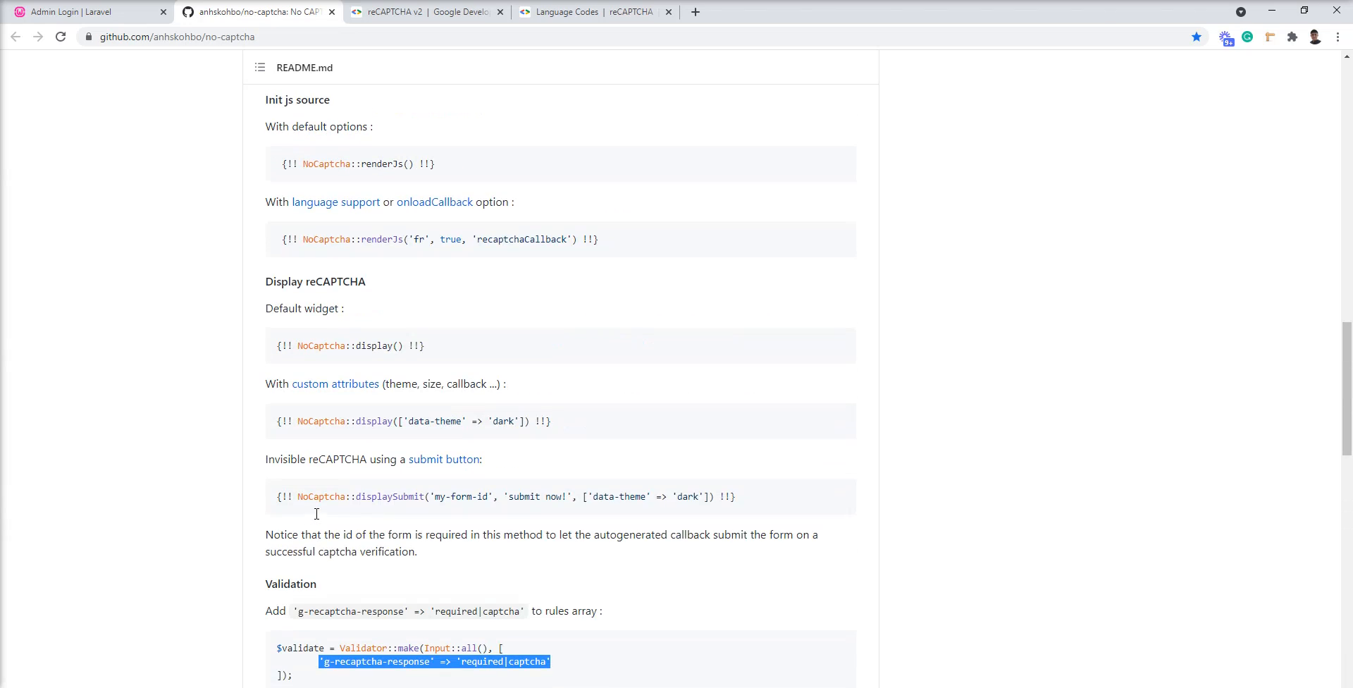
scroll(up, 3)
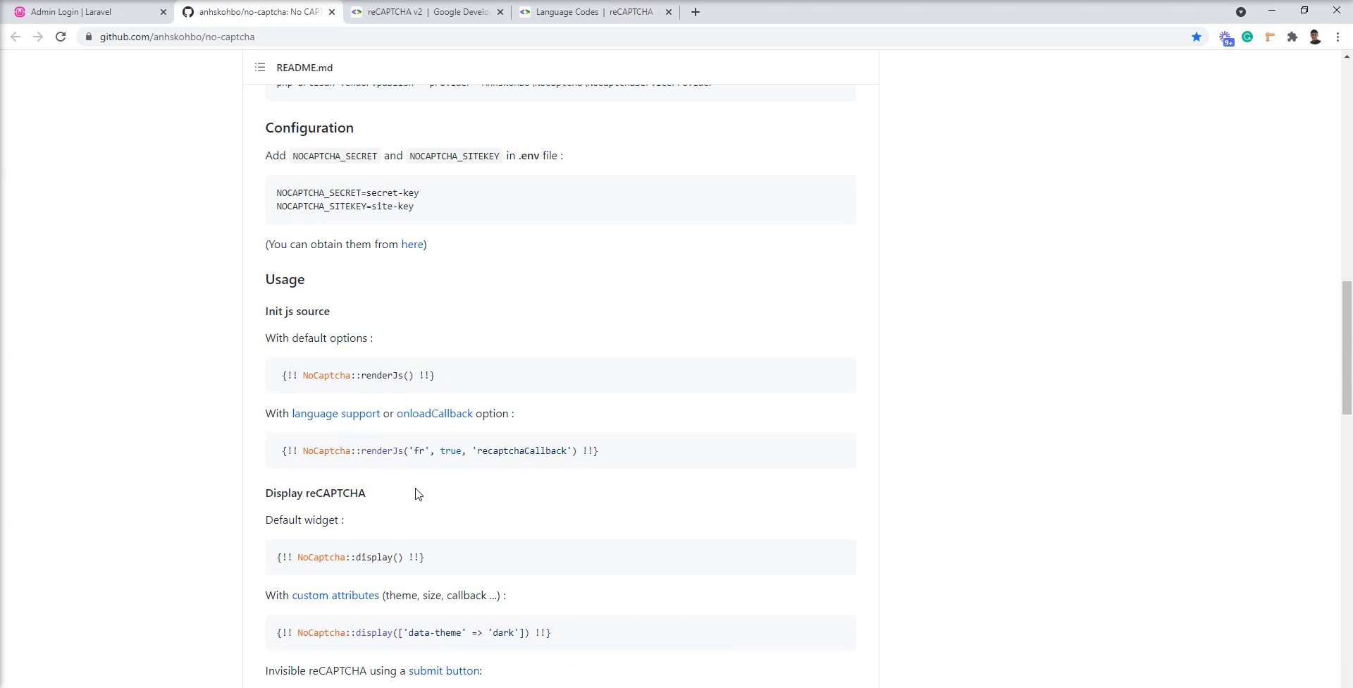
scroll(down, 3)
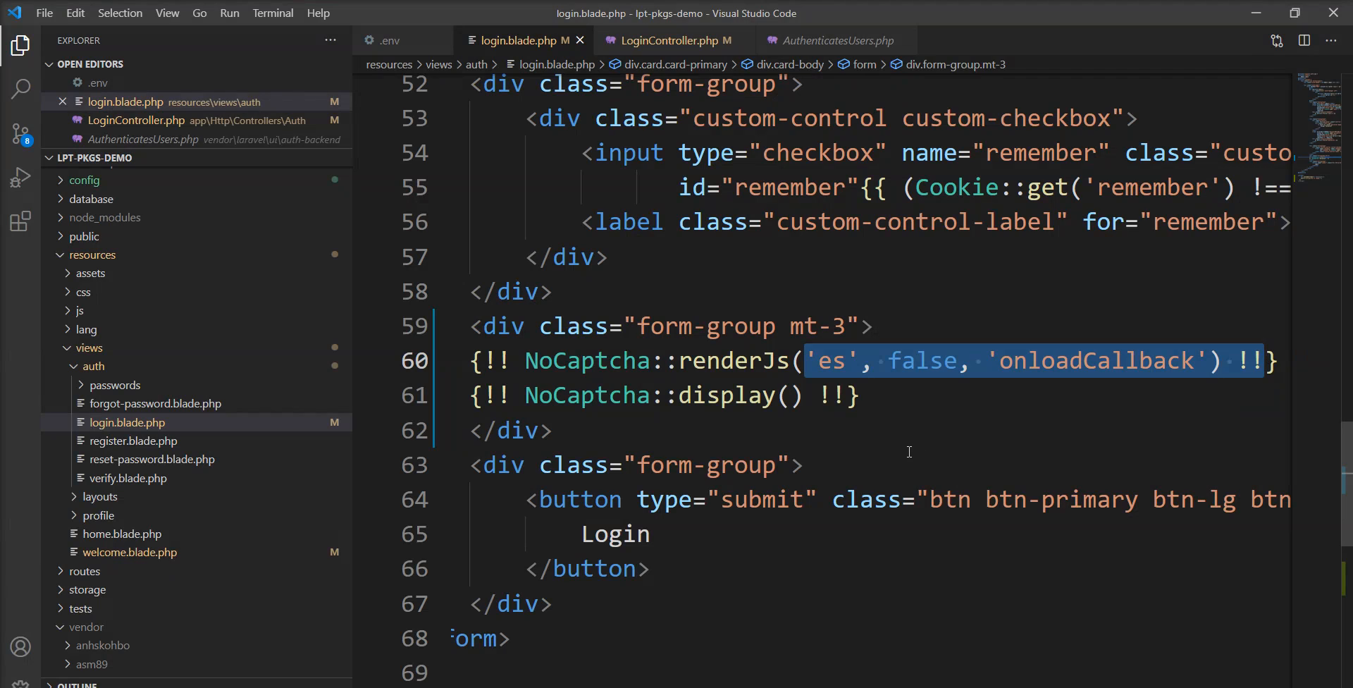
Pass ['data-theme' => 'dark'] to NoCaptcha::display() in login.blade.php
text(['data-theme' => 'dark'])
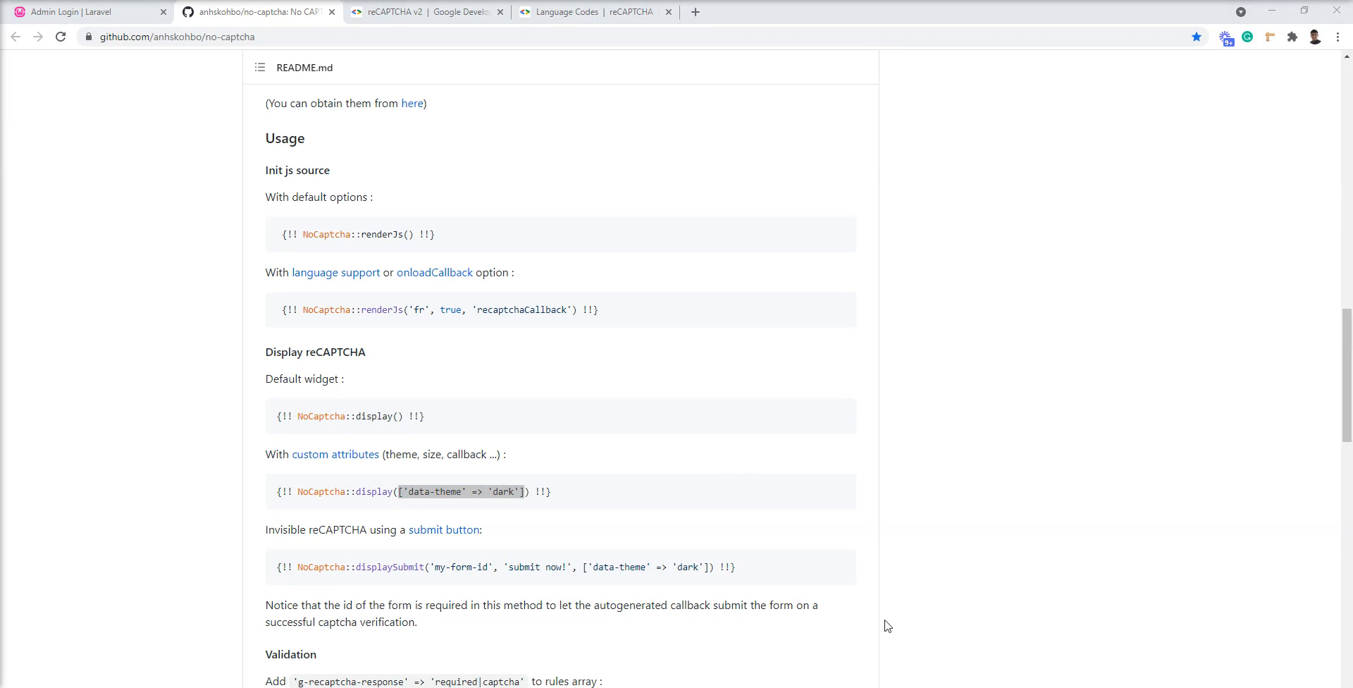
click(81, 12)
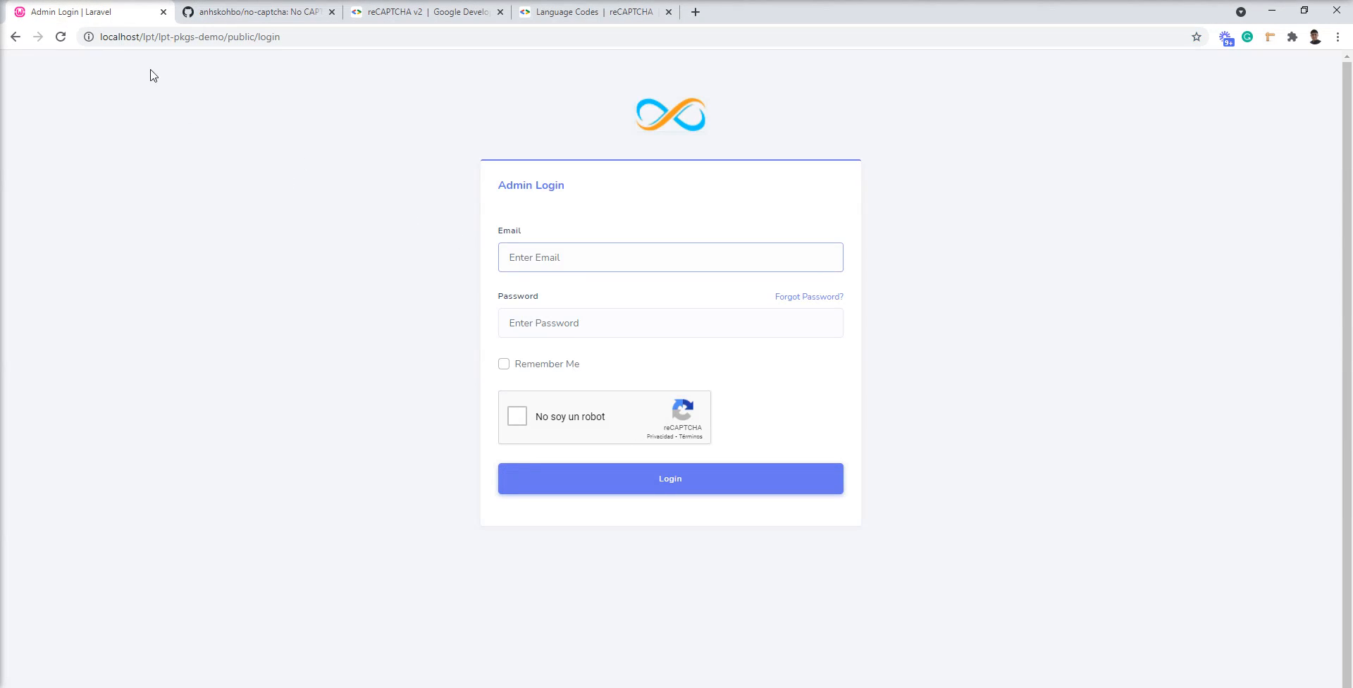
Reload the Admin Login page to show the dark Spanish reCAPTCHA
click(670, 478)
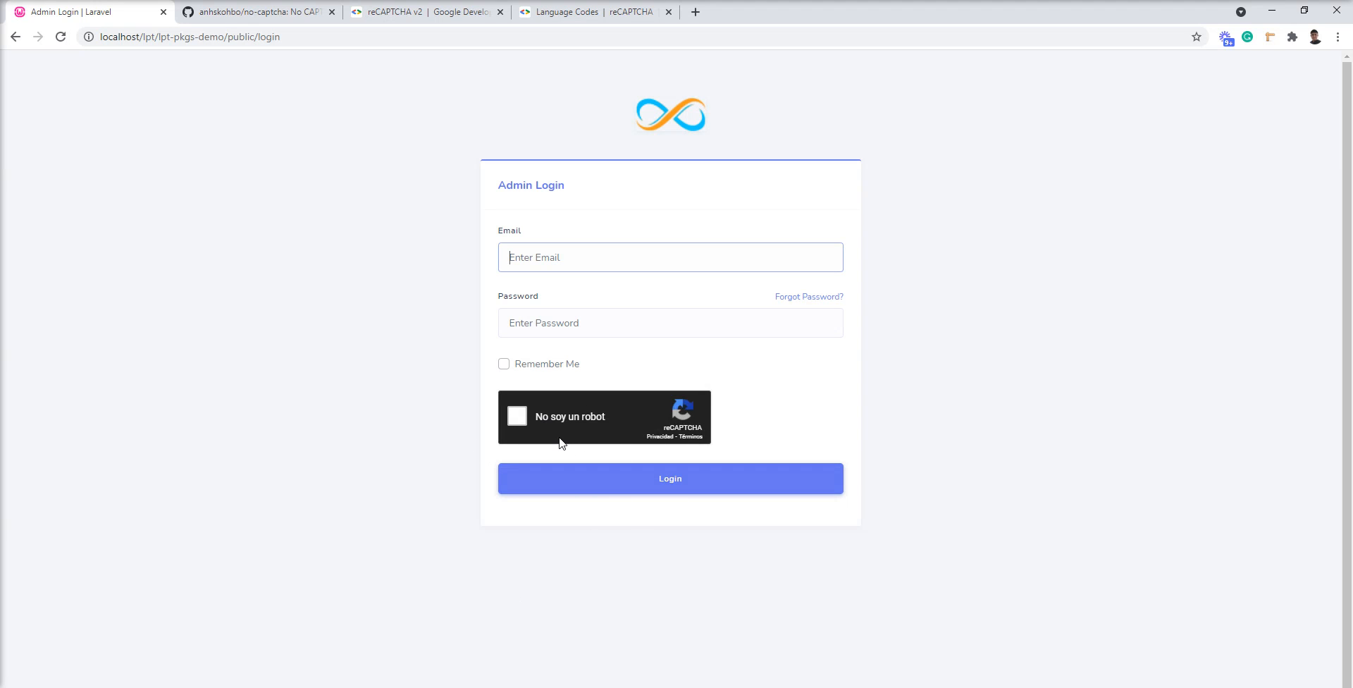
mouse_move(488, 458)
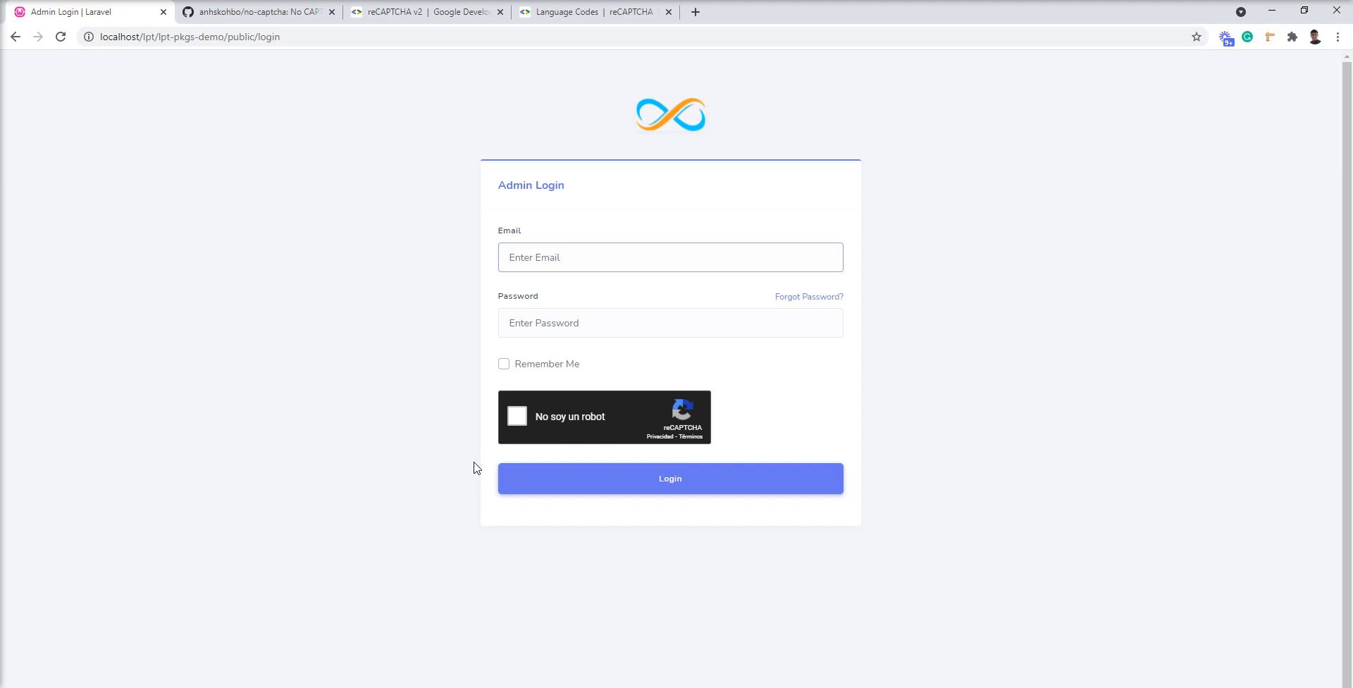
click(669, 256)
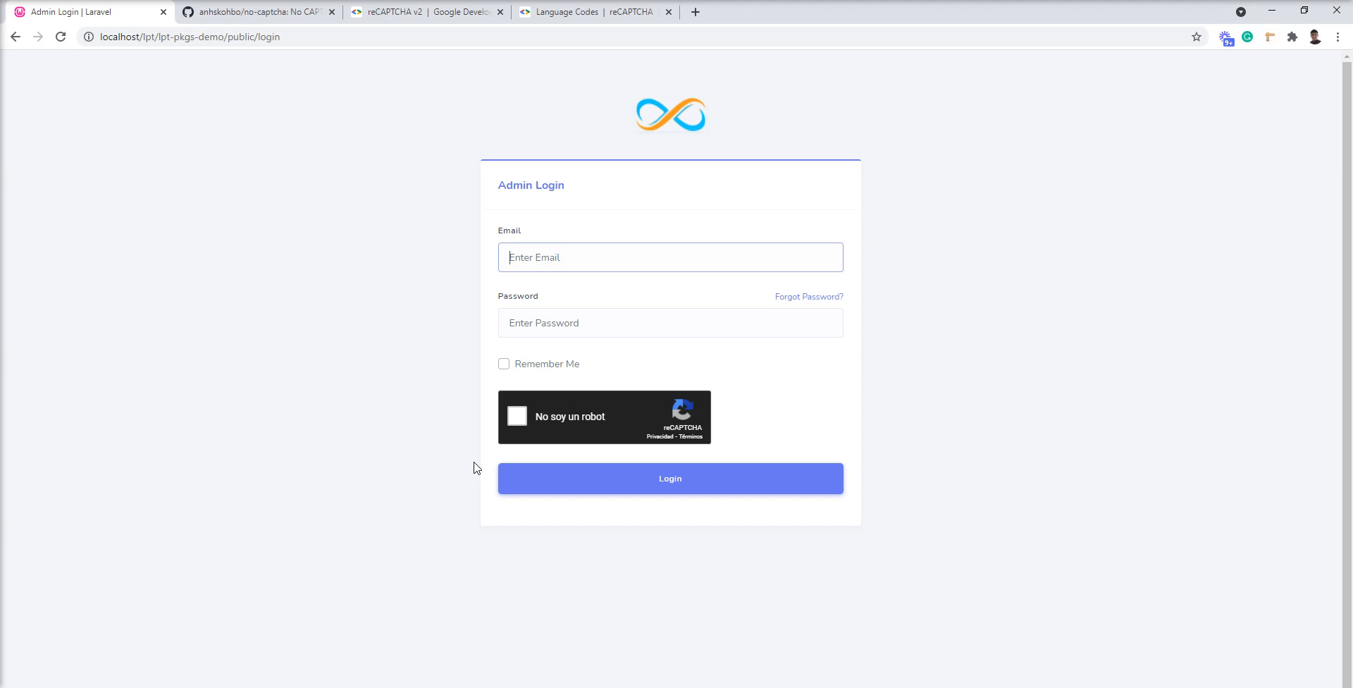
mouse_move(1031, 546)
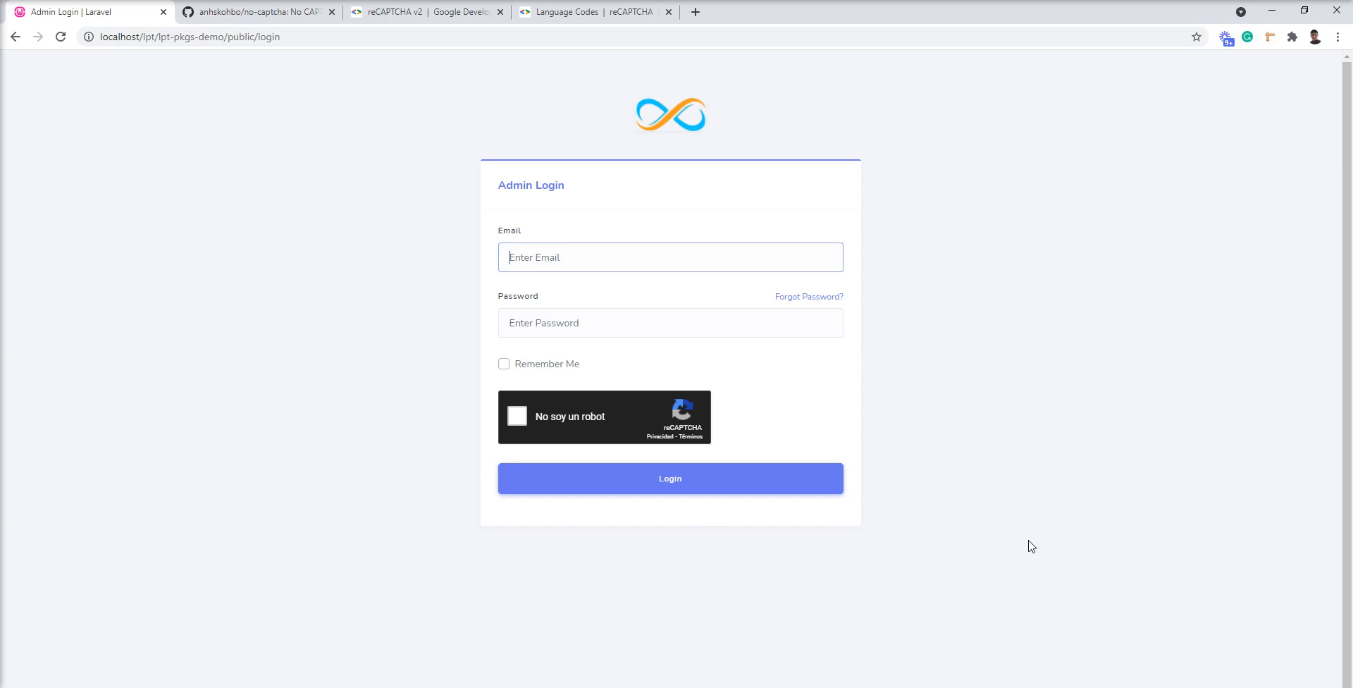